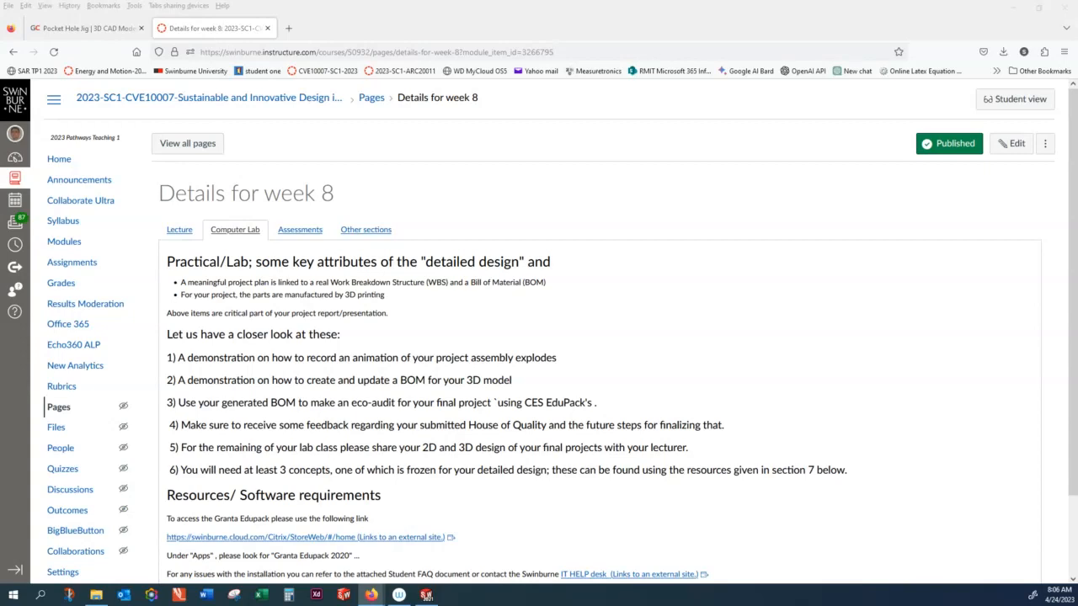
mouse_move(409, 424)
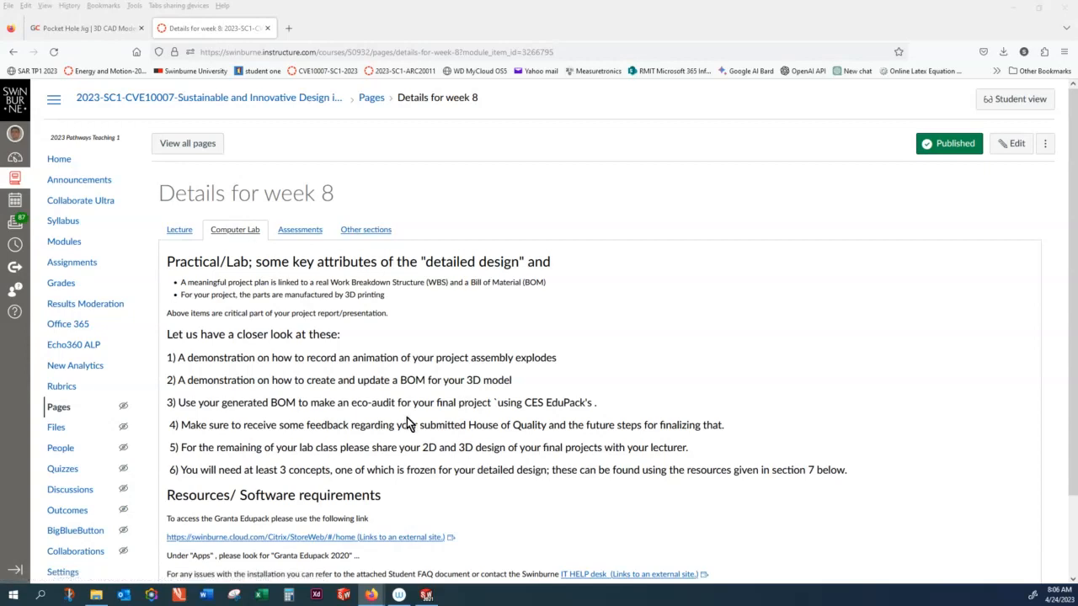
mouse_move(327, 357)
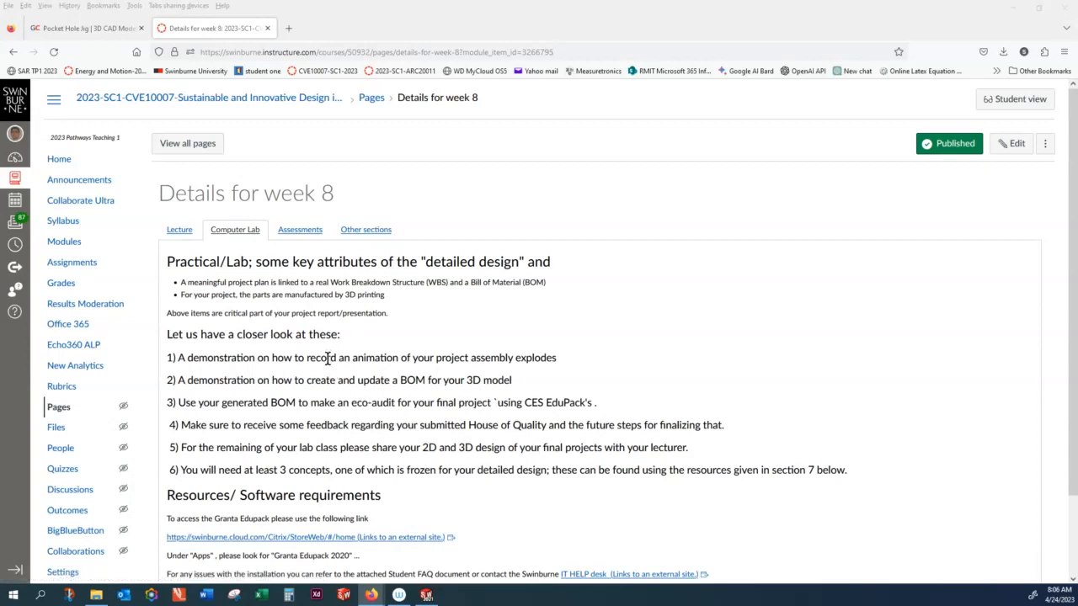
mouse_move(379, 268)
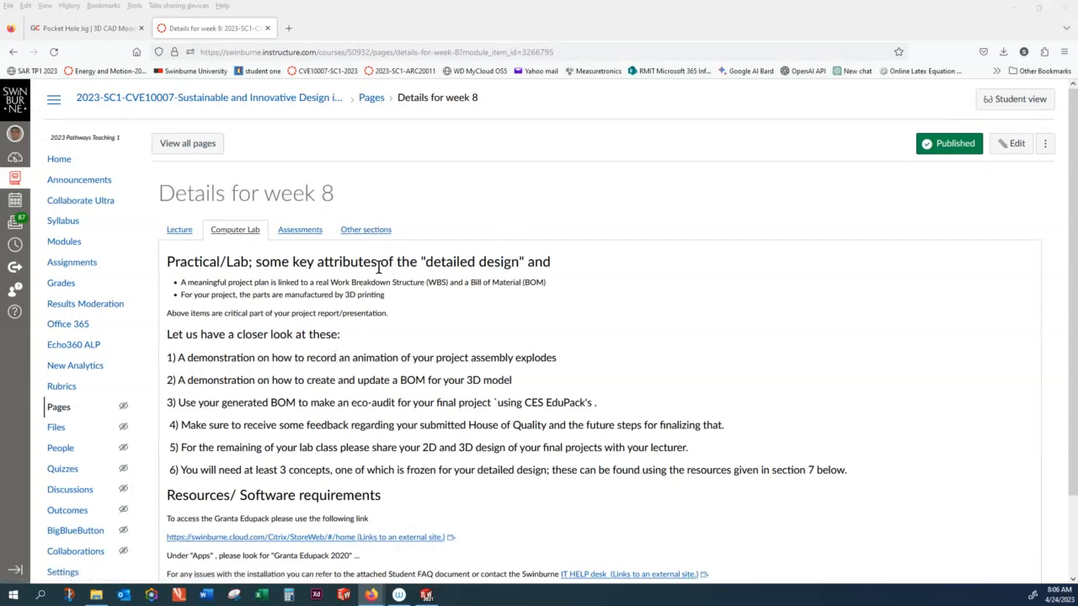
Step: Show the week 8 Assessments tab and scroll down to the Submission/Assignment instructions
left_click(299, 229)
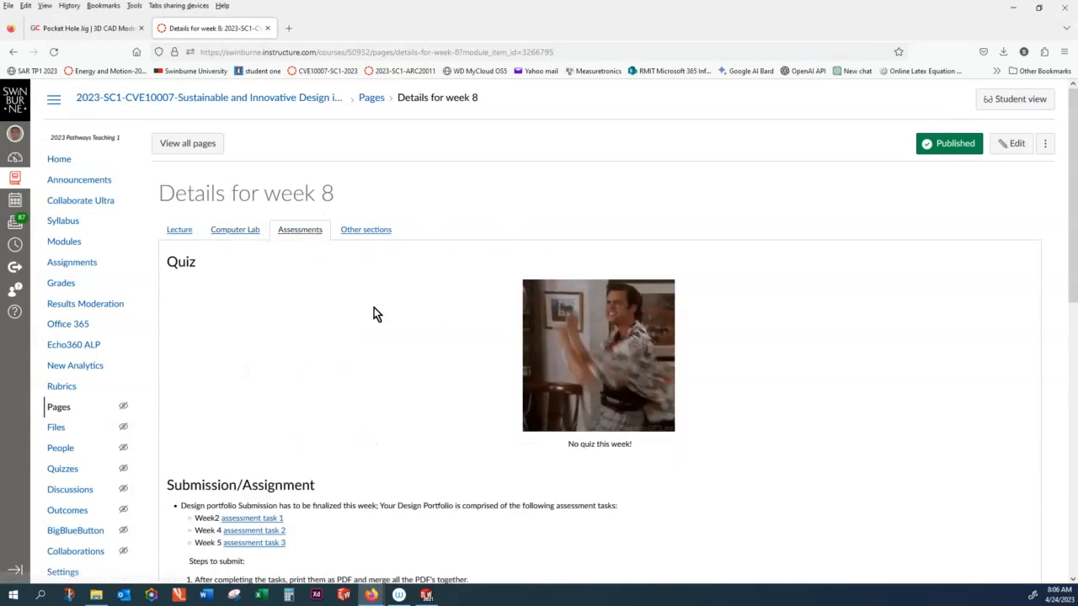
scroll("down", 3)
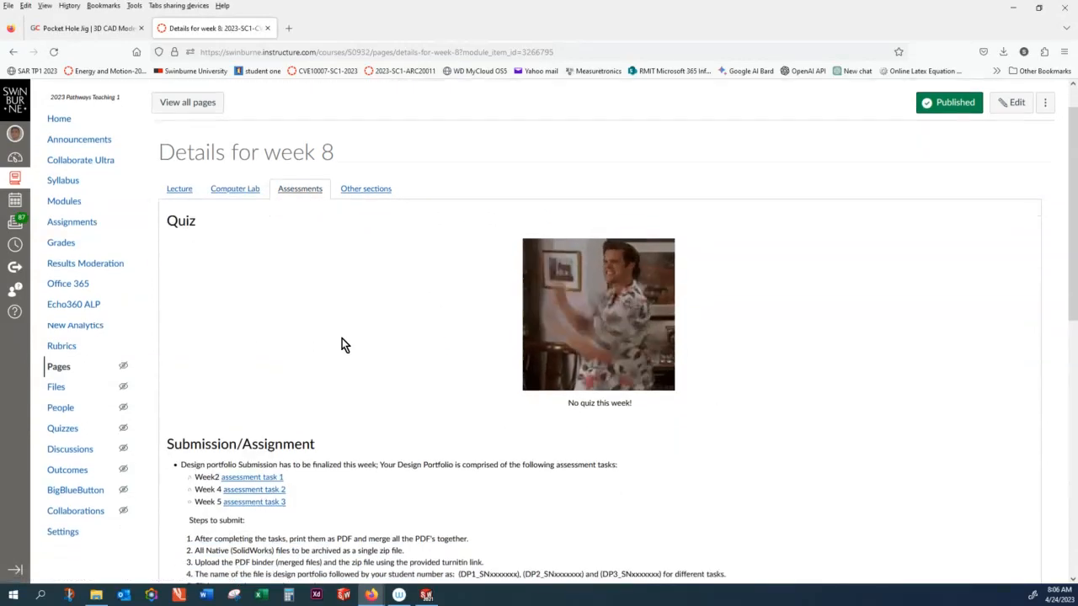
scroll("down", 3)
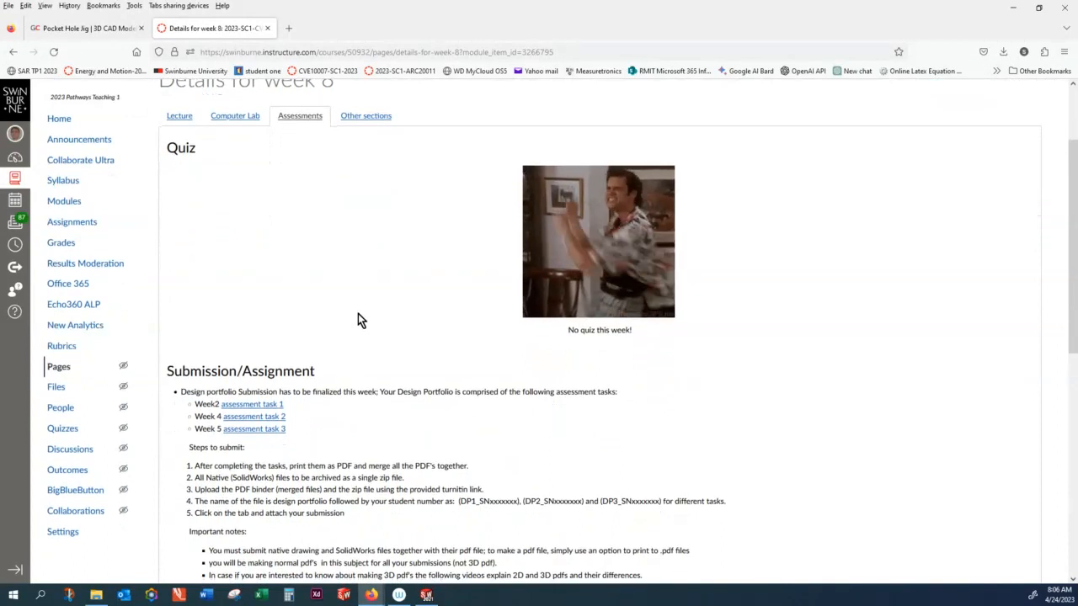
mouse_move(379, 314)
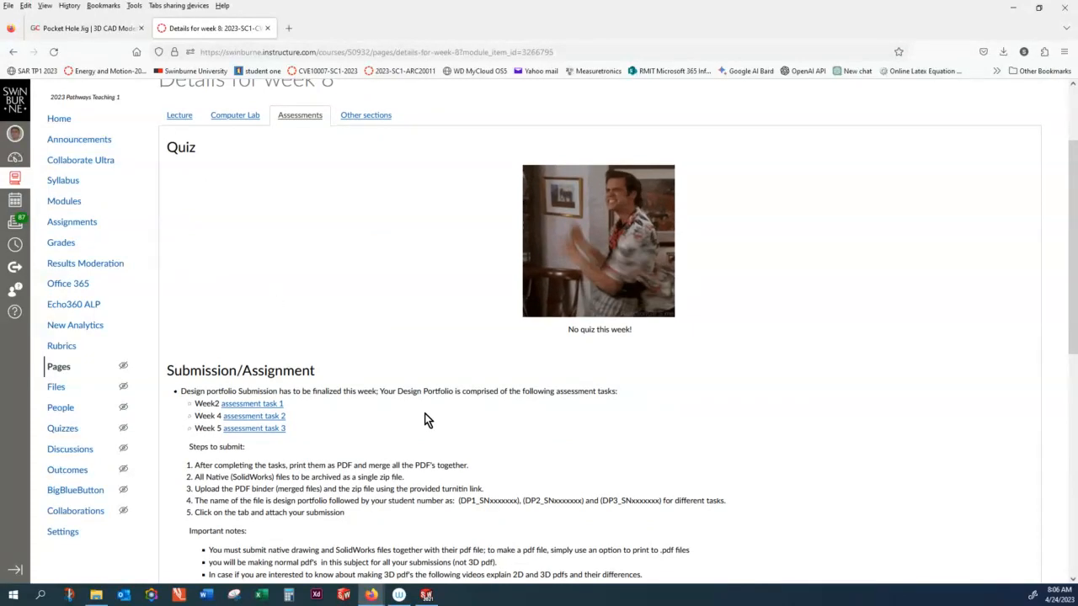
scroll("down", 3)
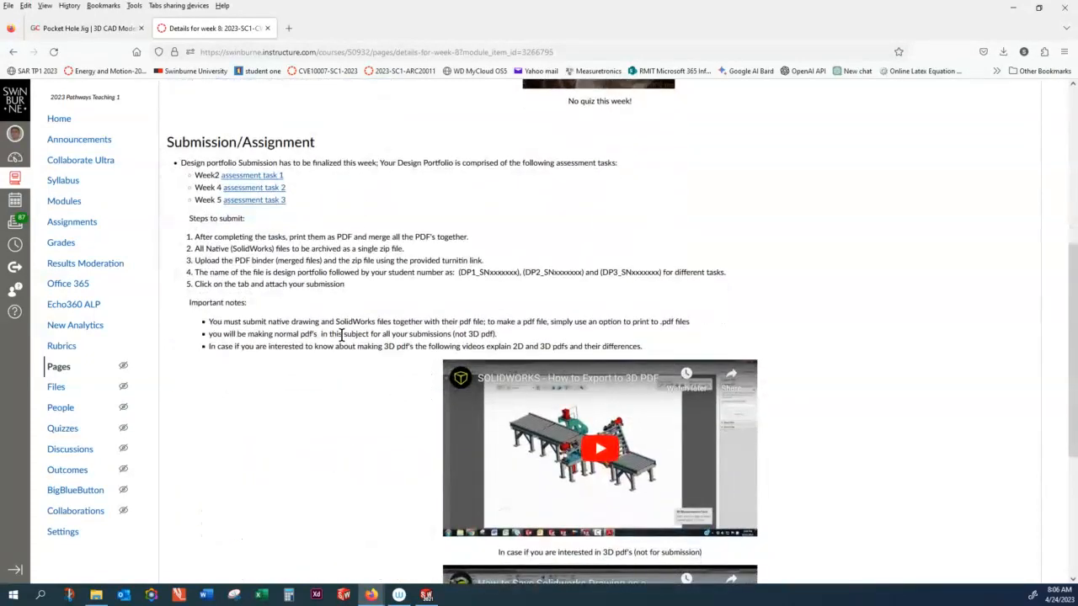
mouse_move(303, 192)
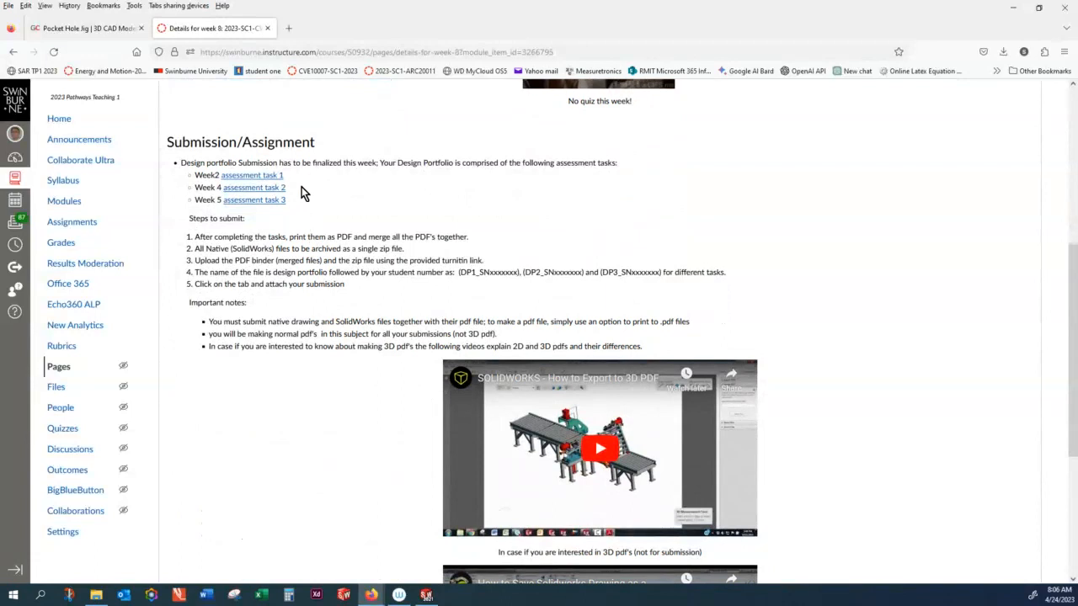
mouse_move(306, 211)
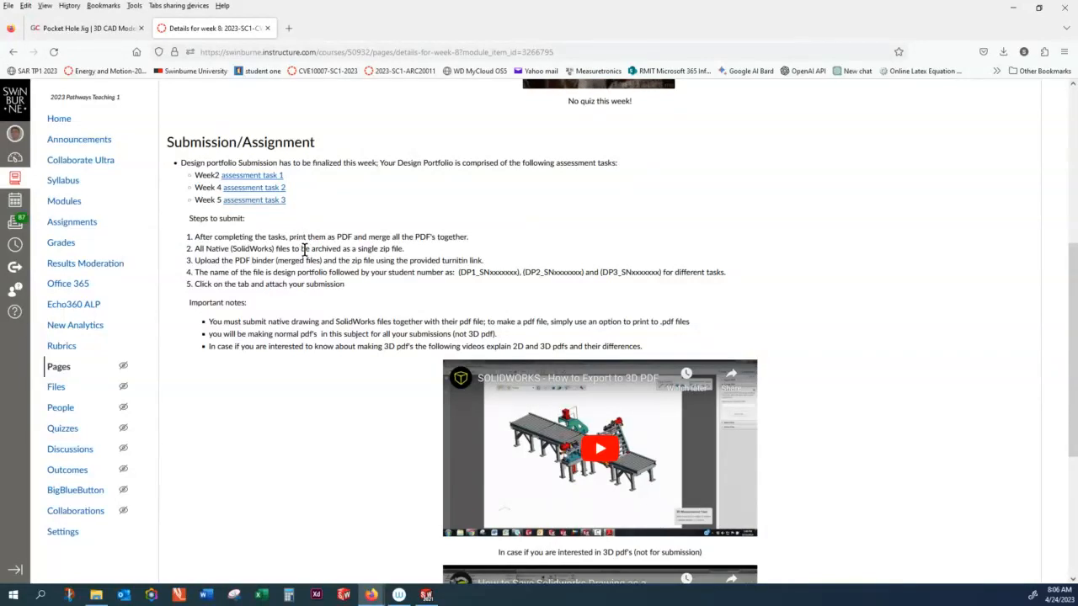
mouse_move(312, 272)
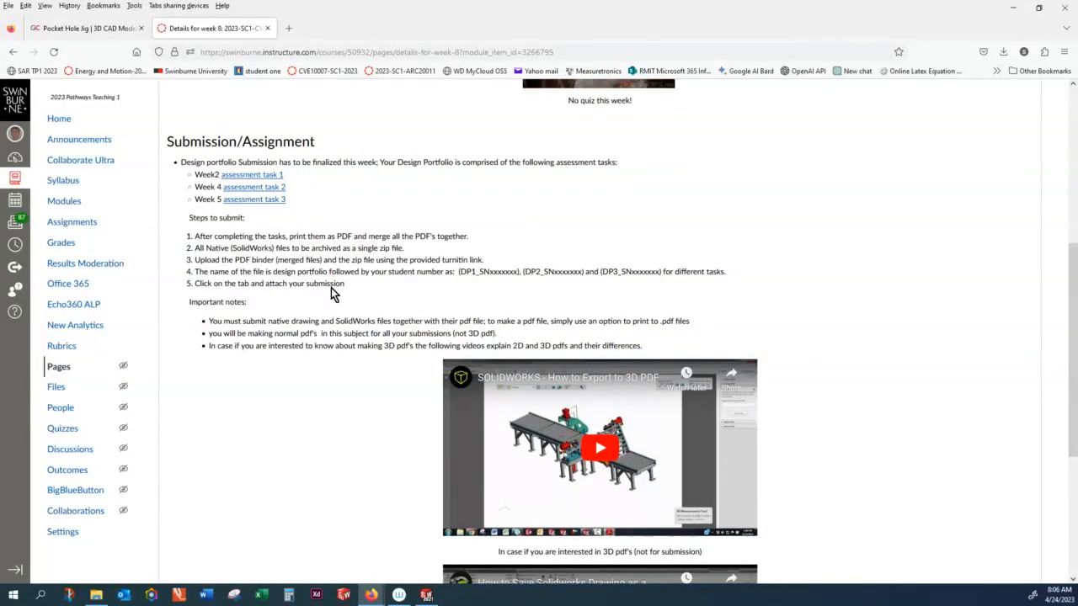
scroll("down", 3)
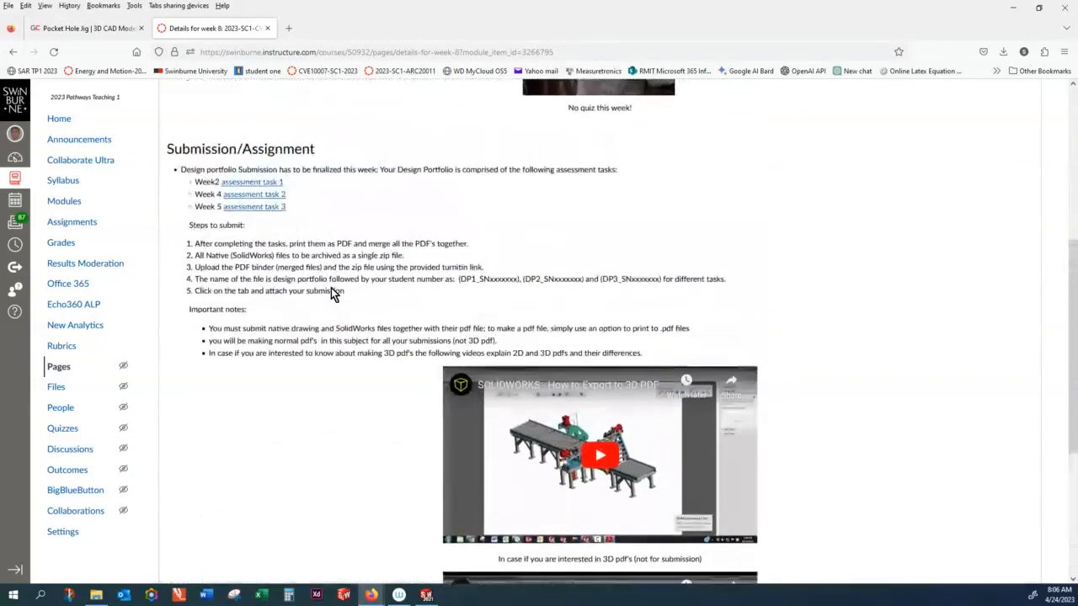
scroll("down", 3)
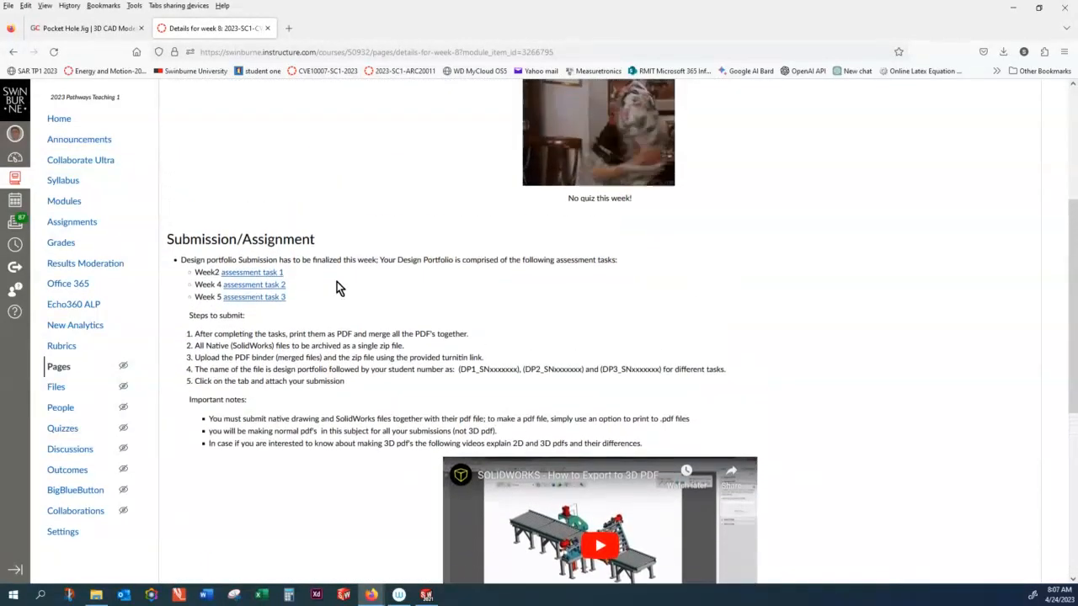
scroll("down", 3)
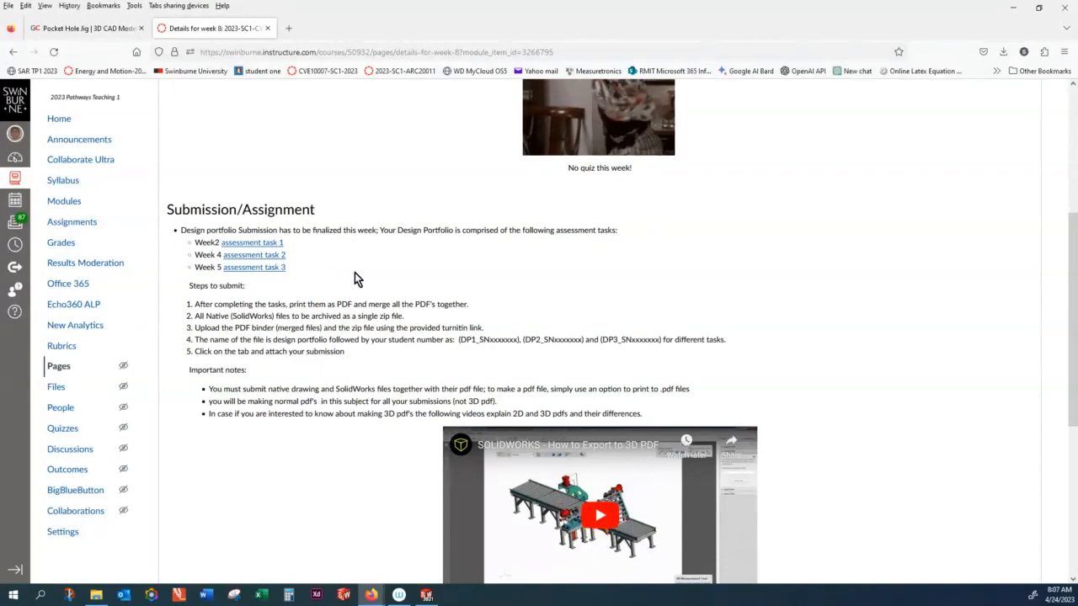
scroll("down", 3)
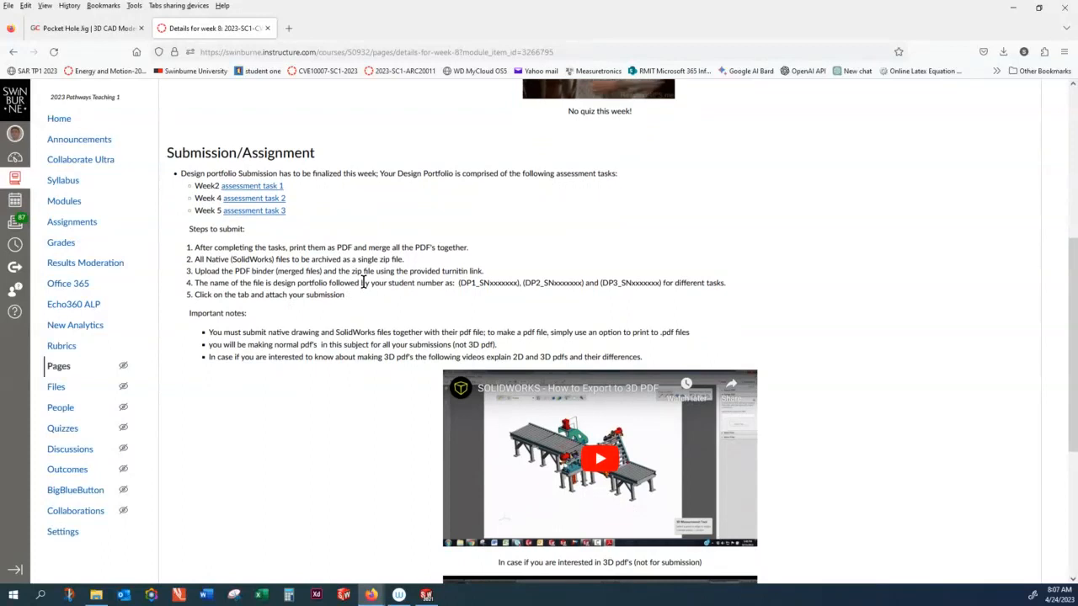
mouse_move(378, 323)
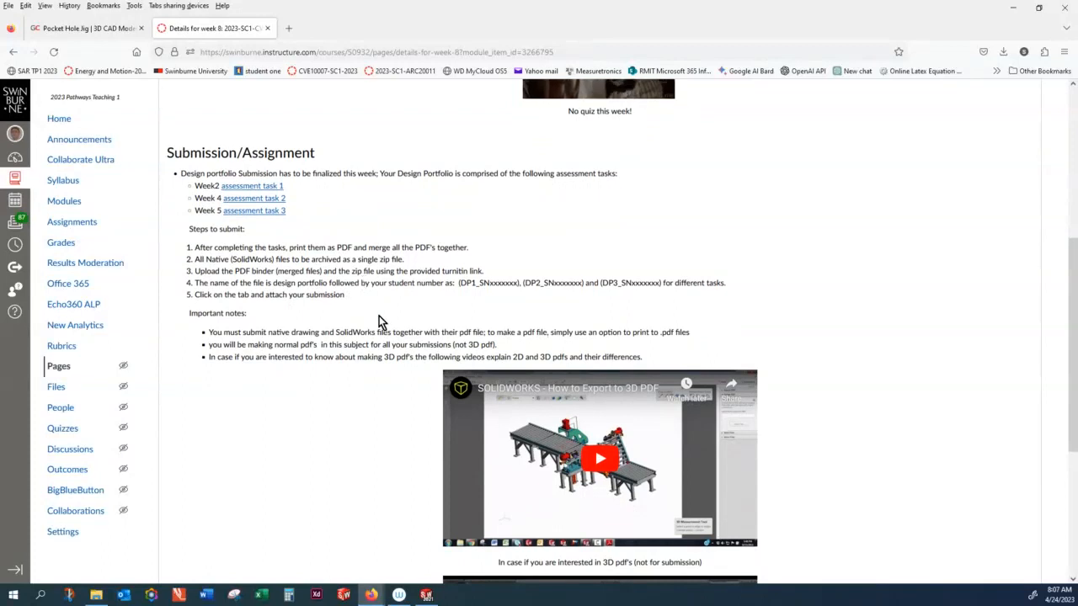
mouse_move(398, 319)
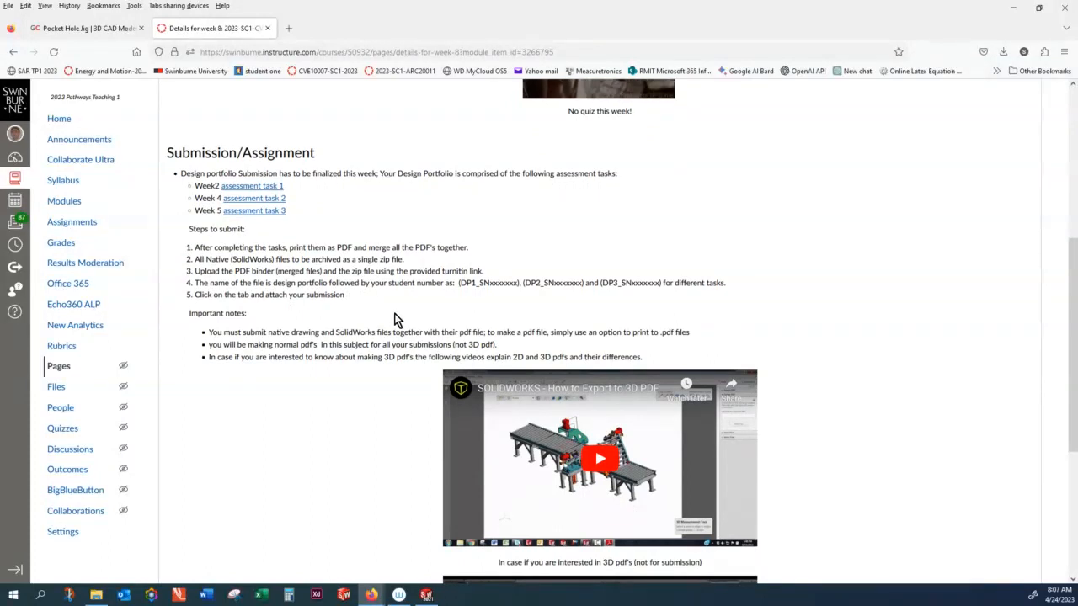
Step: Scroll to the page end, past the PDF videos to the title block reminder
scroll("down", 3)
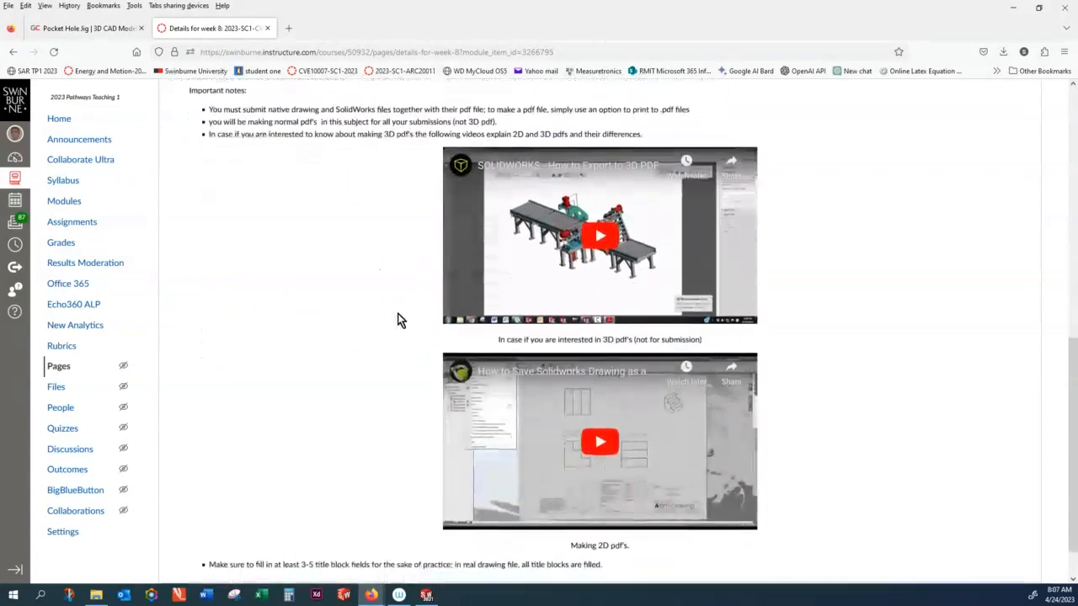
scroll("down", 3)
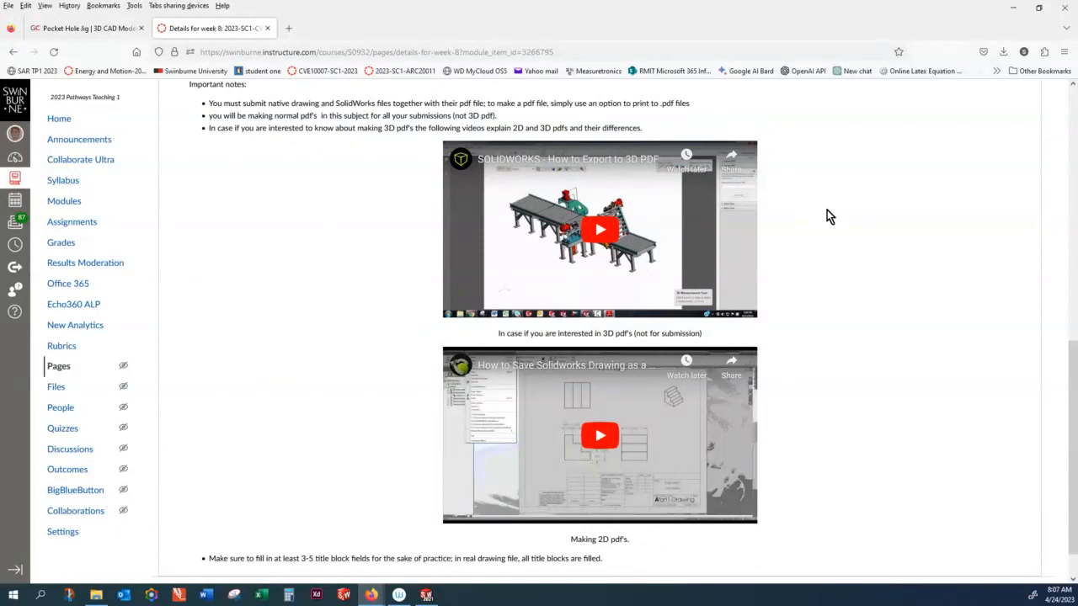
mouse_move(807, 366)
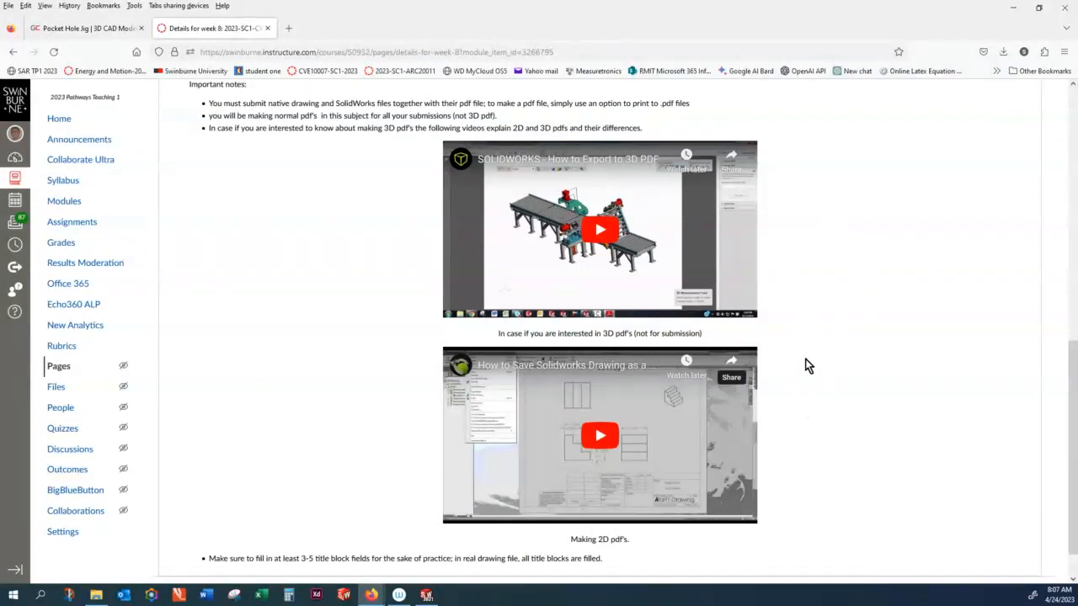
mouse_move(755, 285)
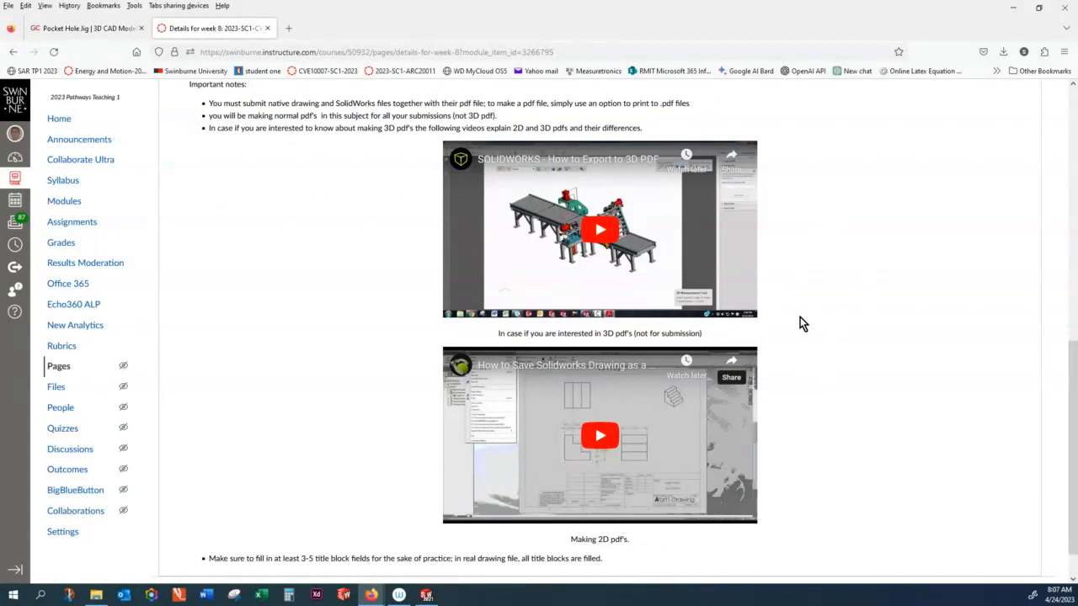
mouse_move(616, 558)
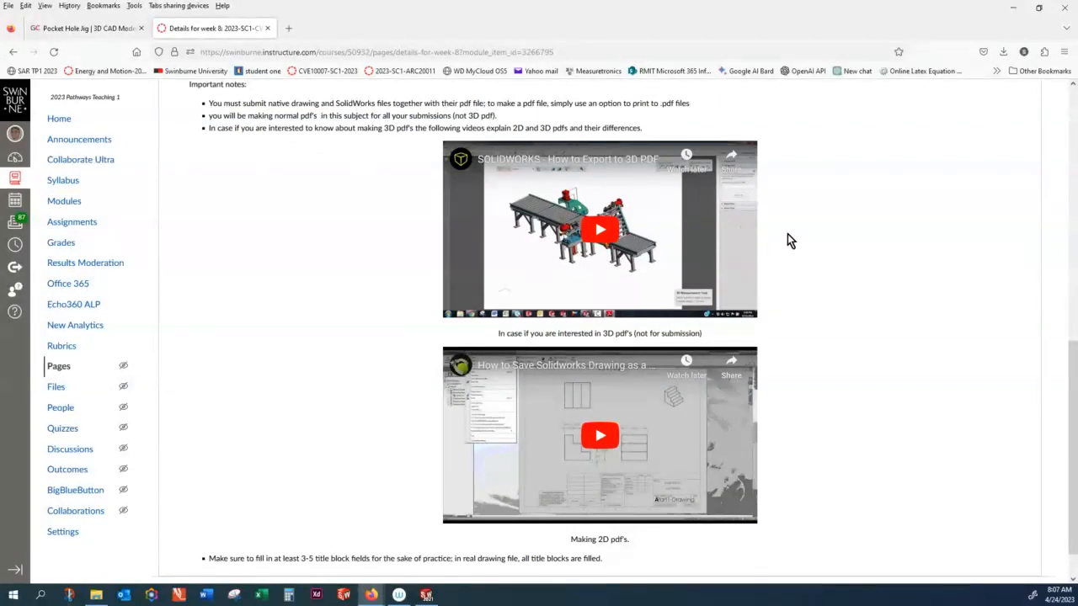
mouse_move(848, 245)
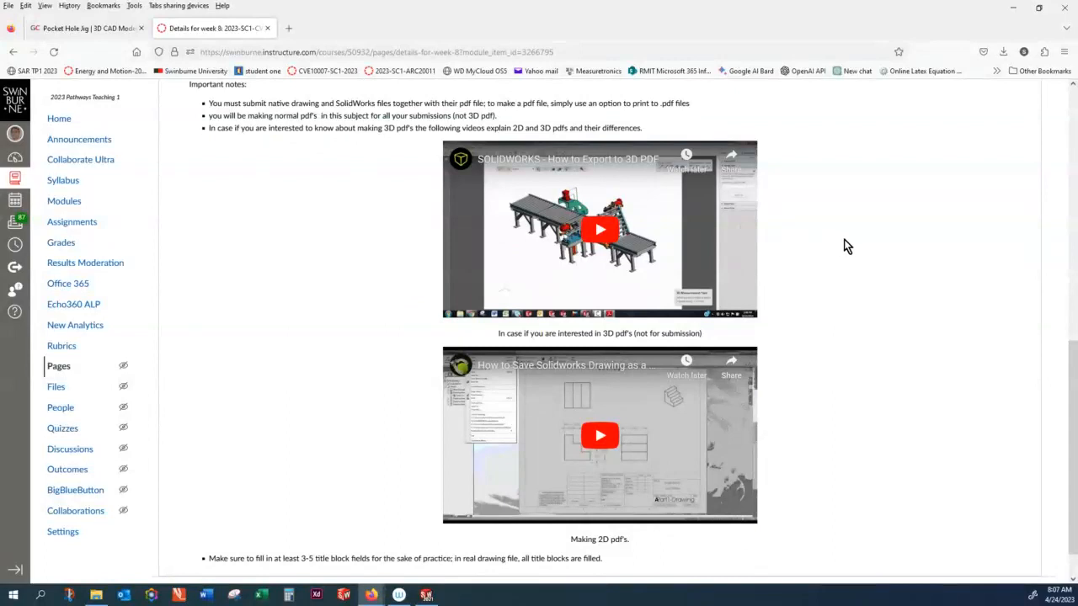
mouse_move(850, 248)
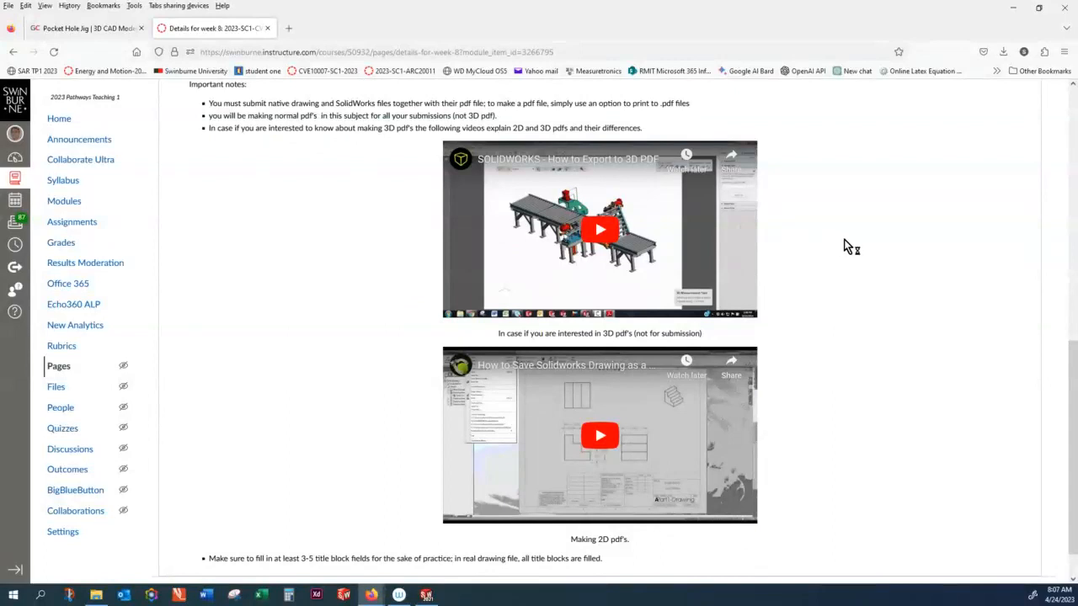
mouse_move(668, 235)
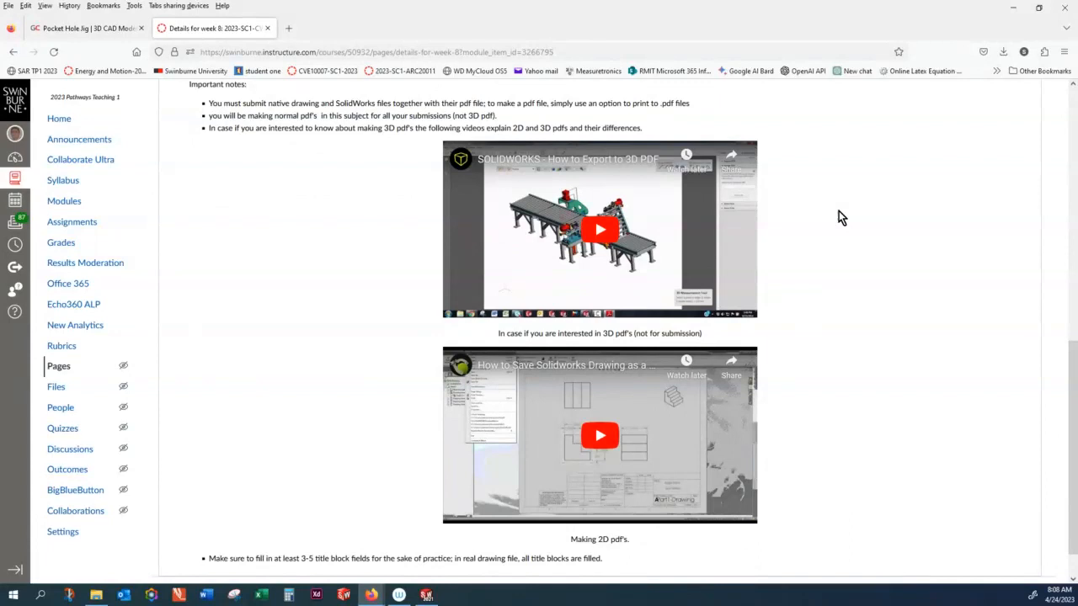
mouse_move(834, 256)
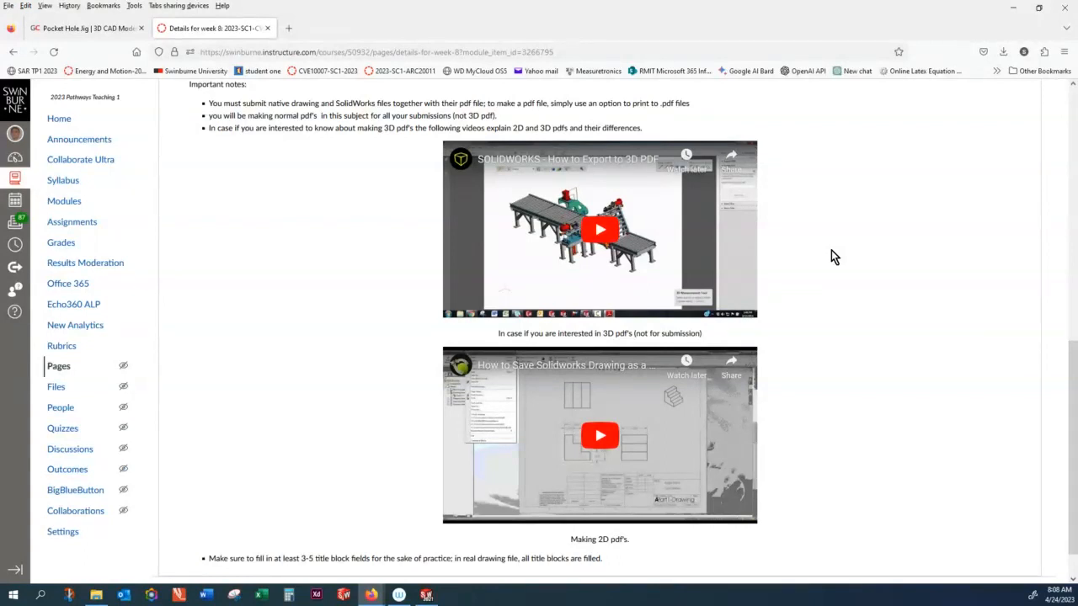
mouse_move(829, 266)
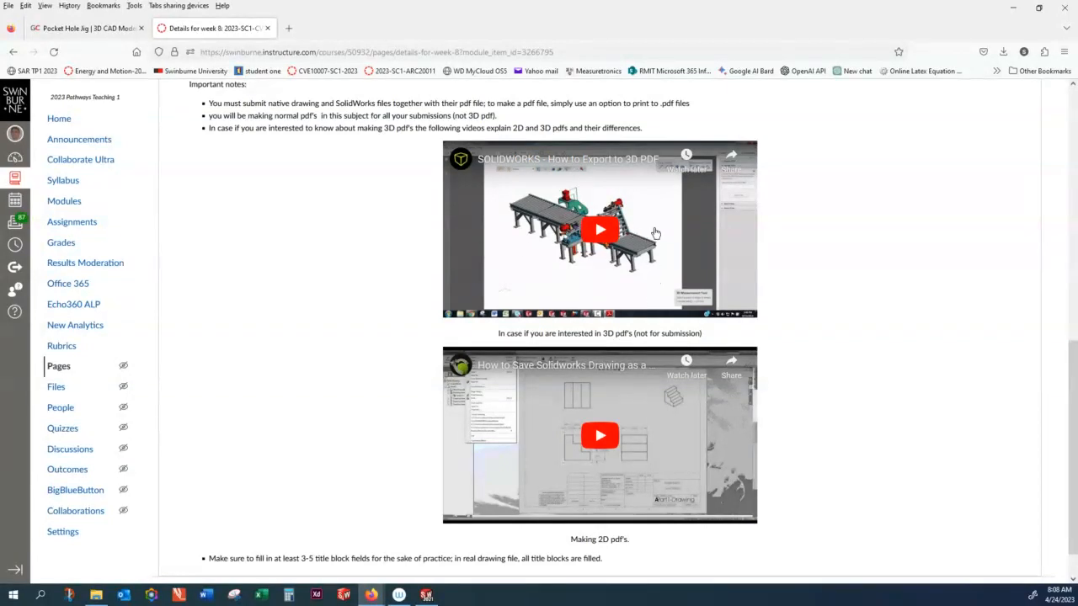
mouse_move(600, 472)
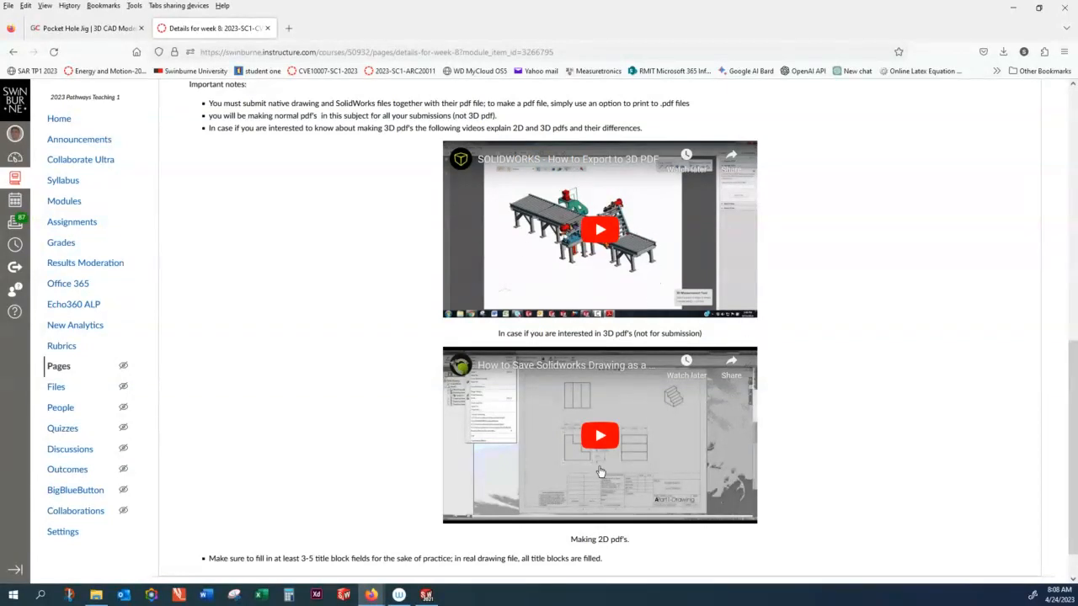
scroll("down", 3)
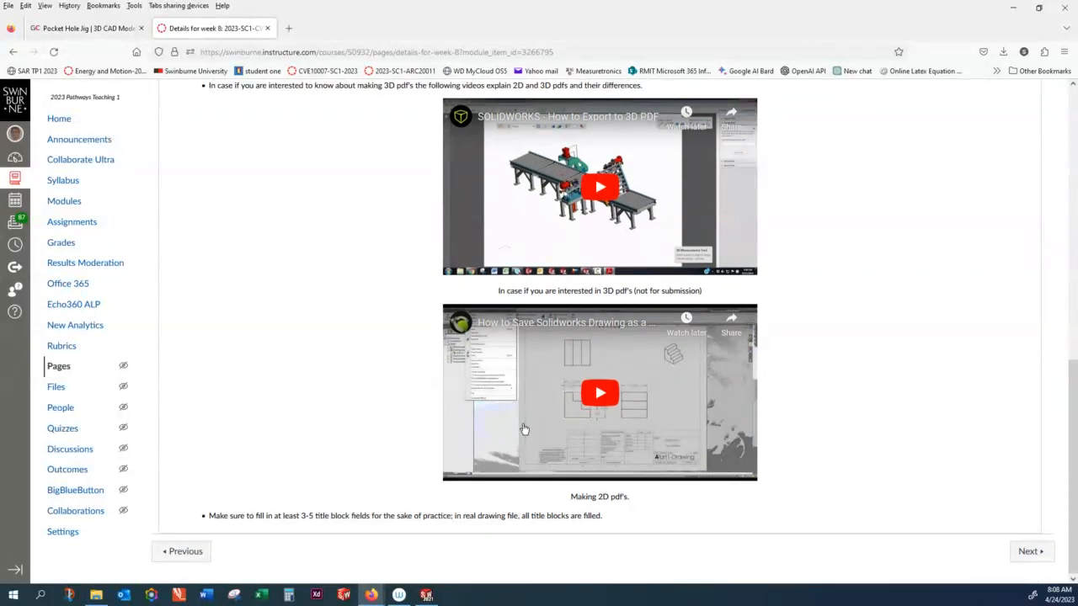
mouse_move(272, 376)
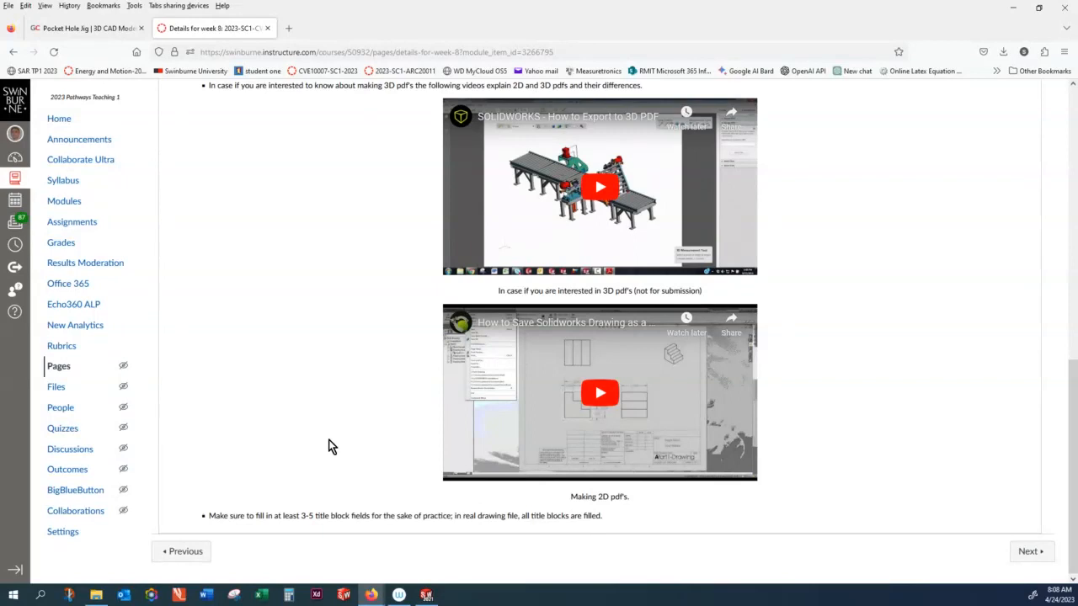
mouse_move(330, 451)
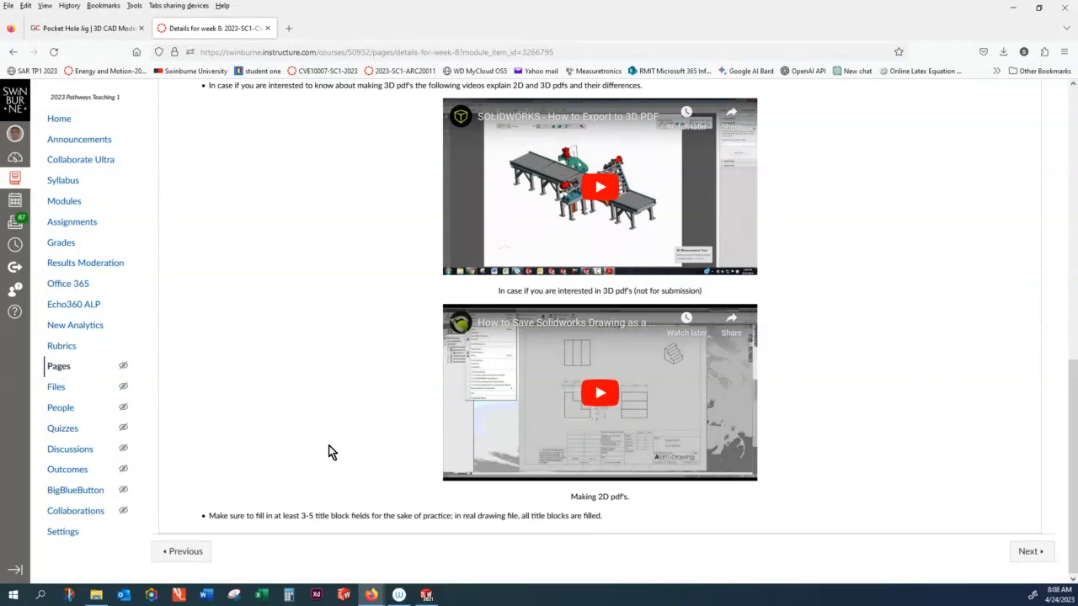
mouse_move(633, 396)
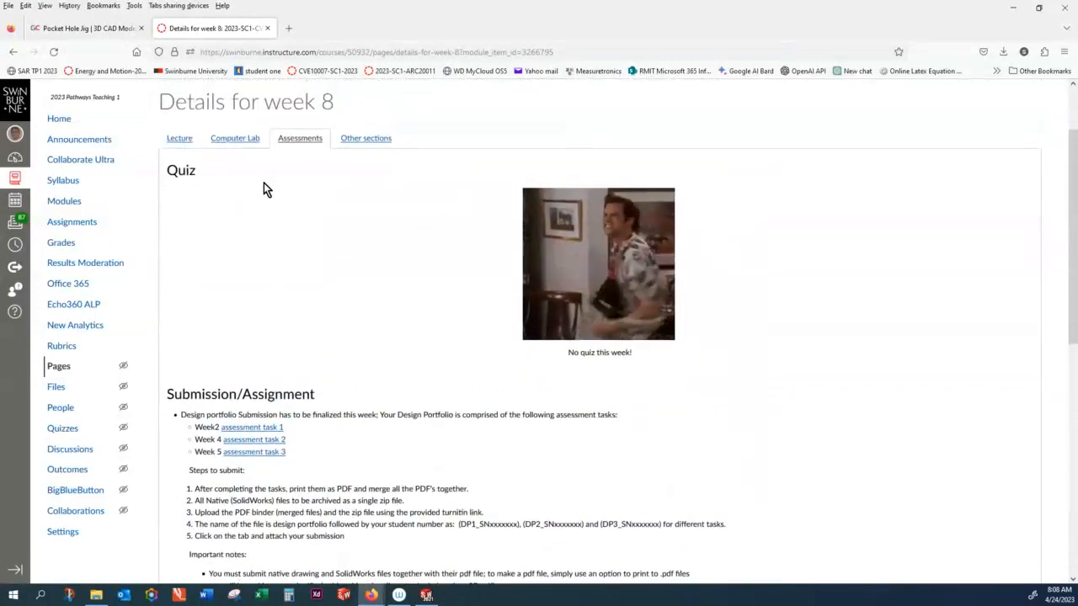
Step: Show the week 8 Computer Lab section with exploded animation and BOM activities
left_click(235, 139)
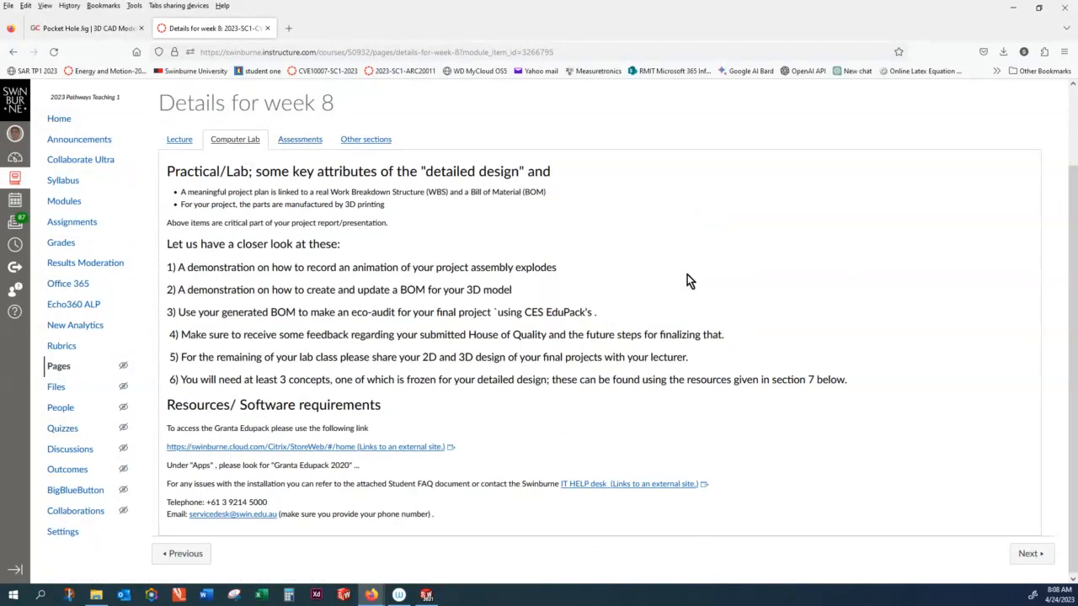
mouse_move(607, 278)
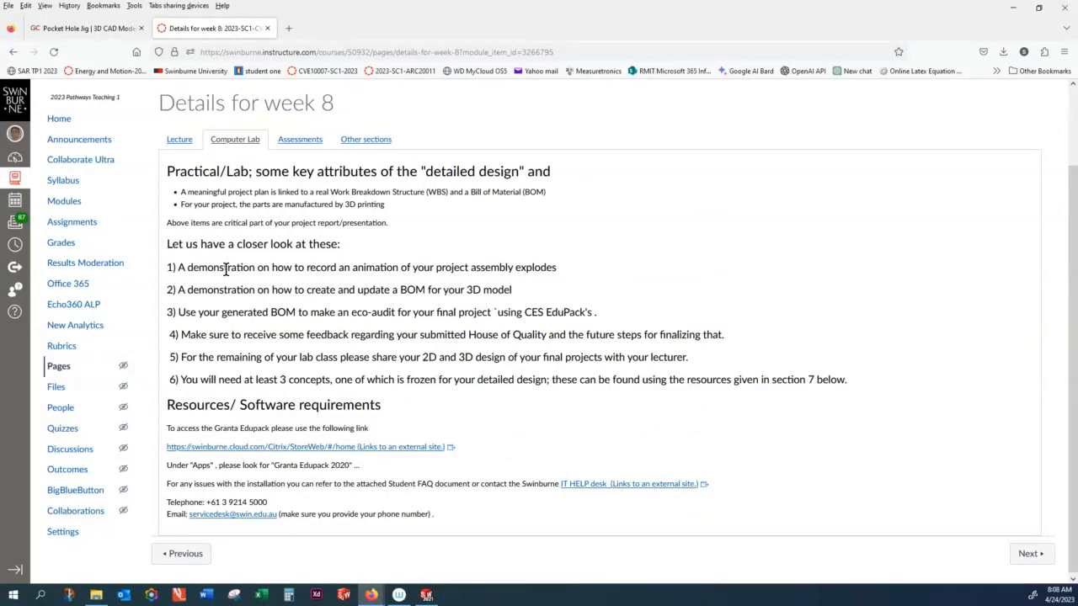
mouse_move(354, 269)
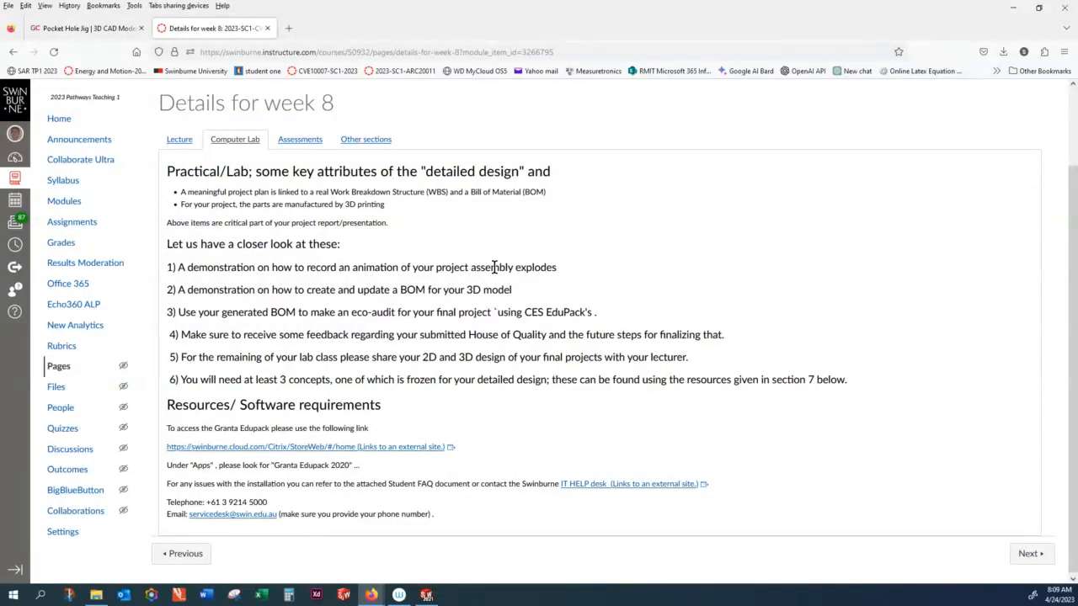
mouse_move(545, 272)
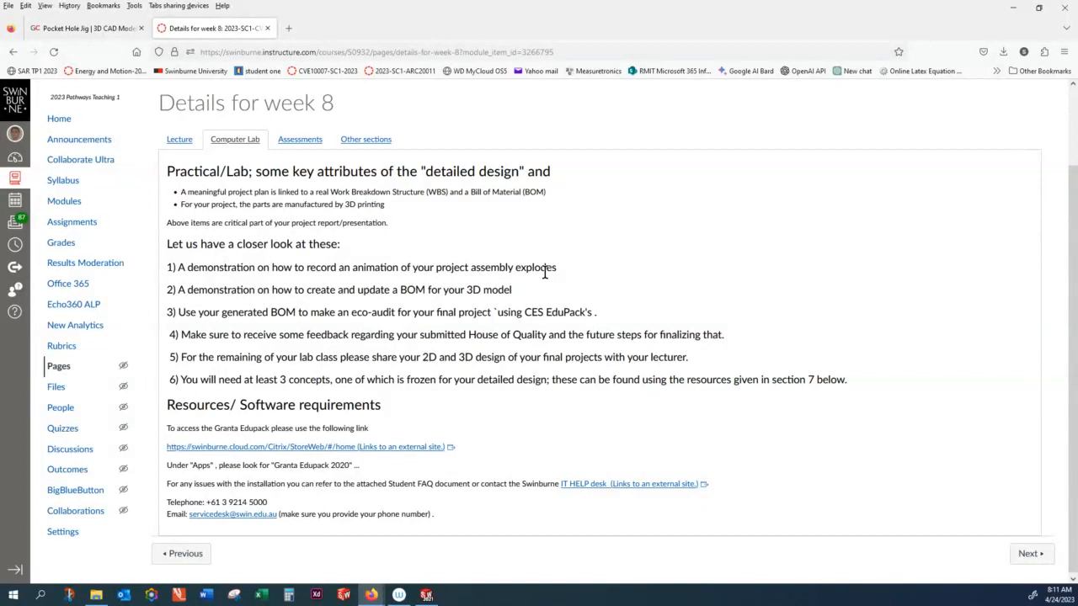
mouse_move(331, 379)
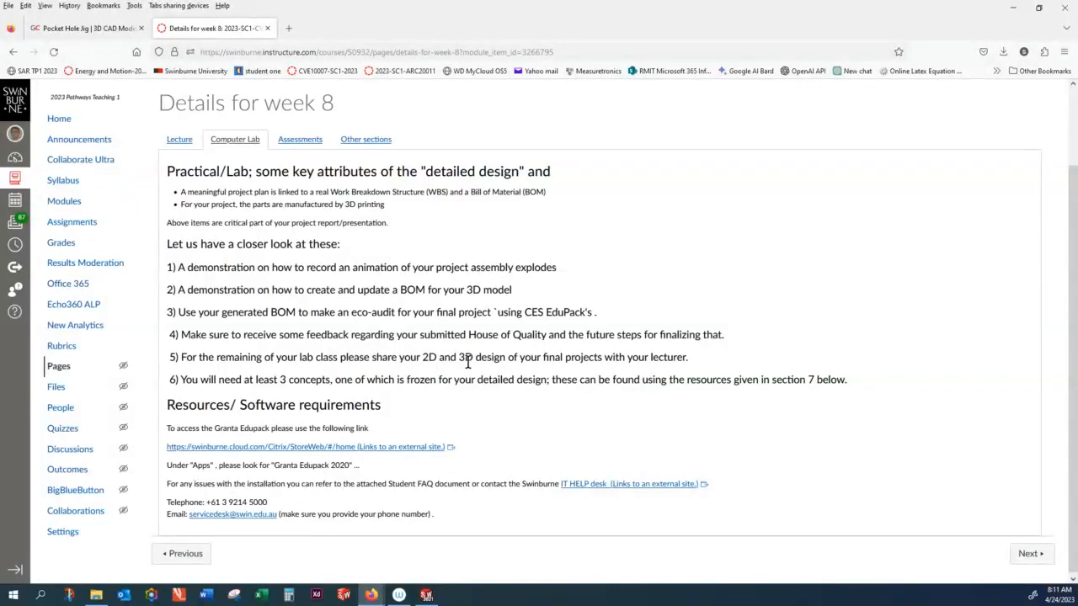
mouse_move(495, 362)
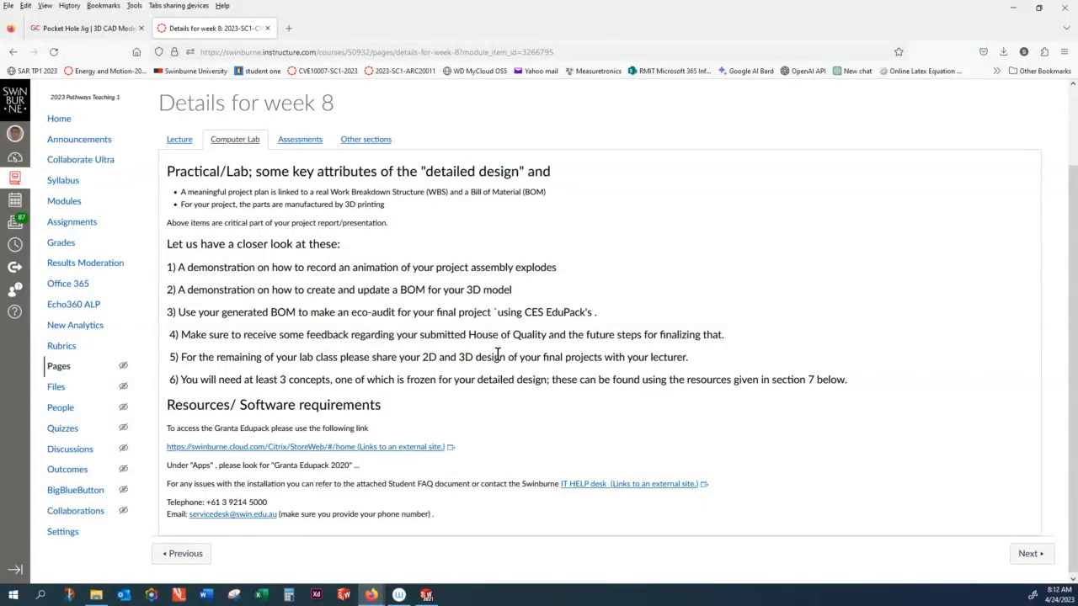
mouse_move(434, 378)
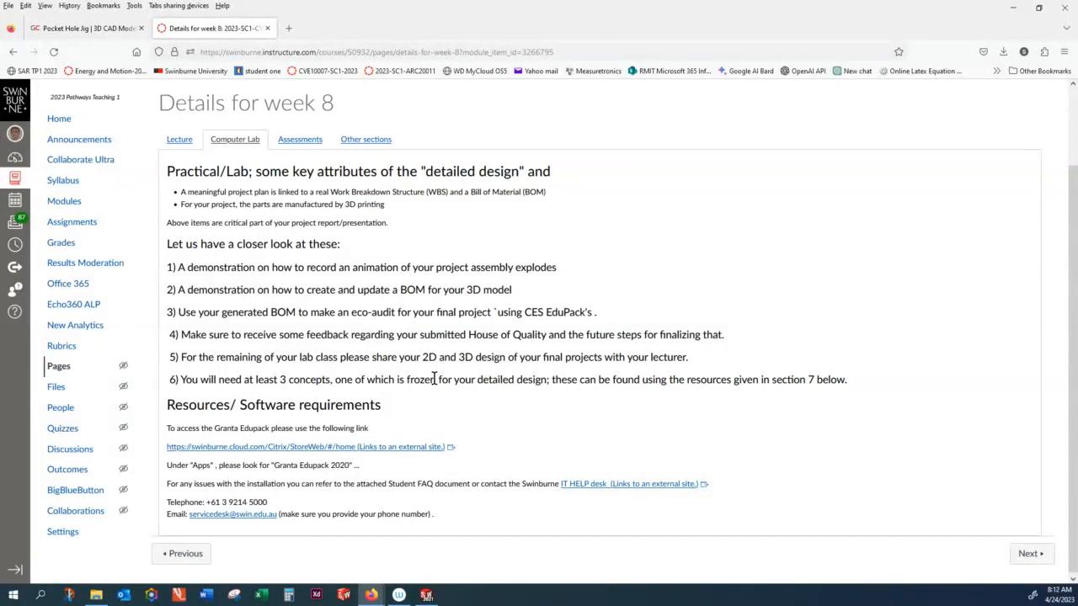
mouse_move(413, 375)
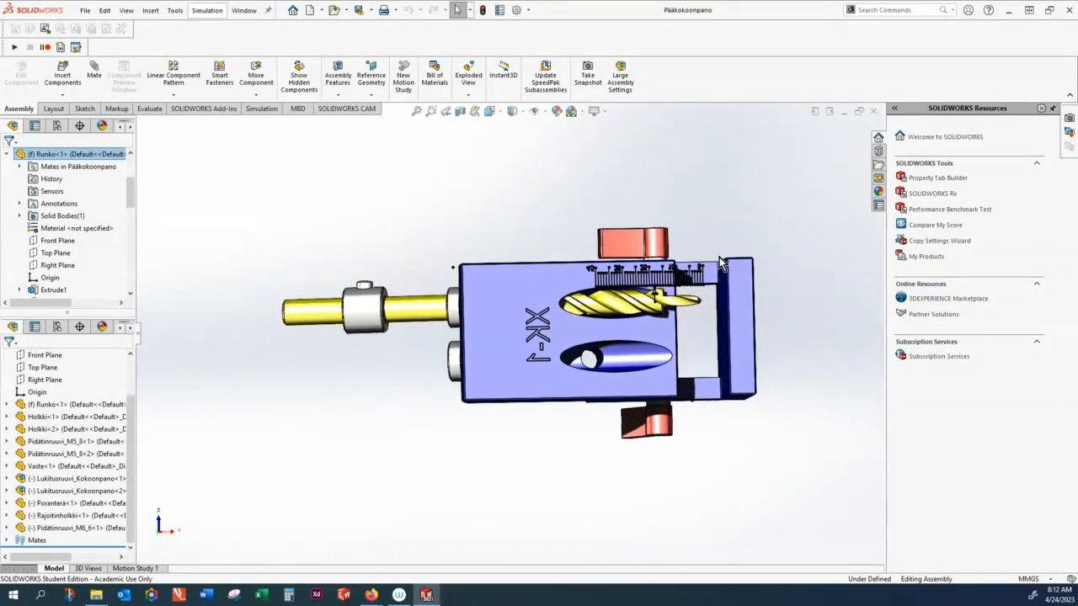
mouse_move(743, 207)
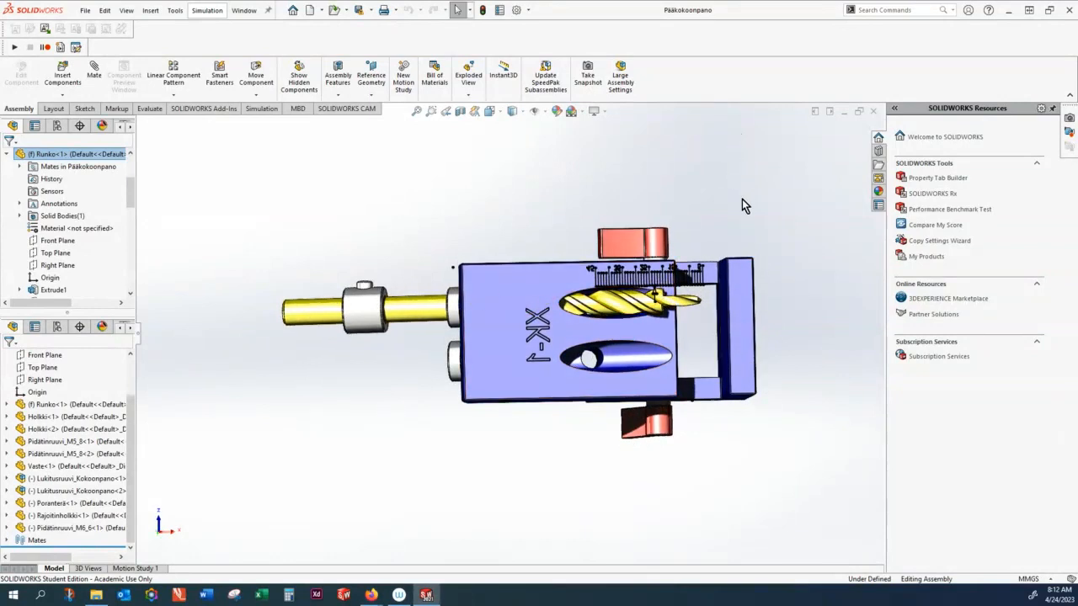
Step: Orbit the Pääkokoonpano pocket-hole jig assembly to view it in 3D
left_click_drag(741, 210, 749, 375)
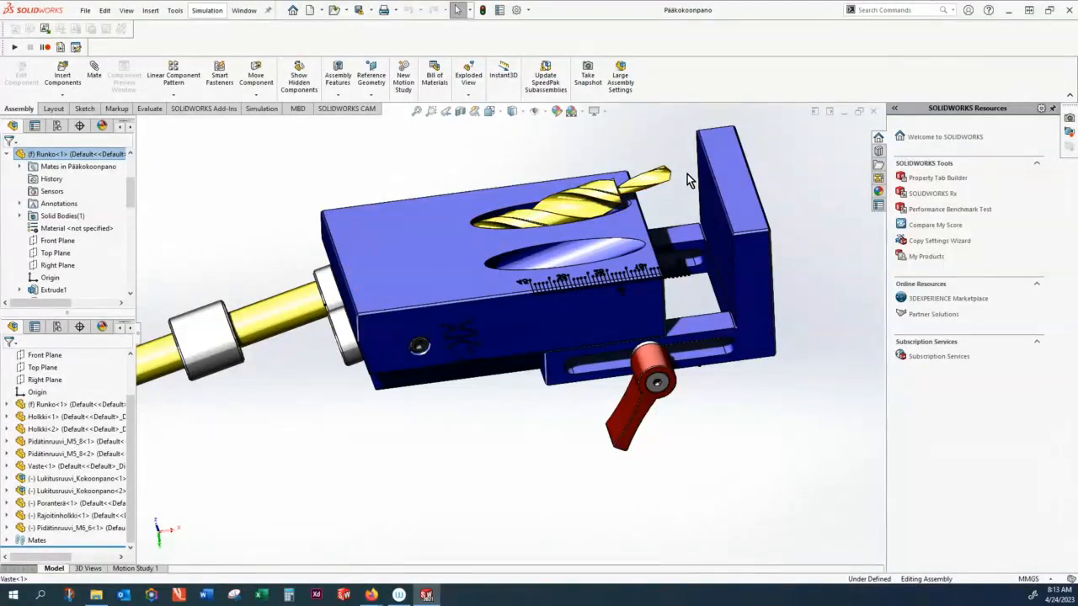
mouse_move(606, 206)
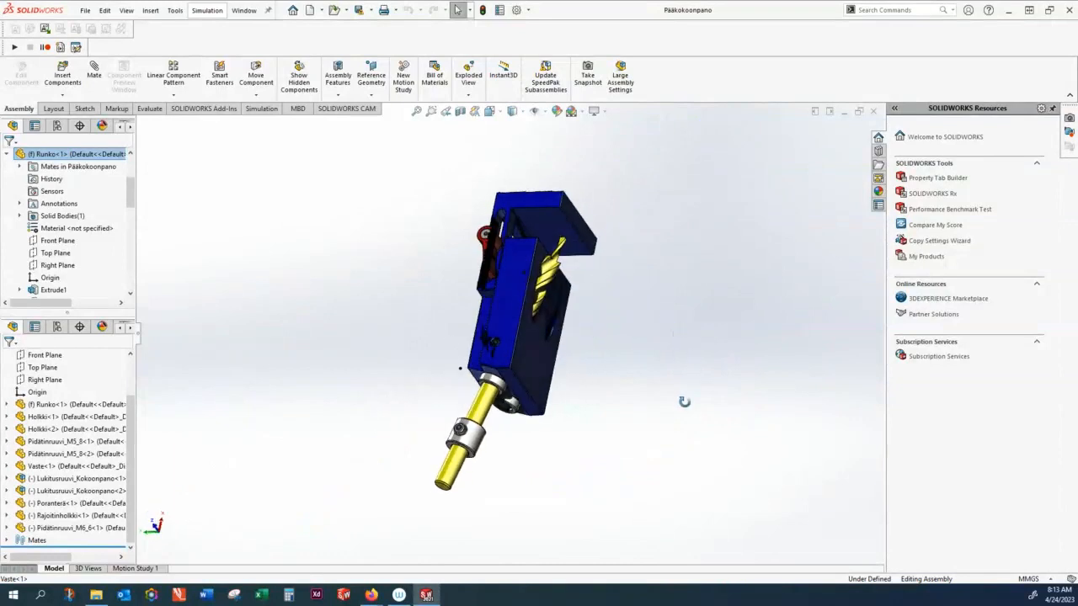
left_click_drag(682, 402, 575, 303)
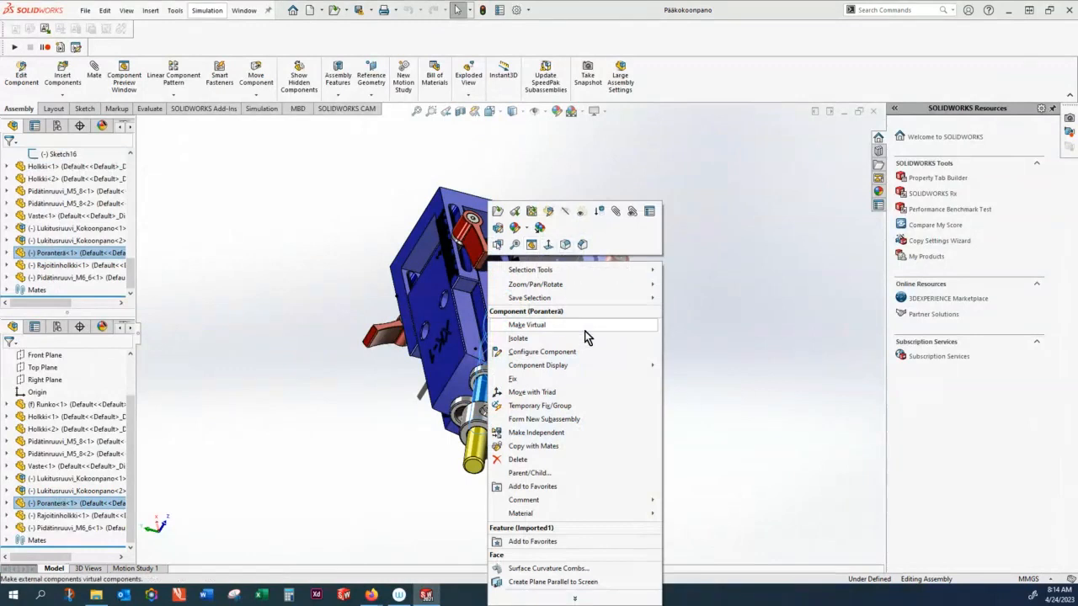
Step: Isolate the Rajoitinholkki stop collar, hiding the rest of the jig assembly
left_click(517, 337)
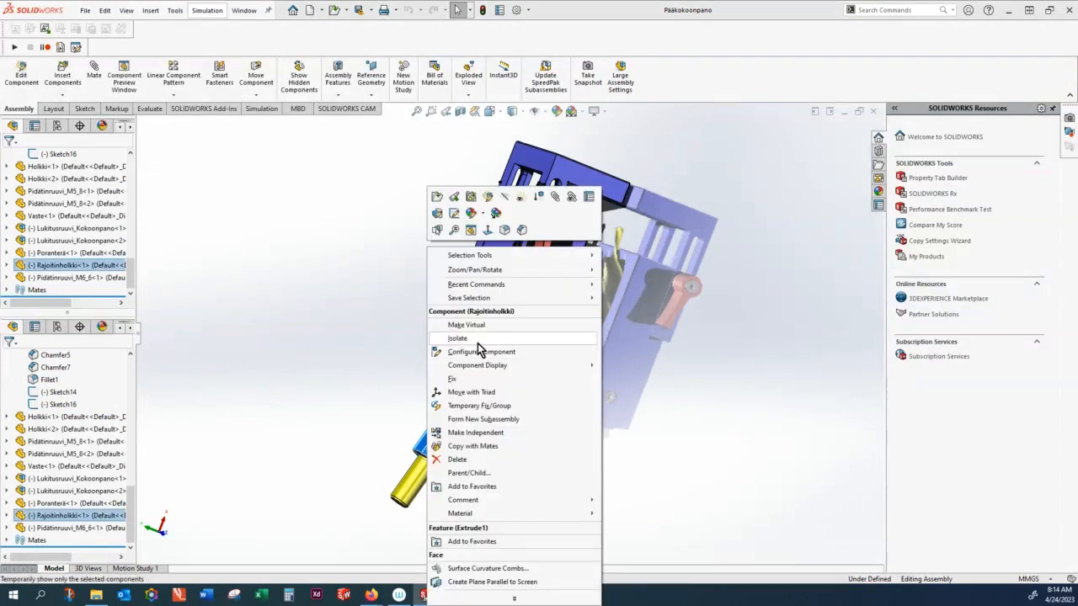
left_click(457, 338)
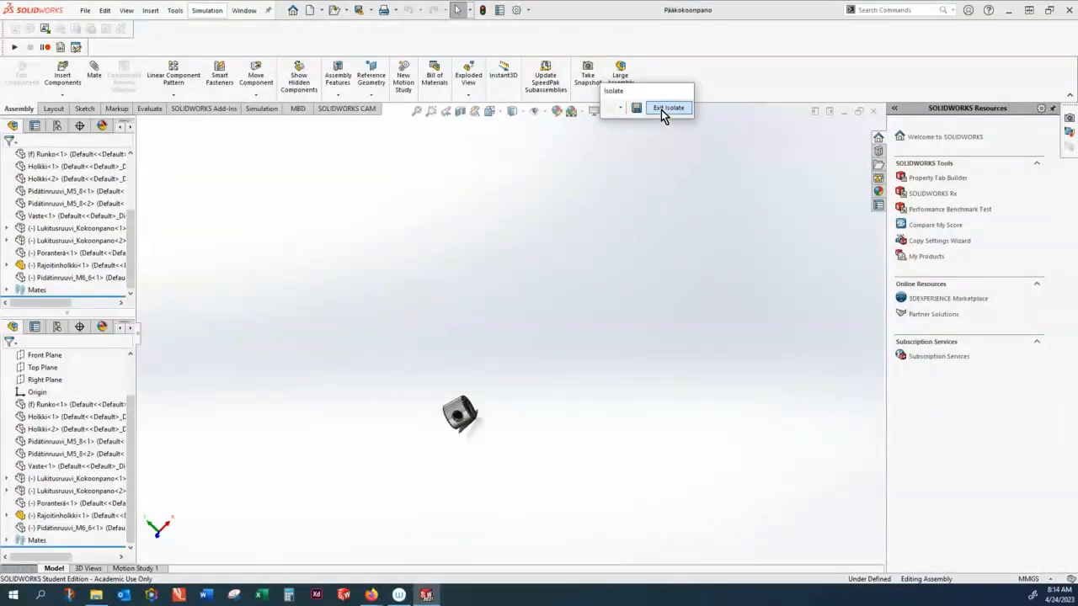
Step: Exit isolation and orbit the full jig assembly to a side-on view
left_click(667, 108)
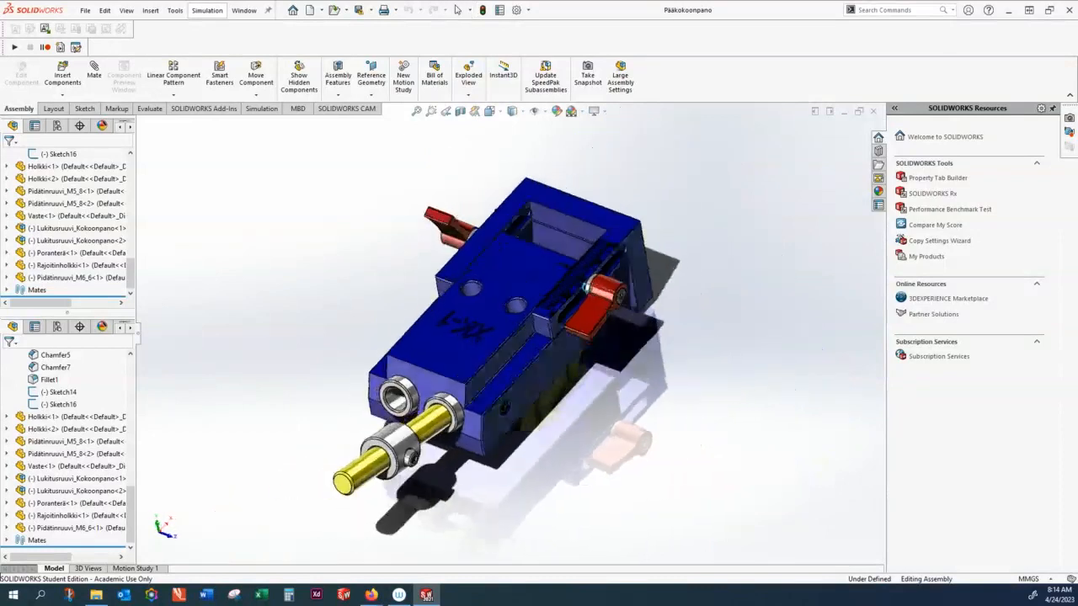
left_click_drag(522, 337, 712, 326)
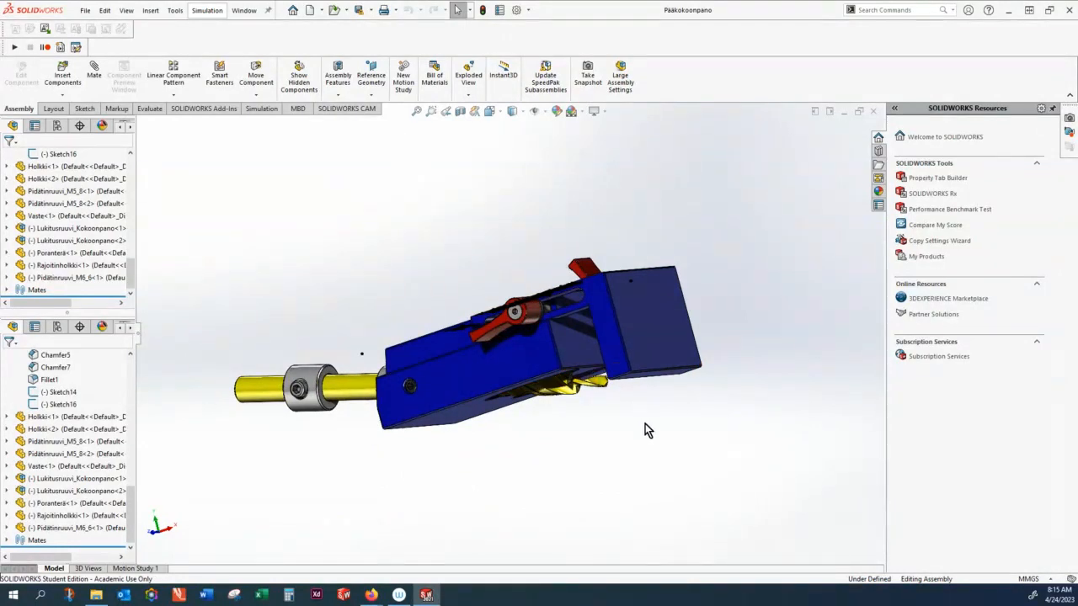
left_click_drag(648, 429, 684, 419)
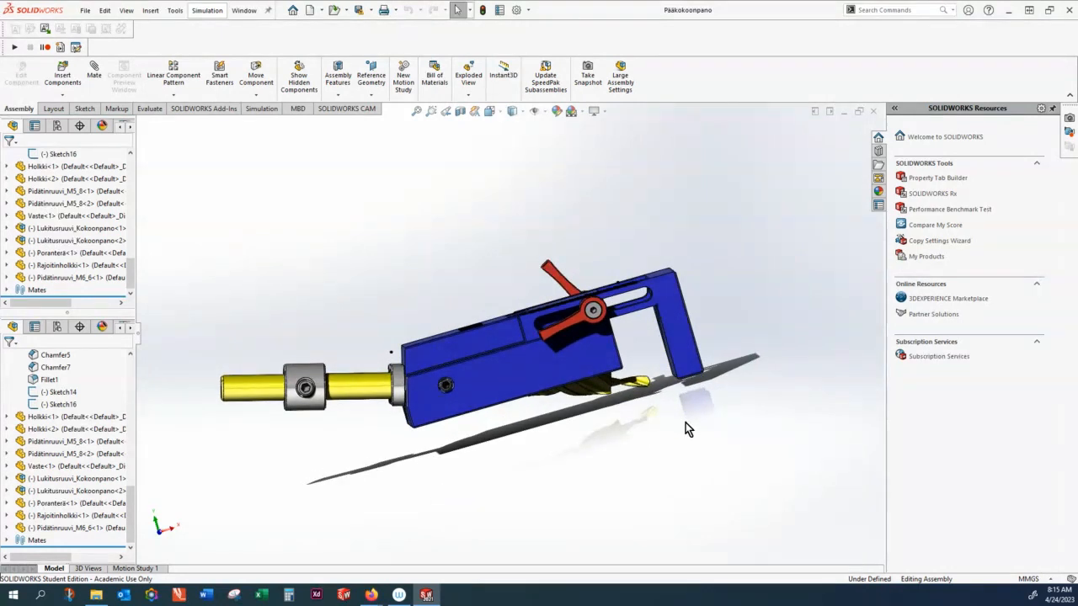
mouse_move(344, 304)
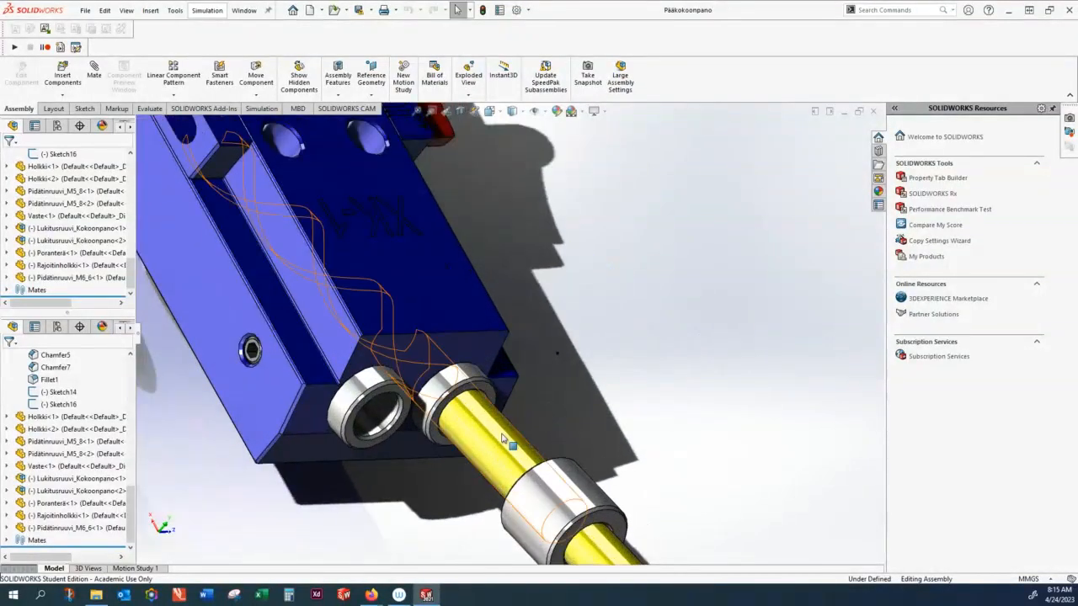
mouse_move(495, 444)
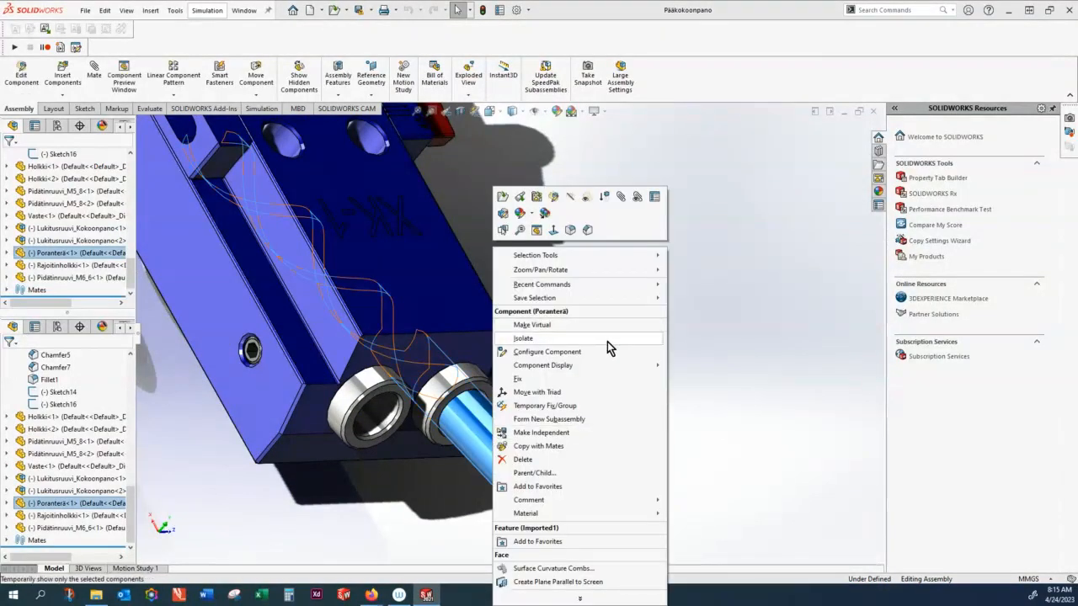
Step: Isolate the Poranterä drill bit so only it remains visible
left_click(522, 338)
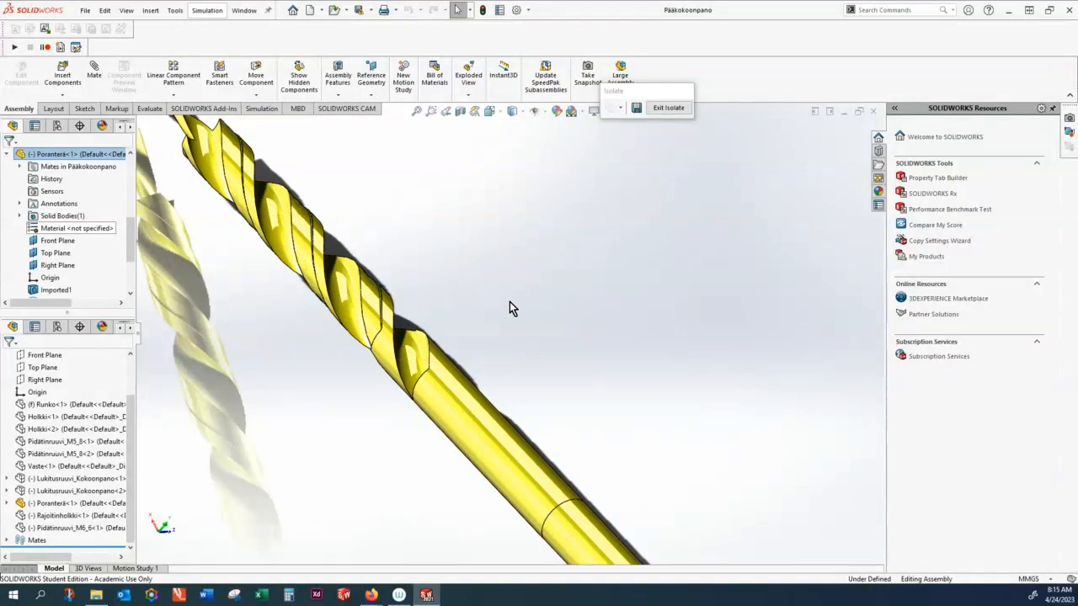
mouse_move(512, 307)
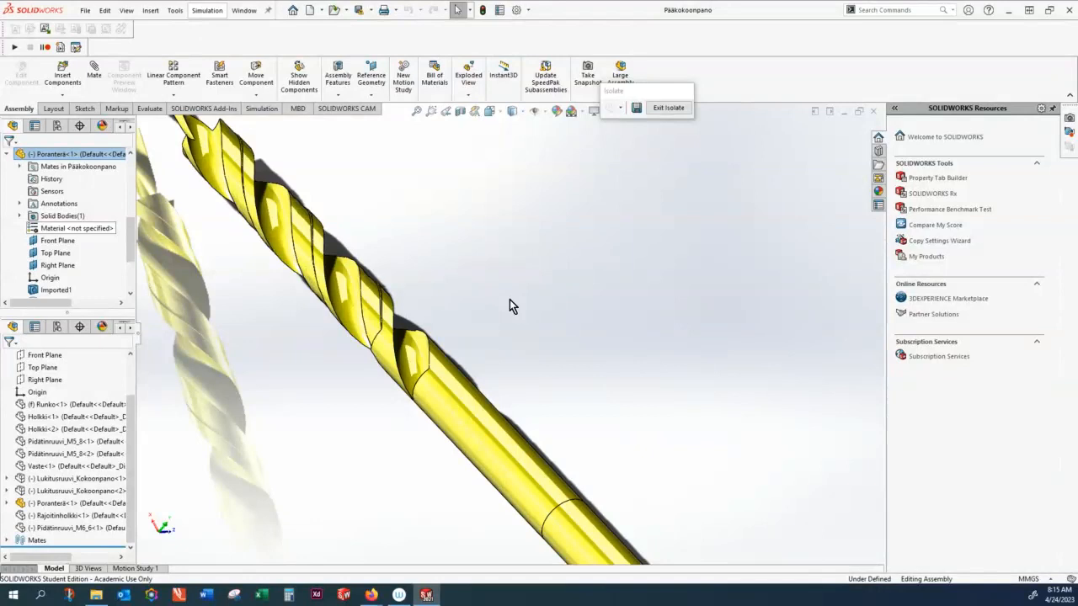
mouse_move(524, 279)
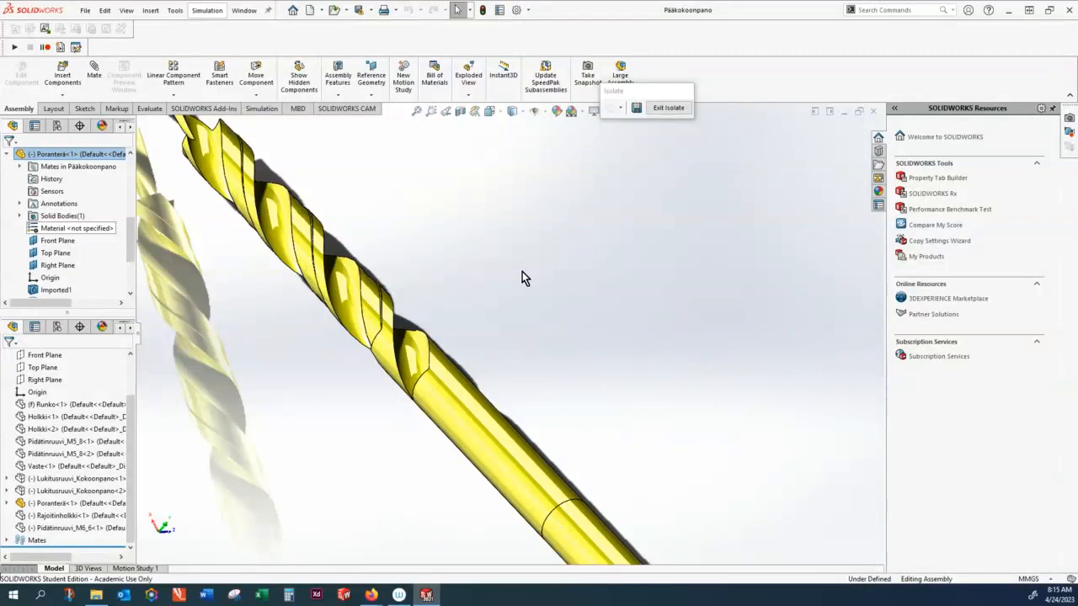
mouse_move(421, 213)
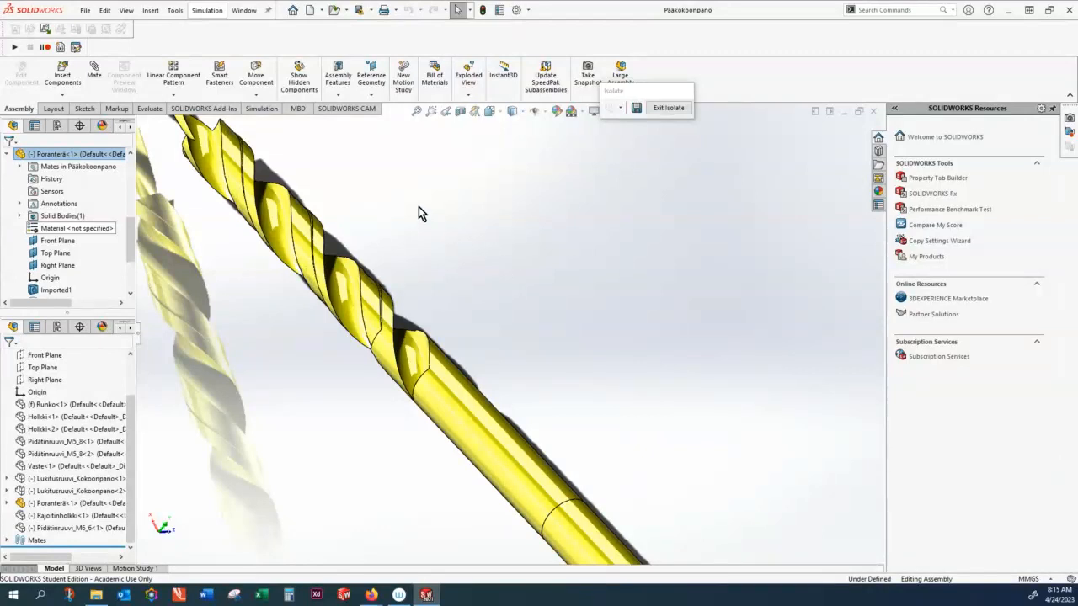
mouse_move(493, 235)
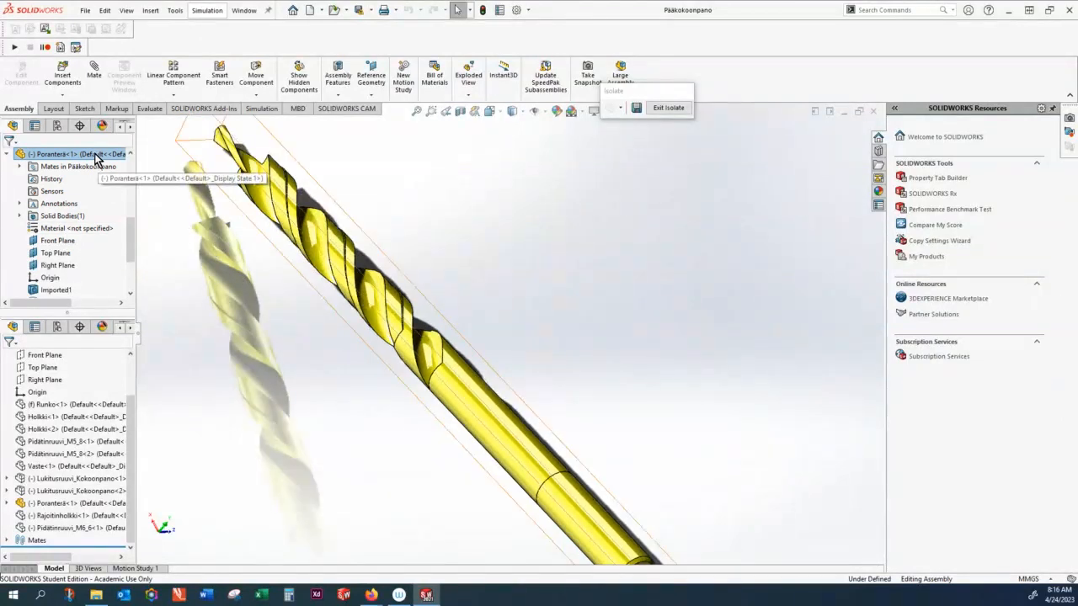
Step: Assign AISI 4340 Steel, annealed to the Poranterä drill bit through Edit Material
right_click(56, 154)
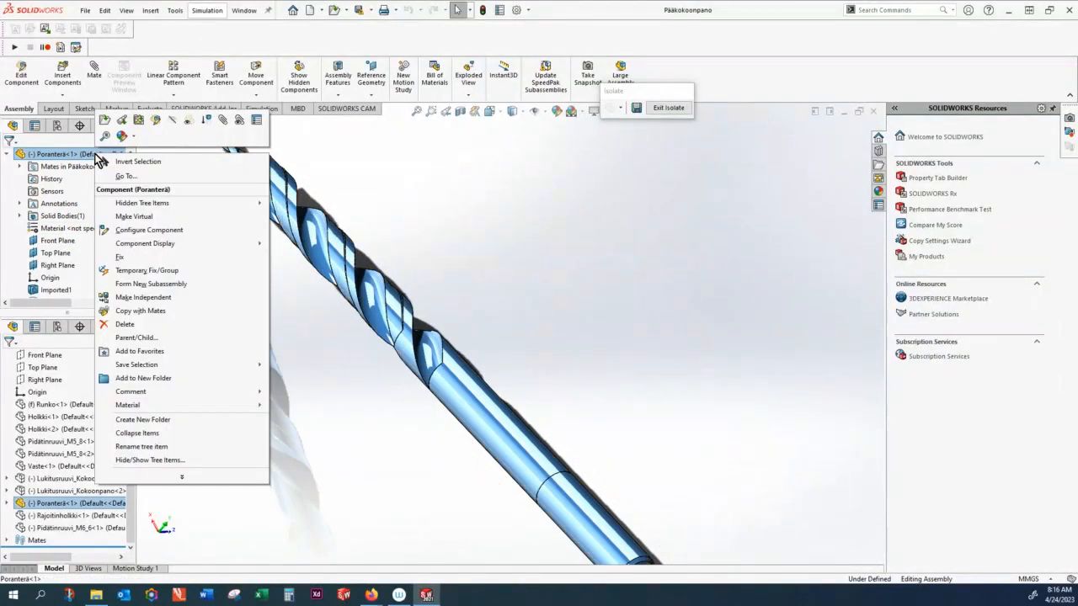
mouse_move(154, 122)
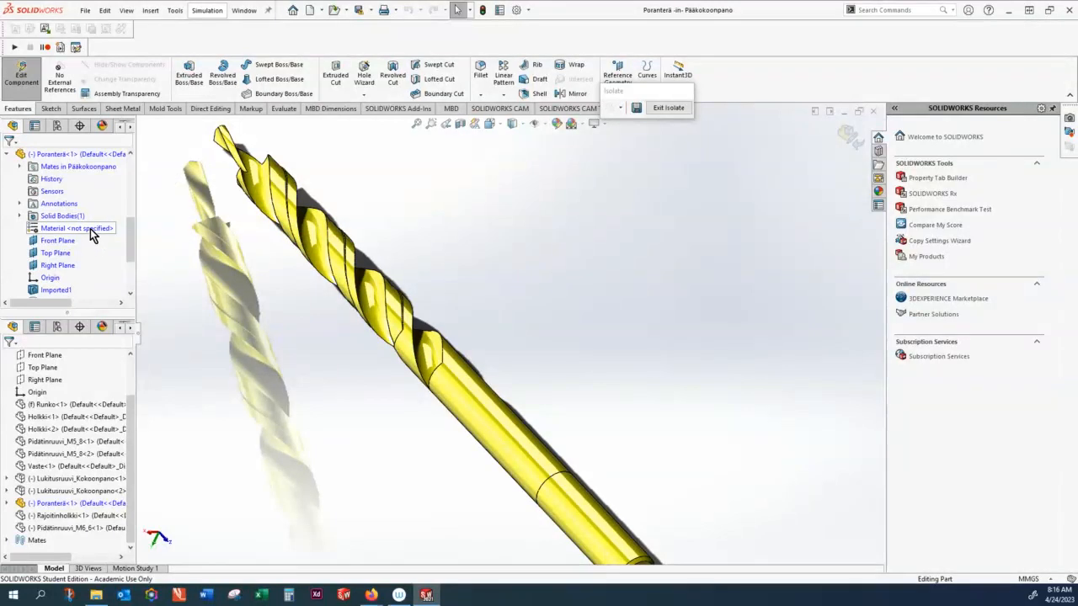
right_click(76, 228)
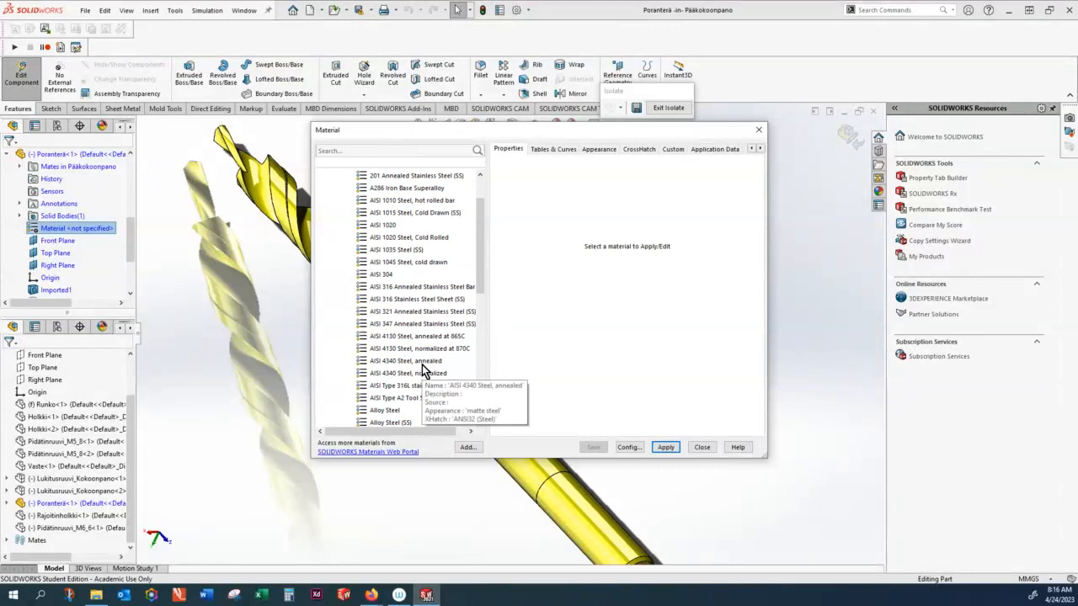
mouse_move(421, 367)
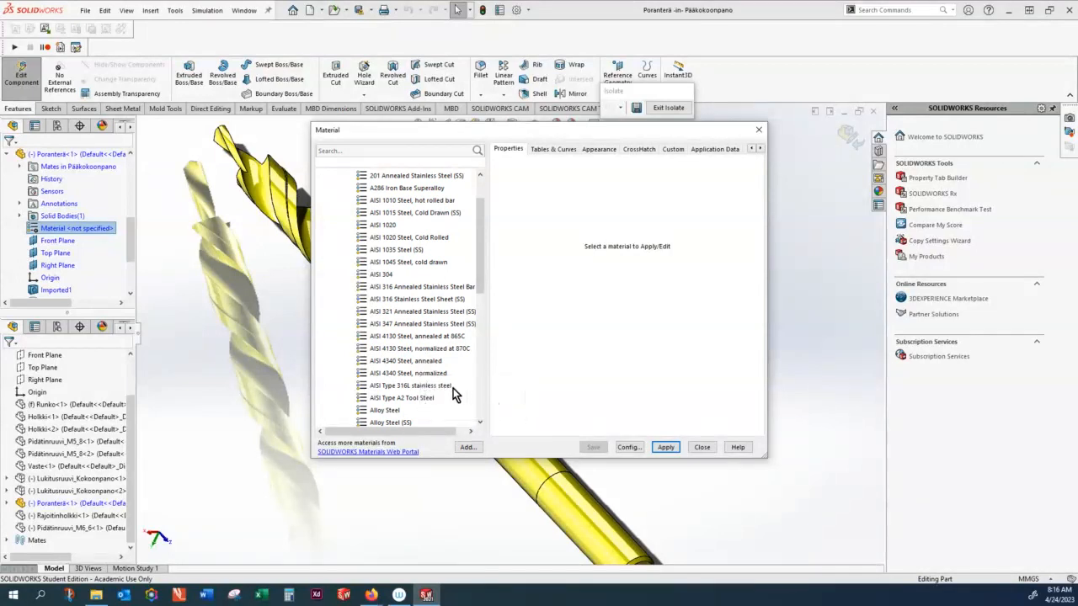
scroll("down", 3)
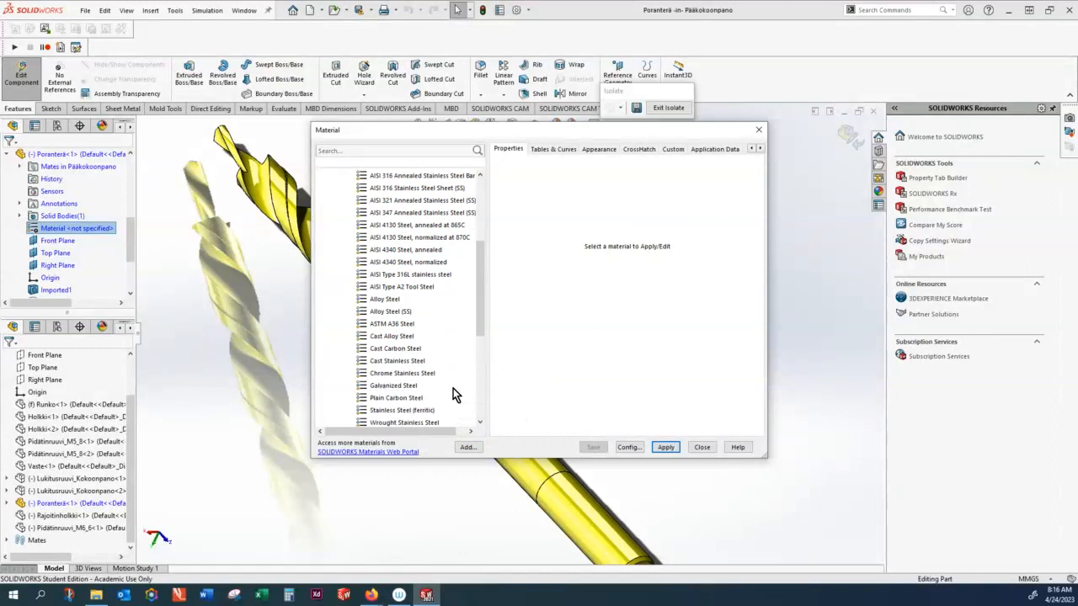
scroll("down", 3)
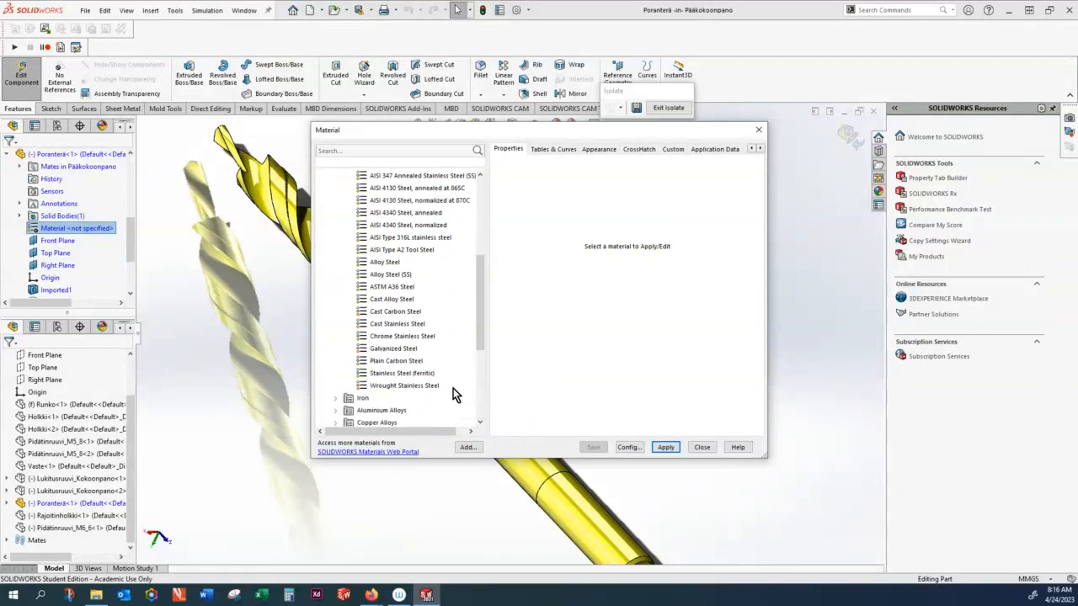
mouse_move(426, 231)
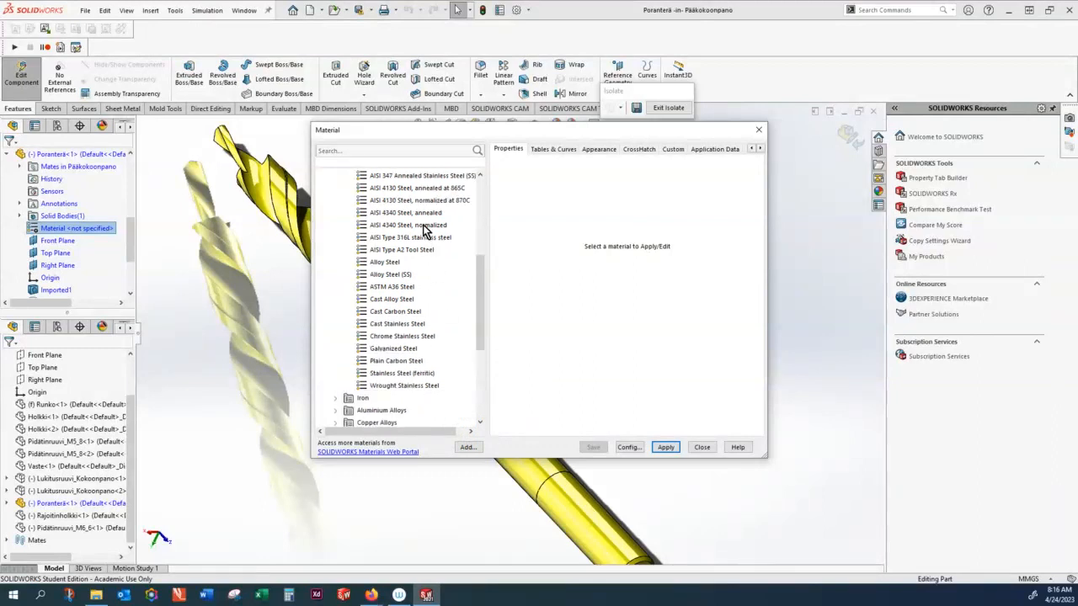
mouse_move(425, 213)
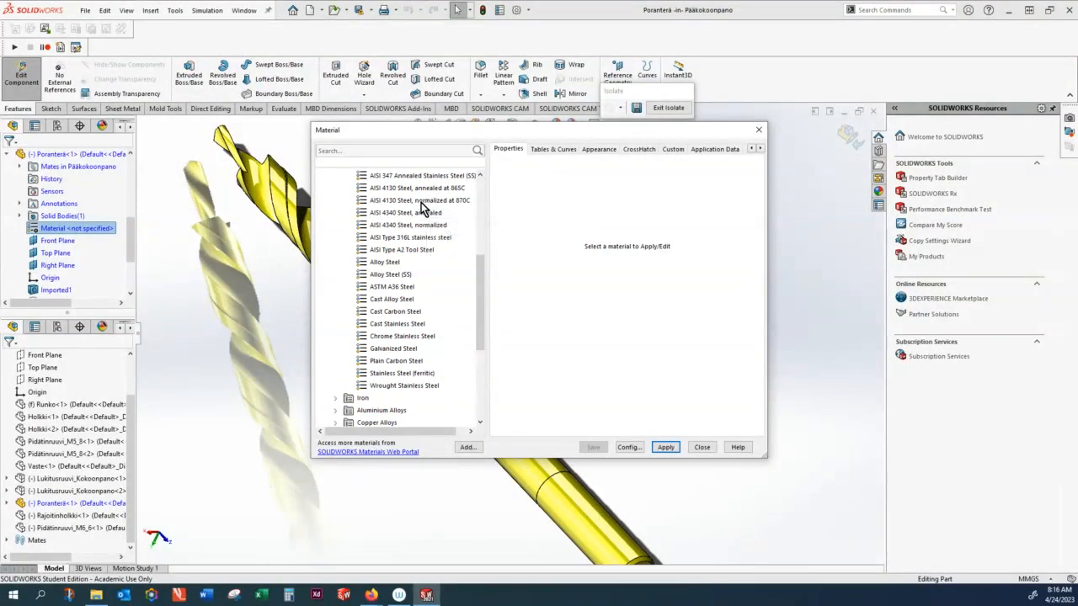
mouse_move(405, 212)
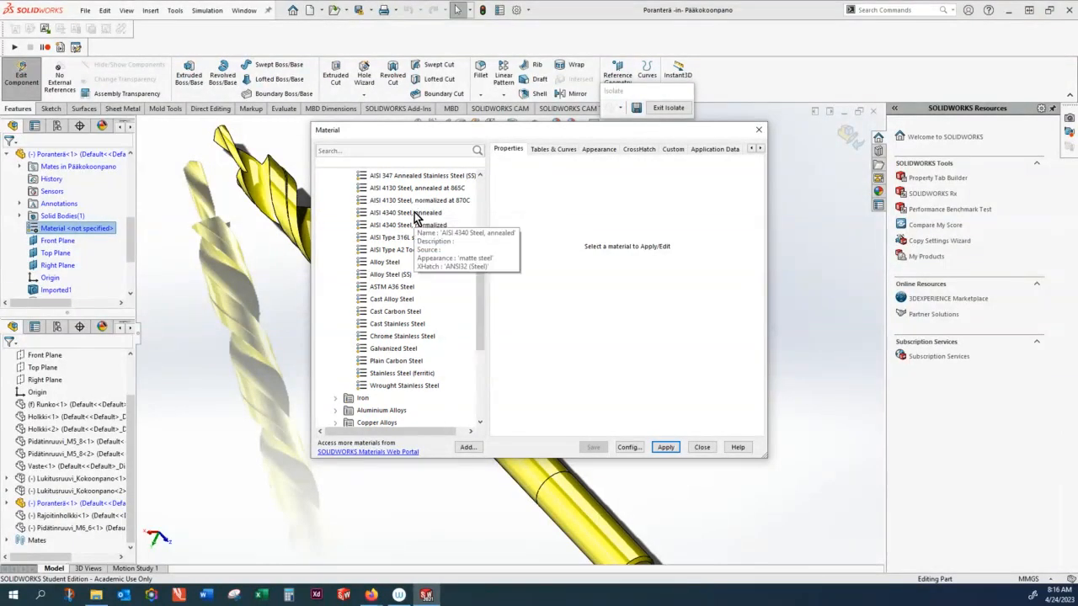
left_click(405, 212)
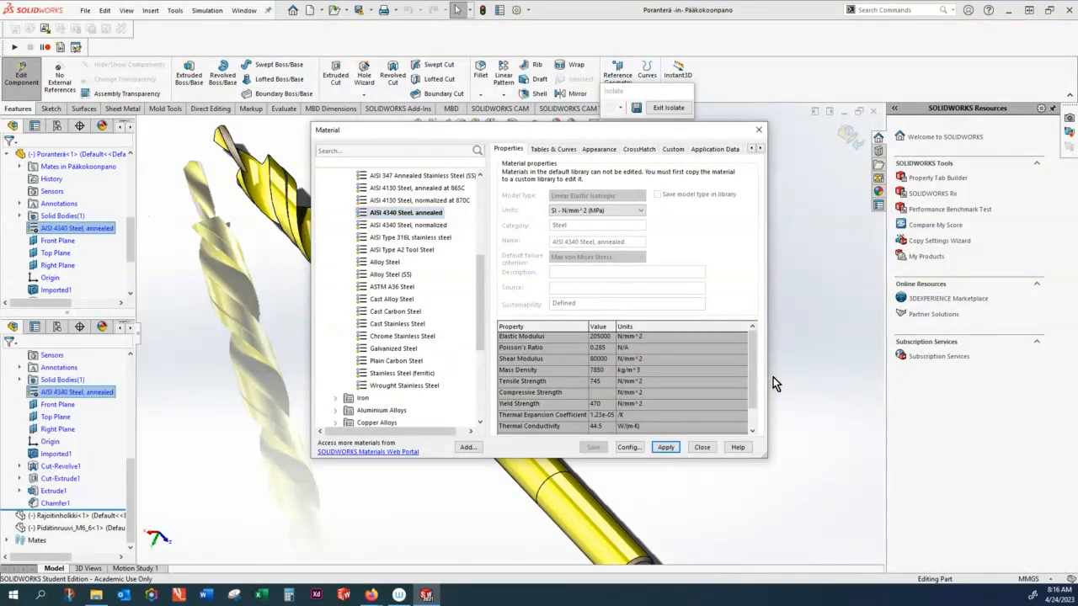
mouse_move(703, 447)
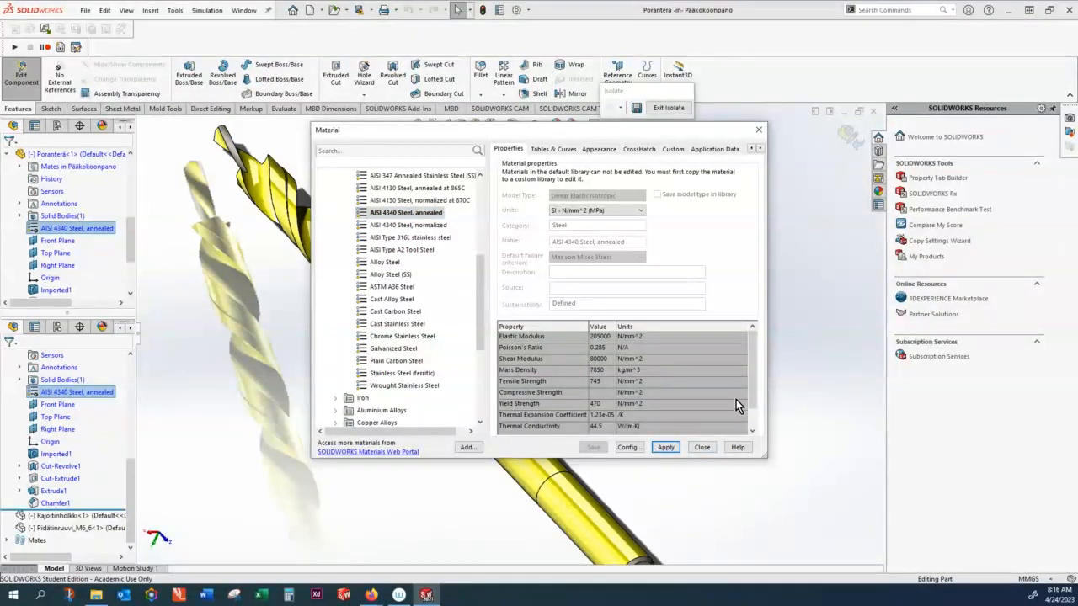
left_click(701, 447)
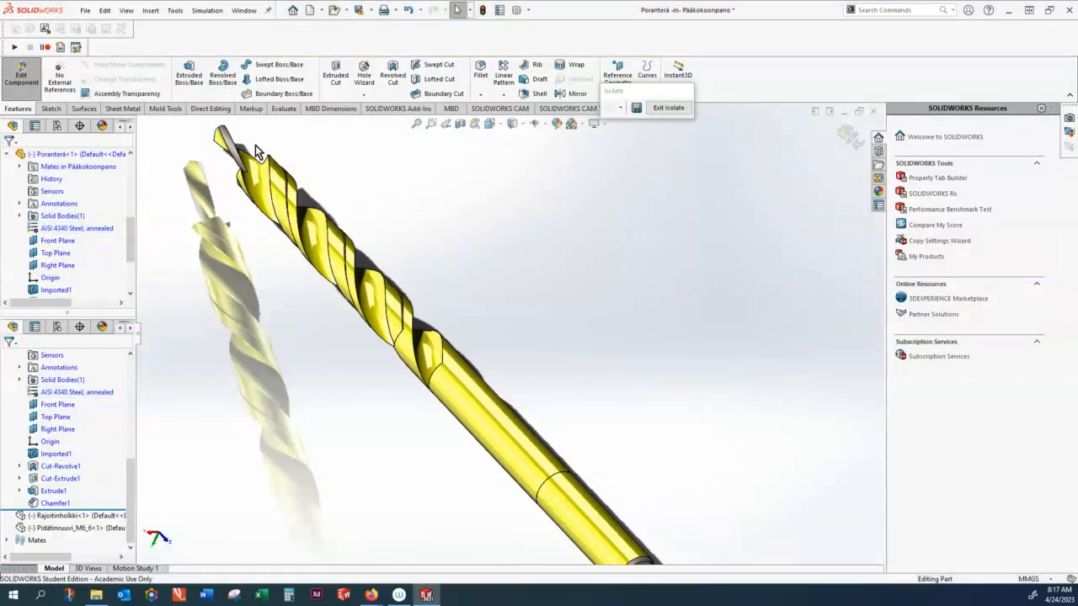
Step: Open the drill bit's File Properties and browse its Summary, Custom and Configuration Specific tabs
left_click(85, 10)
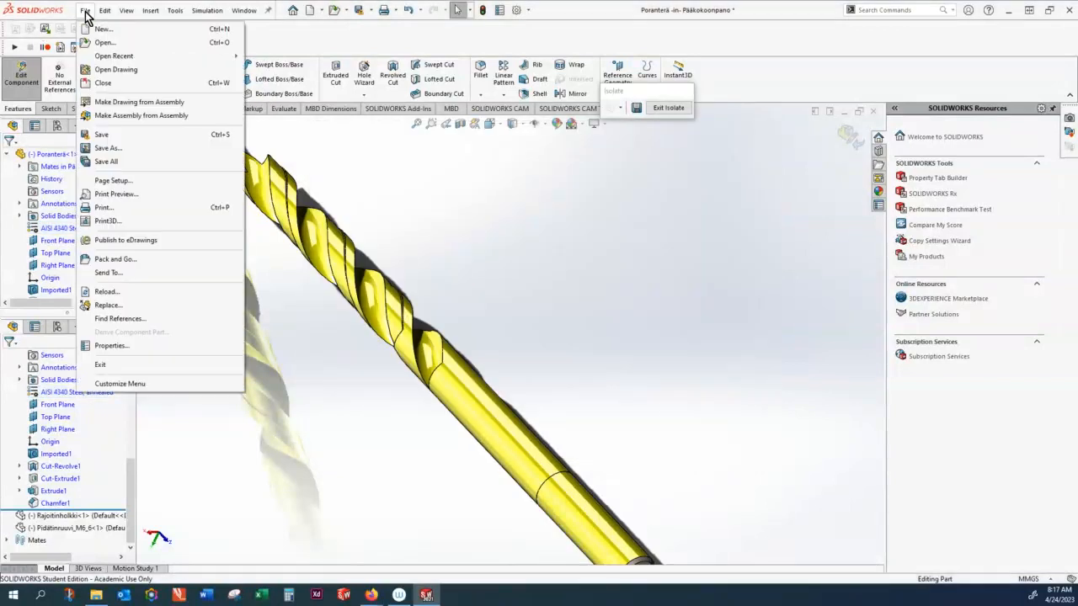
mouse_move(106, 292)
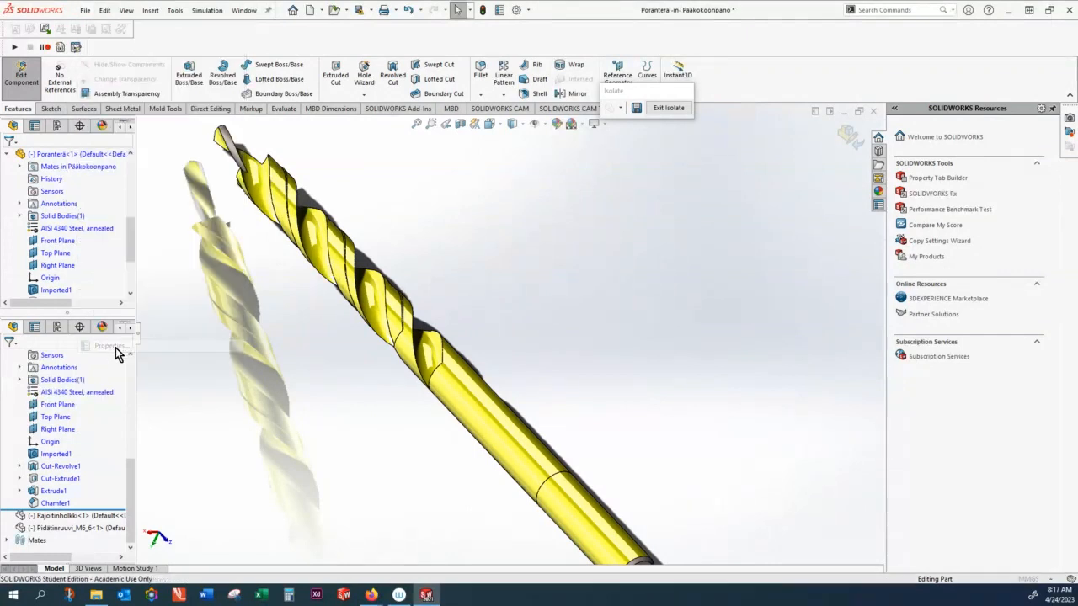
left_click(108, 345)
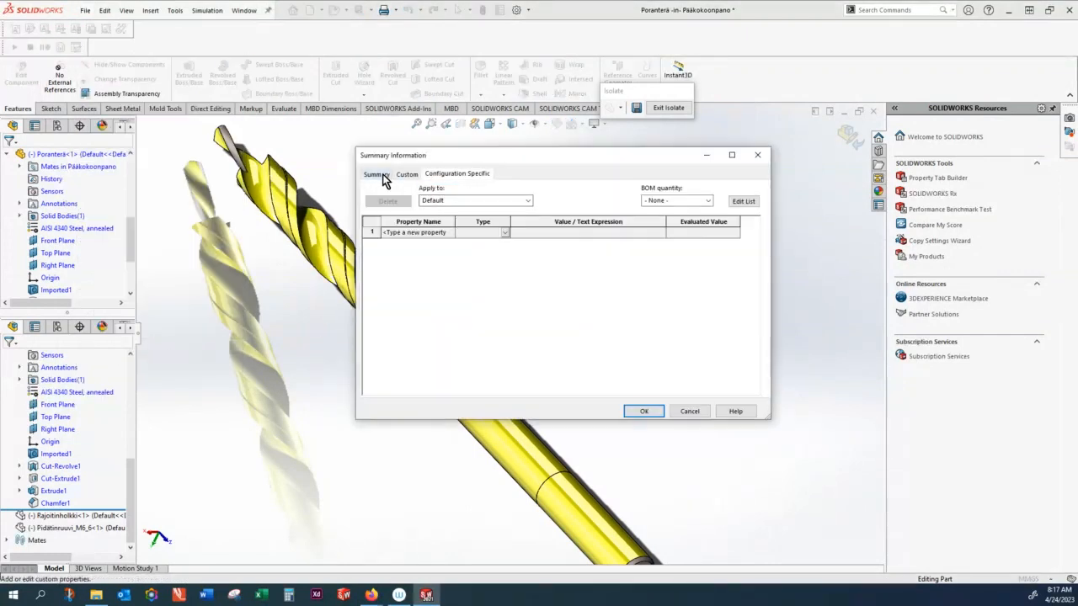
left_click(407, 174)
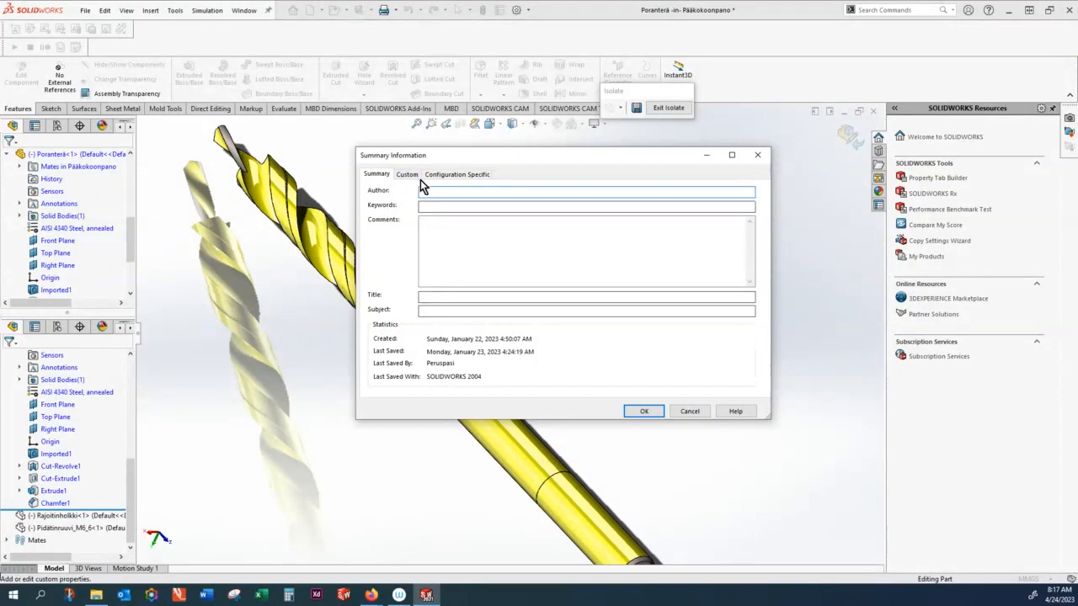
left_click(407, 174)
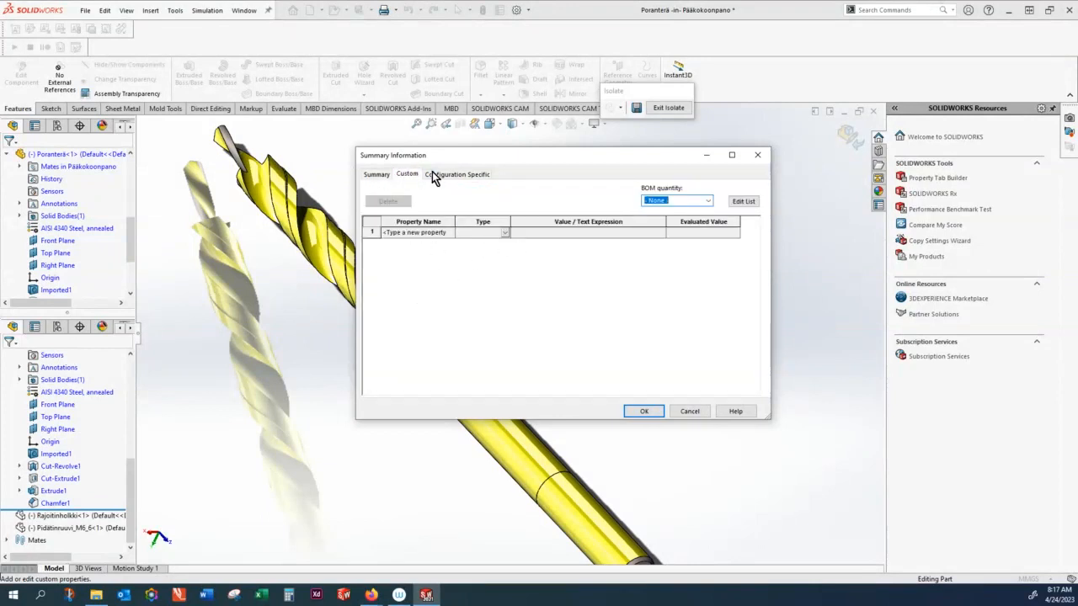
left_click(456, 174)
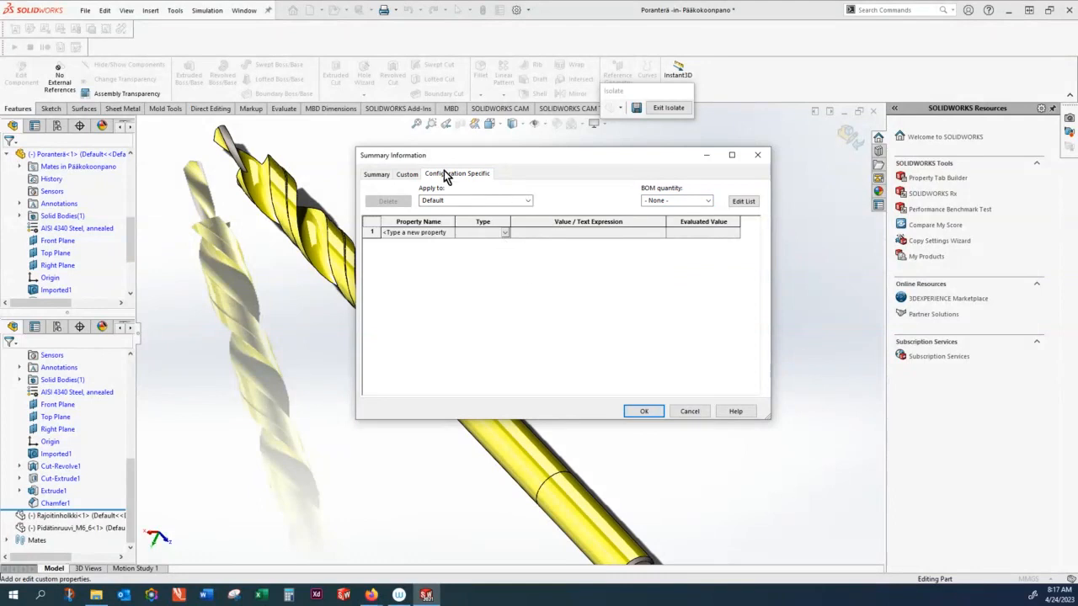
left_click(407, 174)
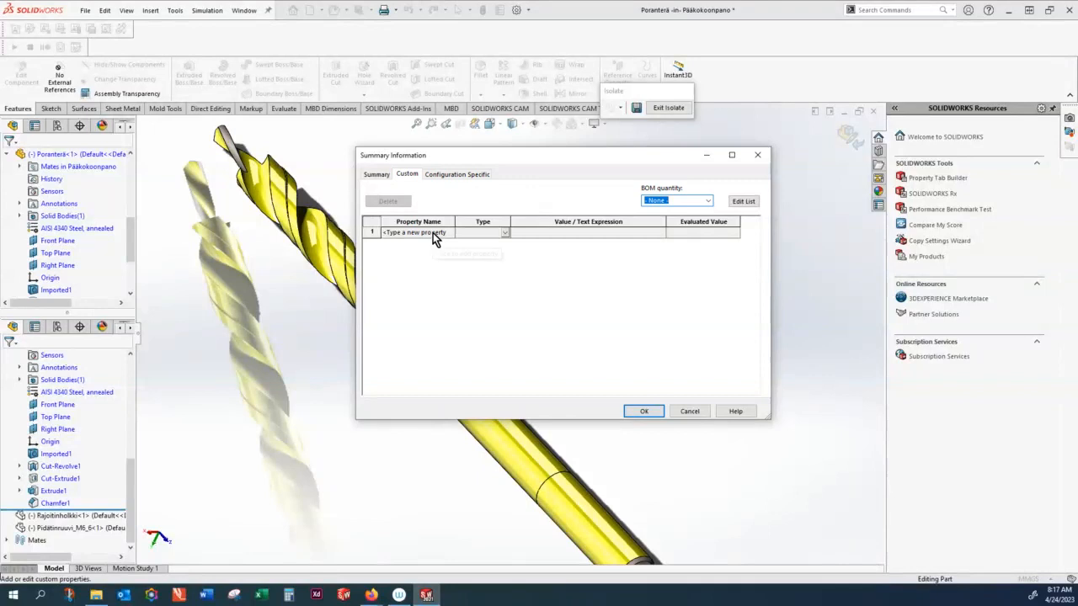
mouse_move(434, 238)
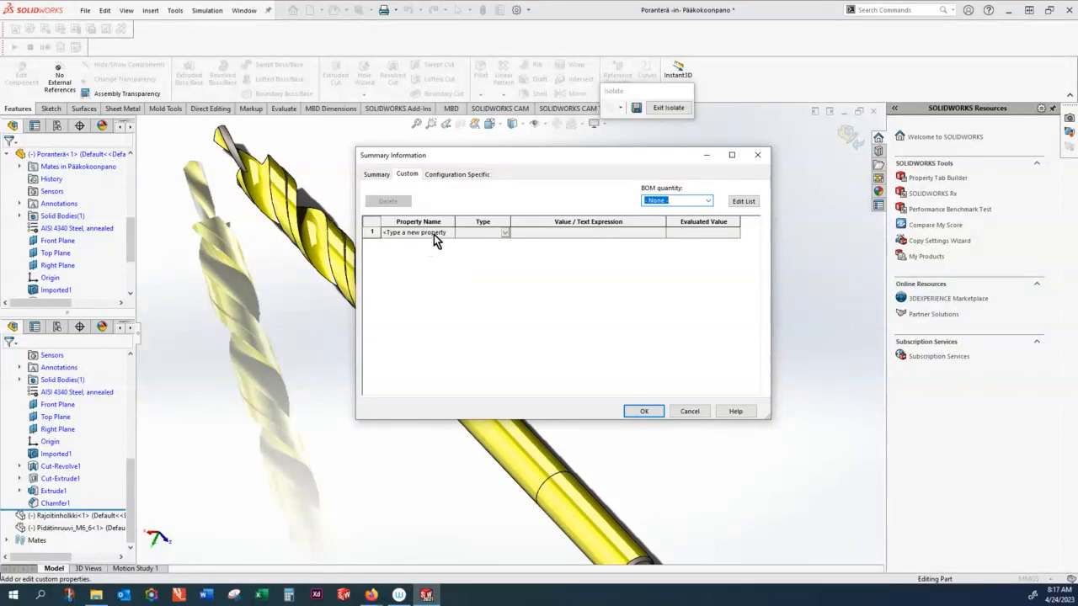
mouse_move(438, 234)
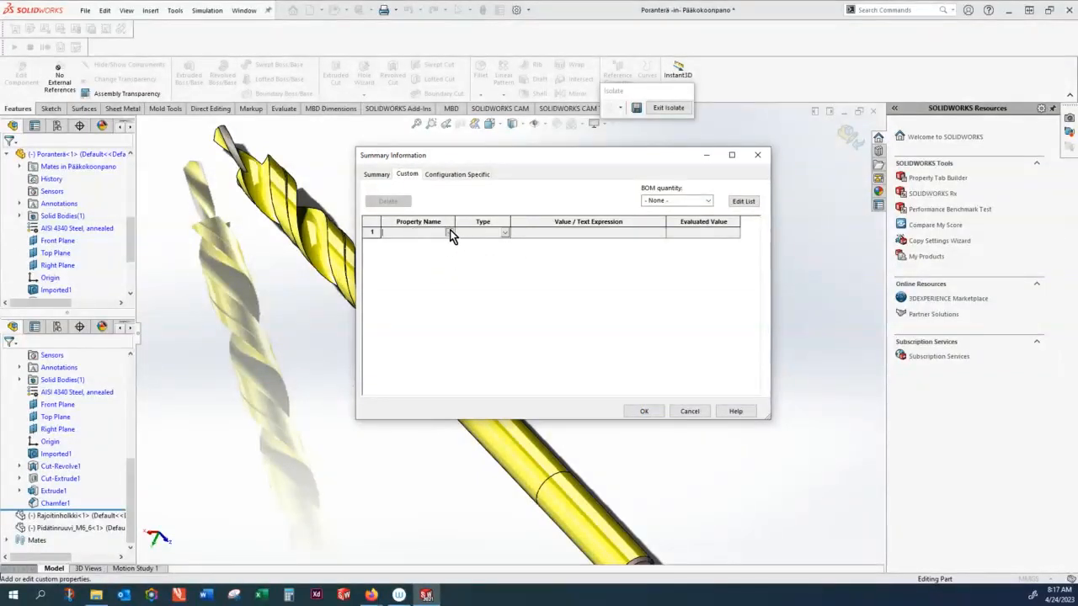
left_click(418, 232)
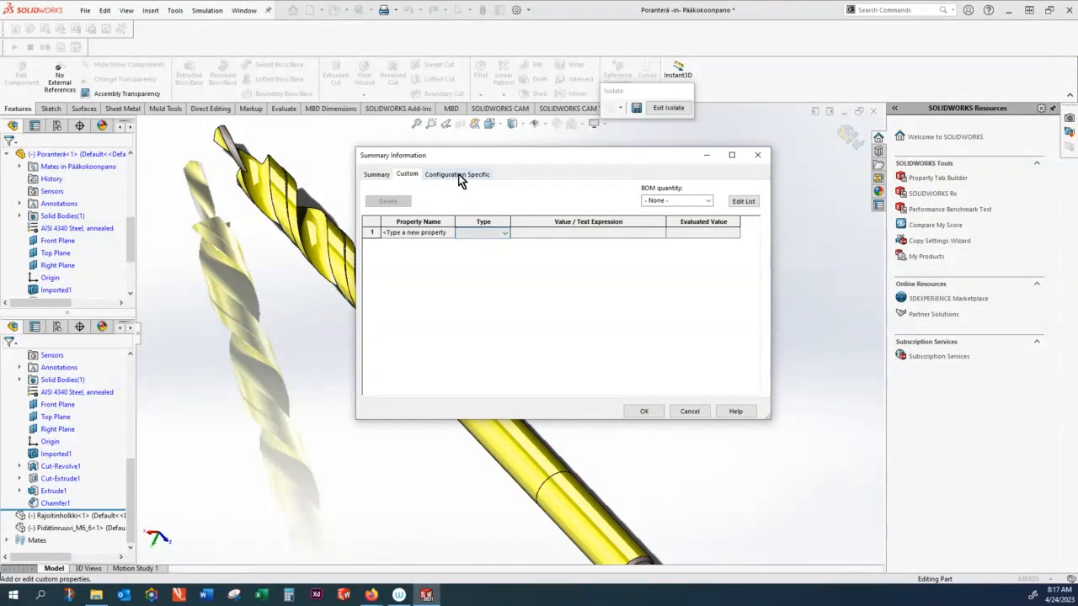
left_click(456, 175)
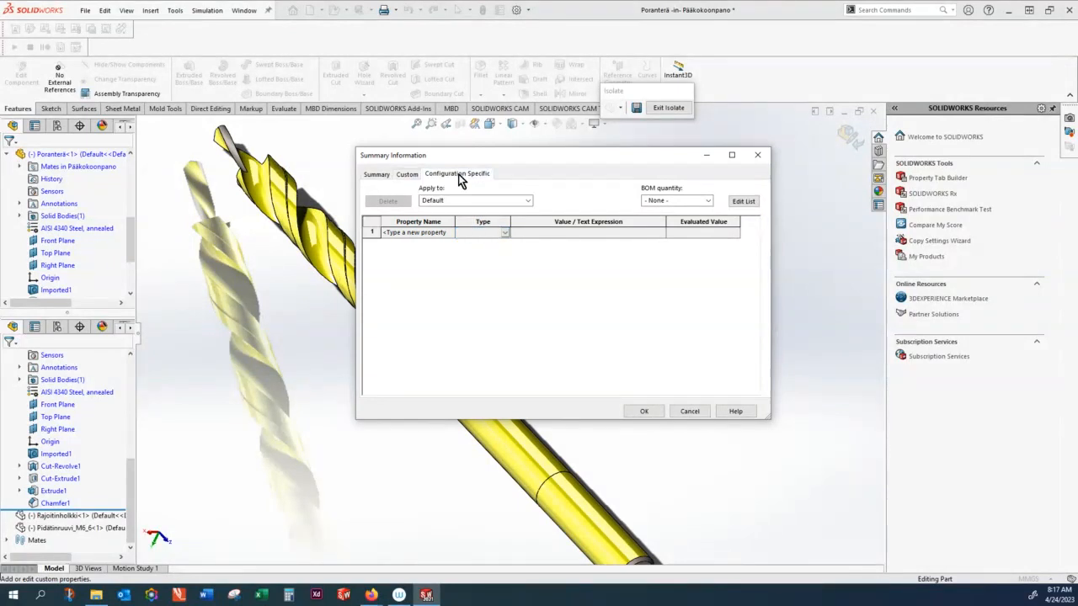
mouse_move(473, 179)
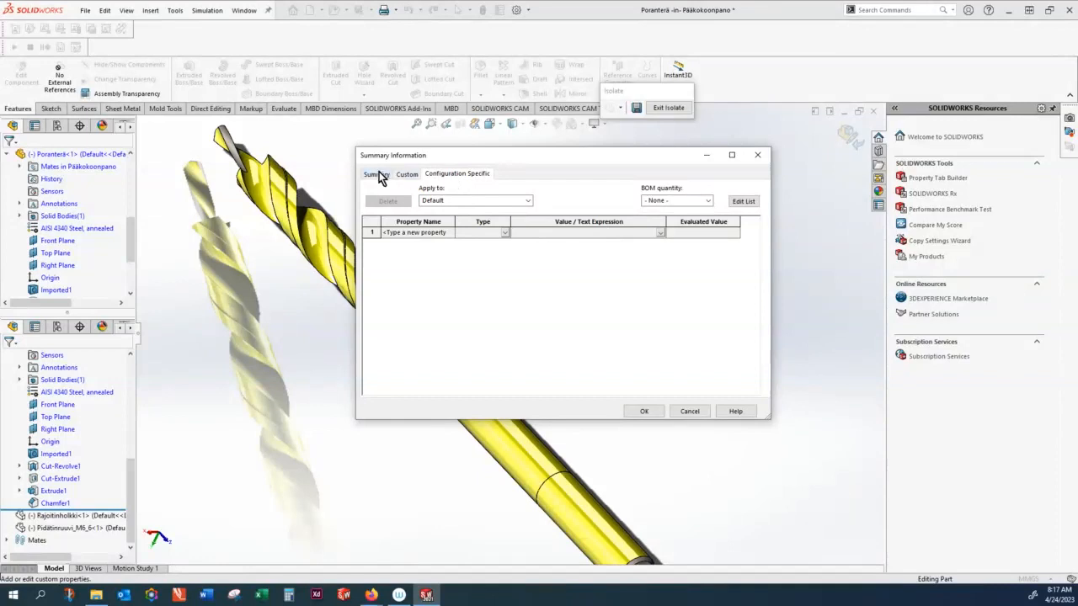
left_click(407, 174)
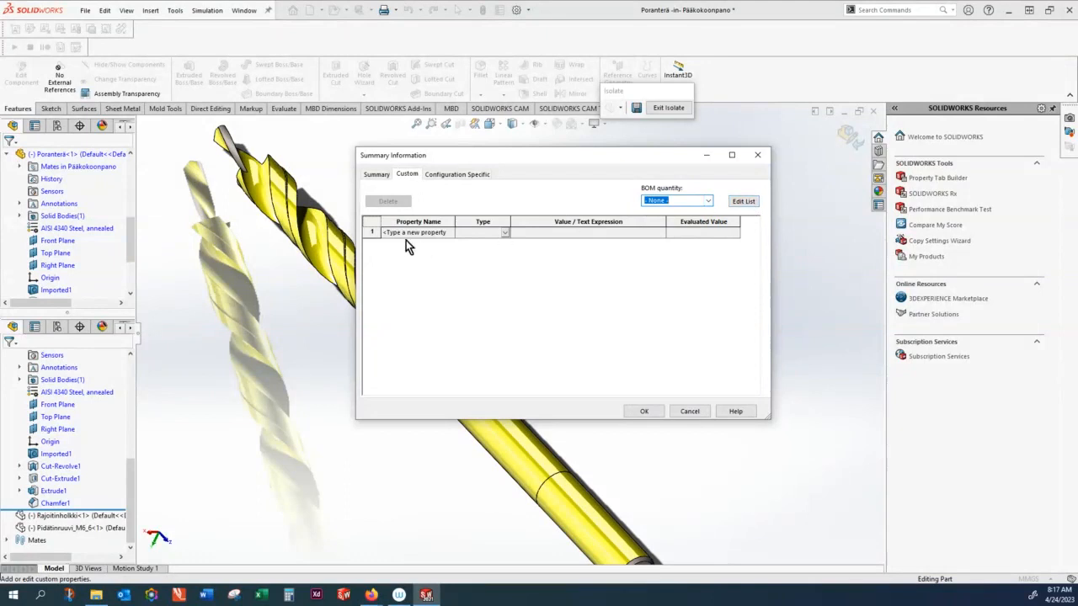
Step: Add a Material custom property with value AISI 4330 and close the window
left_click(412, 233)
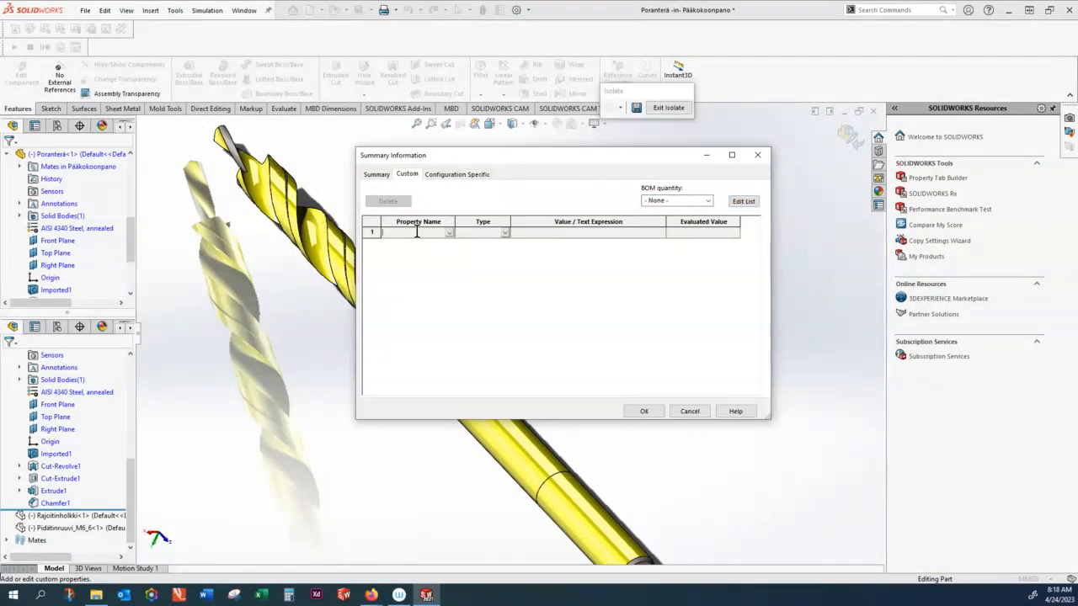
type("Material")
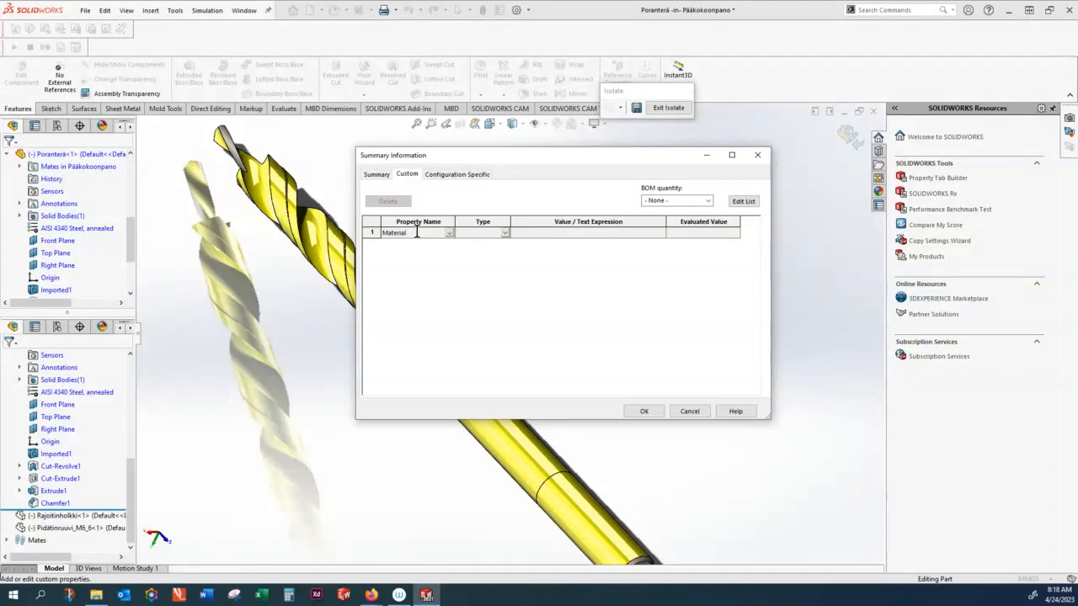
left_click(504, 232)
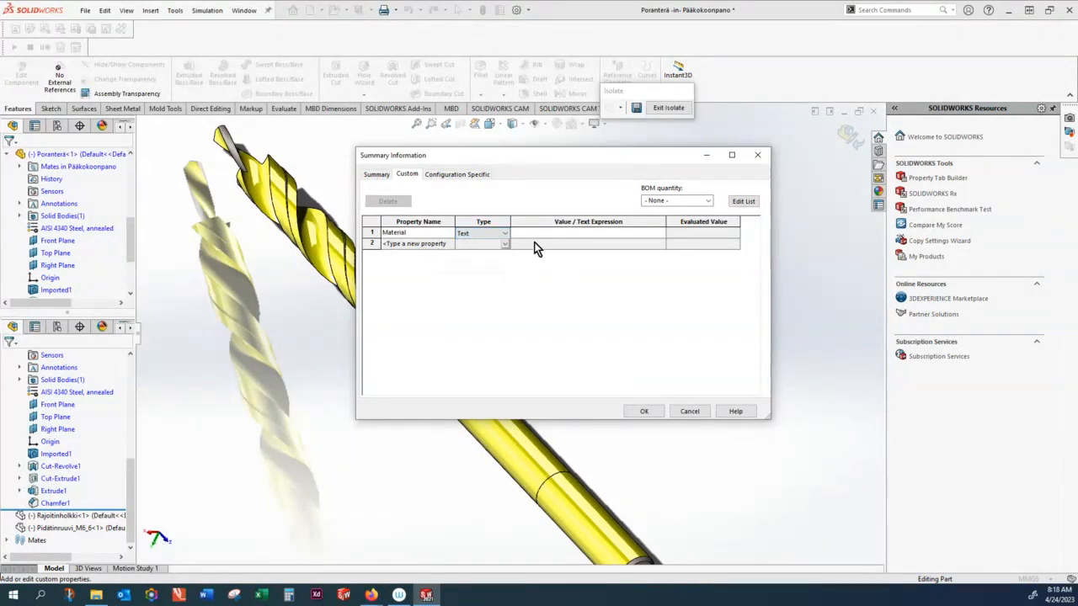
mouse_move(671, 303)
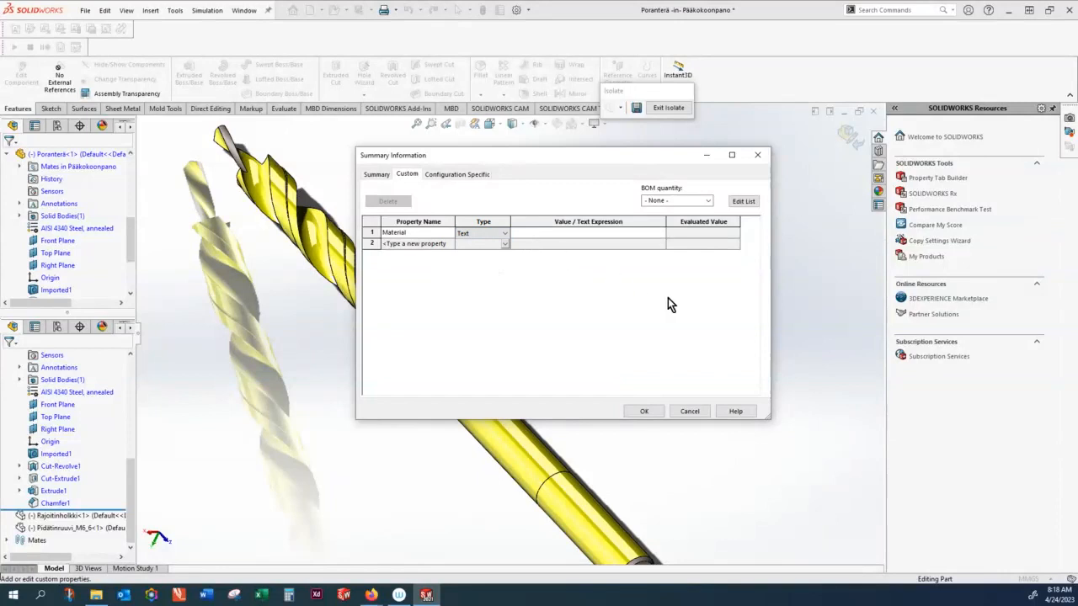
mouse_move(531, 292)
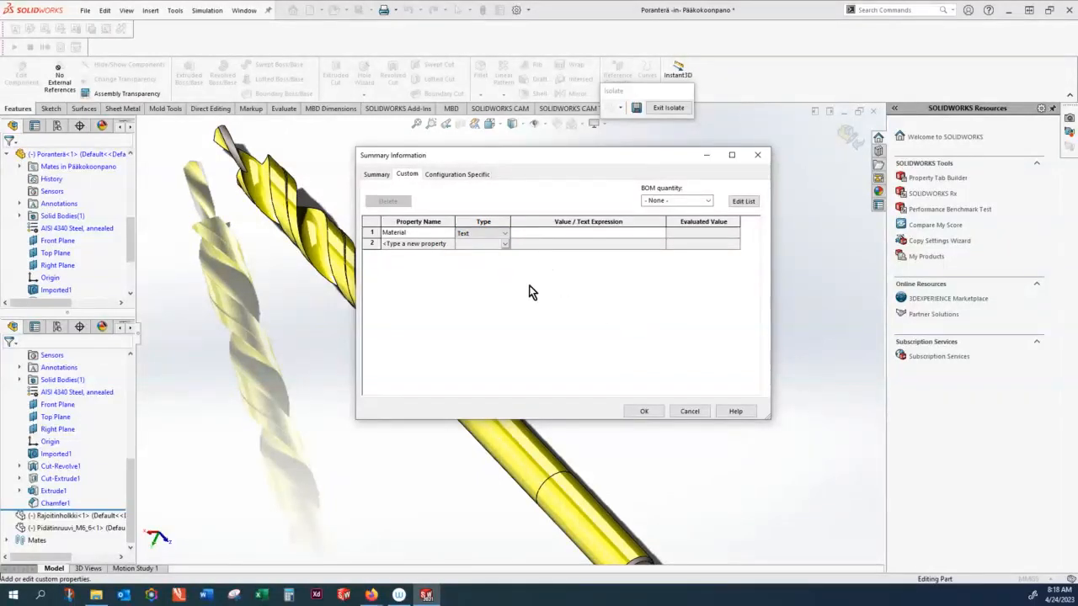
left_click(483, 232)
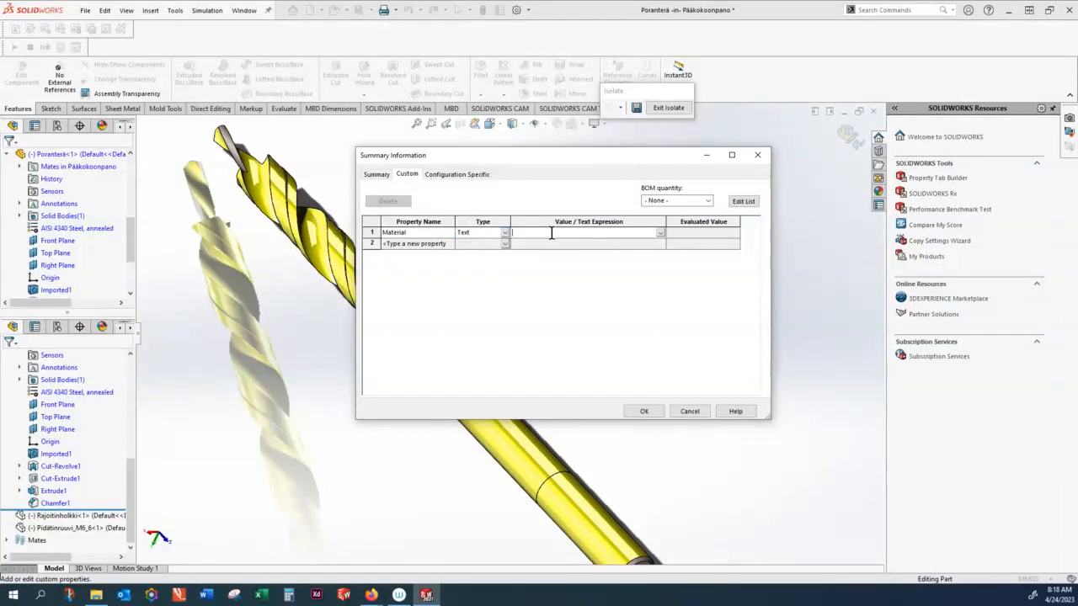
type("A")
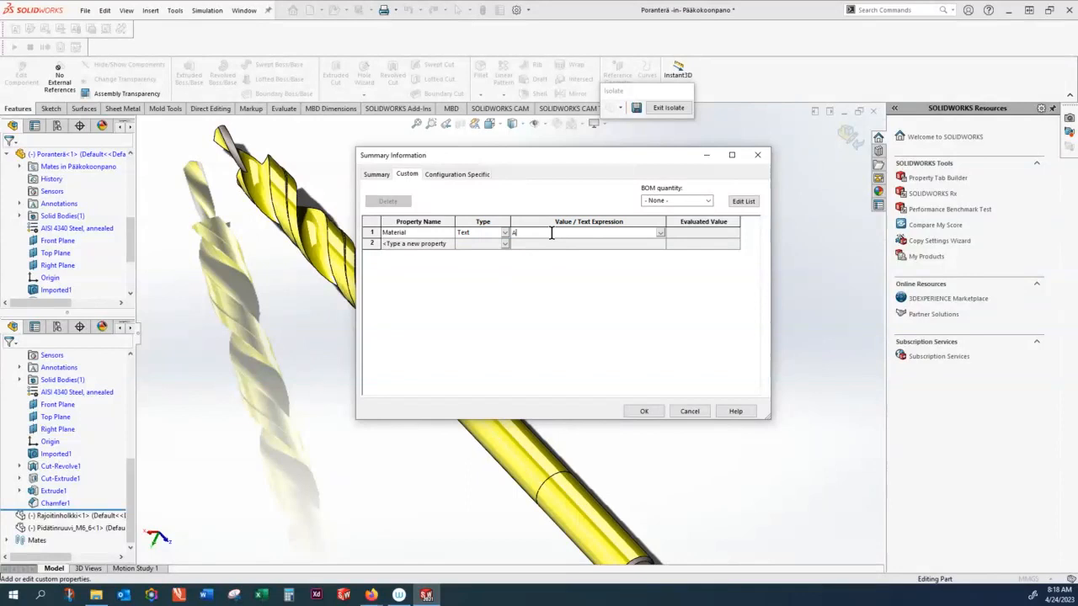
type("ISI")
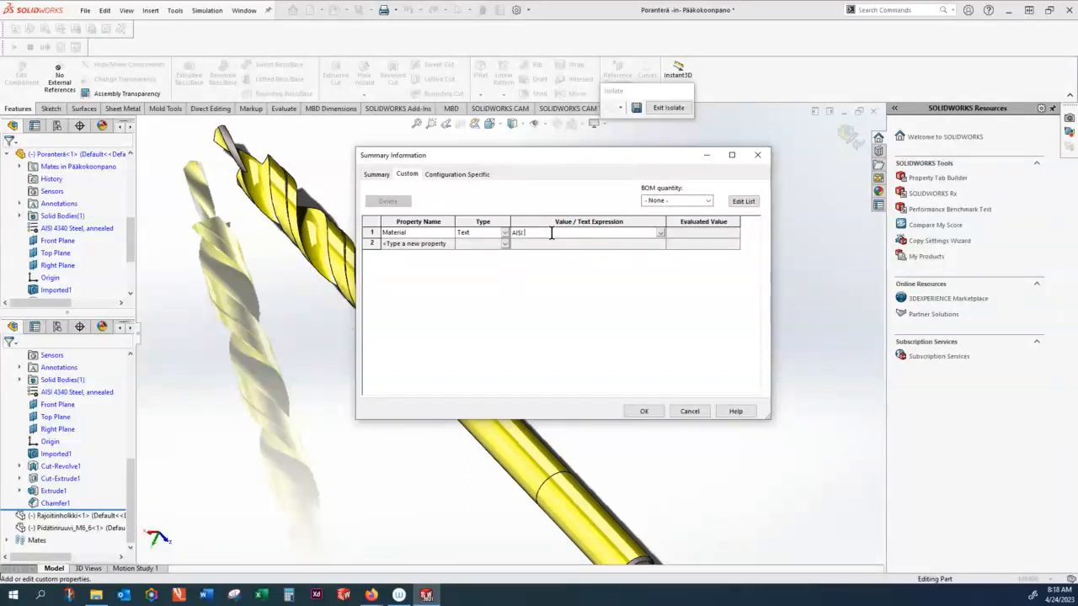
type("4330")
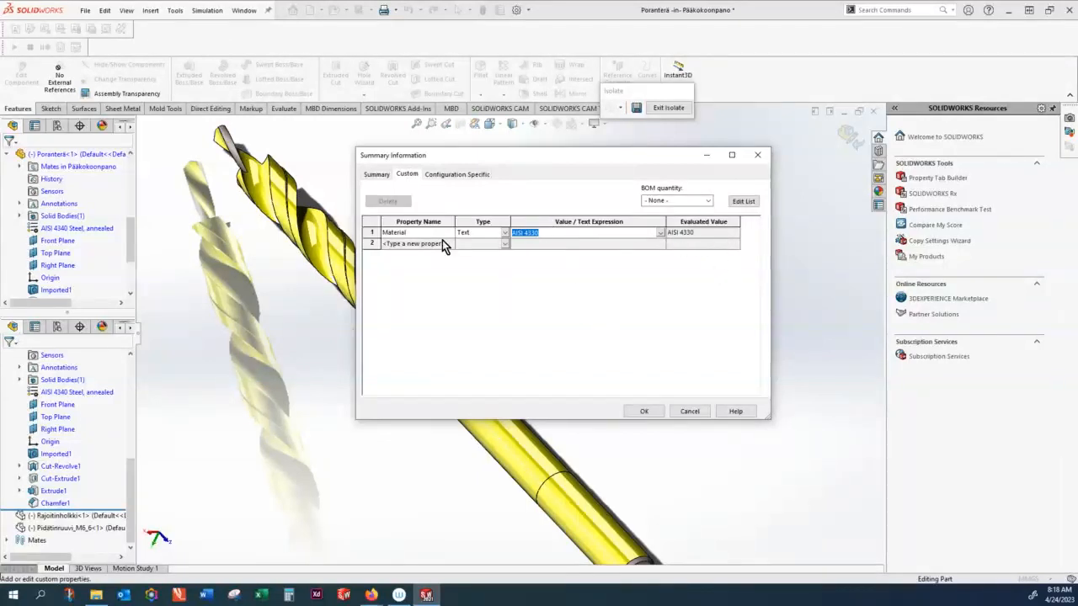
mouse_move(426, 234)
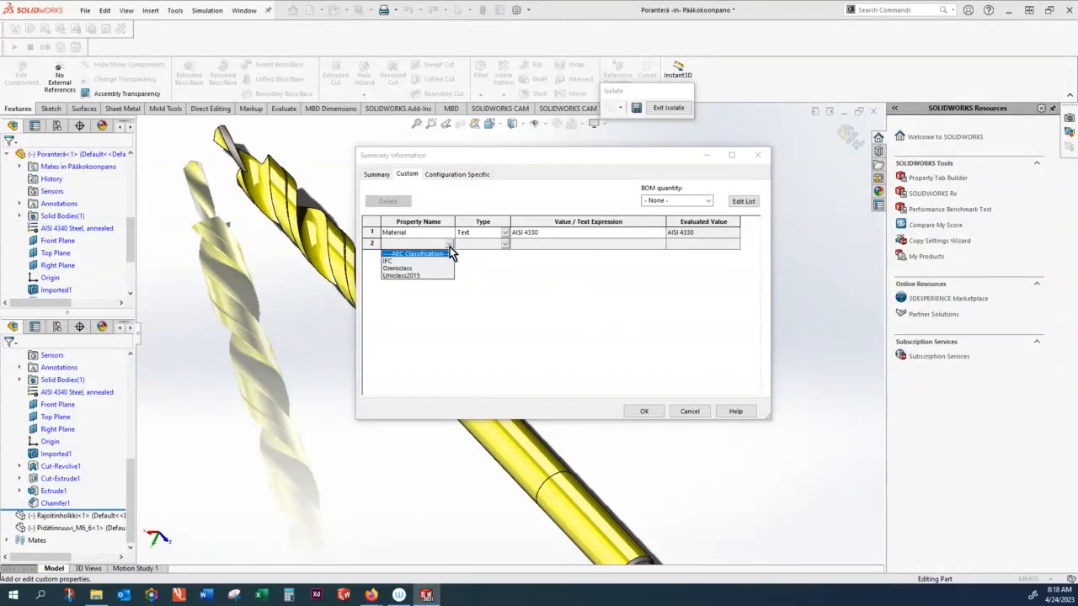
mouse_move(417, 274)
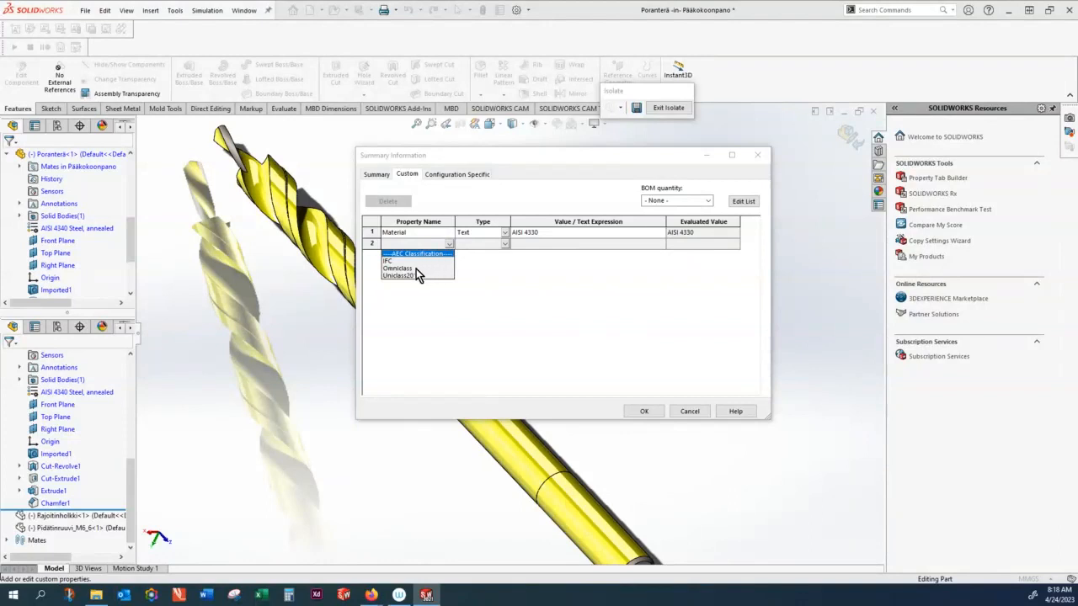
left_click(398, 268)
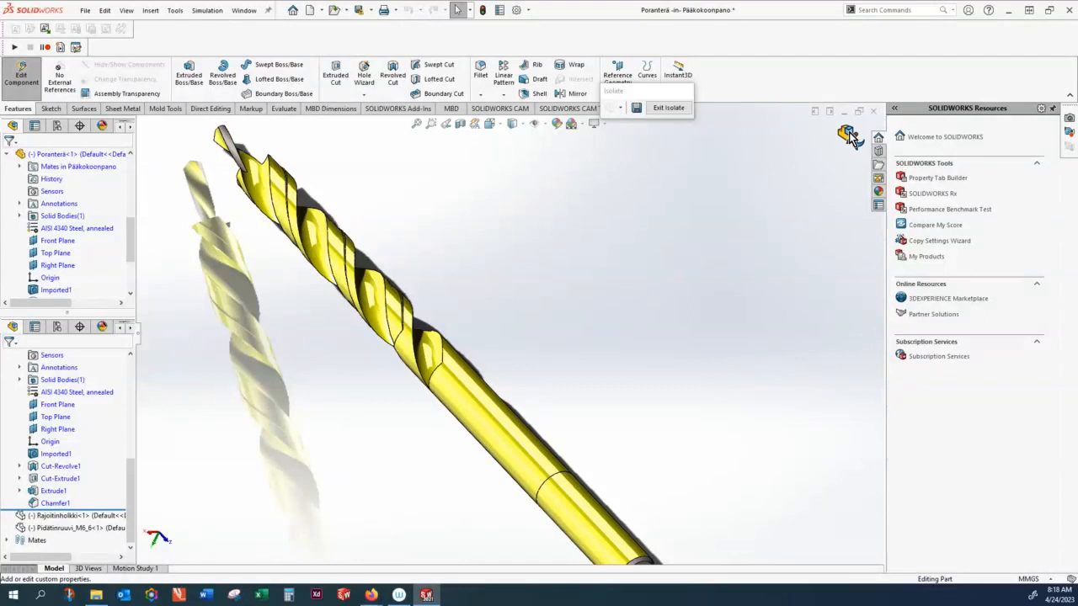
mouse_move(852, 141)
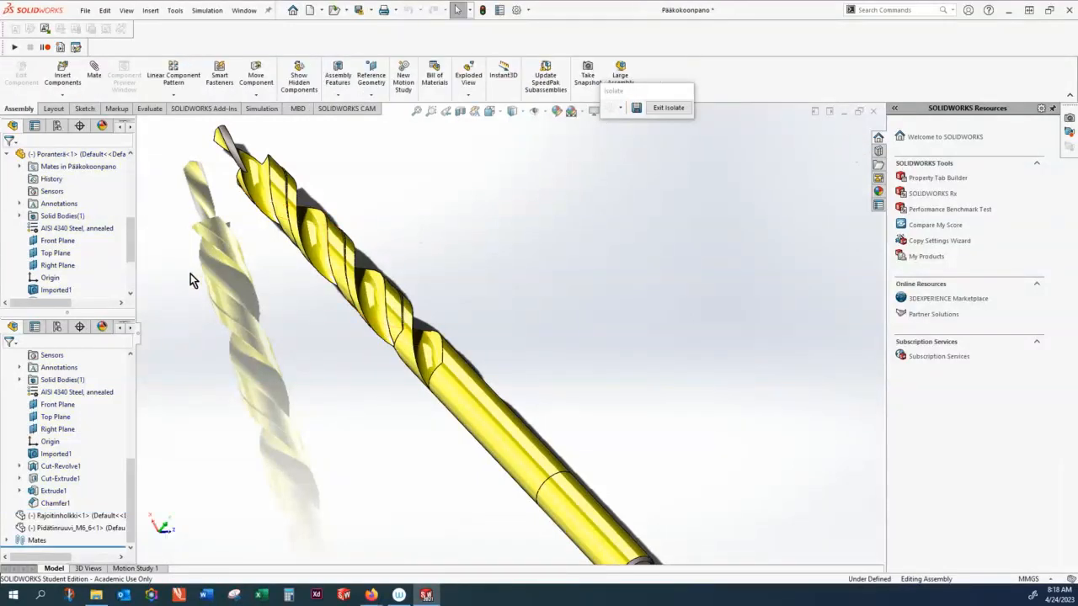
mouse_move(59, 154)
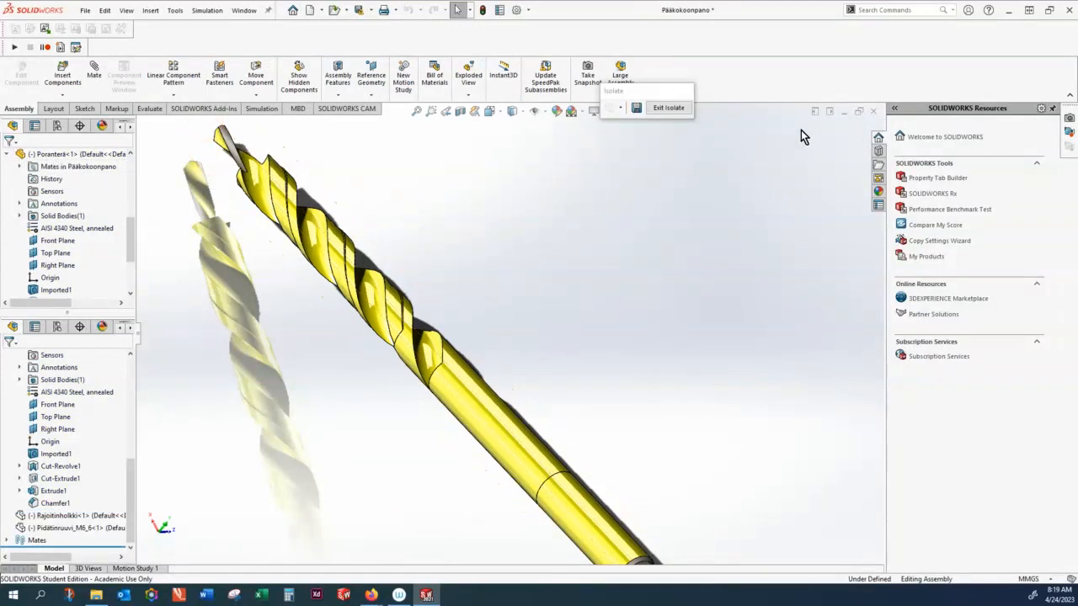
Step: Close the Pääkokoonpano assembly window, choosing Save All for the modified documents
left_click(668, 107)
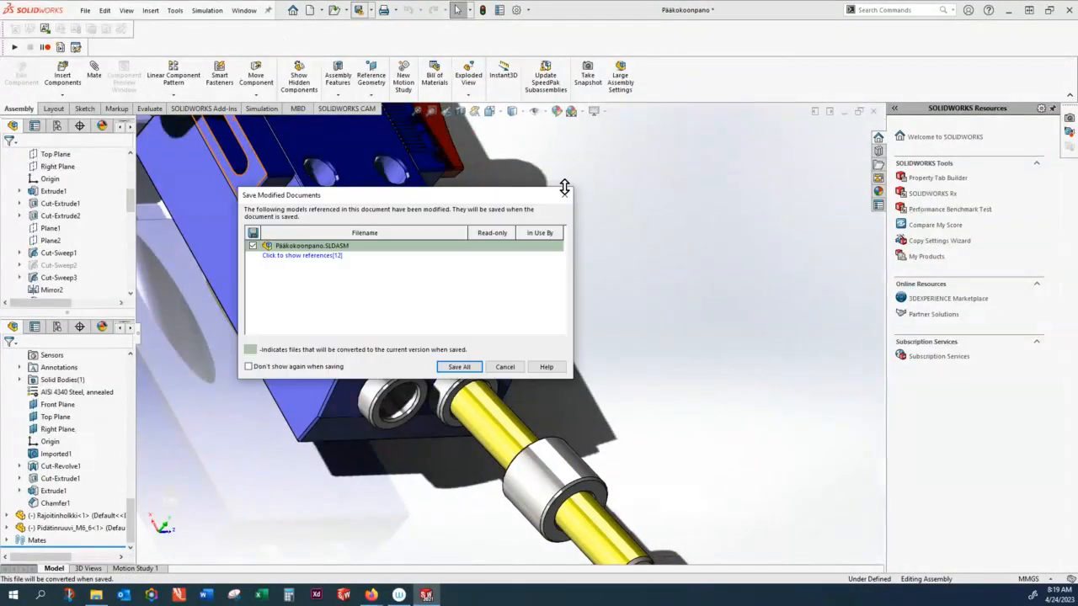
left_click(458, 367)
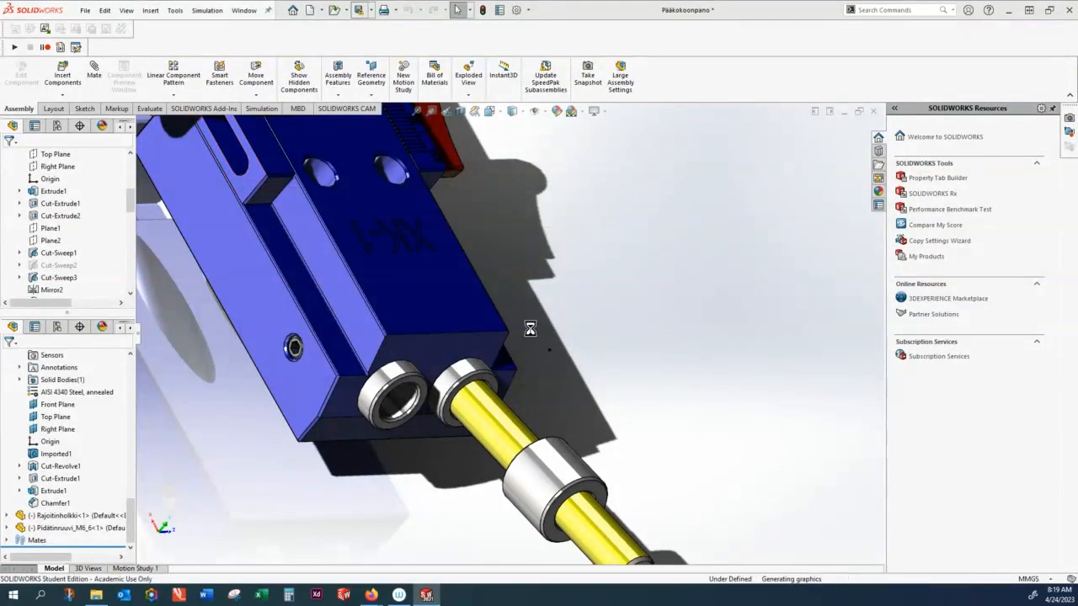
mouse_move(806, 163)
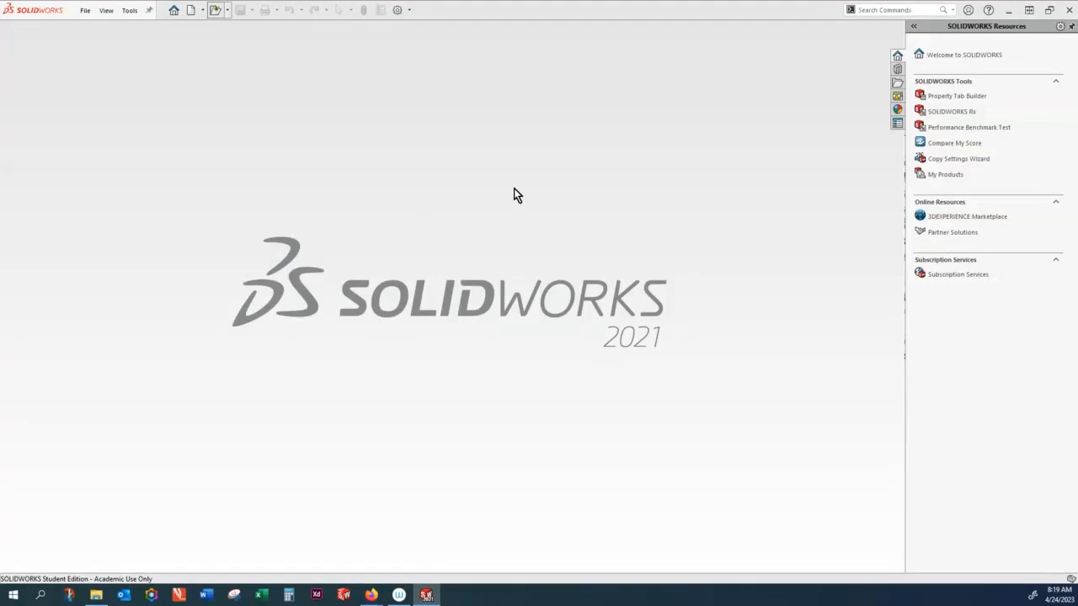
Step: Browse to the Week8 DOM demonstration folder, toggling the filter between SOLIDWORKS Part and All Files
left_click(173, 10)
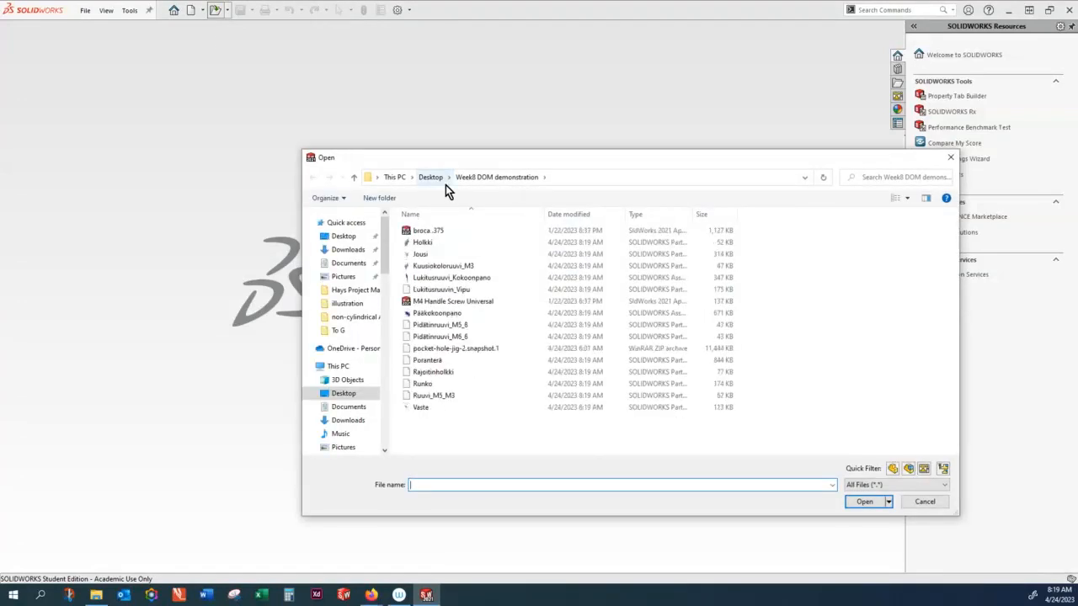
left_click(455, 348)
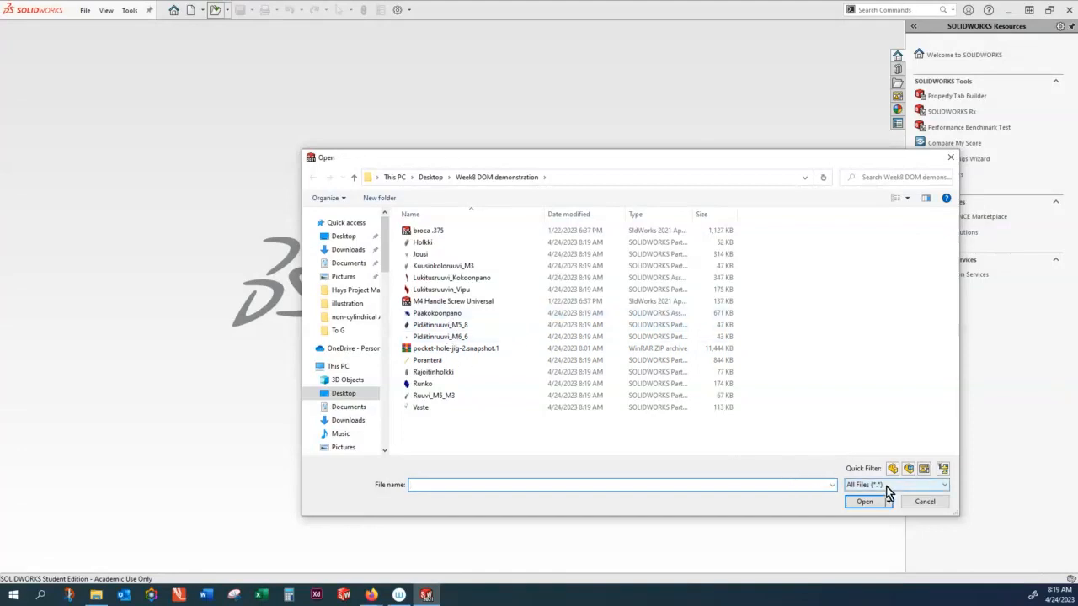
left_click(944, 484)
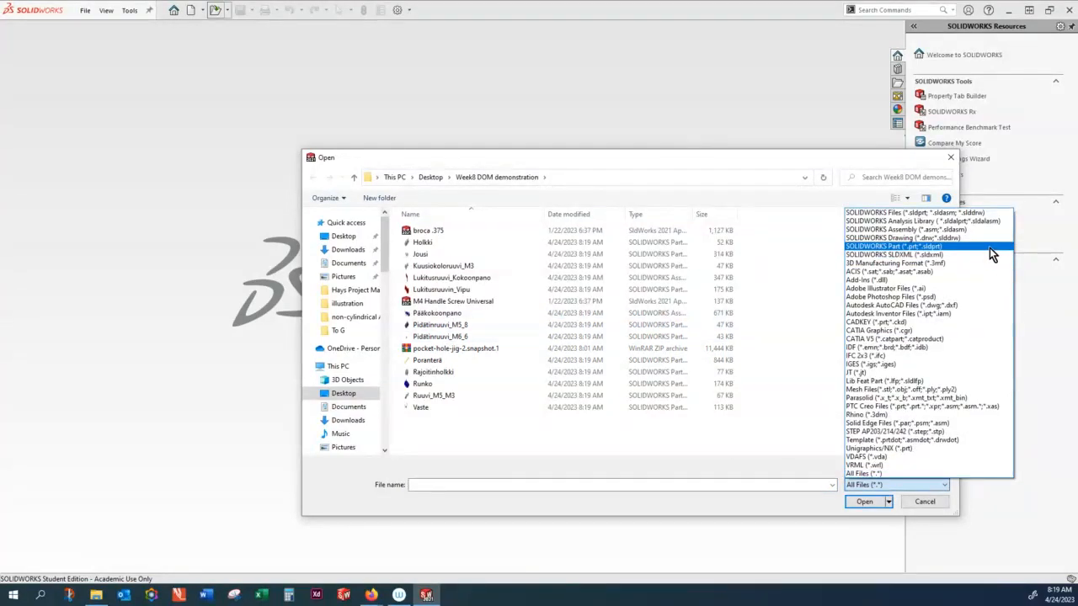
left_click(895, 246)
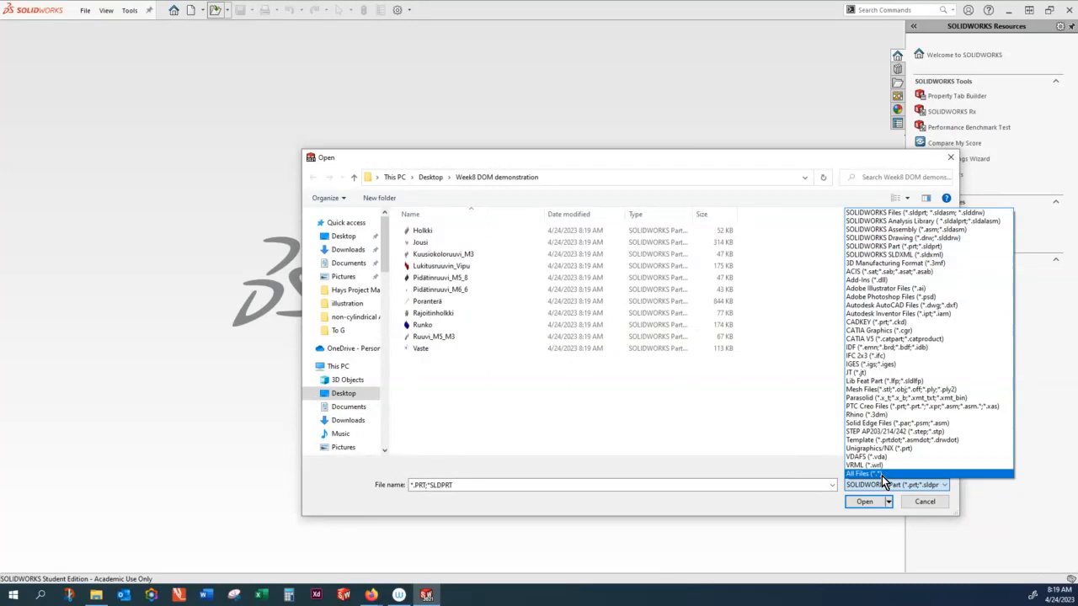
left_click(857, 474)
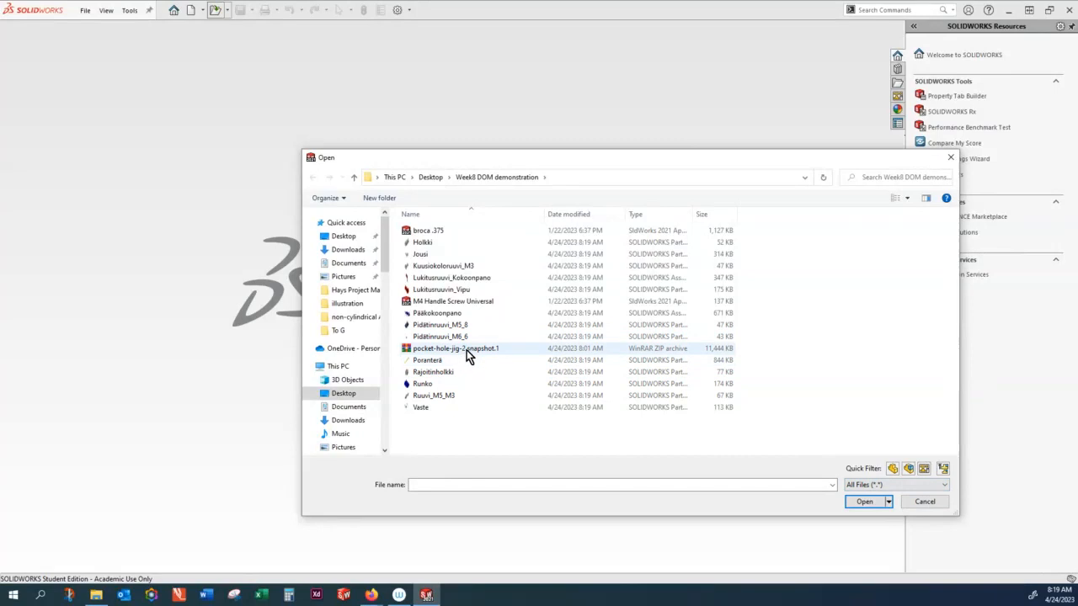
Step: Select the Jousi part file and sort the folder listing by type
left_click(451, 277)
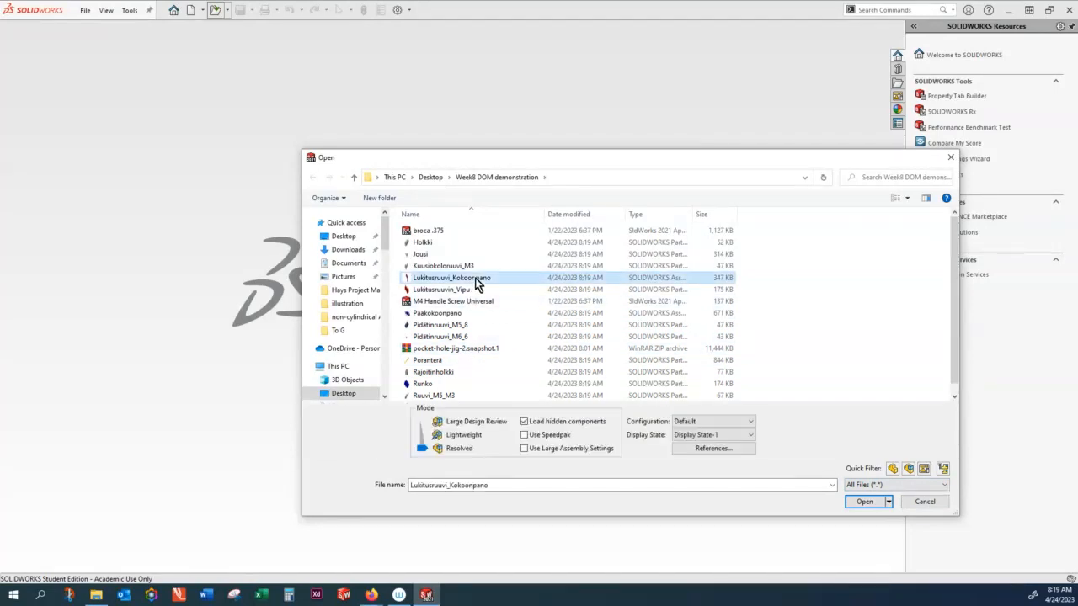
mouse_move(444, 286)
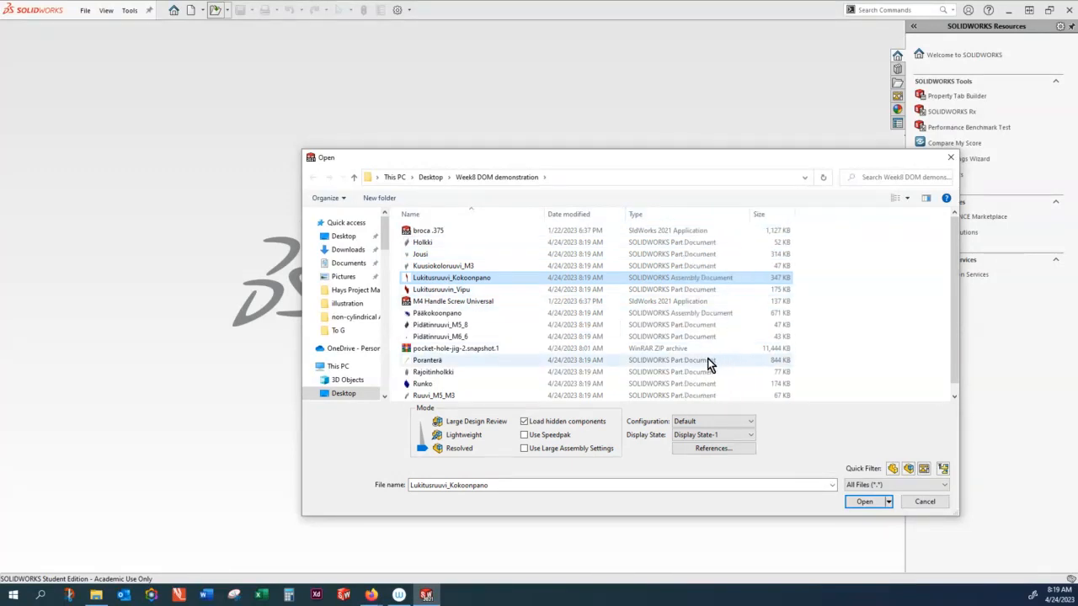
mouse_move(743, 369)
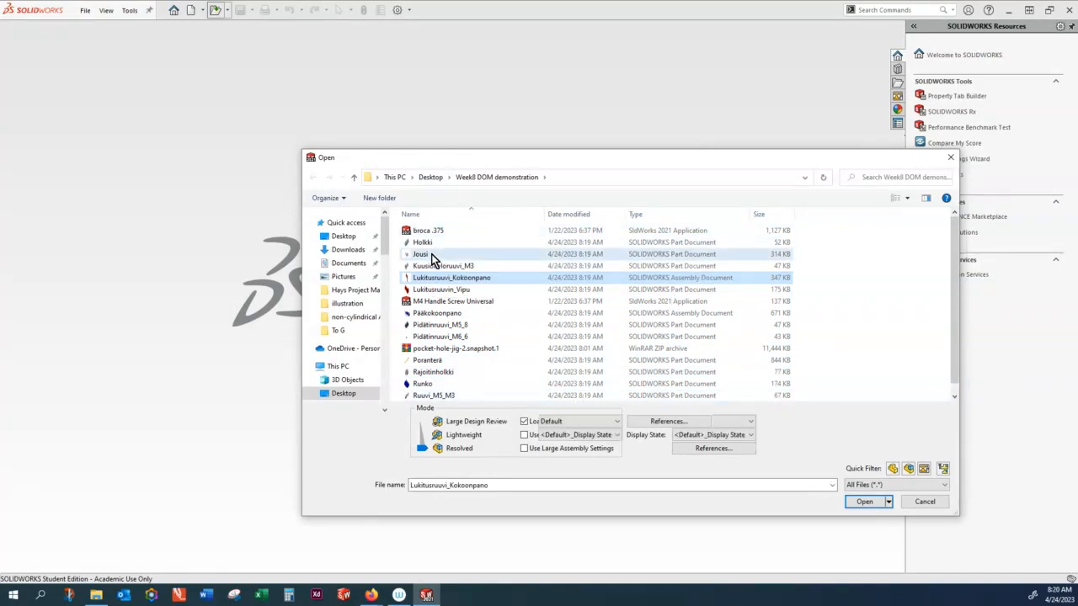
left_click(420, 254)
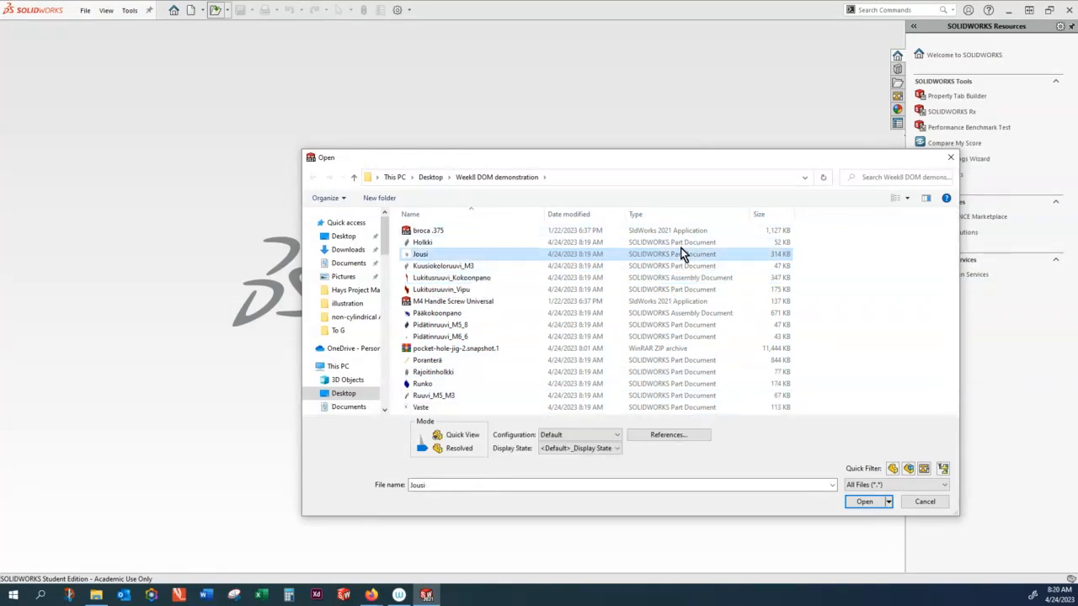
mouse_move(691, 326)
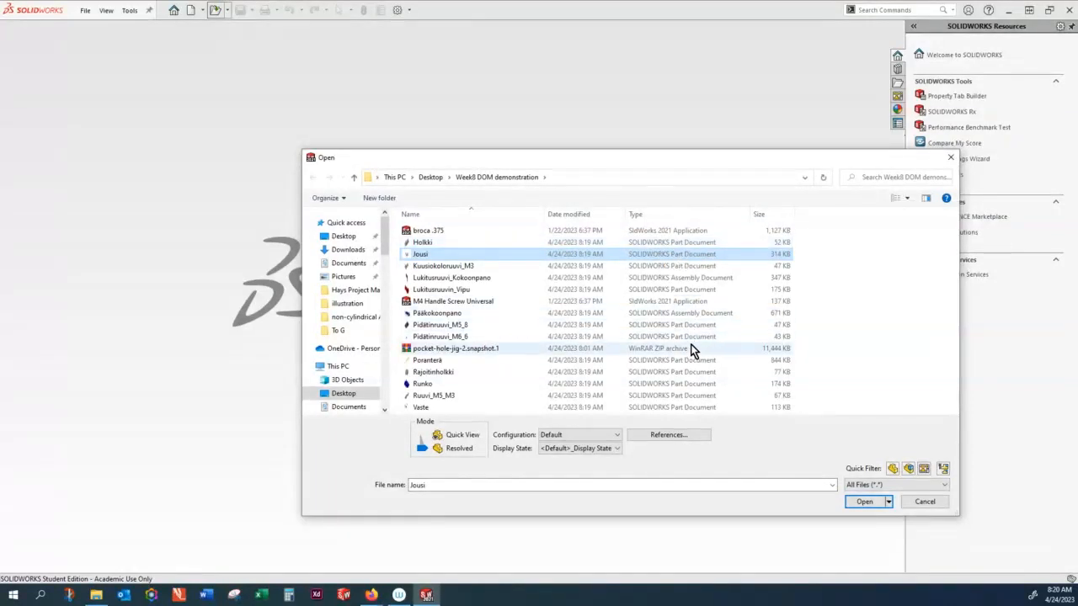
mouse_move(657, 325)
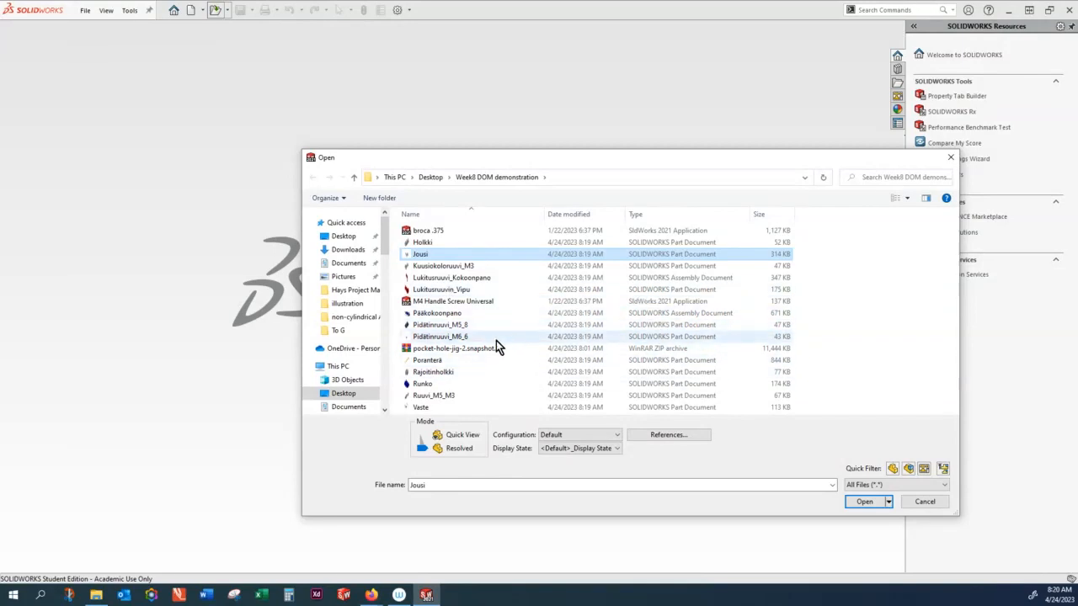
mouse_move(712, 361)
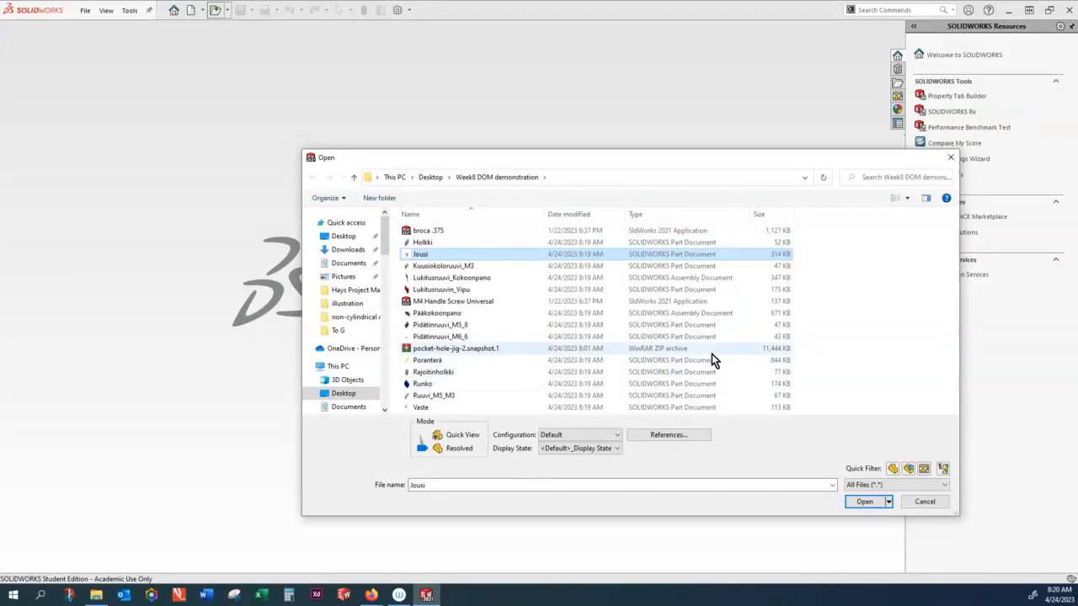
left_click(636, 214)
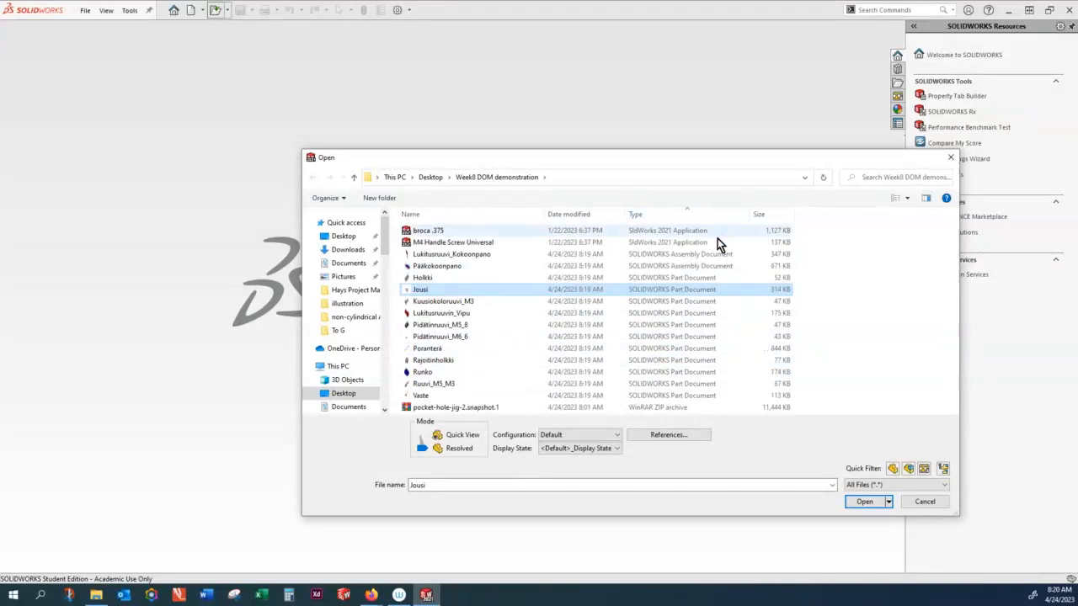
mouse_move(548, 295)
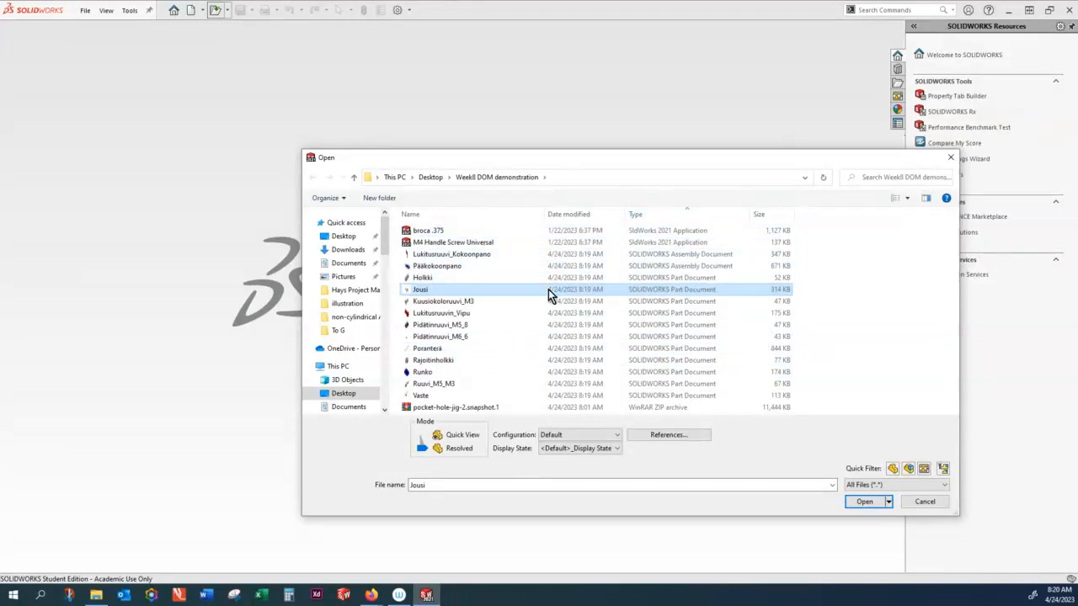
mouse_move(422, 278)
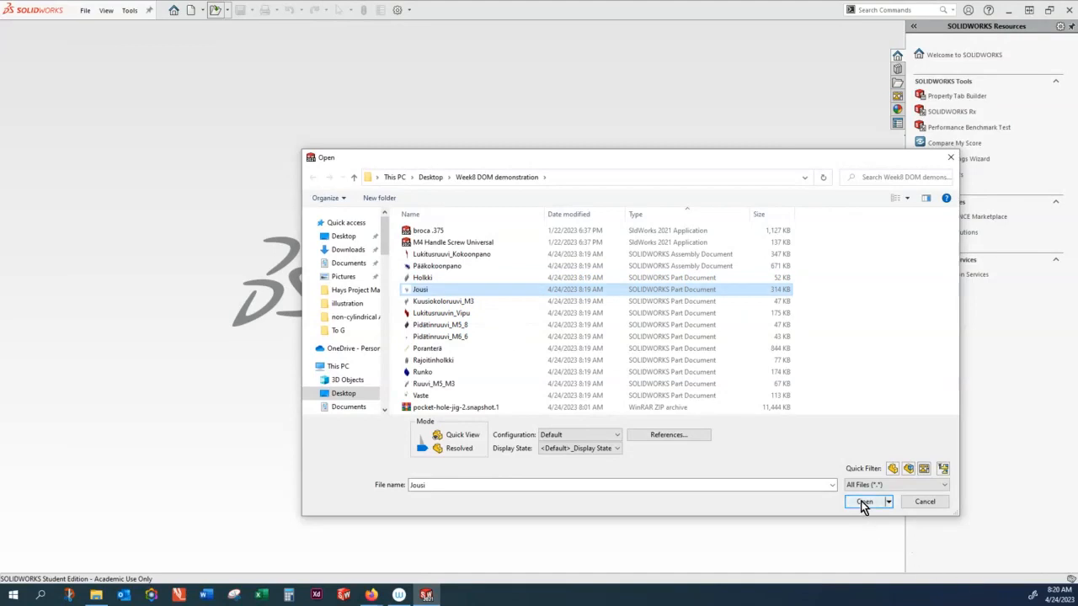
mouse_move(860, 501)
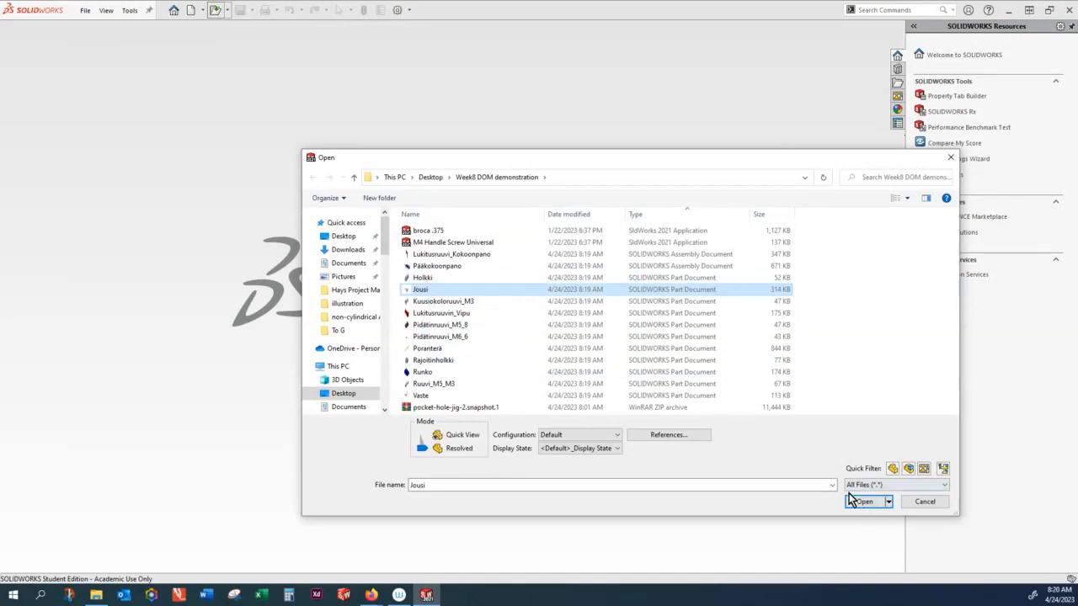
Step: Open Jousi and assign AISI Type 316L stainless steel through Edit Material
left_click(862, 501)
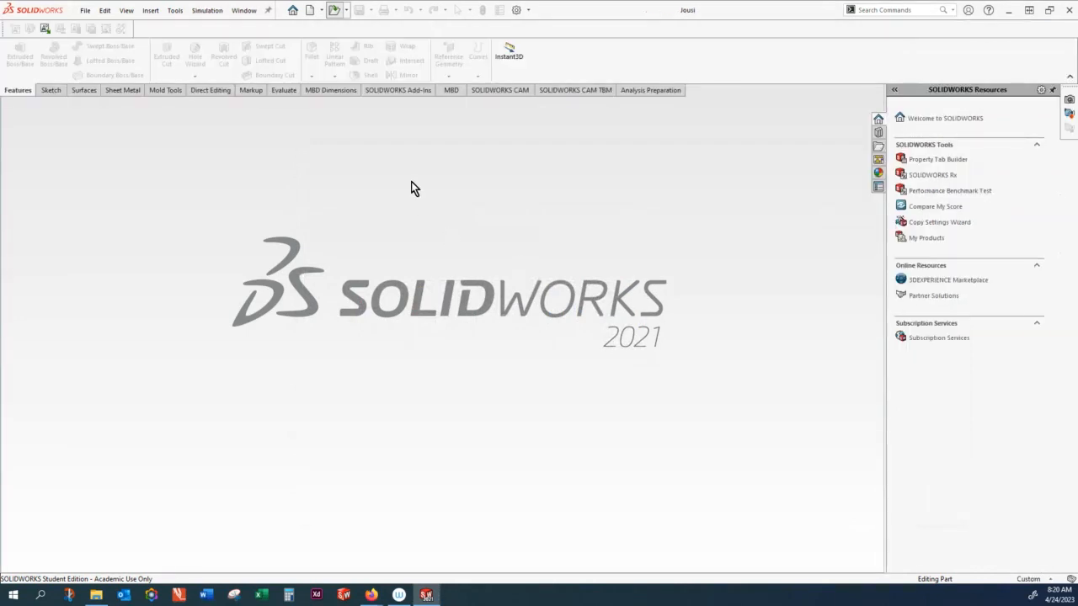
mouse_move(248, 156)
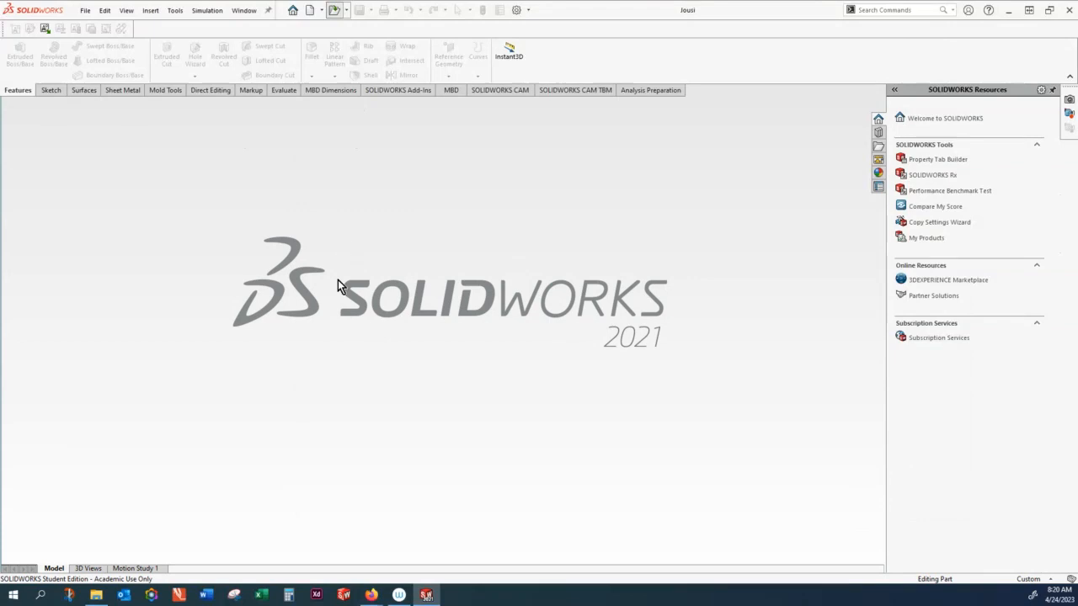
mouse_move(115, 143)
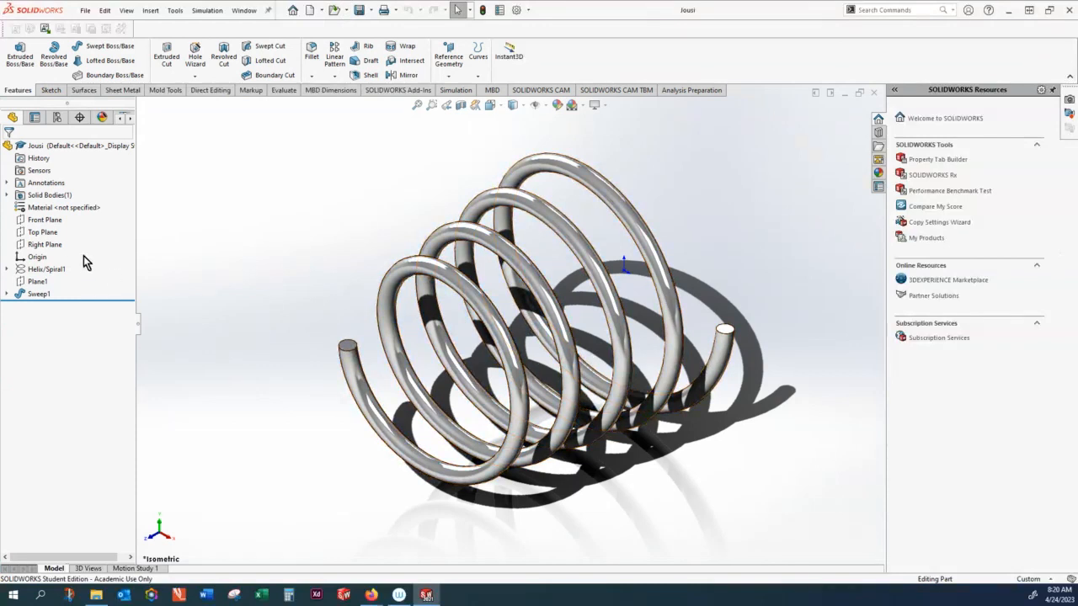
right_click(51, 208)
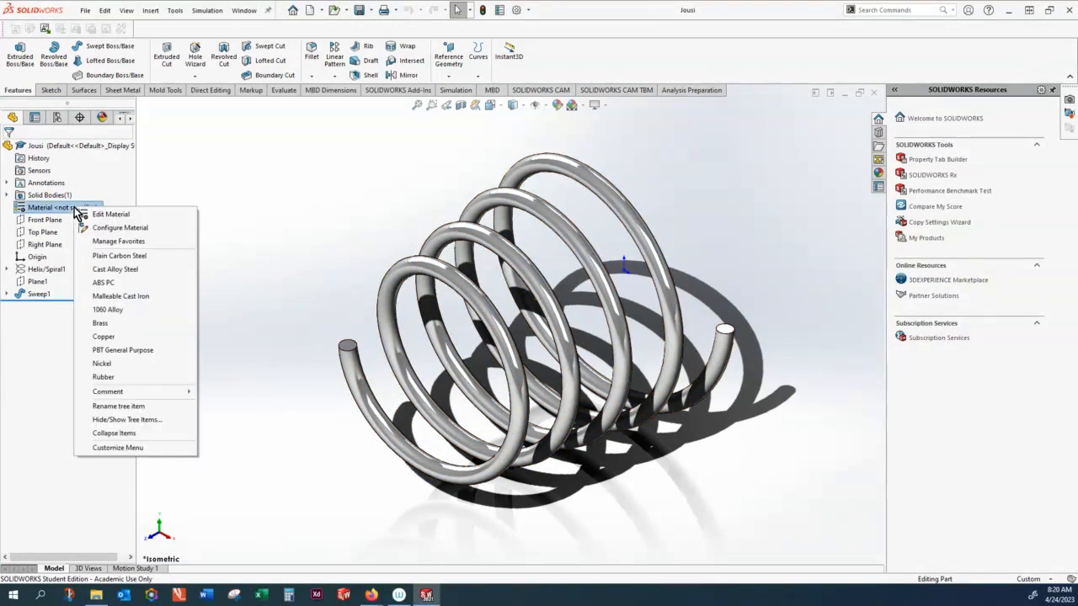
left_click(324, 265)
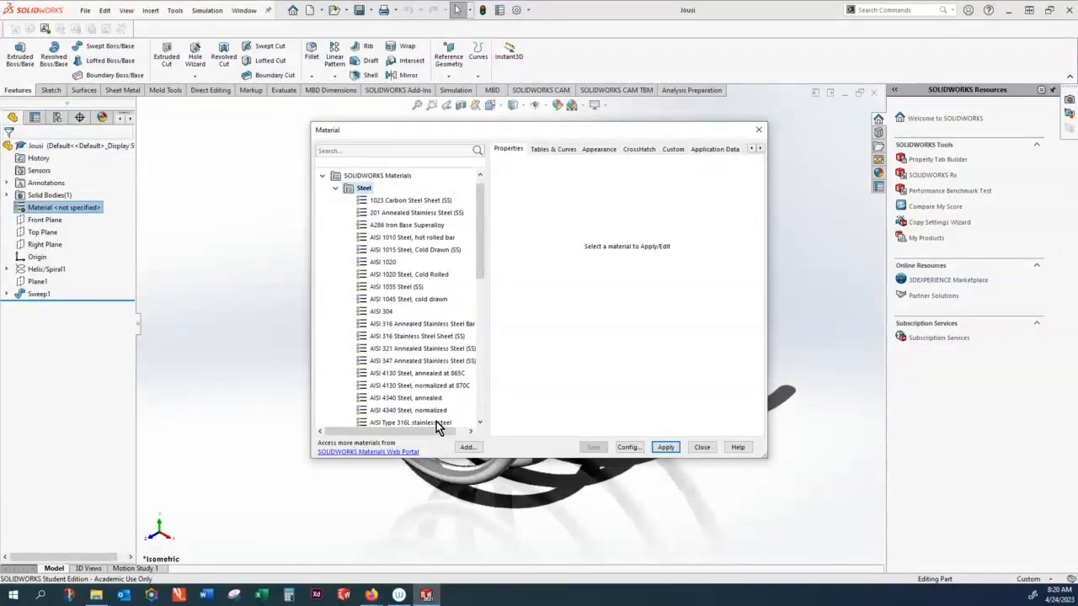
left_click(402, 410)
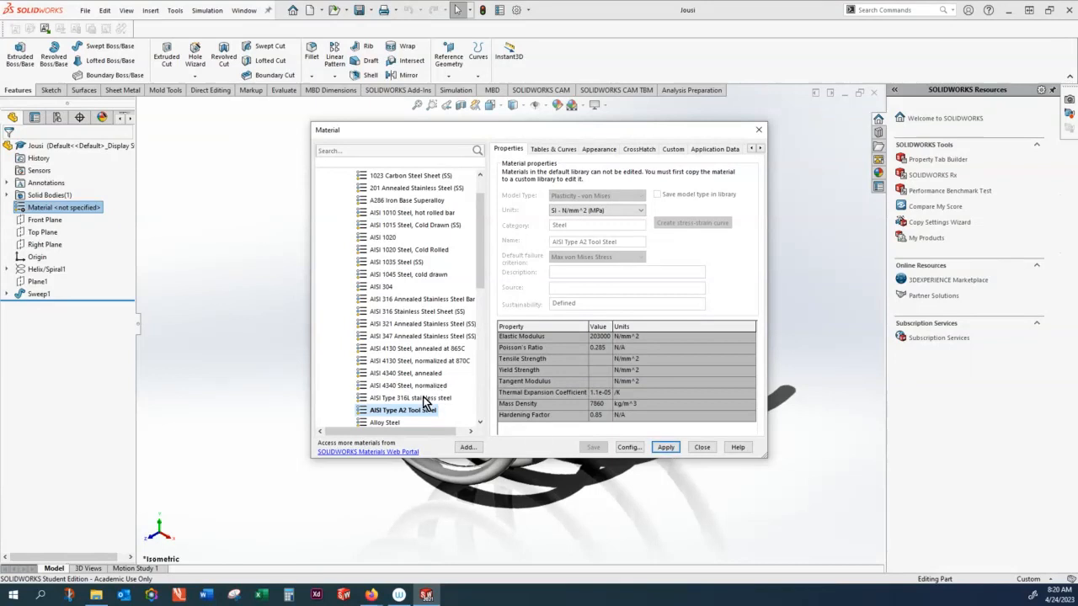
left_click(411, 397)
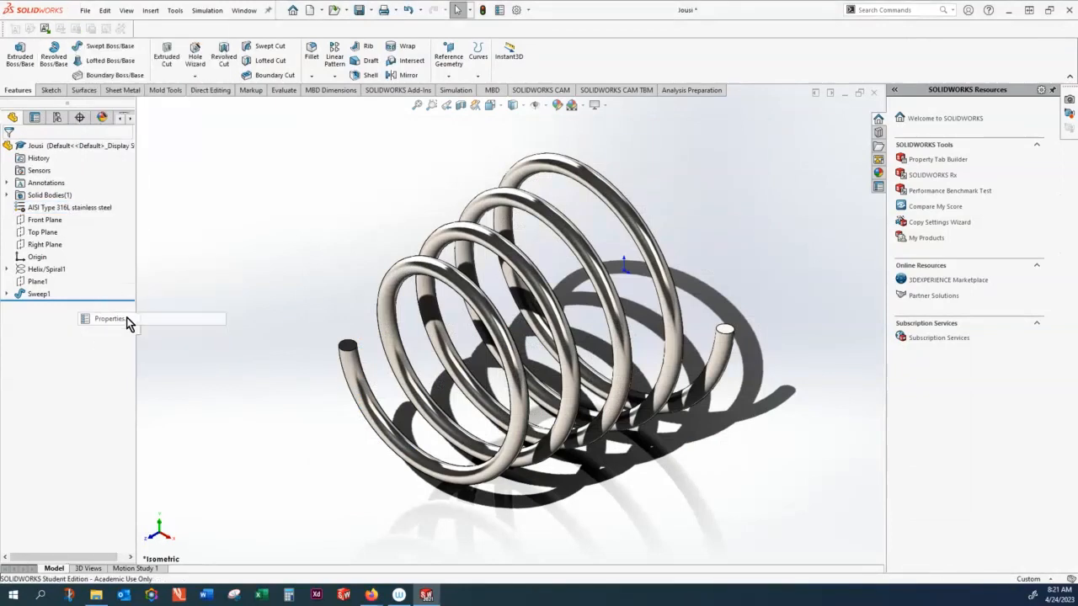
left_click(109, 318)
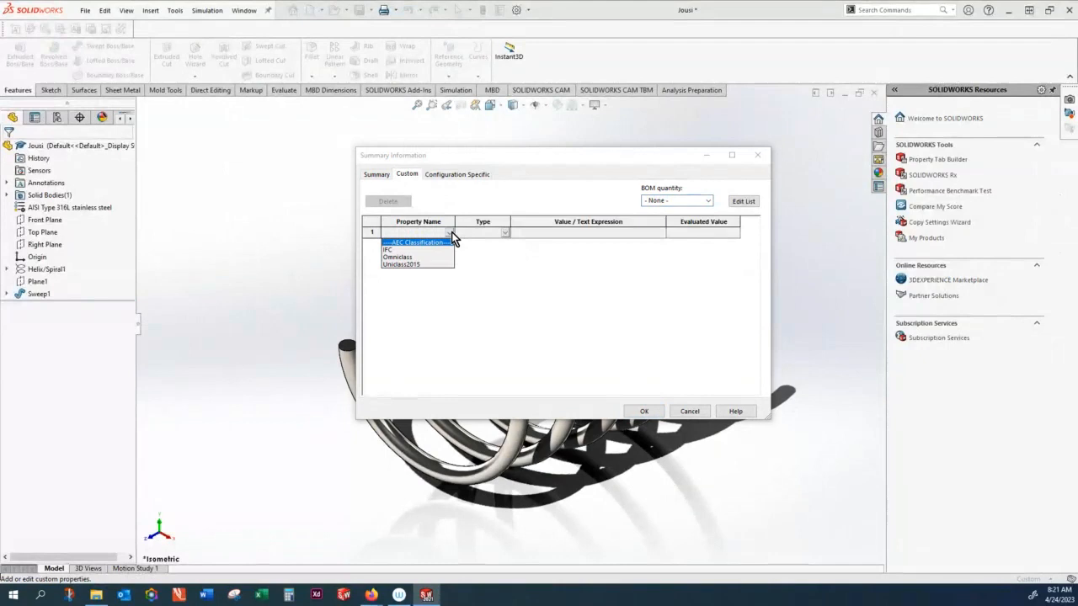
left_click(504, 232)
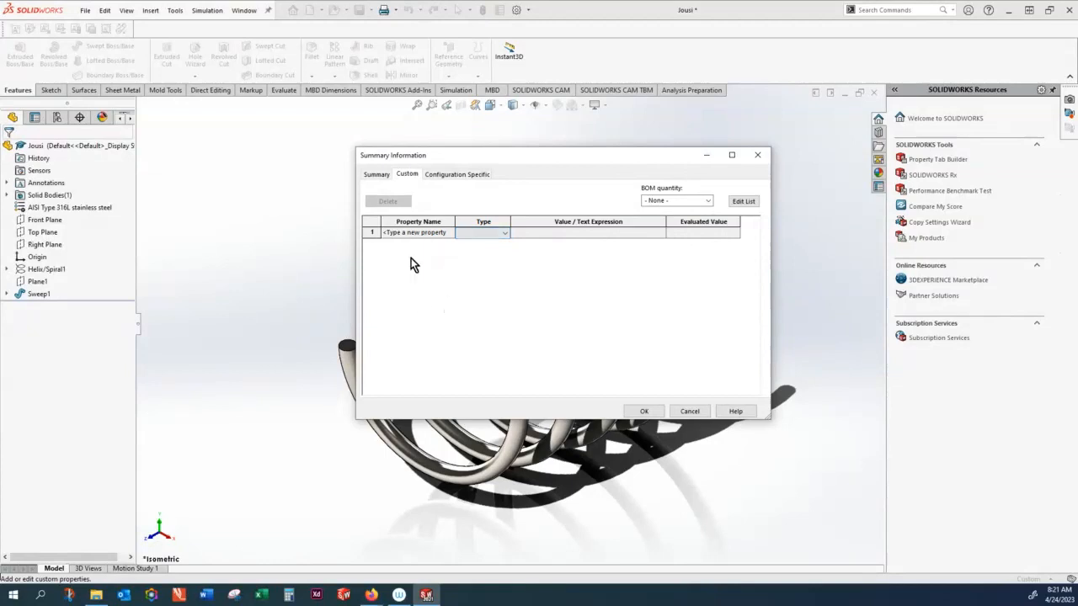
mouse_move(421, 253)
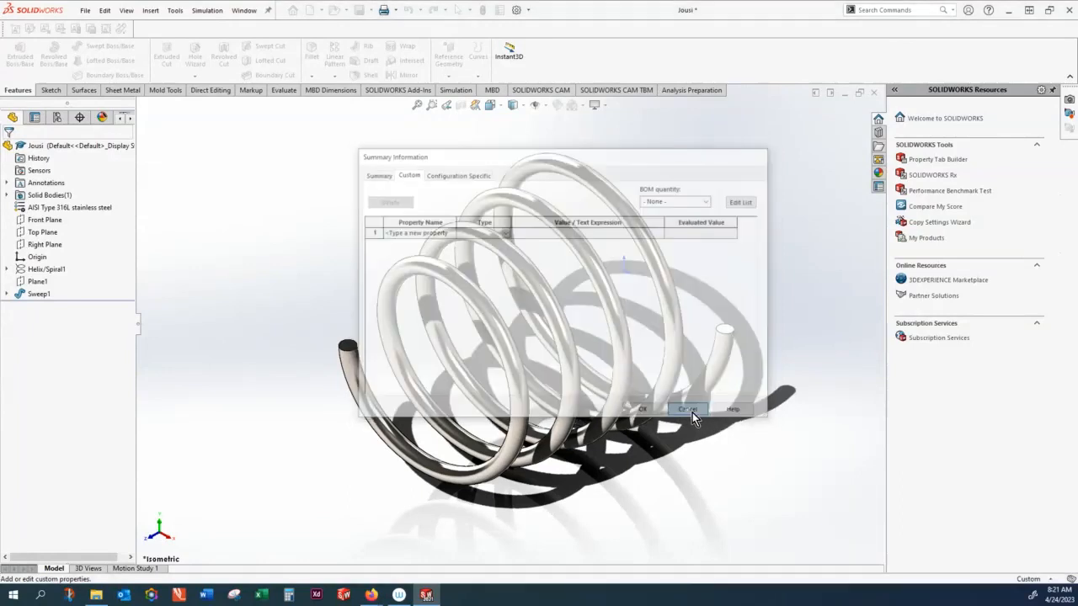
left_click(685, 410)
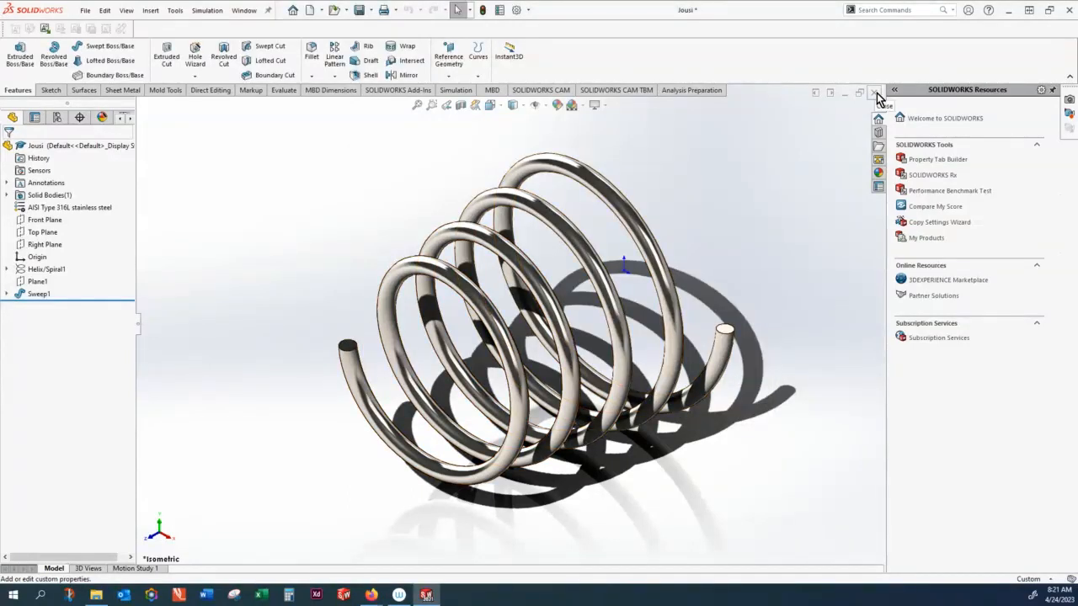
Step: Close the Jousi spring part and answer the save modified documents prompt
left_click(875, 91)
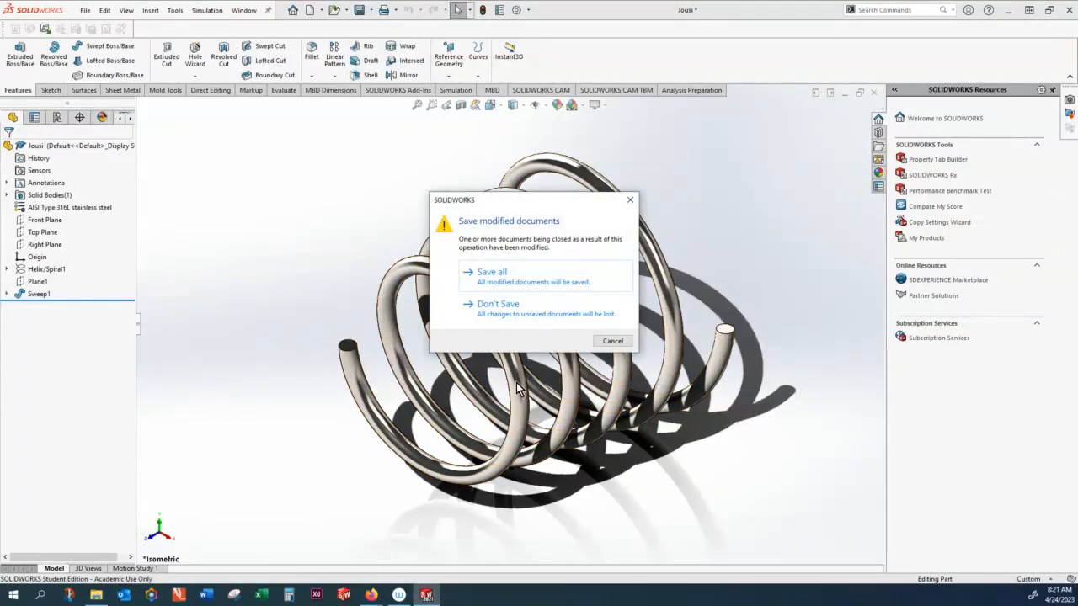
left_click(497, 304)
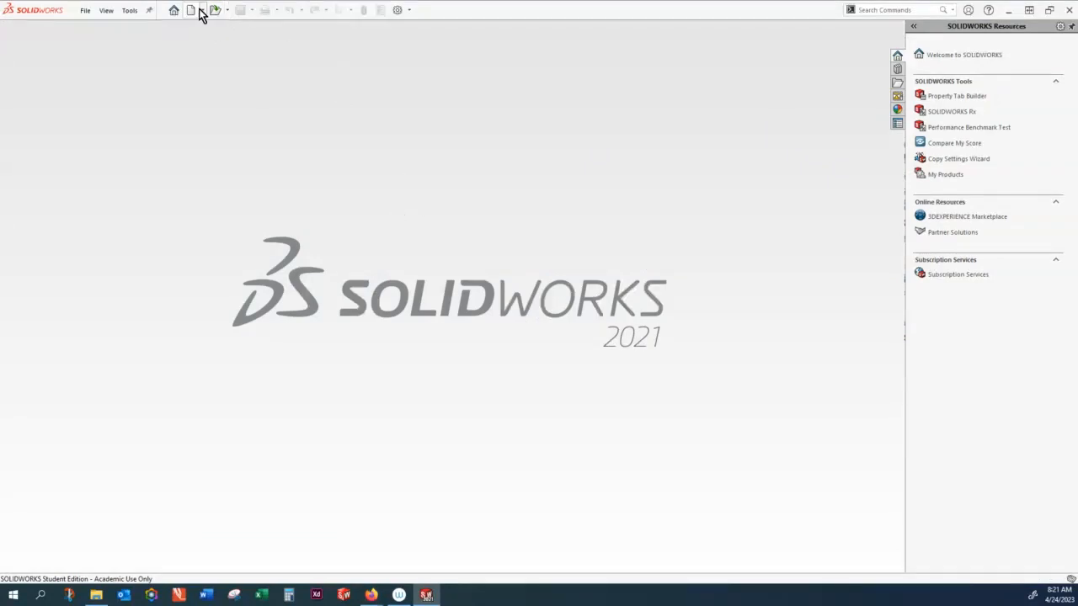
Step: Filter the Open dialog to SOLIDWORKS Assembly files and open Pääkokoonpano
left_click(212, 9)
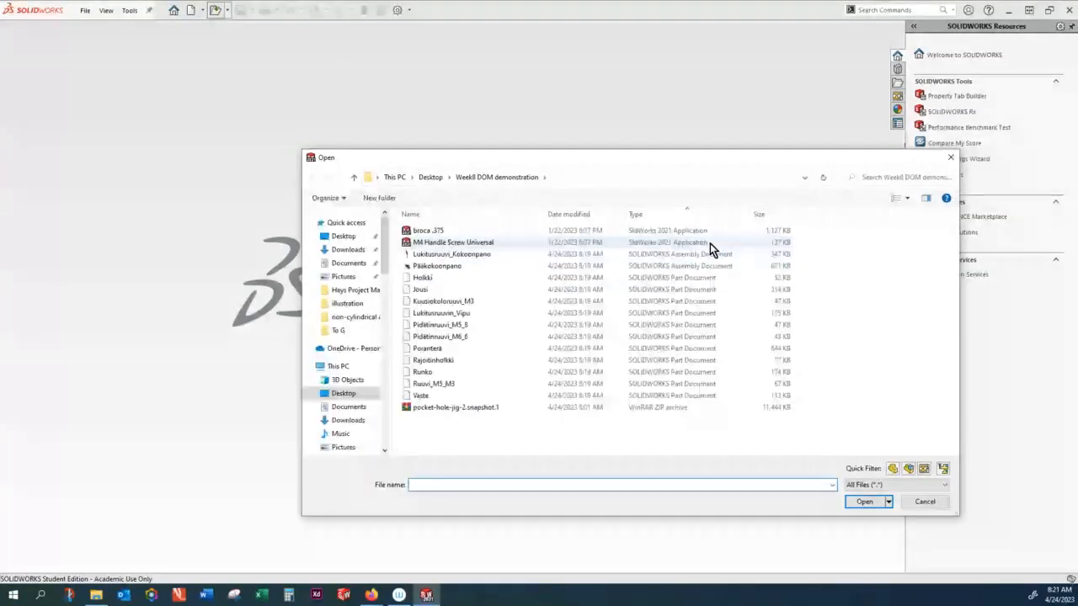
left_click(433, 383)
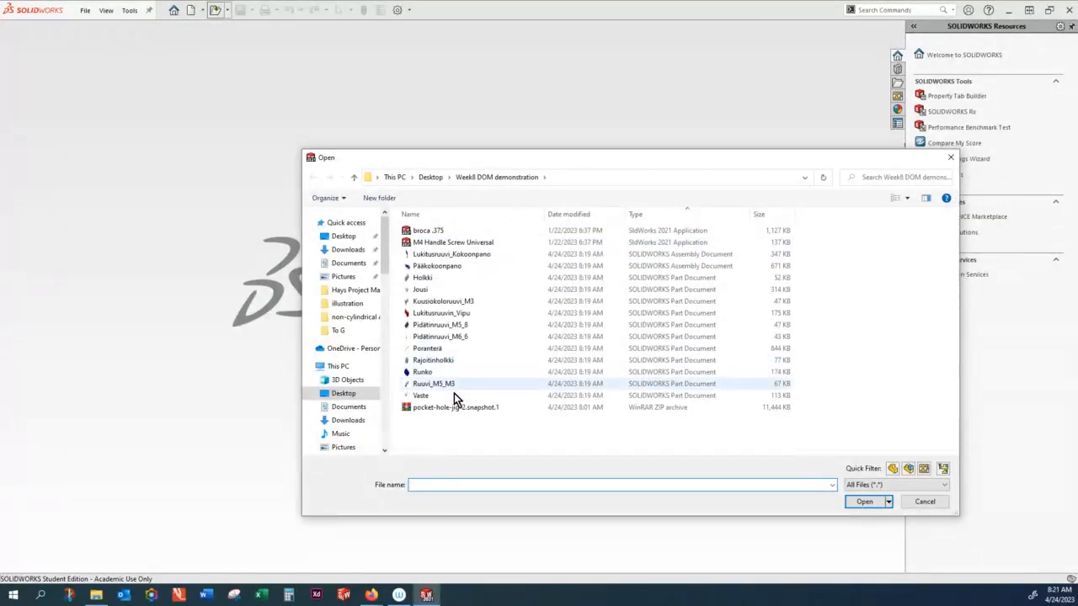
left_click(452, 254)
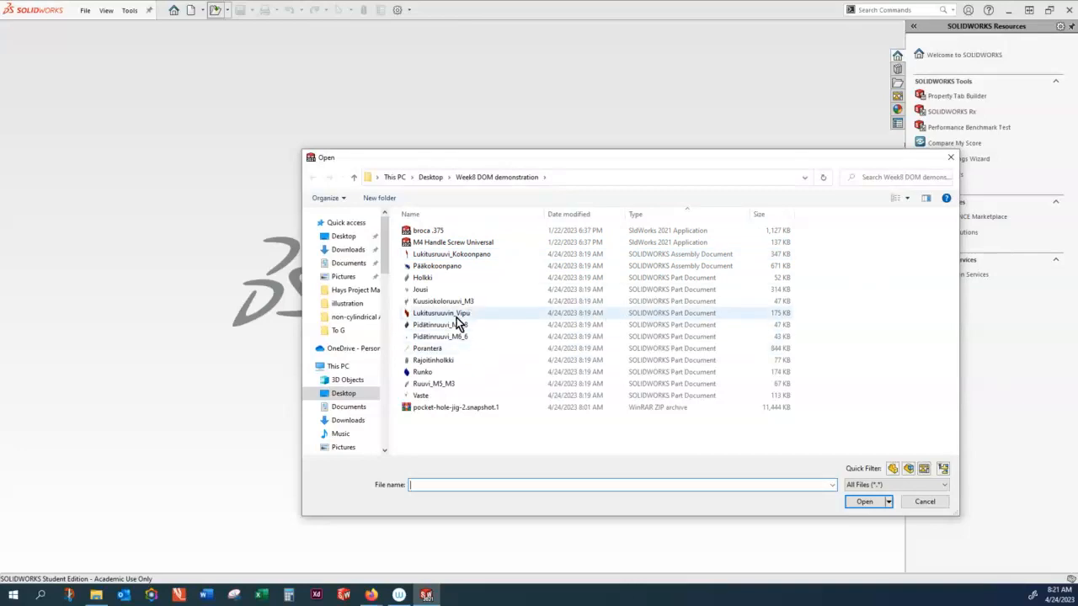
left_click(895, 484)
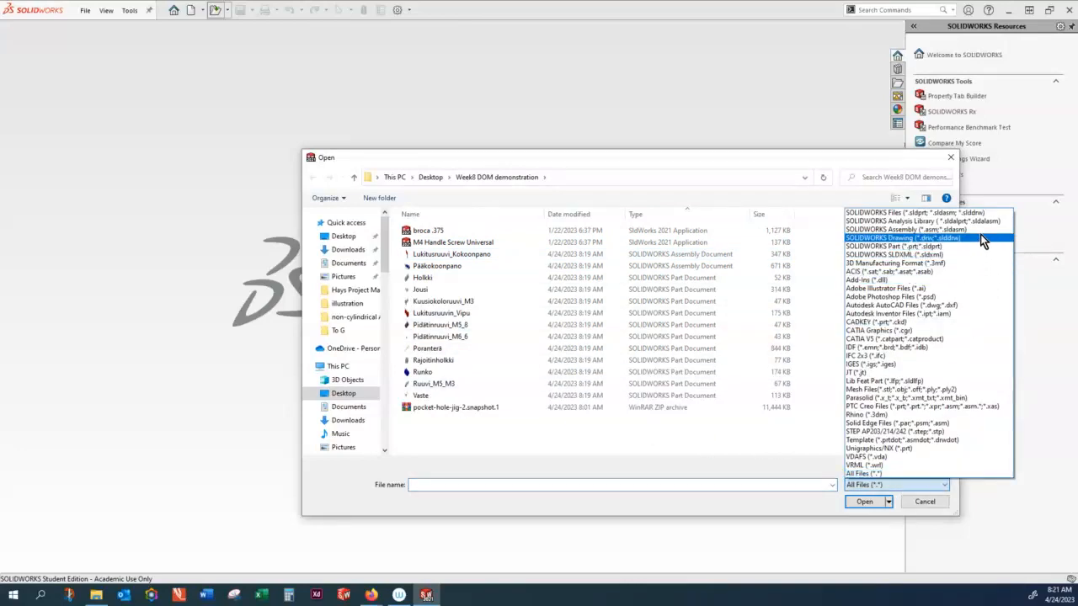
left_click(902, 229)
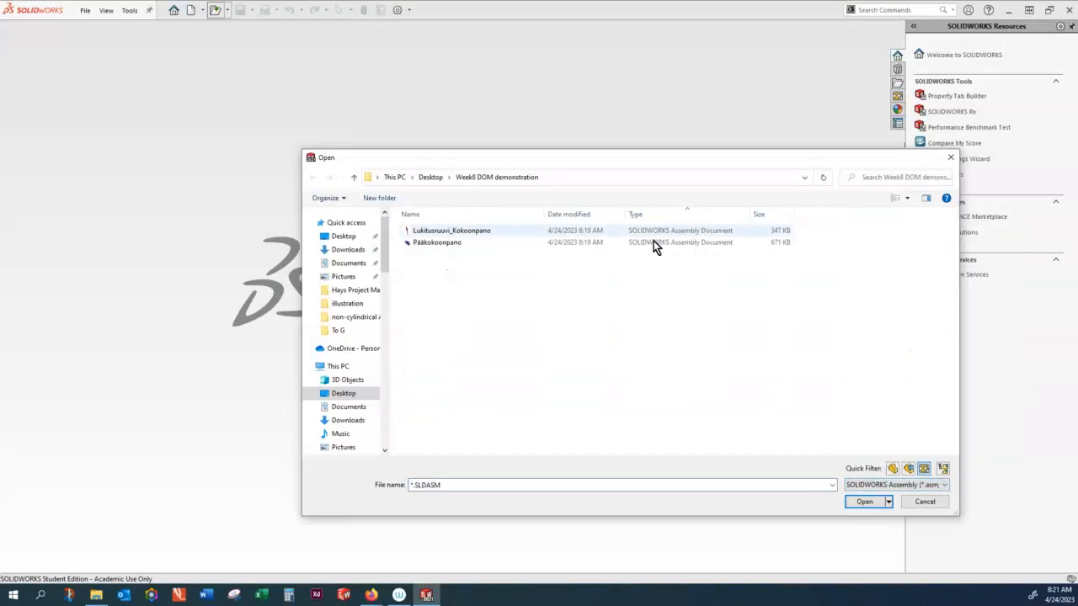
left_click(451, 230)
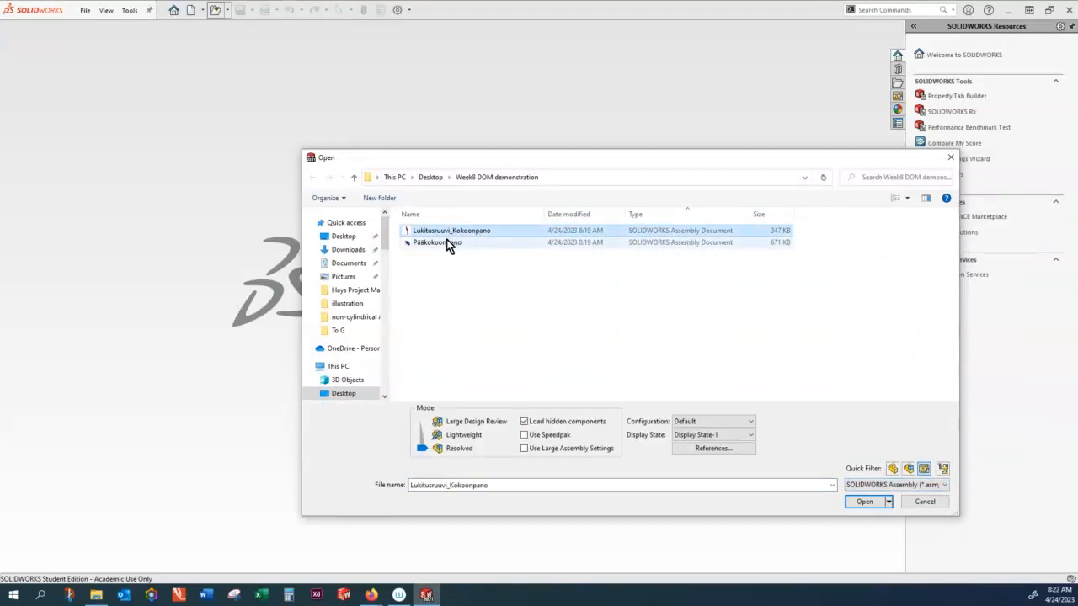
left_click(437, 243)
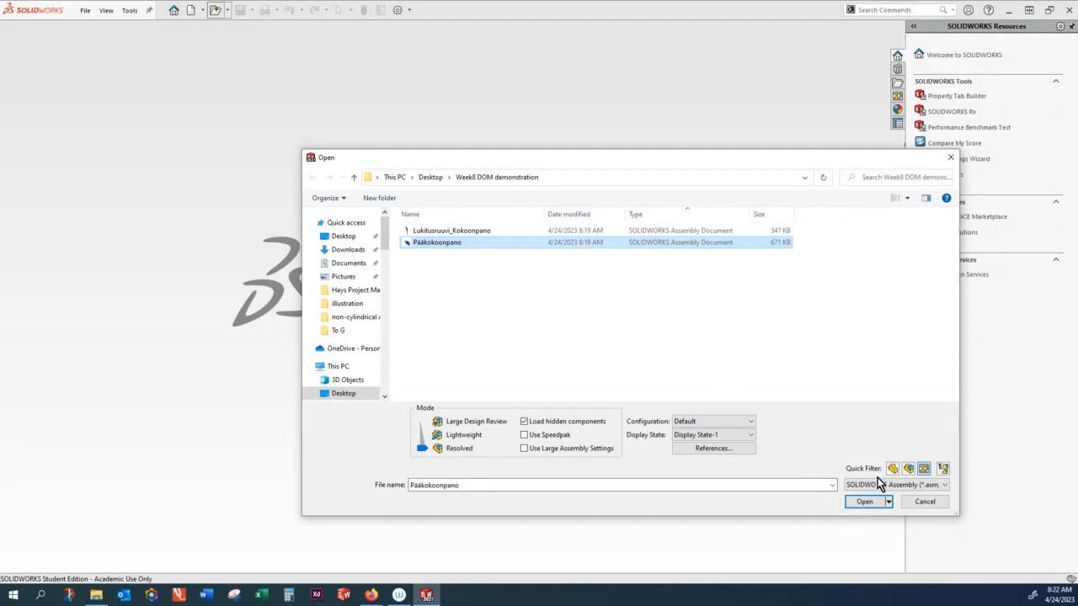
left_click(864, 501)
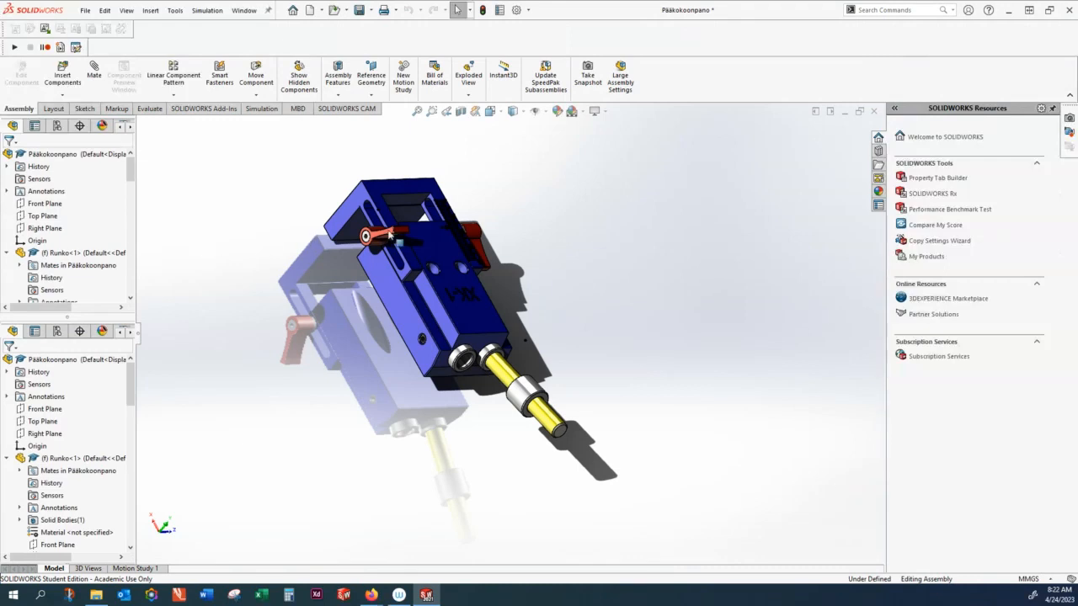
Step: Apply the Plain White scene and rotate the jig to a new angle
left_click(596, 111)
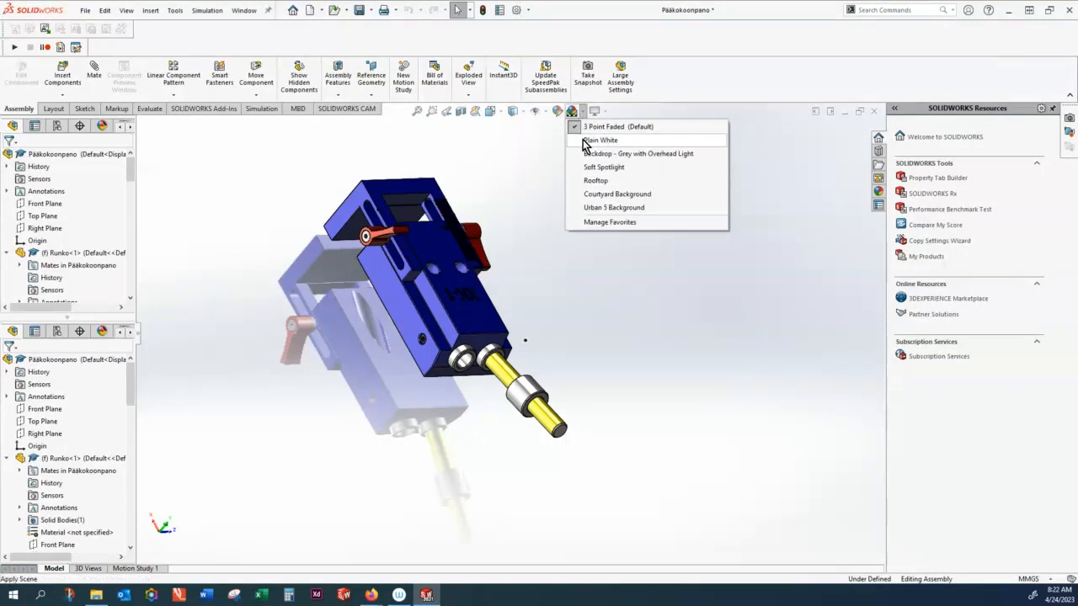
left_click(599, 139)
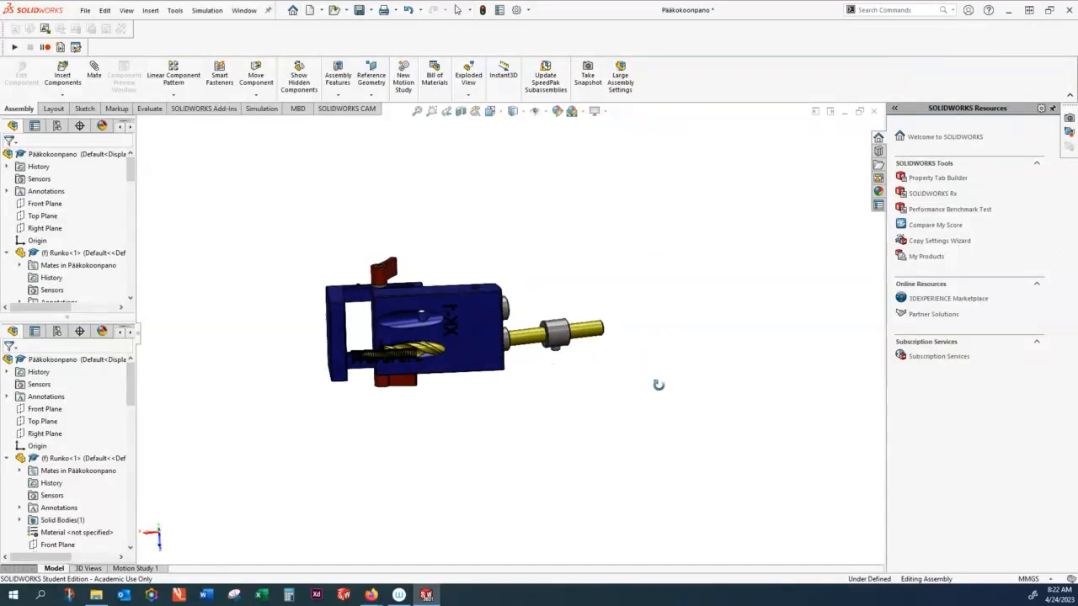
left_click_drag(658, 385, 586, 475)
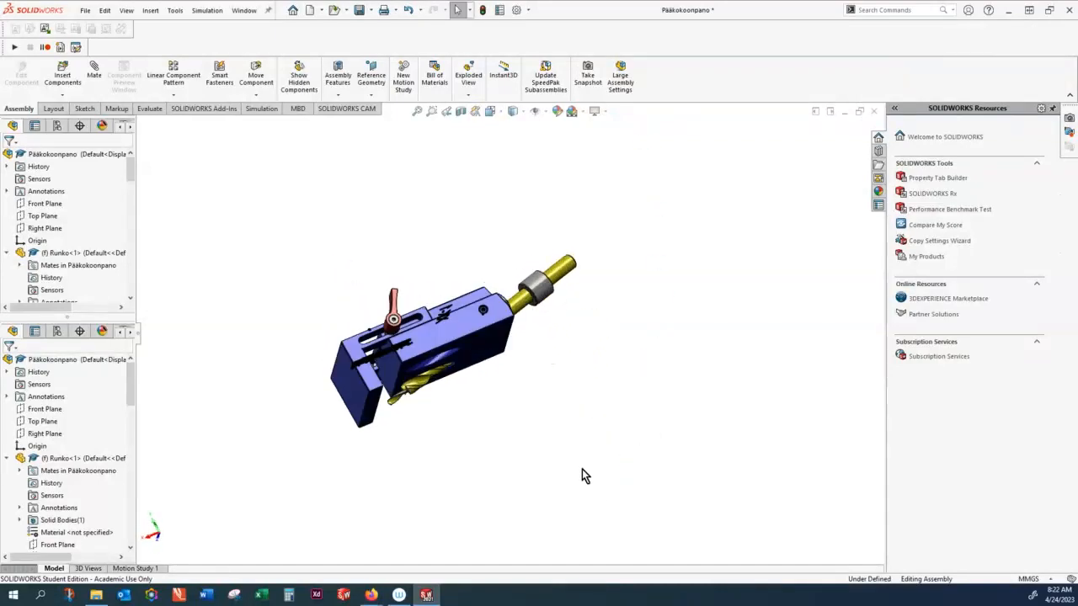
mouse_move(284, 208)
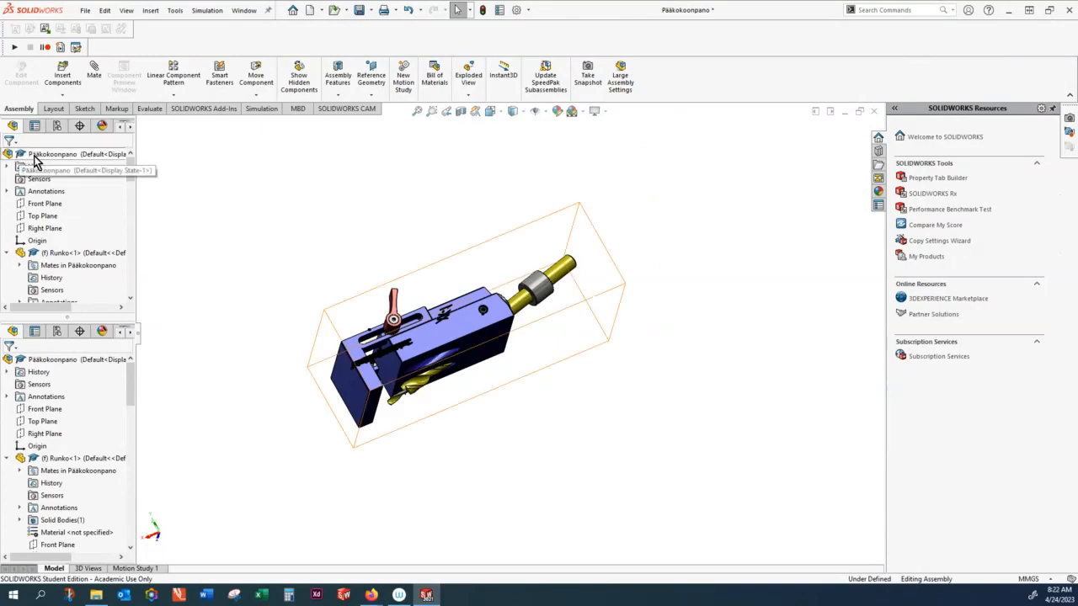
Step: Start Insert > Exploded View with the top-level assembly selected, triggering the component warning
right_click(52, 154)
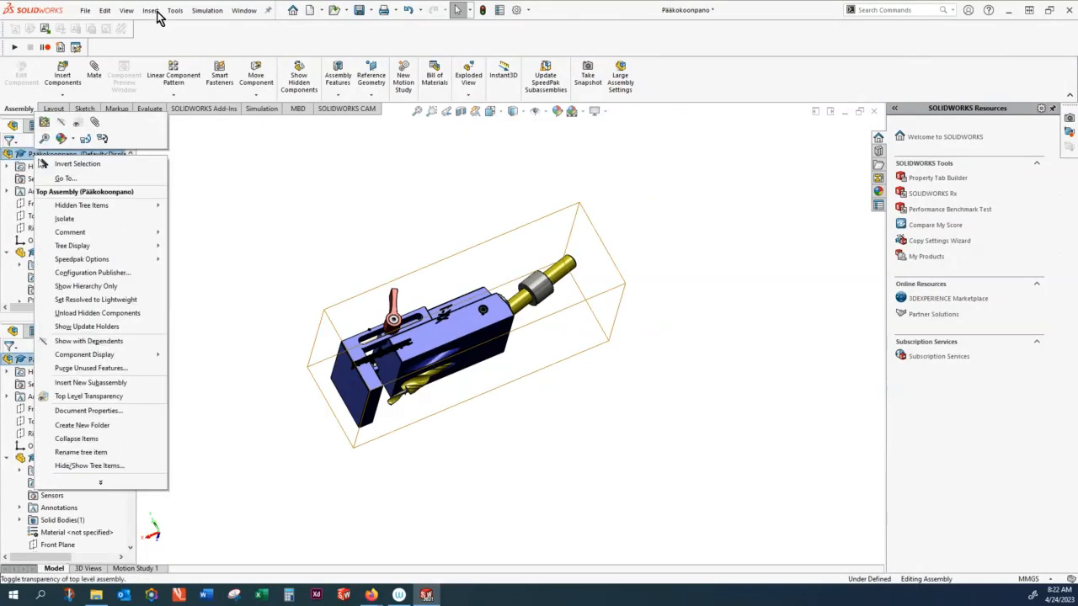
left_click(151, 10)
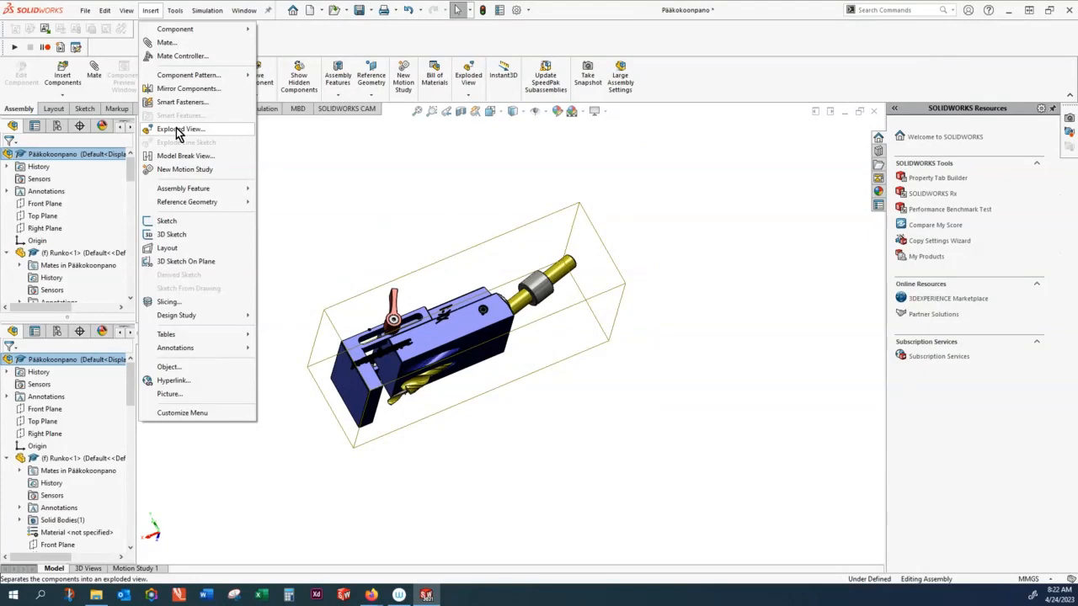
left_click(180, 129)
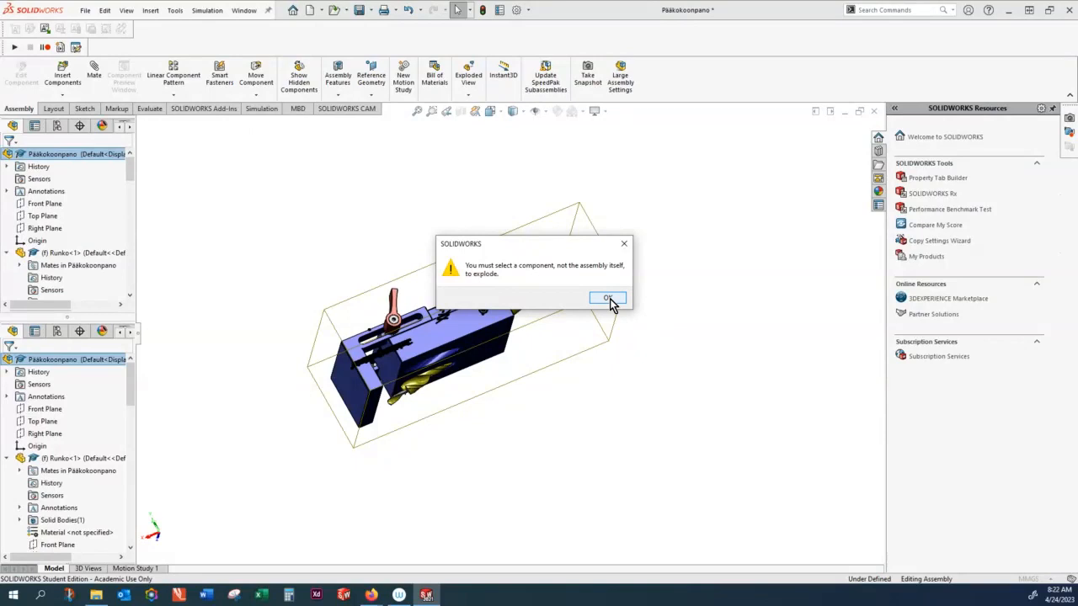
Step: Dismiss the warning and create Step1 moving both clamp levers about 76.7 mm outward
left_click(608, 298)
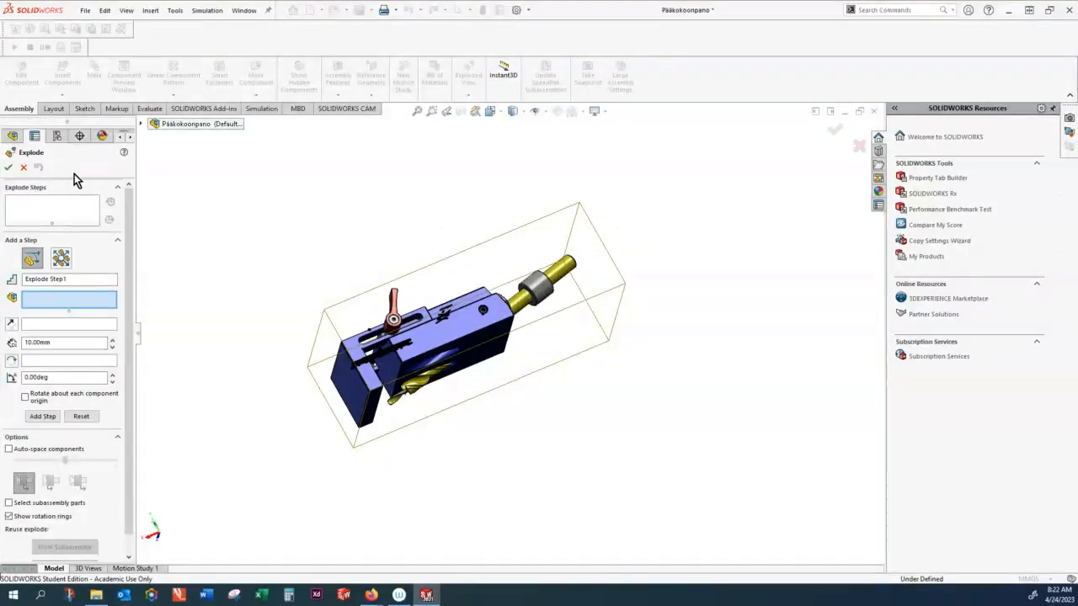
mouse_move(660, 433)
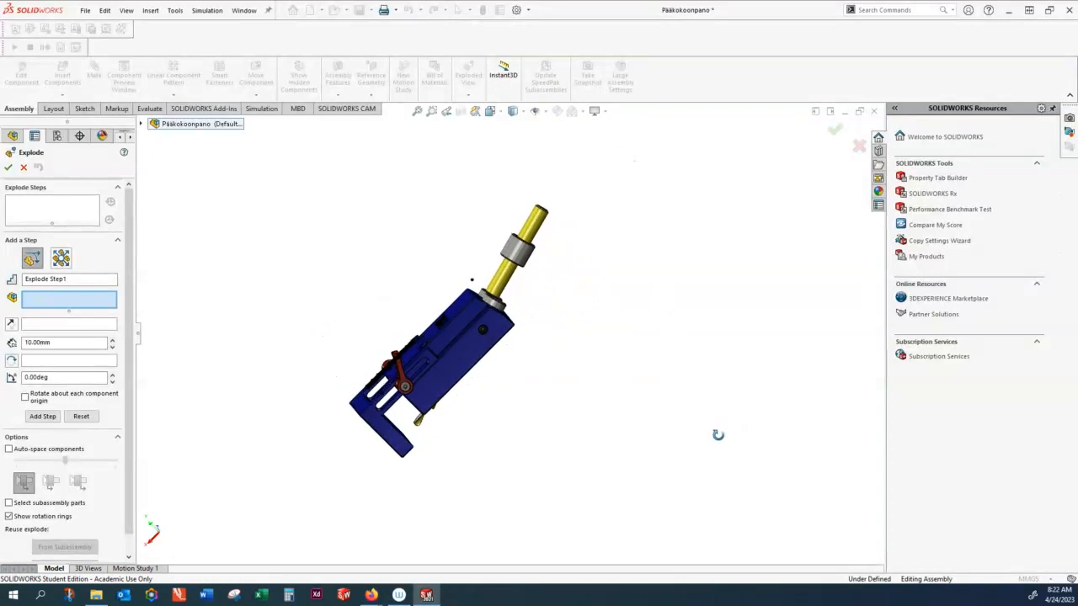
left_click_drag(718, 435, 609, 397)
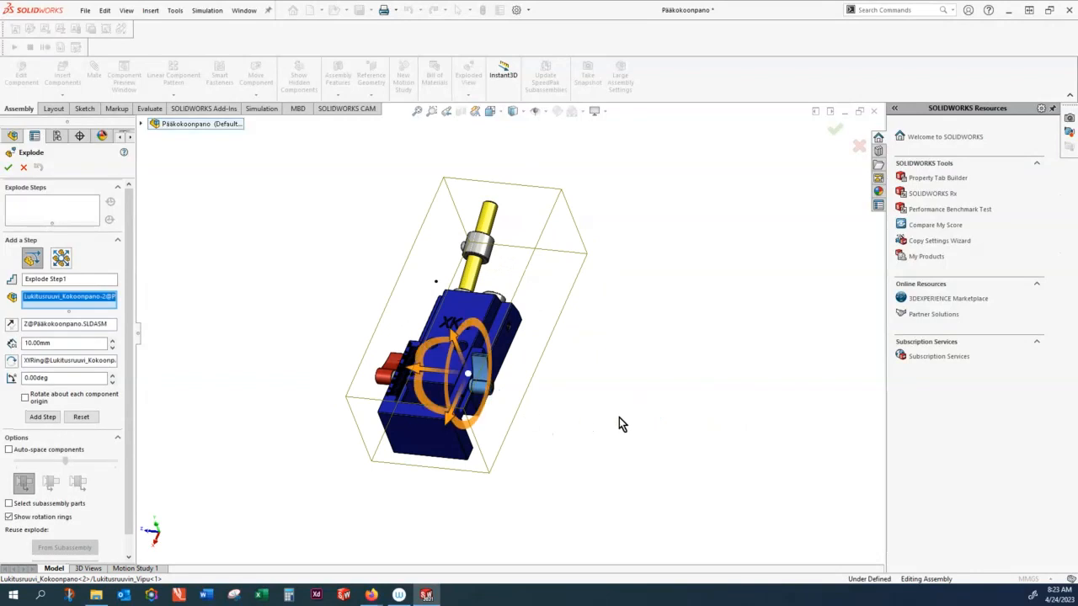
mouse_move(587, 426)
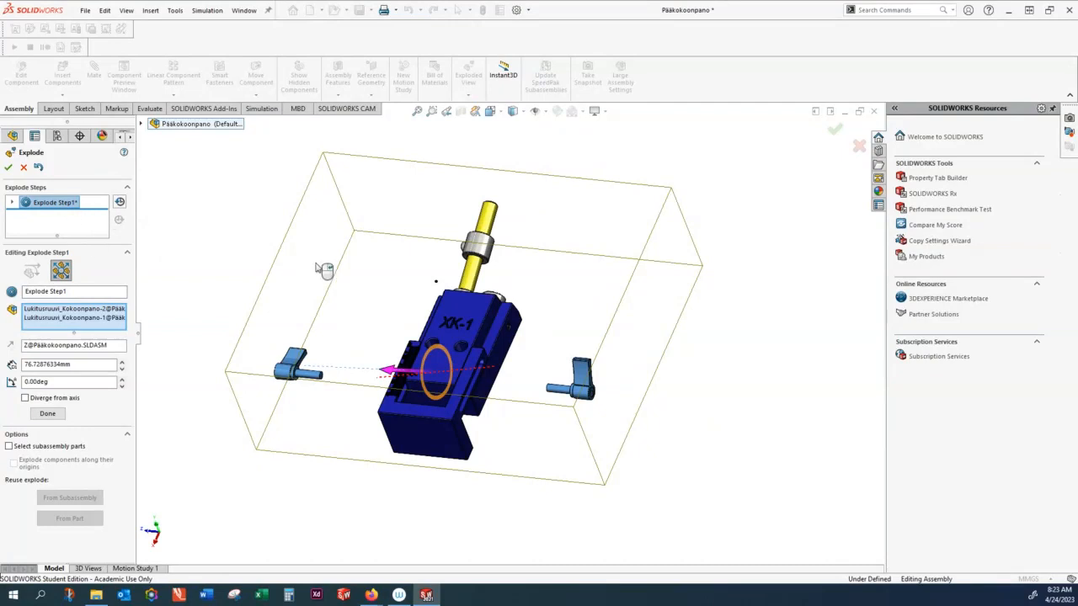
mouse_move(139, 373)
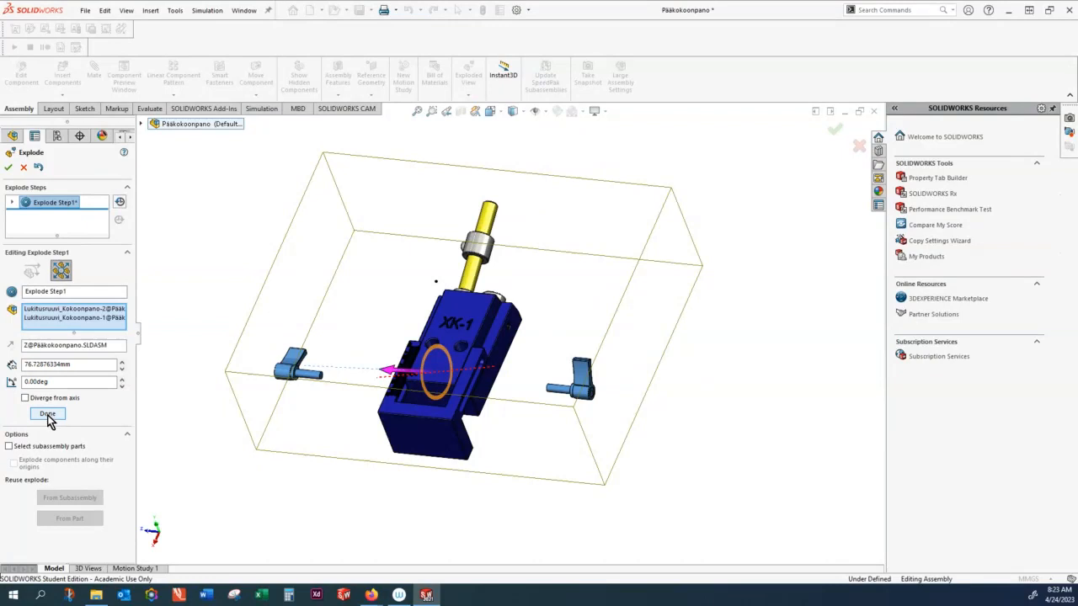
left_click(47, 414)
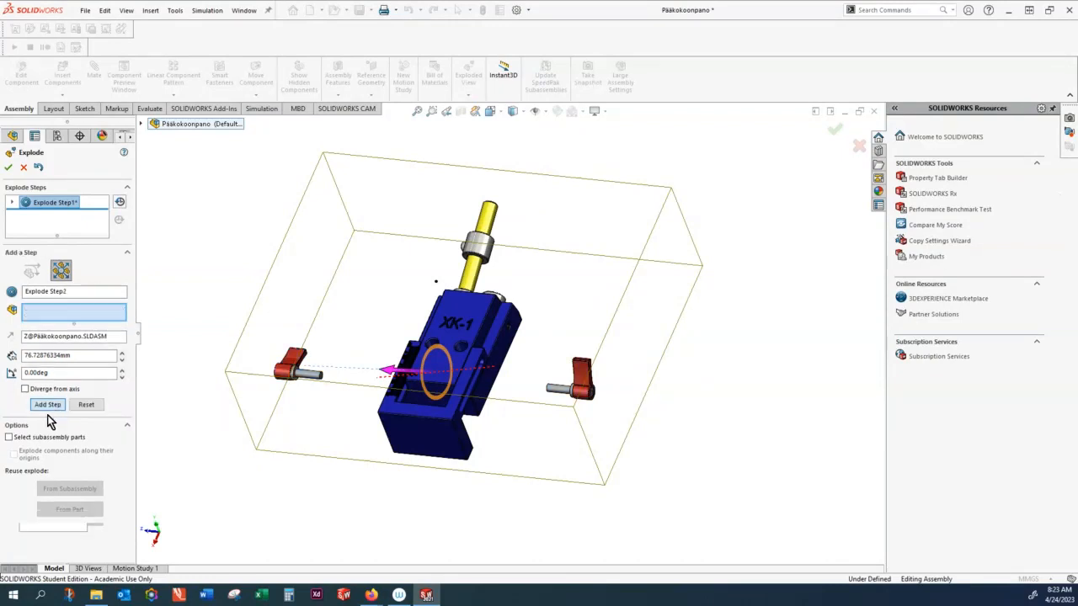
Step: Add Step2 moving Vaste-1 and Step3 sliding Rajoitinholkki-1 with its M6 set screw
left_click(47, 404)
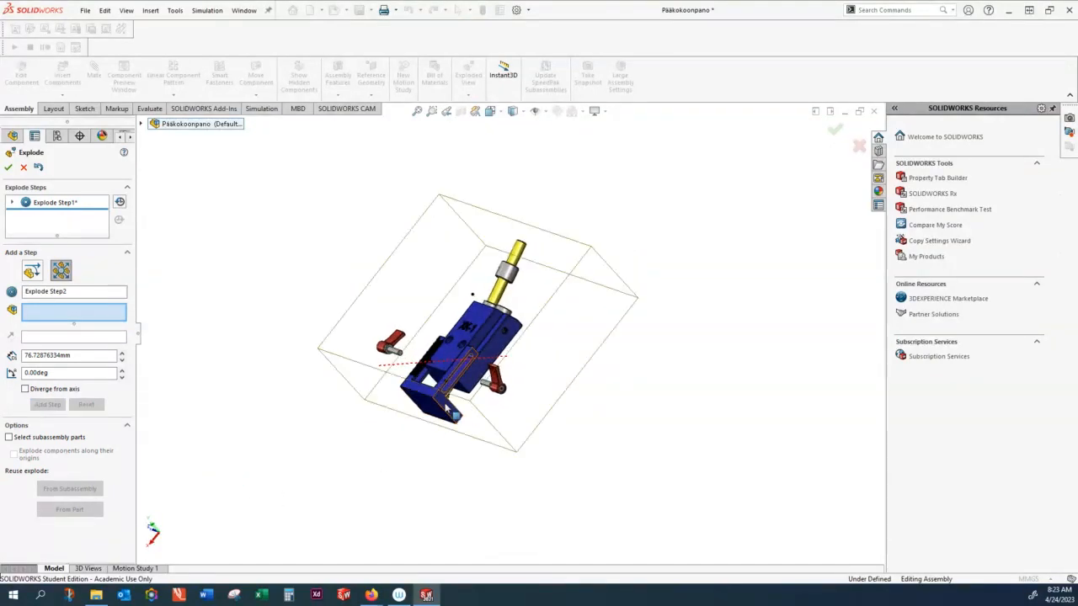
mouse_move(451, 414)
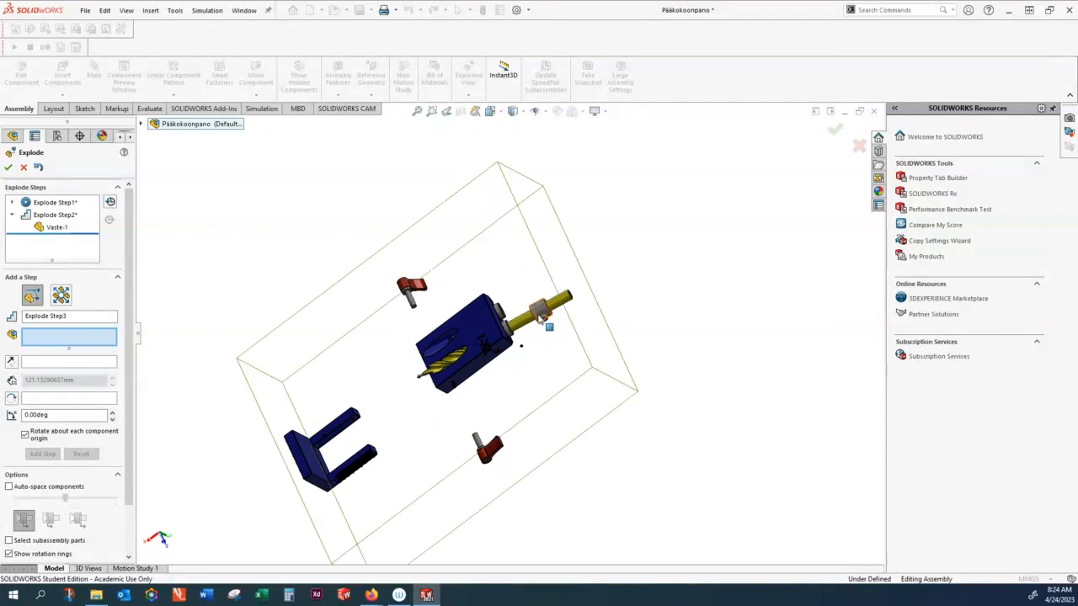
mouse_move(543, 316)
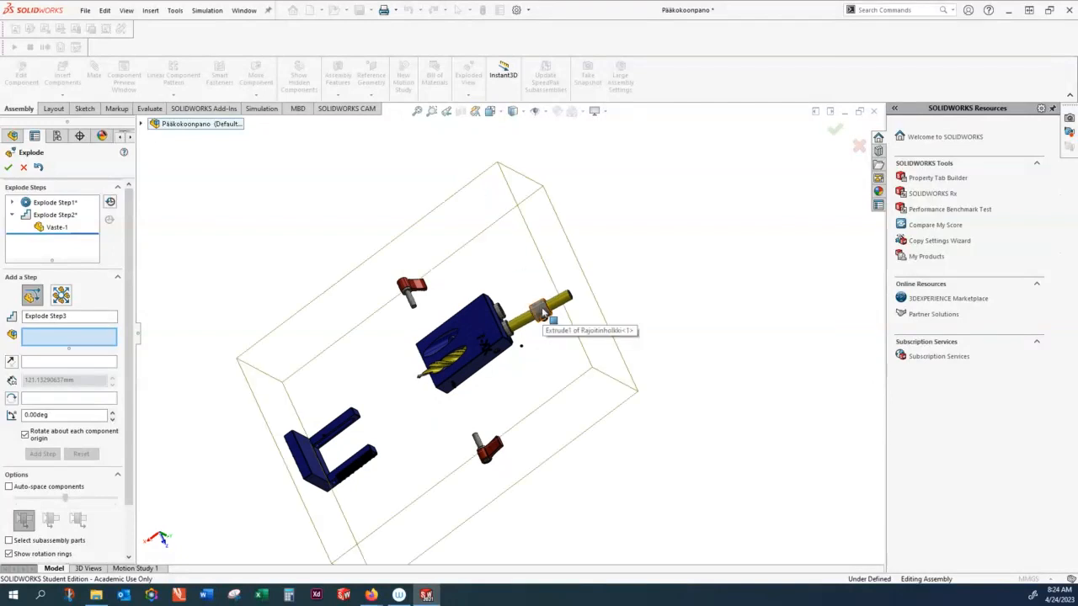
left_click(543, 311)
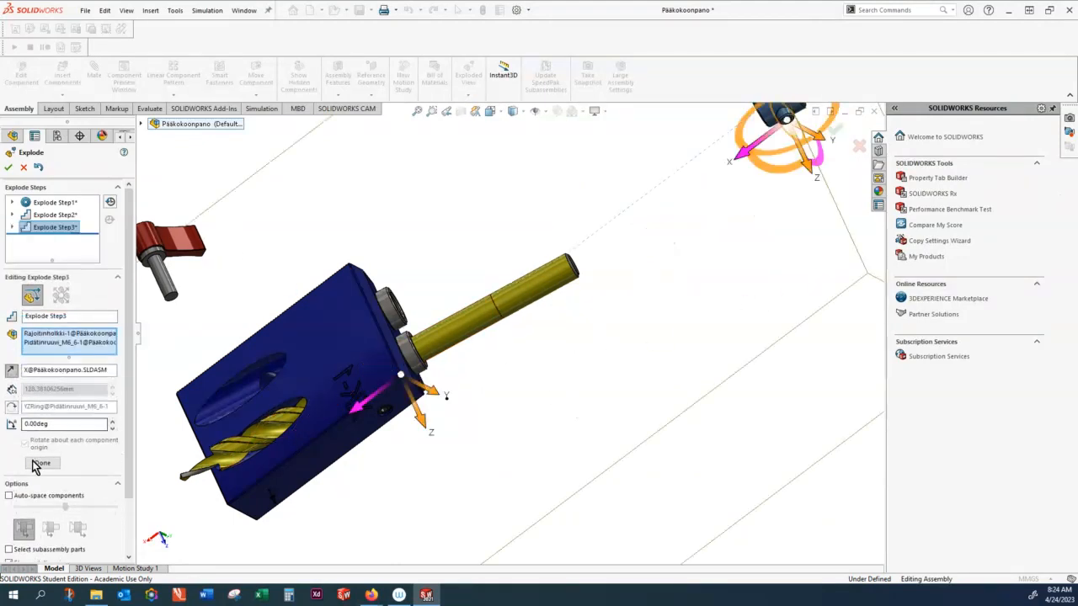
Step: Add Explode Steps 4–8 pulling both Holkki sleeves and the Poranterä drill bit apart
left_click(8, 167)
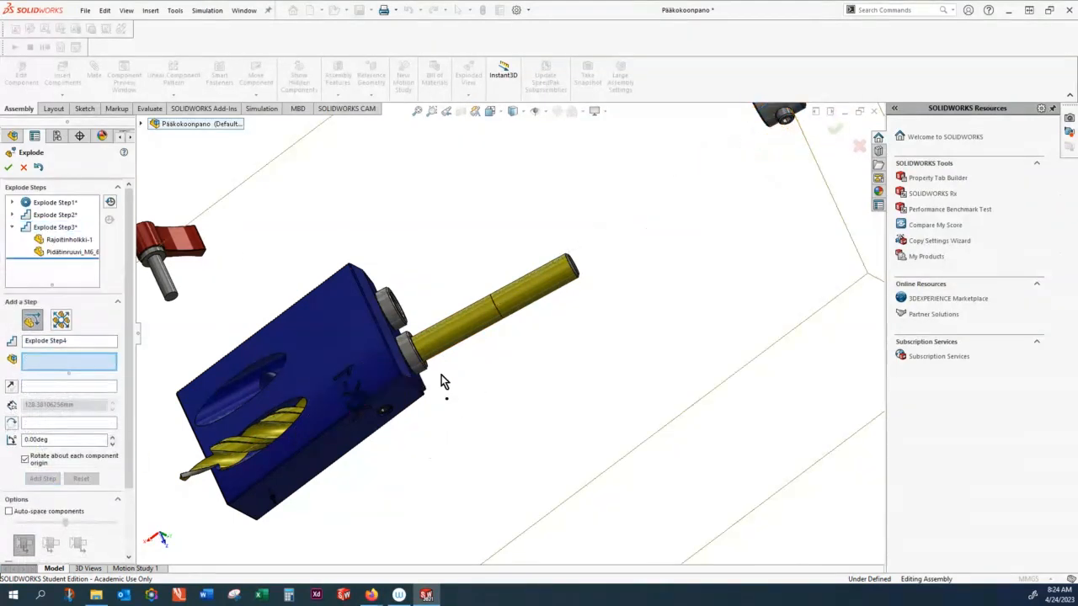
mouse_move(412, 357)
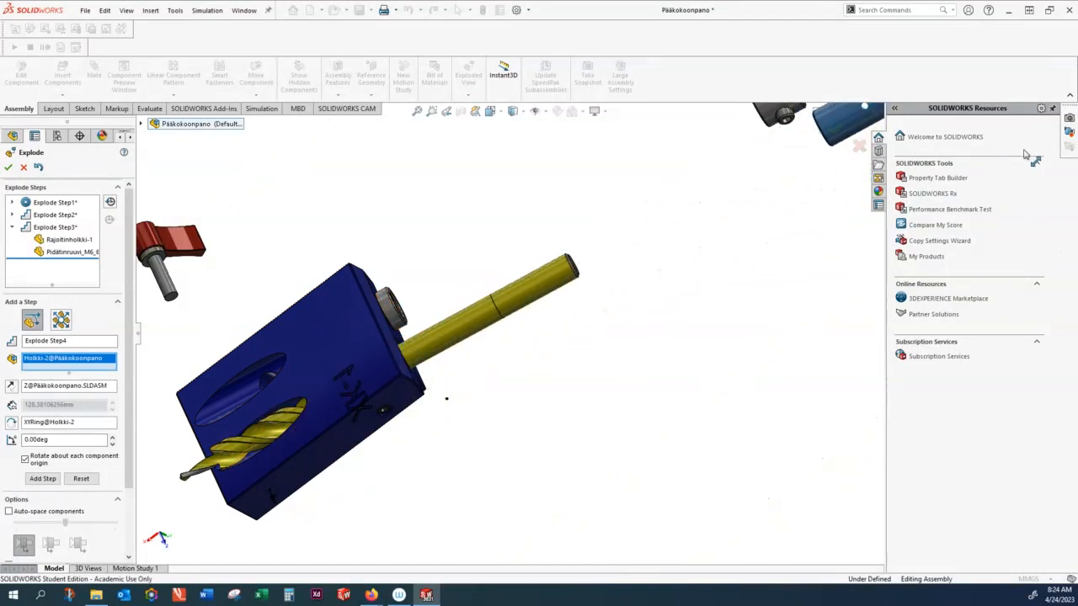
left_click(42, 478)
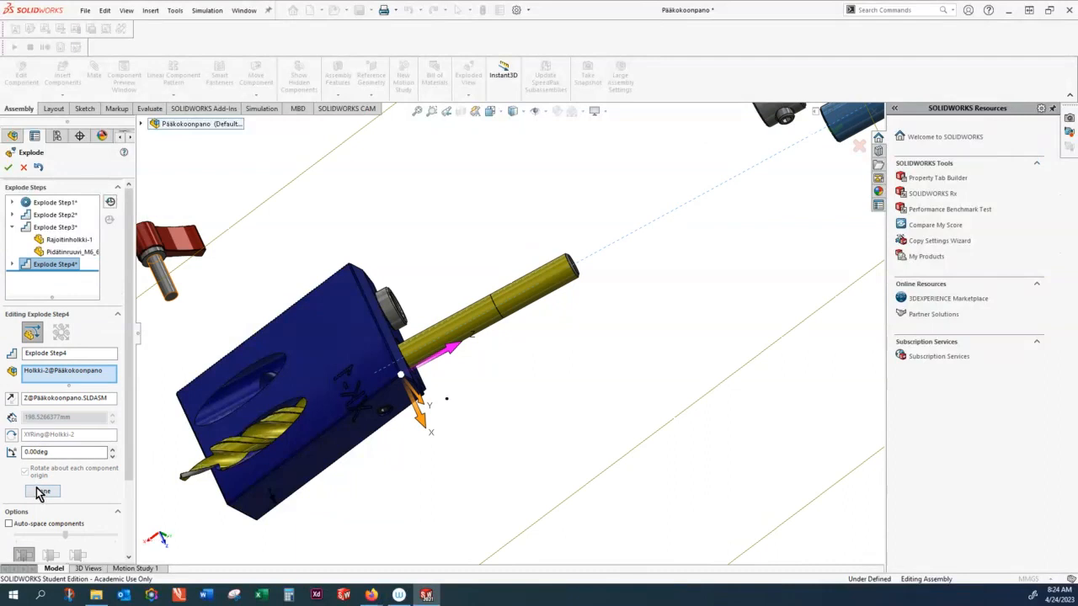
left_click(42, 491)
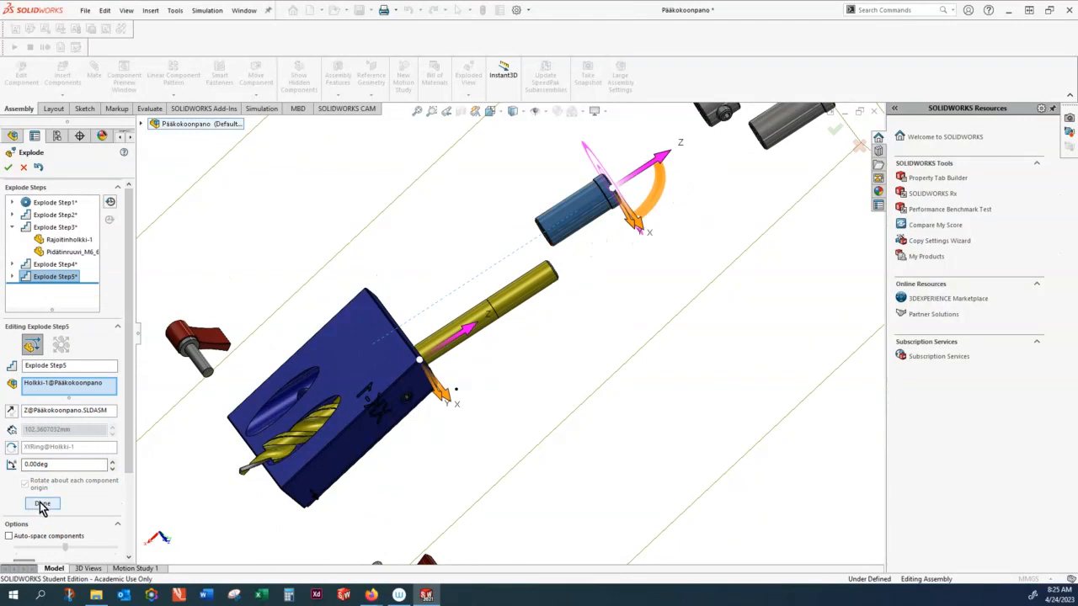
left_click(42, 503)
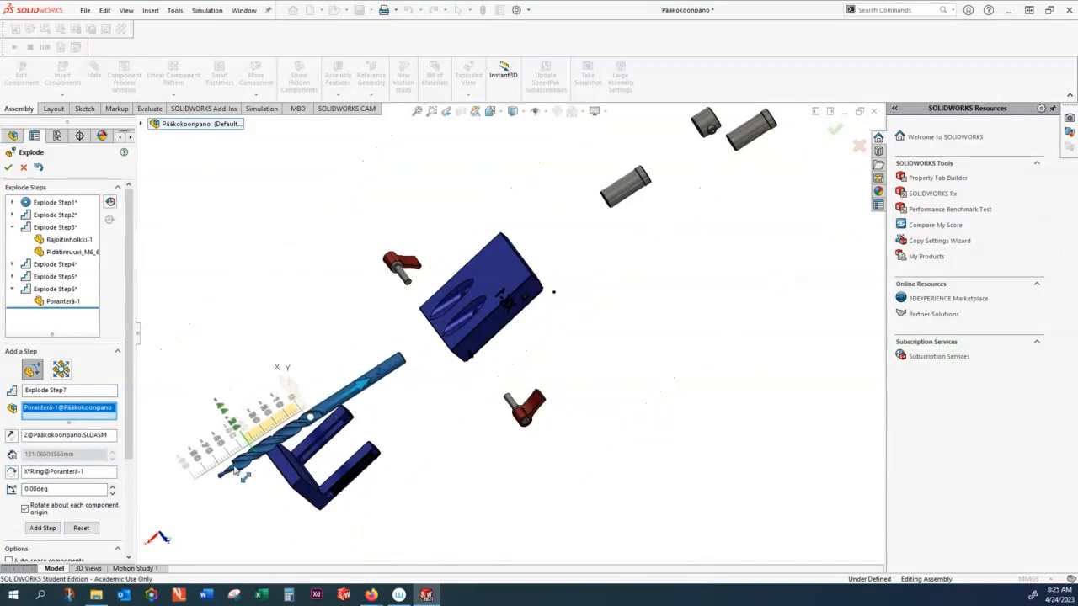
left_click(42, 528)
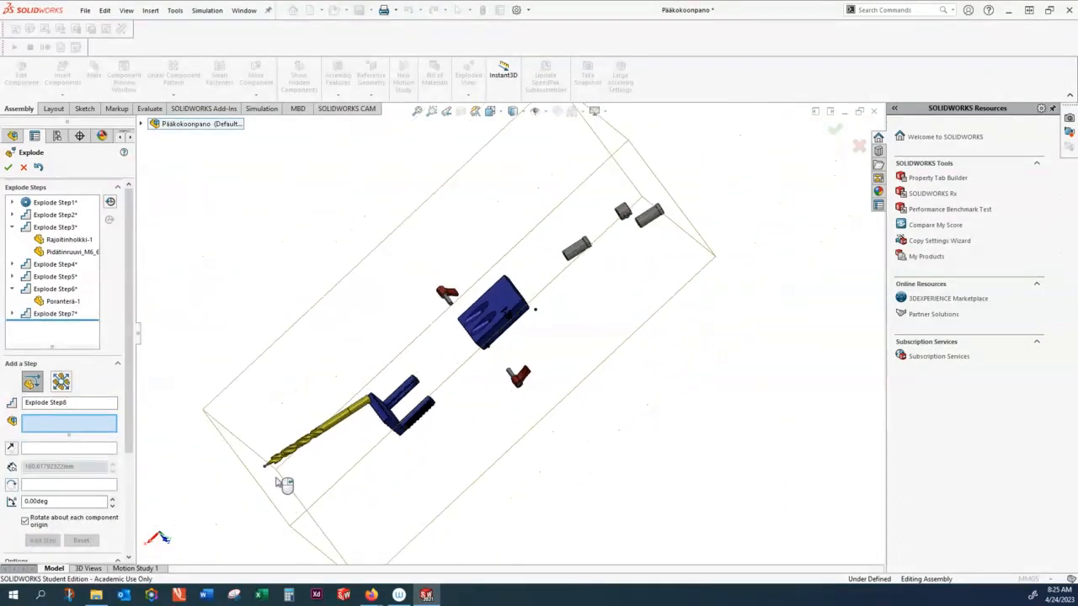
left_click(303, 425)
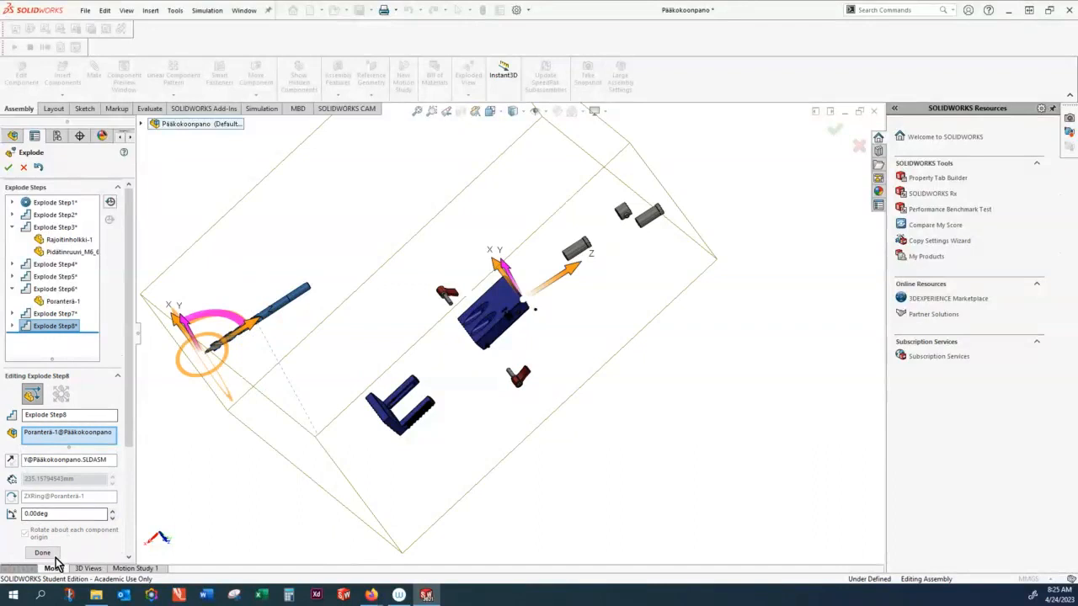
Step: Accept the eighth explode step, then collapse and re-explode the top jig assembly
left_click(42, 553)
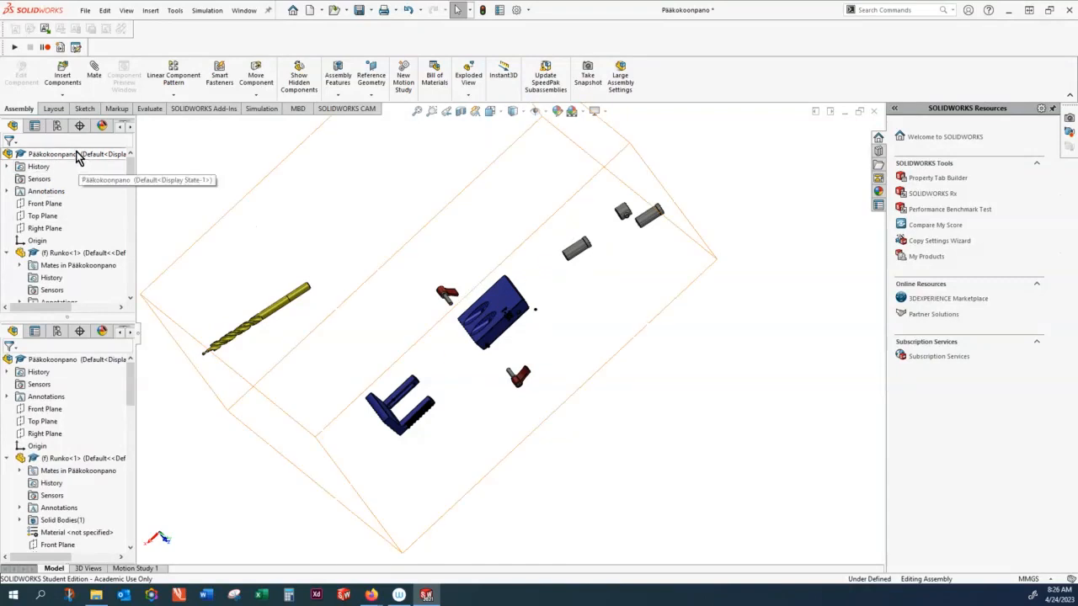
right_click(52, 153)
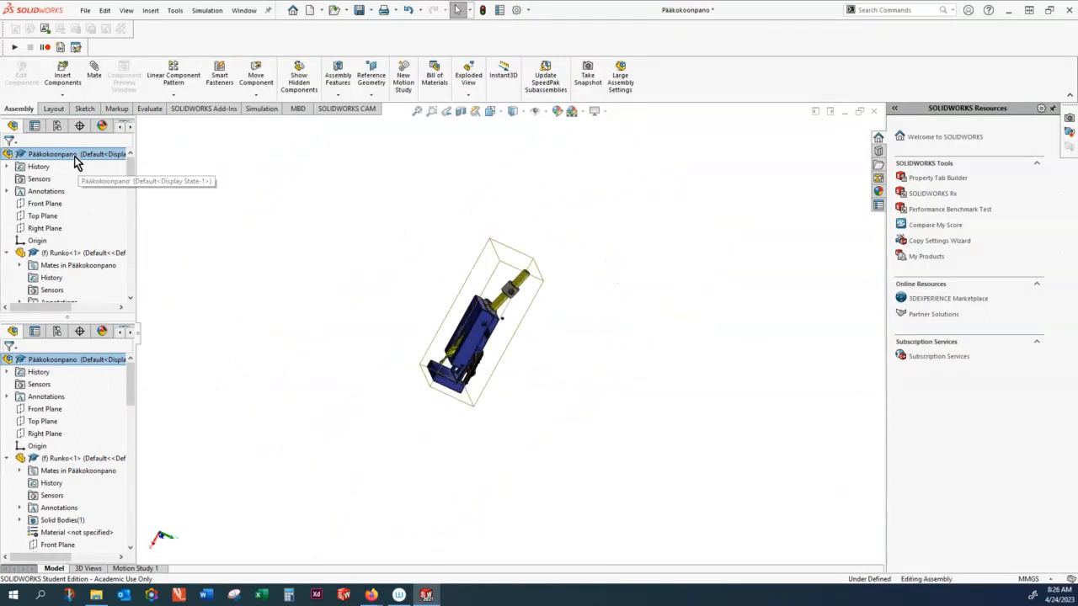
right_click(52, 154)
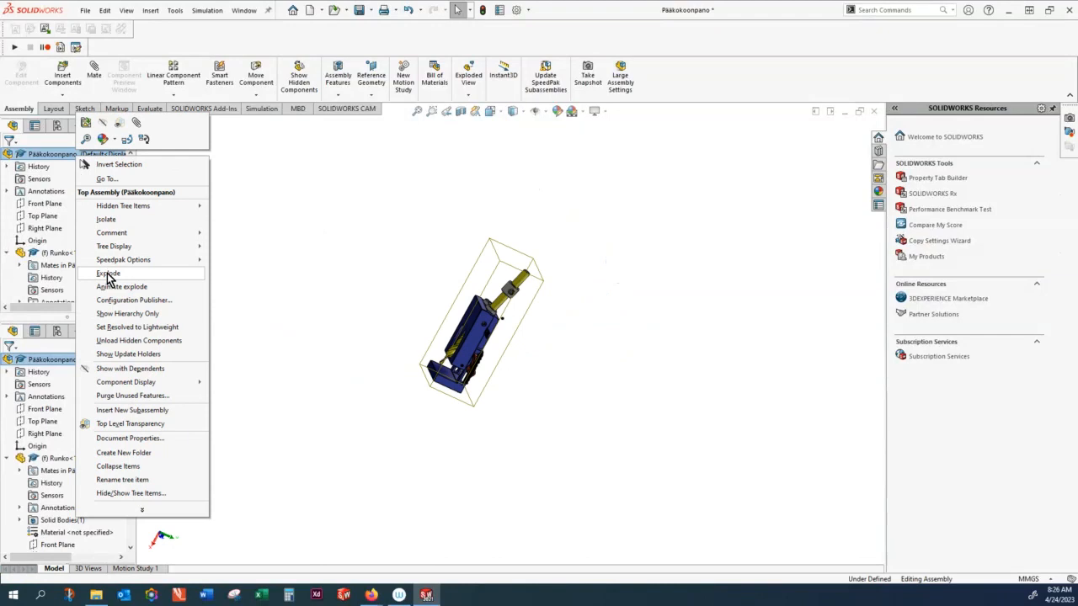
left_click(108, 273)
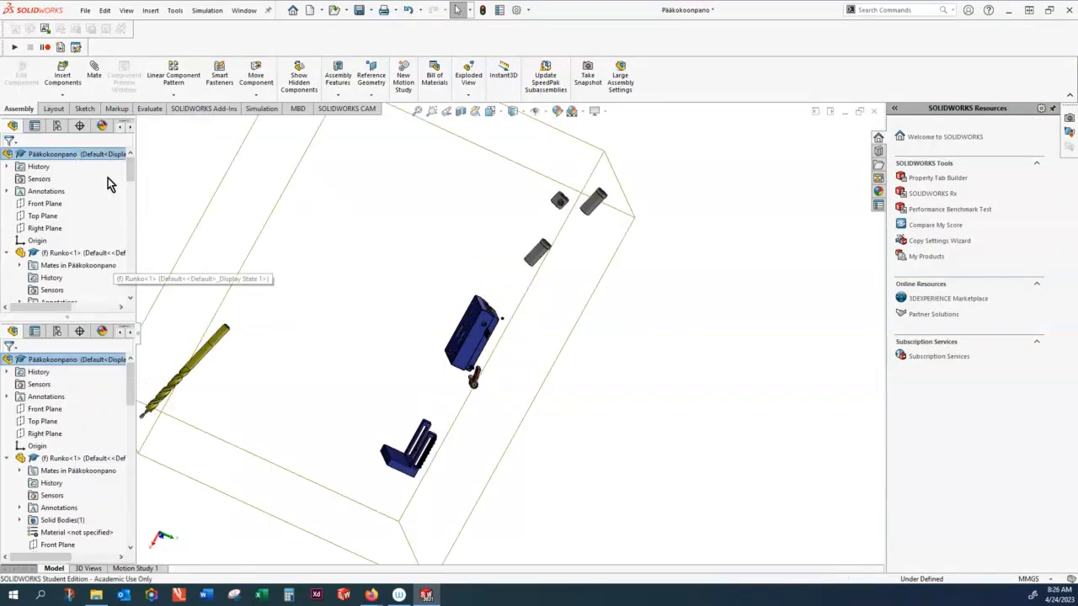
mouse_move(101, 160)
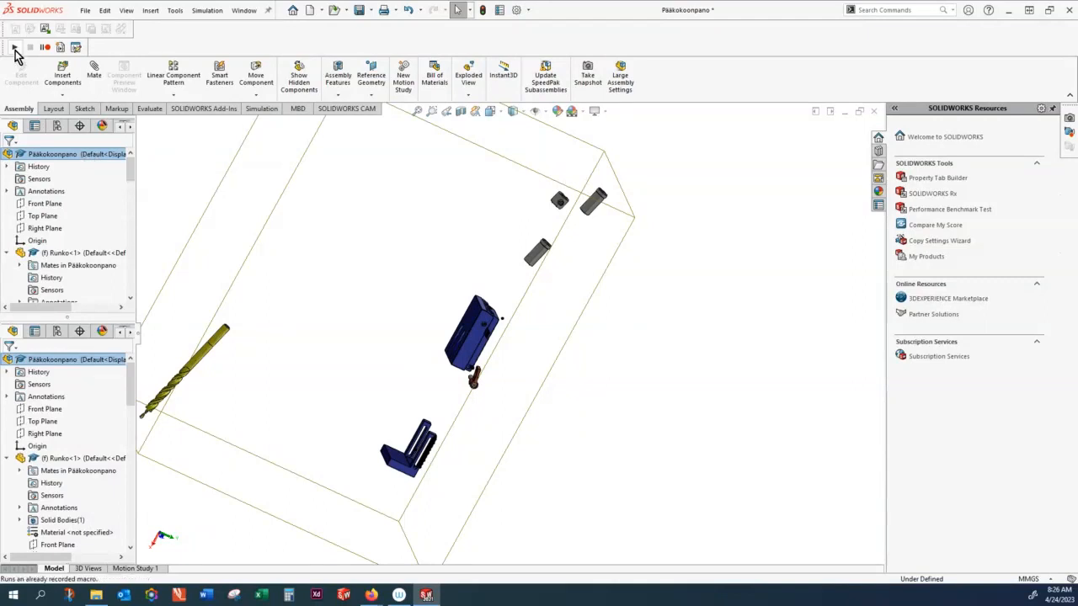
mouse_move(15, 48)
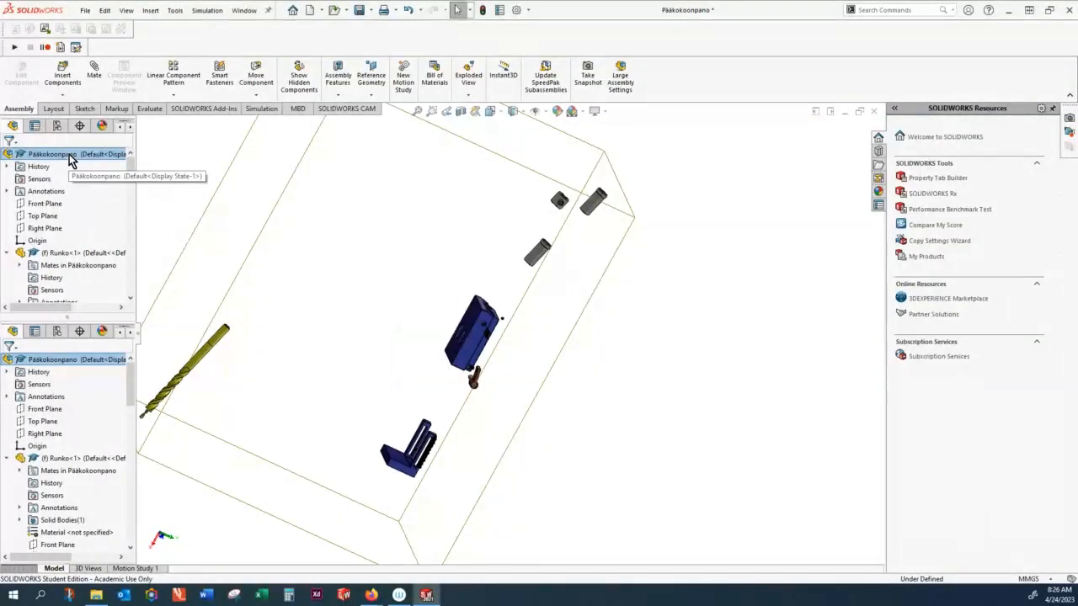
Step: Run Animate collapse on the top assembly to play the eight-second collapse
right_click(52, 153)
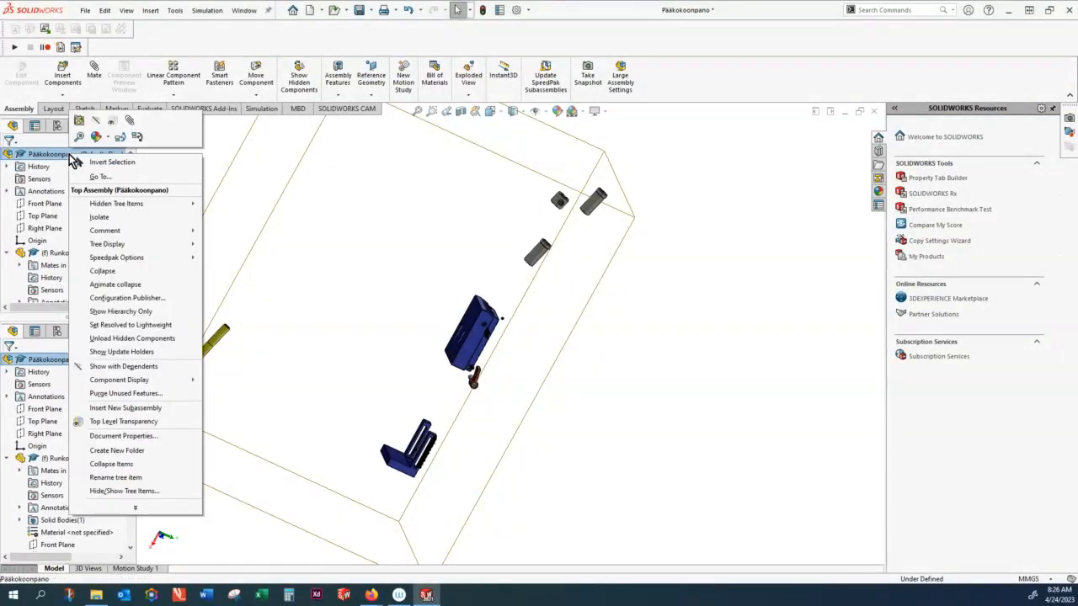
mouse_move(114, 283)
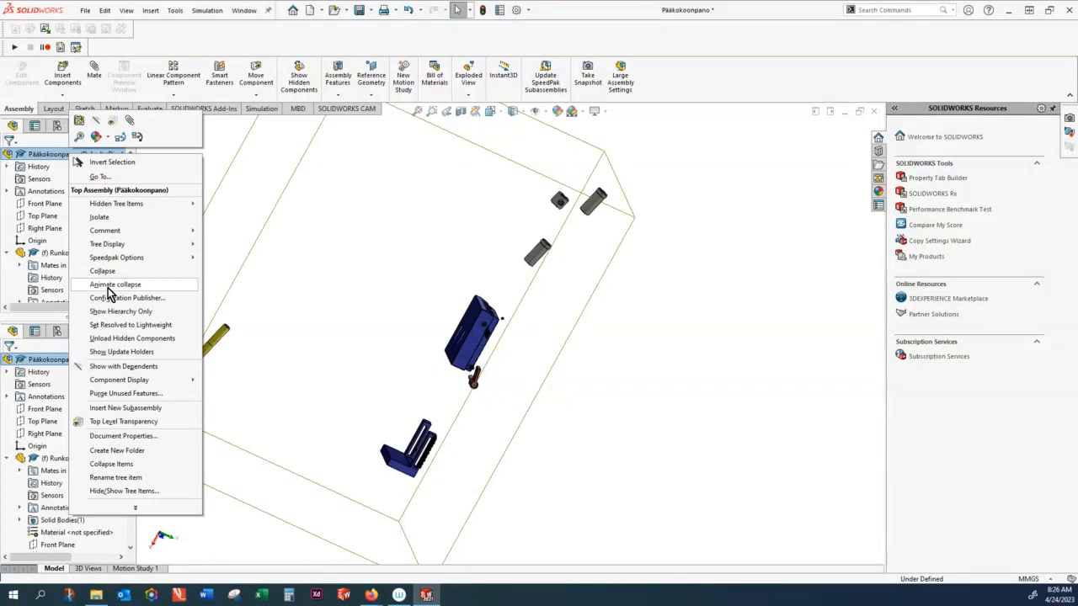
left_click(115, 284)
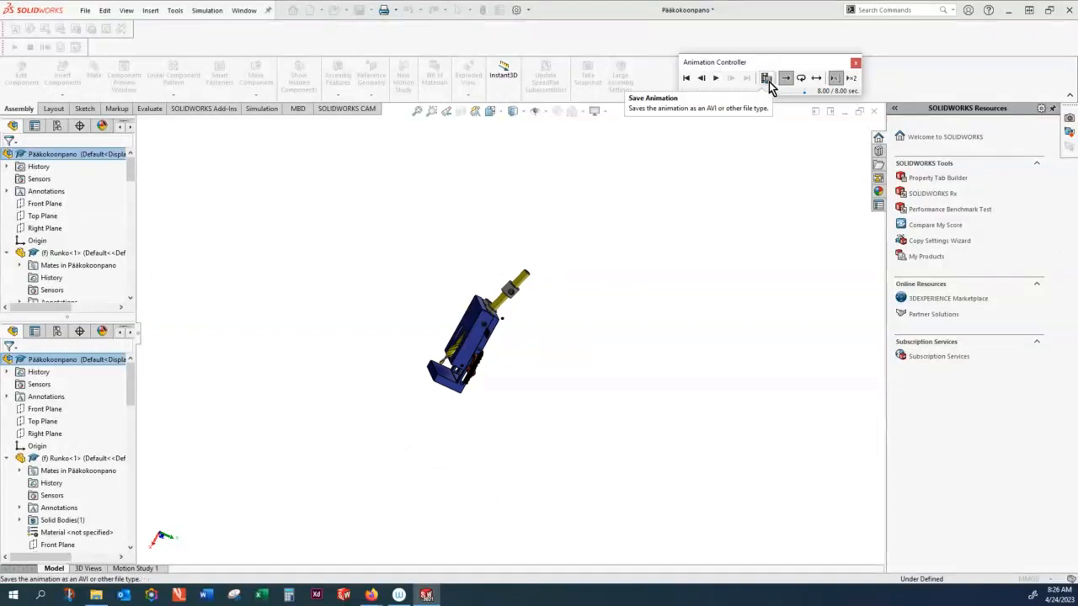
Step: Save the collapse animation as MP4 video Pääkokoonpano.mp4
left_click(765, 78)
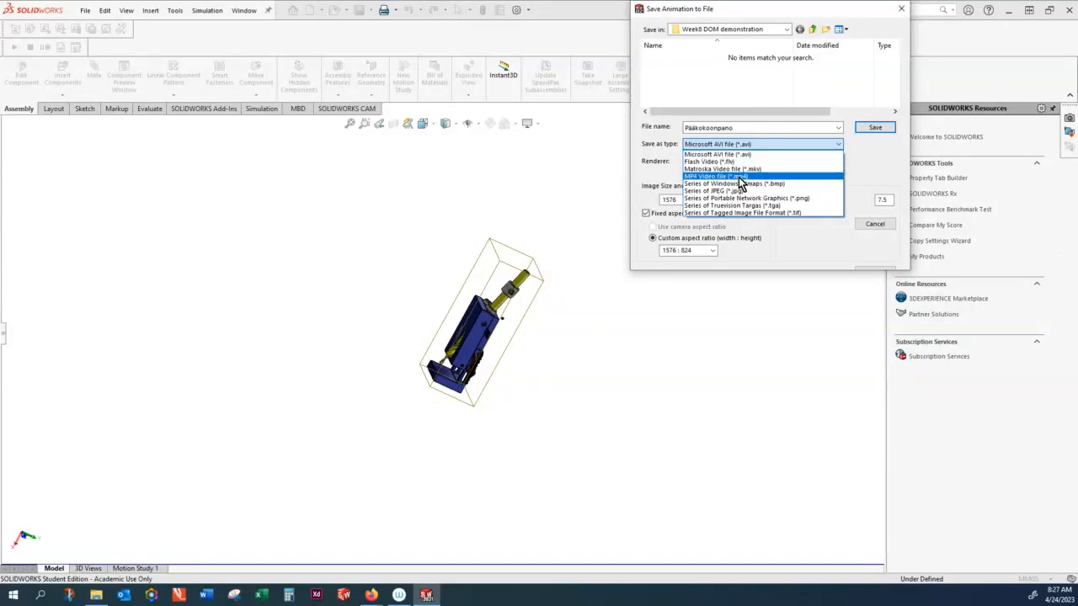
left_click(714, 175)
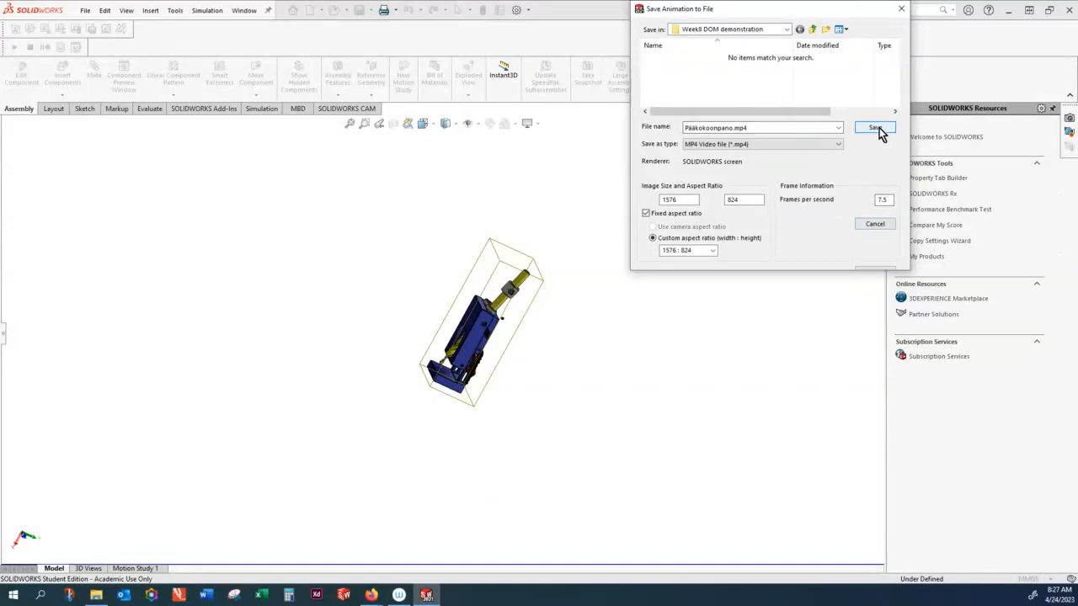
left_click(874, 127)
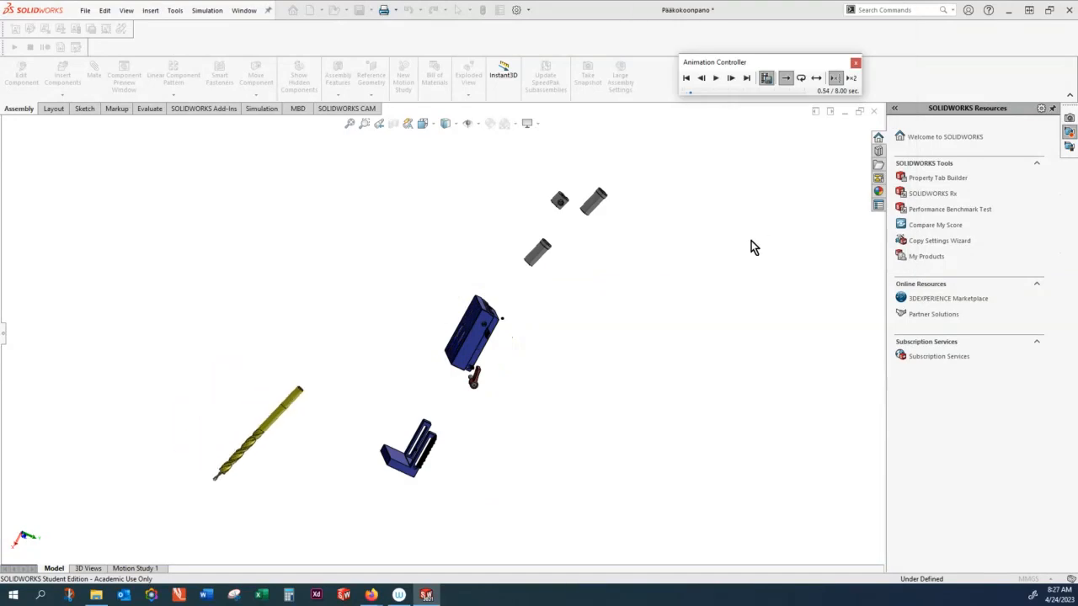
Step: Close the Animation Controller after the collapse animation finishes
left_click(715, 78)
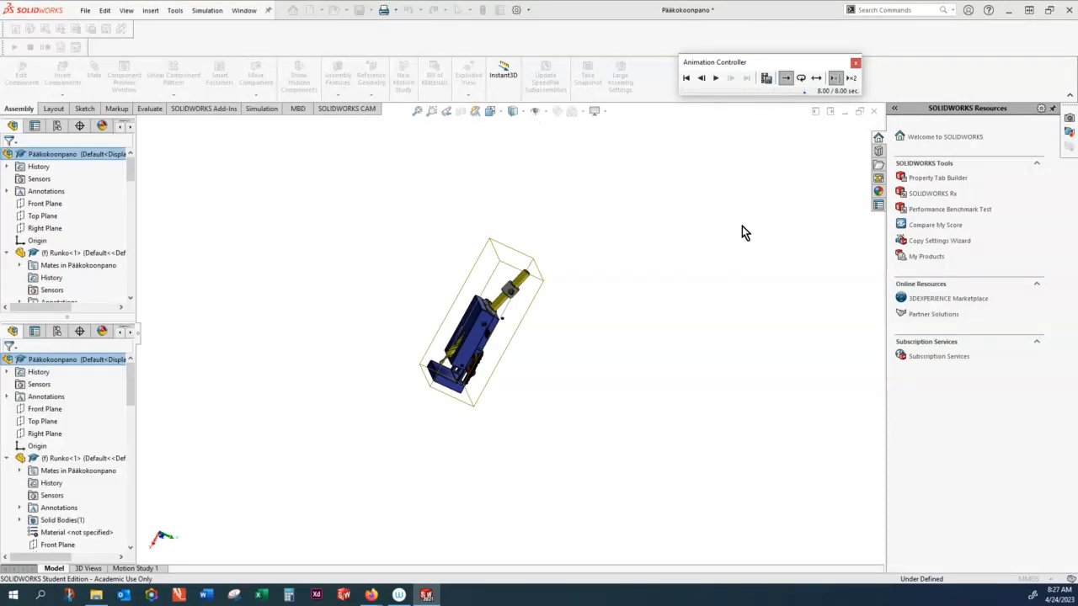
mouse_move(800, 184)
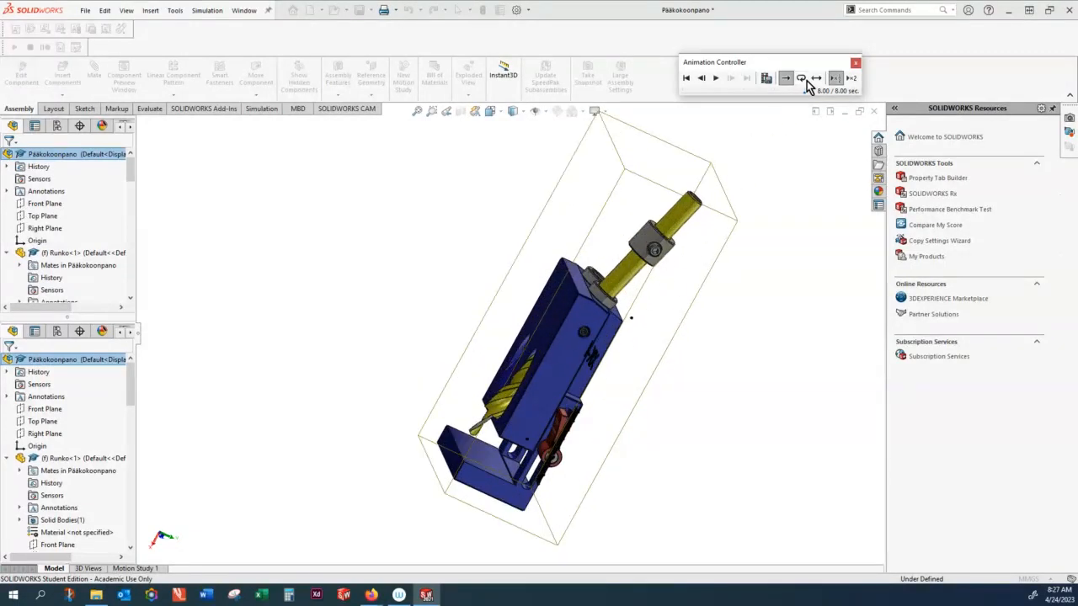
mouse_move(856, 64)
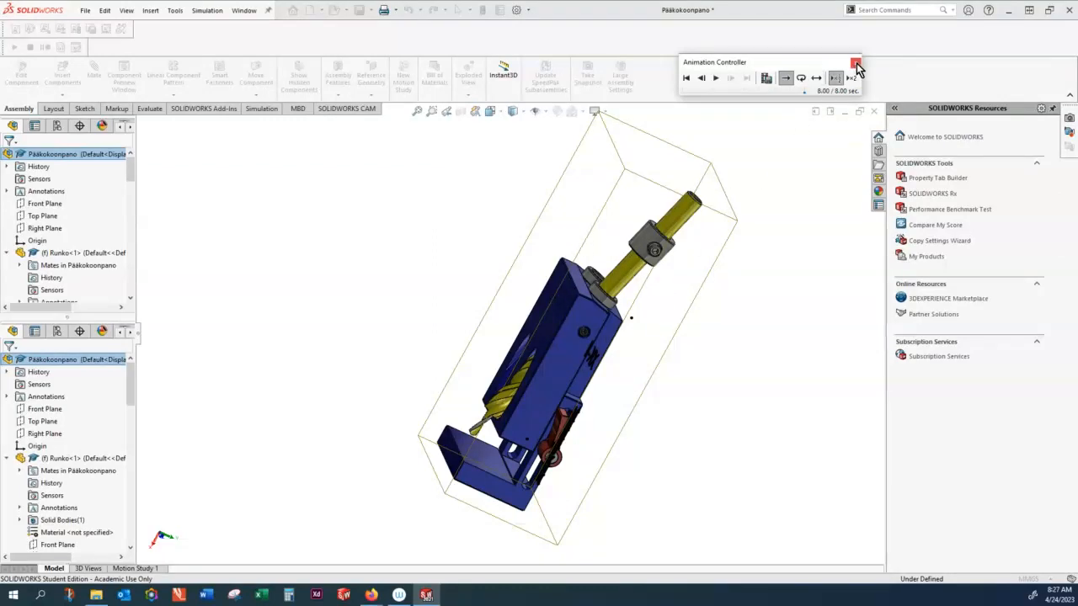
mouse_move(856, 67)
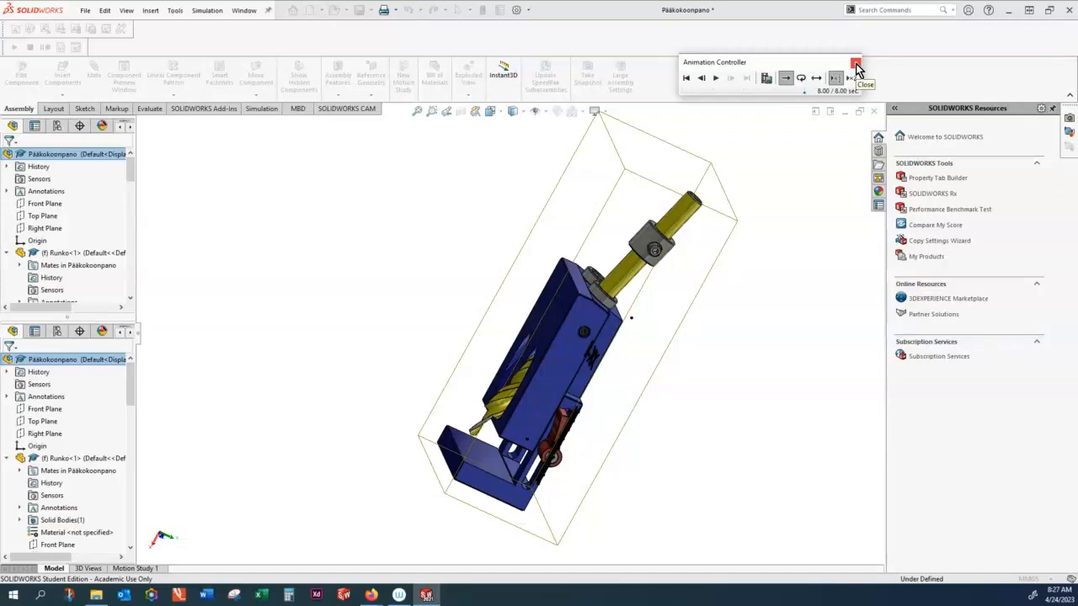
left_click(856, 66)
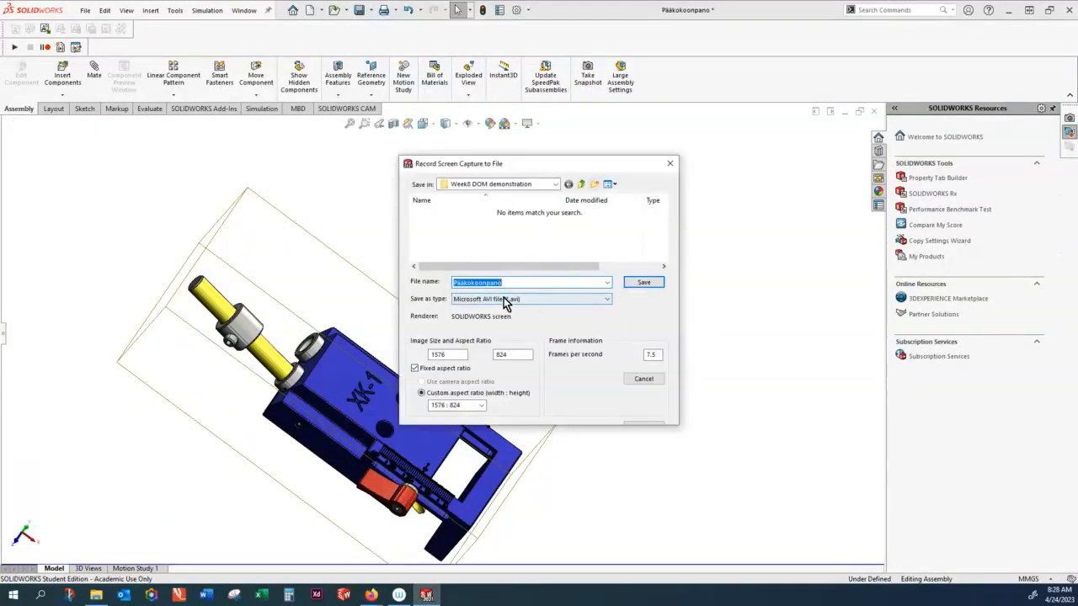
Step: Save the screen capture in MP4 format as Pääkokoonpanov1.mp4, declining to replace Pääkokoonpano.mp4
left_click(606, 298)
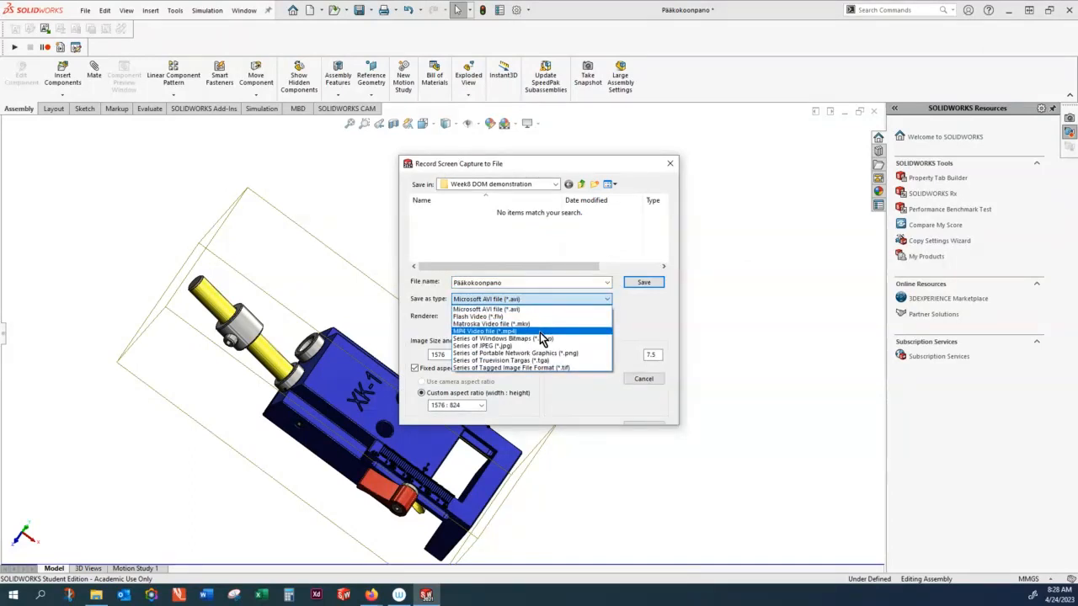
left_click(484, 331)
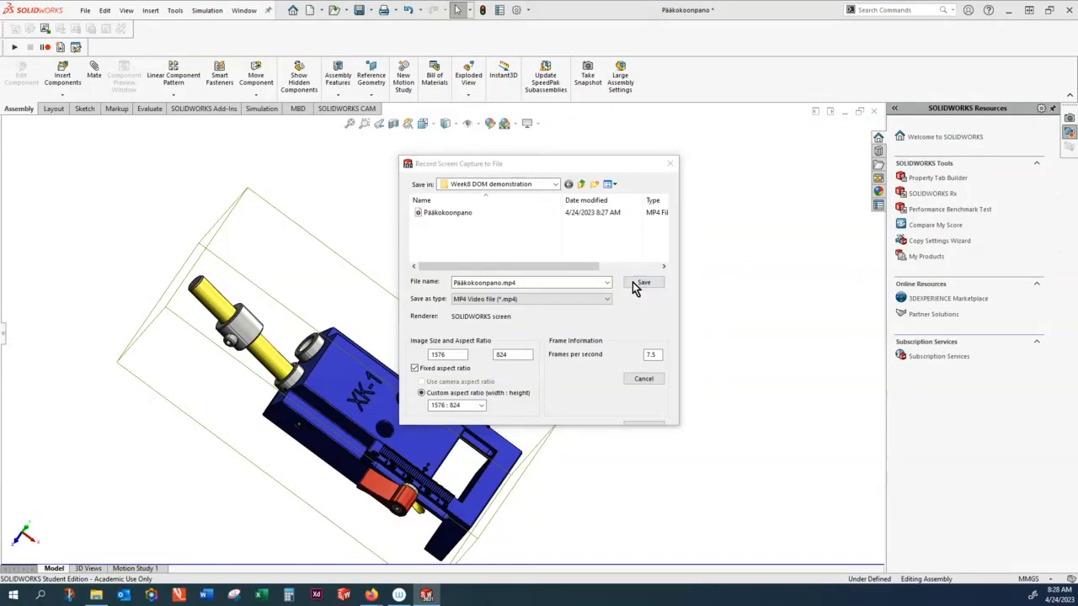
left_click(644, 282)
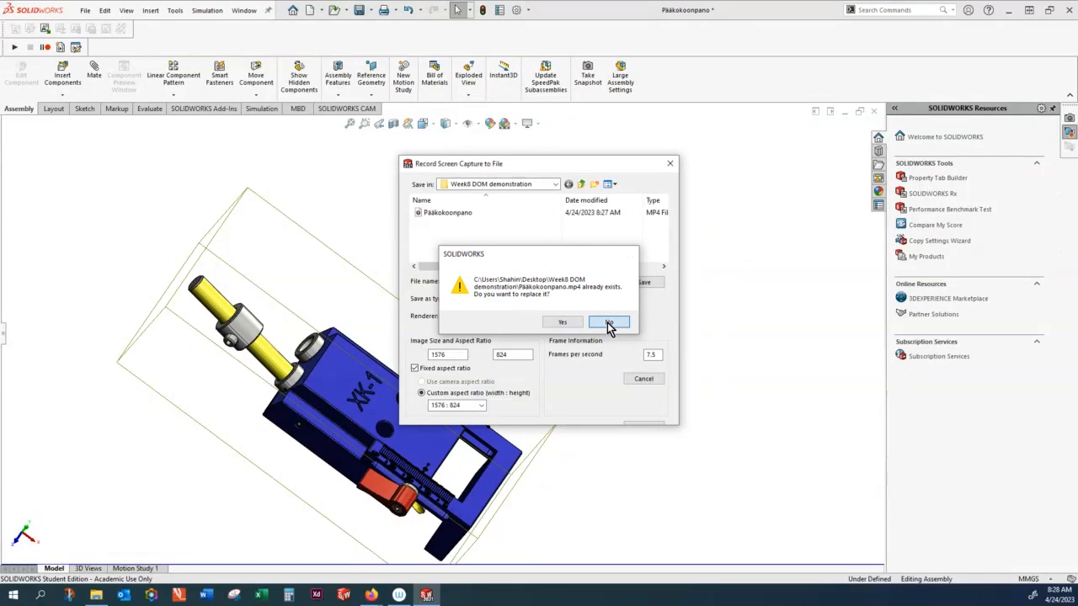
left_click(608, 323)
type("Pääkokoonpanov1.mp4")
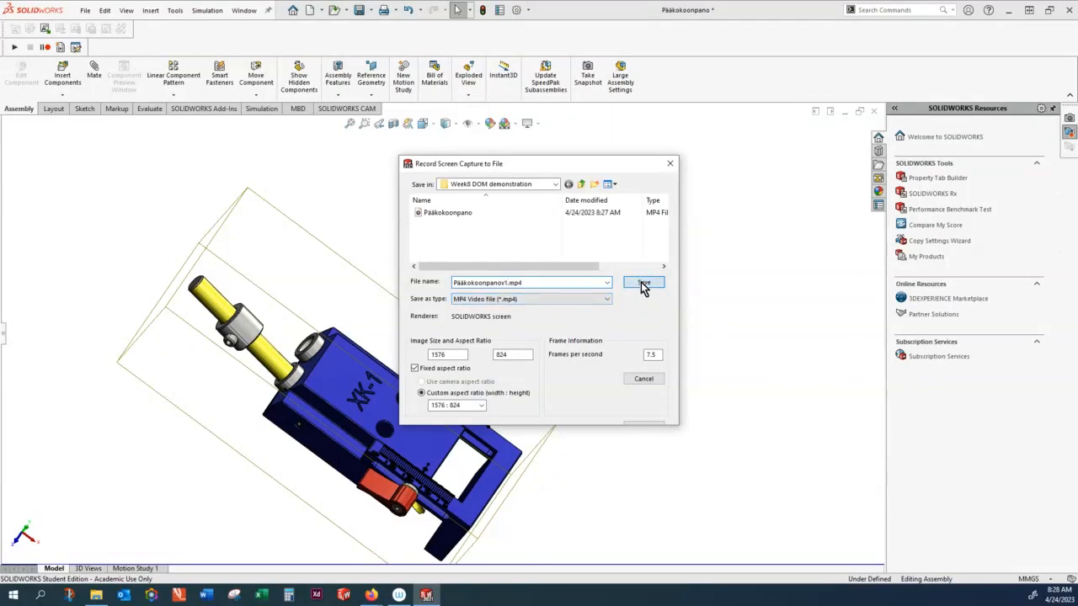
left_click(643, 282)
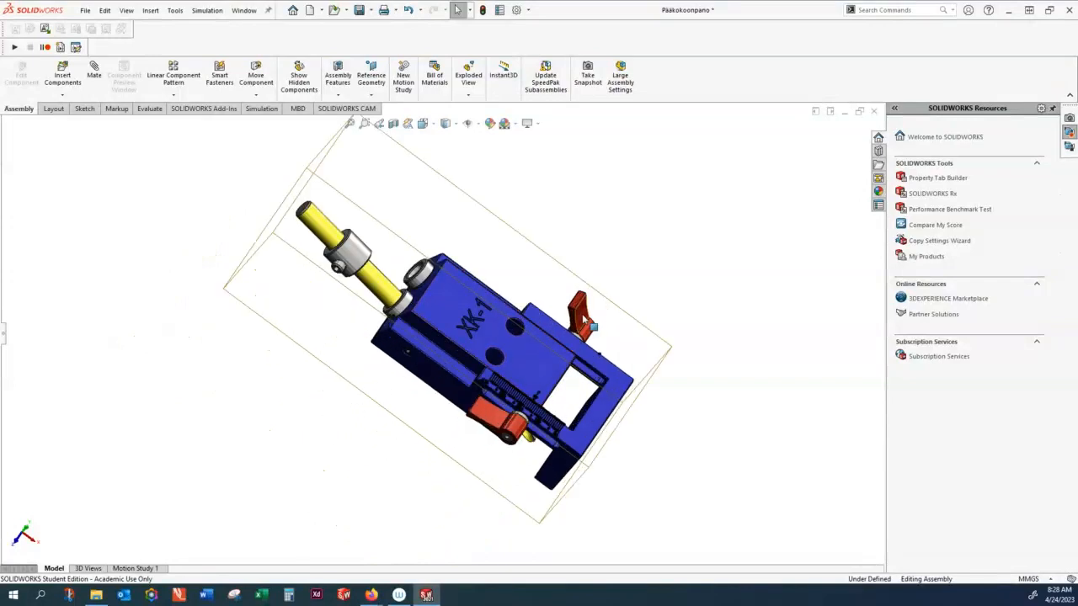
Step: Isolate the red lever, then a bushing, then the blue jig body, exiting isolate between them
right_click(581, 312)
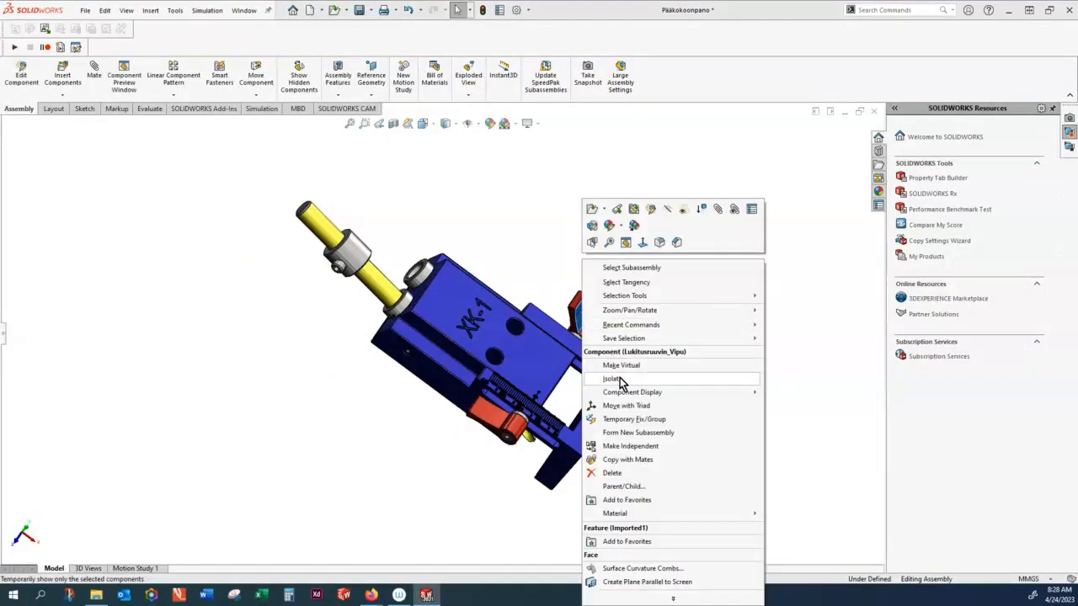
left_click(610, 378)
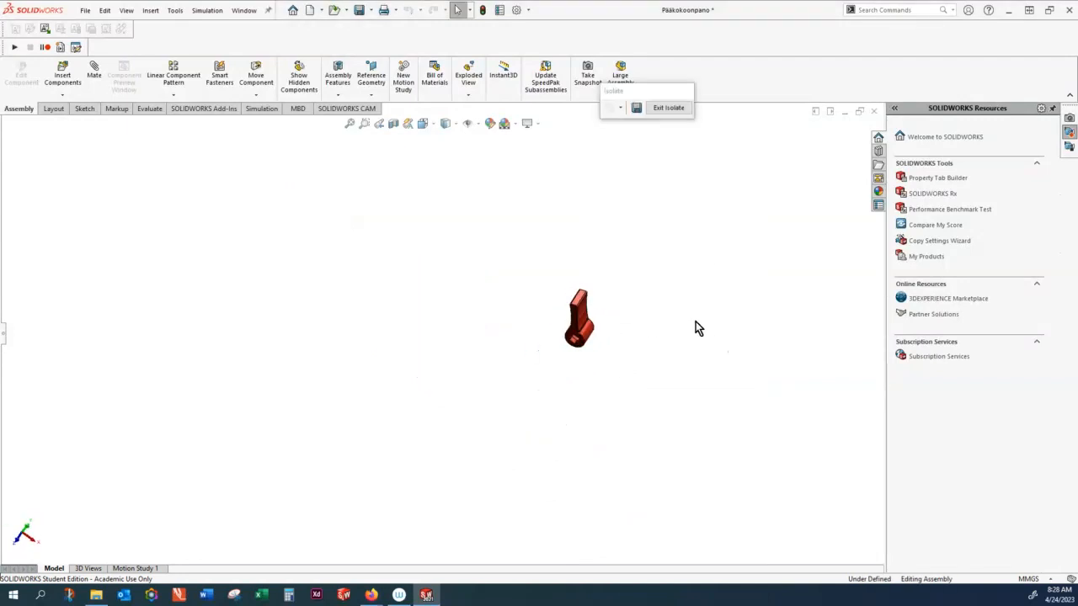
left_click(667, 107)
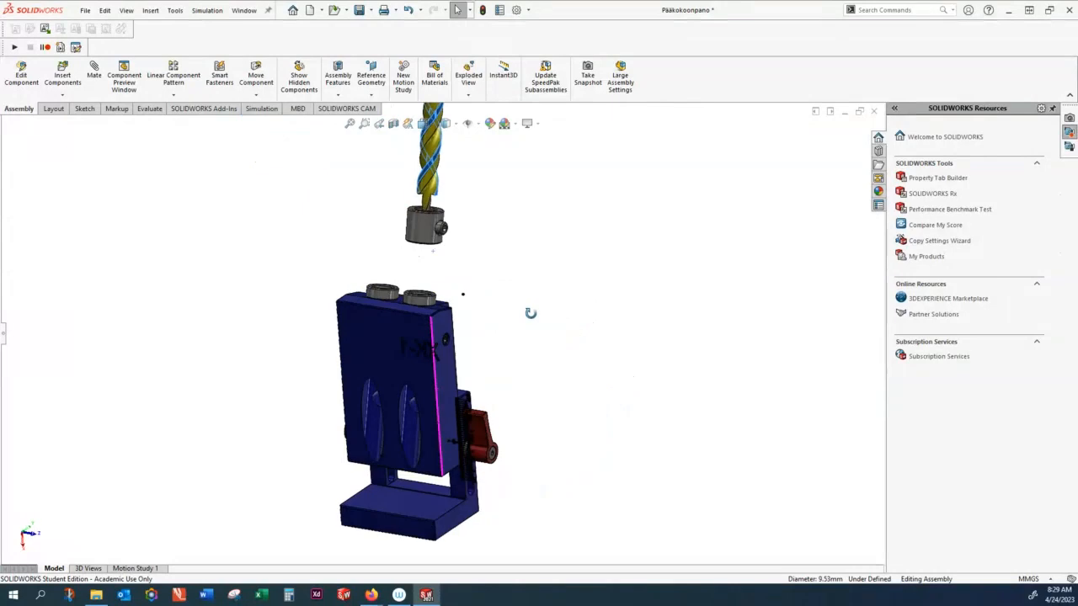
left_click(421, 297)
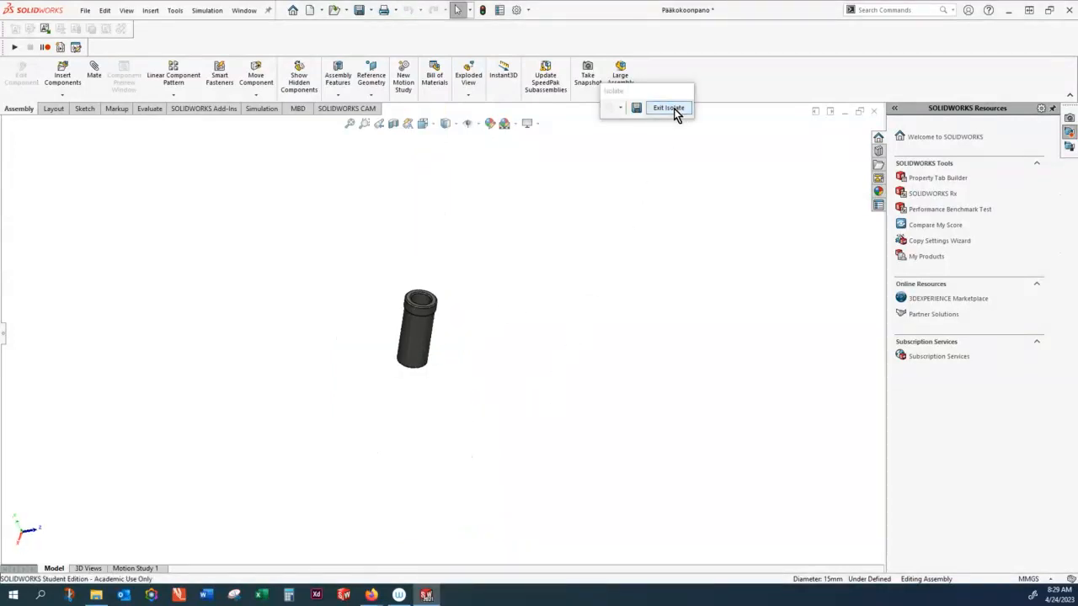
left_click(667, 108)
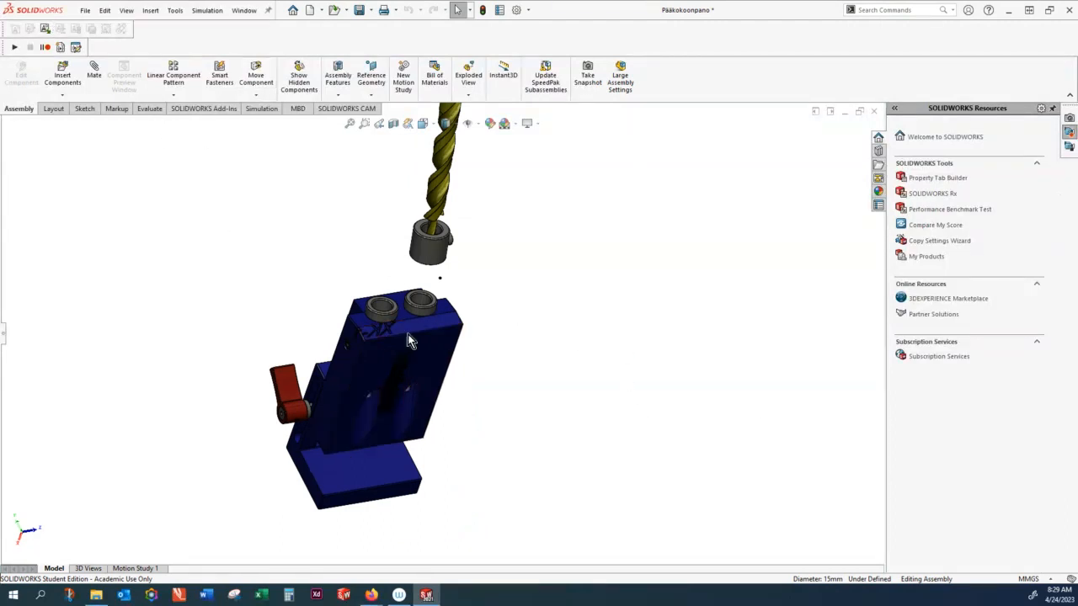
right_click(408, 341)
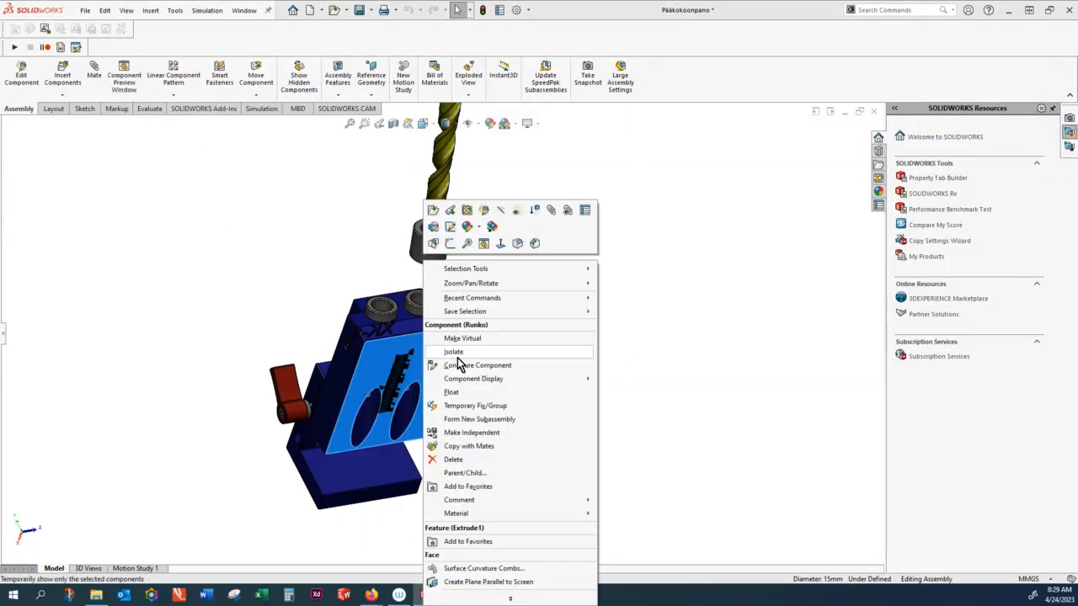
left_click(453, 351)
type("PääkokoonpanoV1")
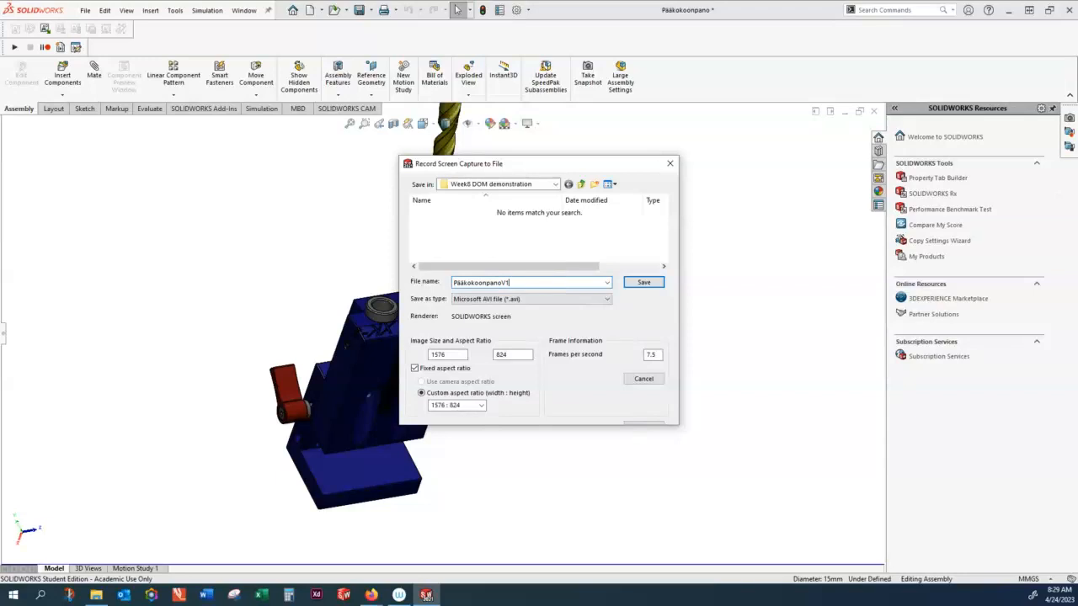
Step: Save the capture as PääkokoonpanoV1 AVI with default video compression
left_click(642, 282)
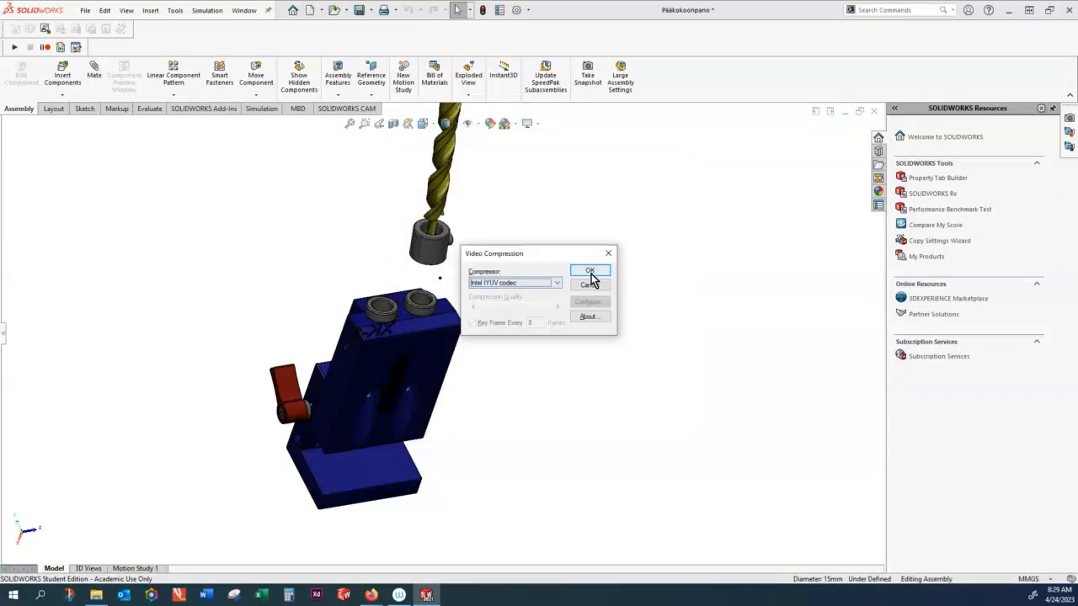
left_click(590, 271)
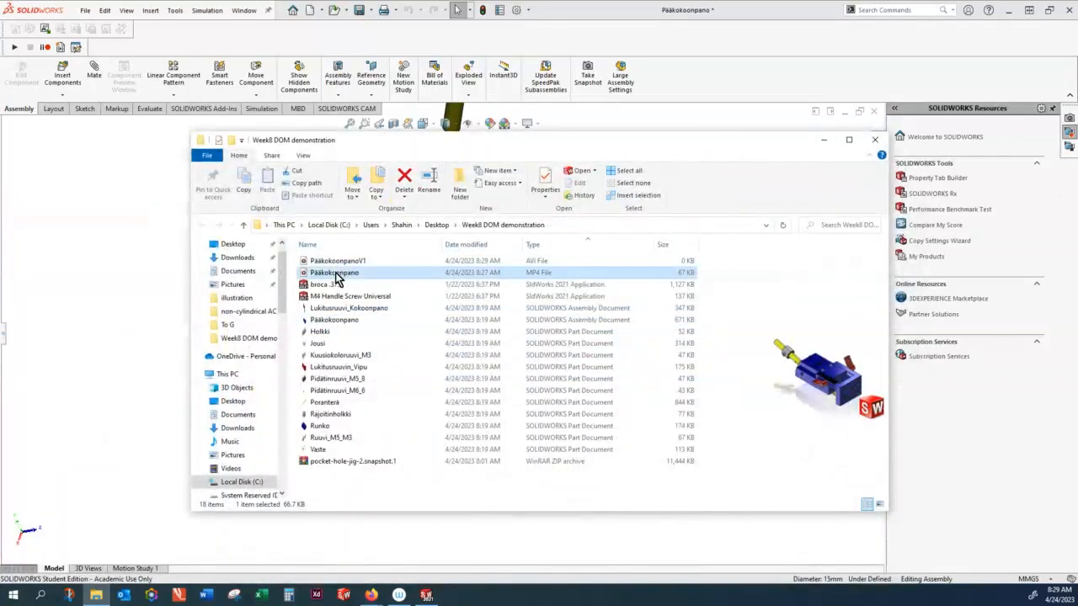
Step: Open Pääkokoonpano.mp4 in Media Player, play it, then close the player
left_click(334, 272)
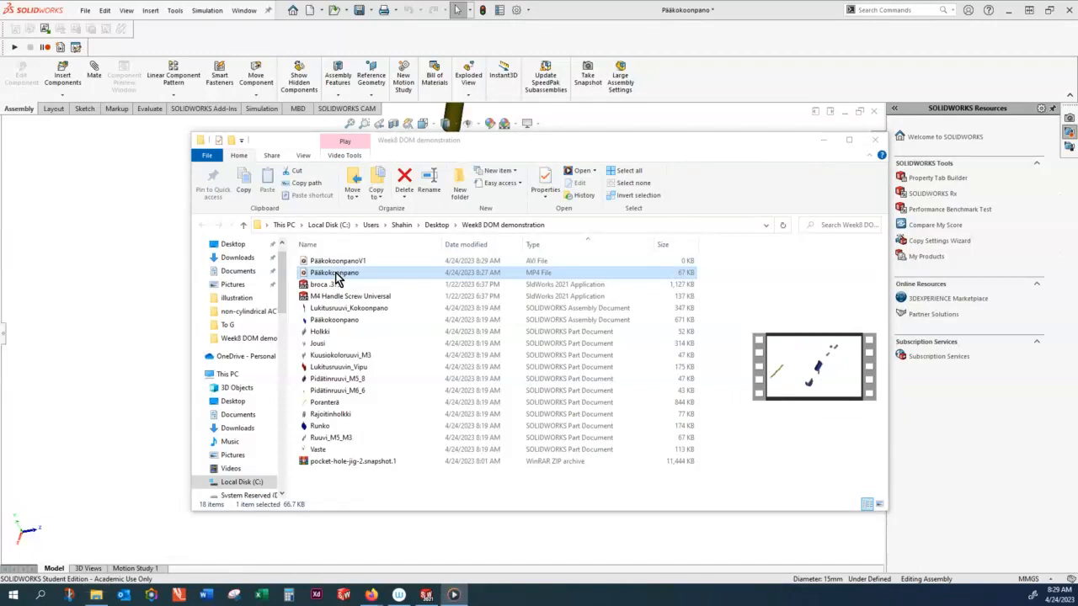
double_click(333, 272)
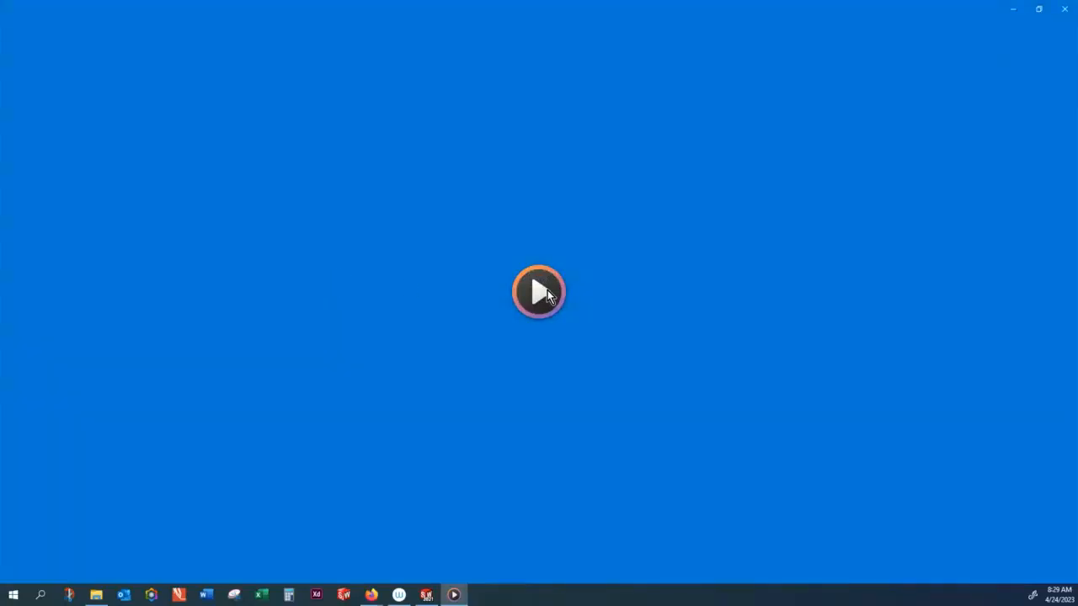
left_click(538, 293)
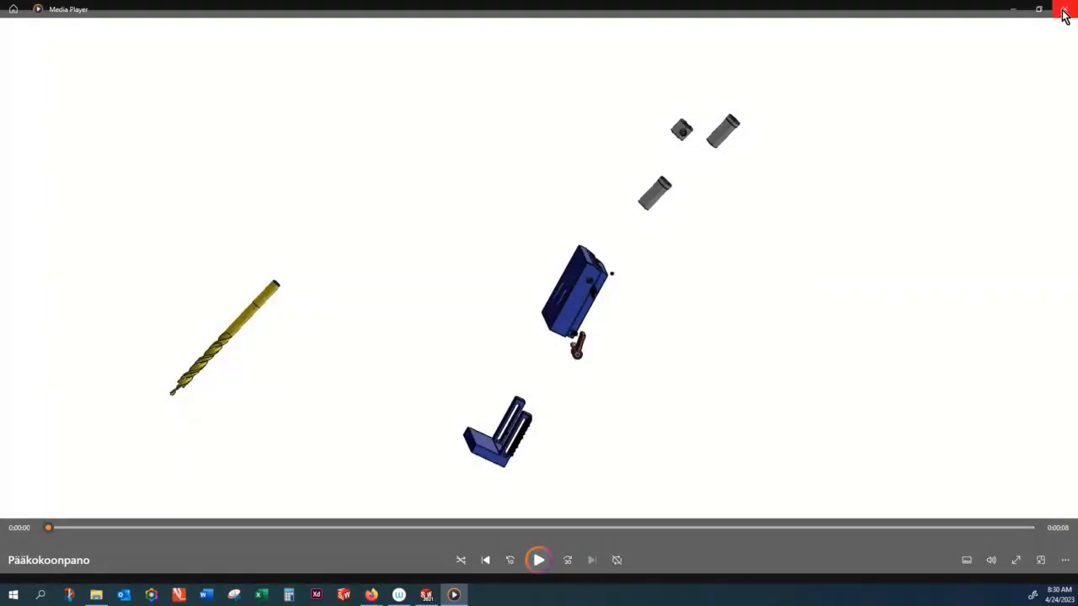
left_click(1064, 9)
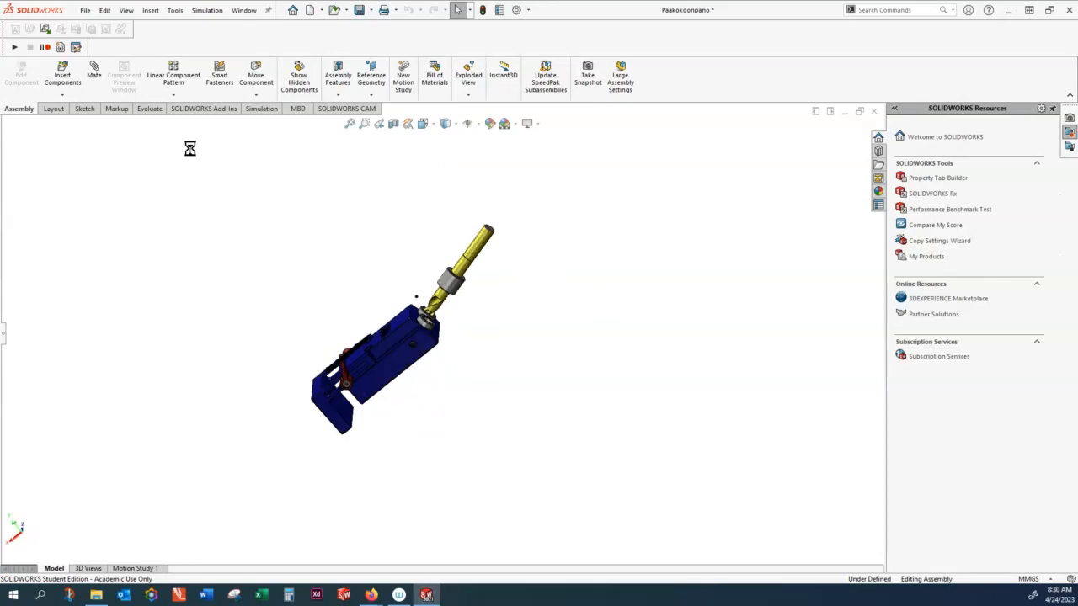
mouse_move(14, 47)
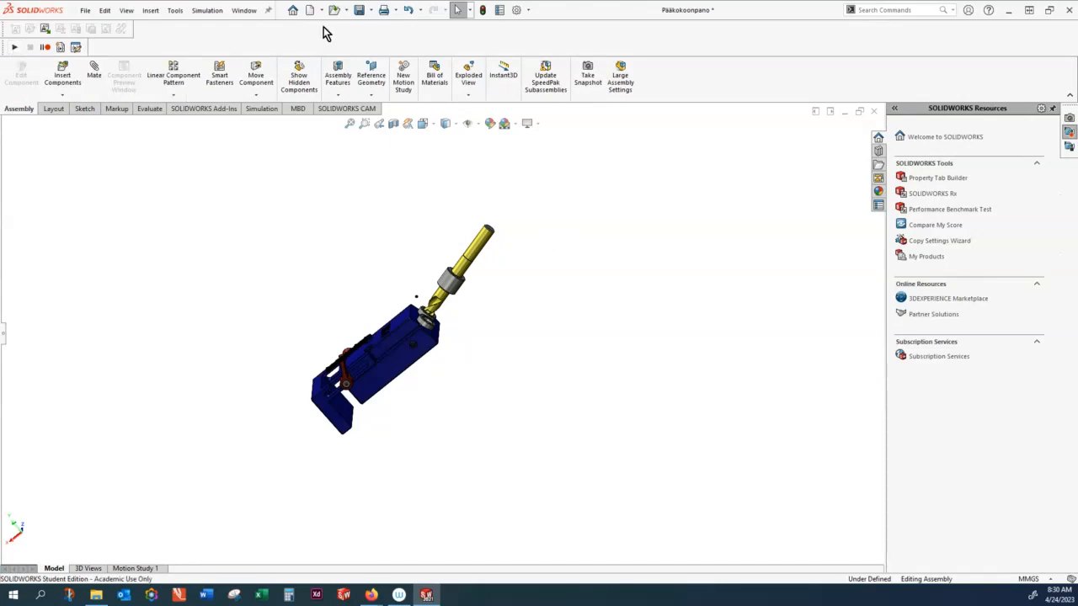
Step: Start Record Video via command search for 'record' and save the capture as MP4
left_click(888, 9)
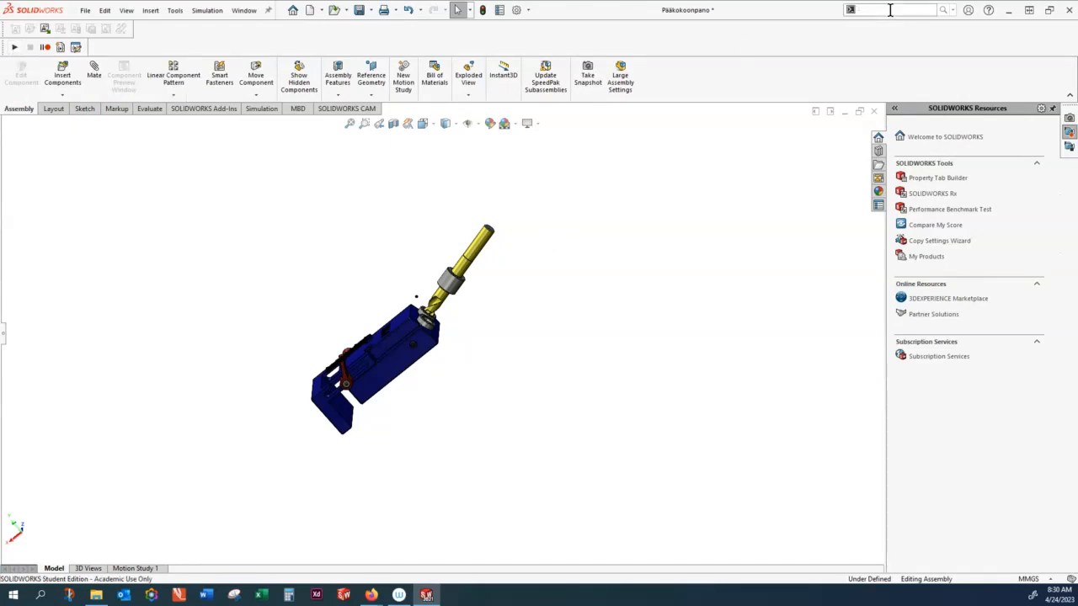
type("record")
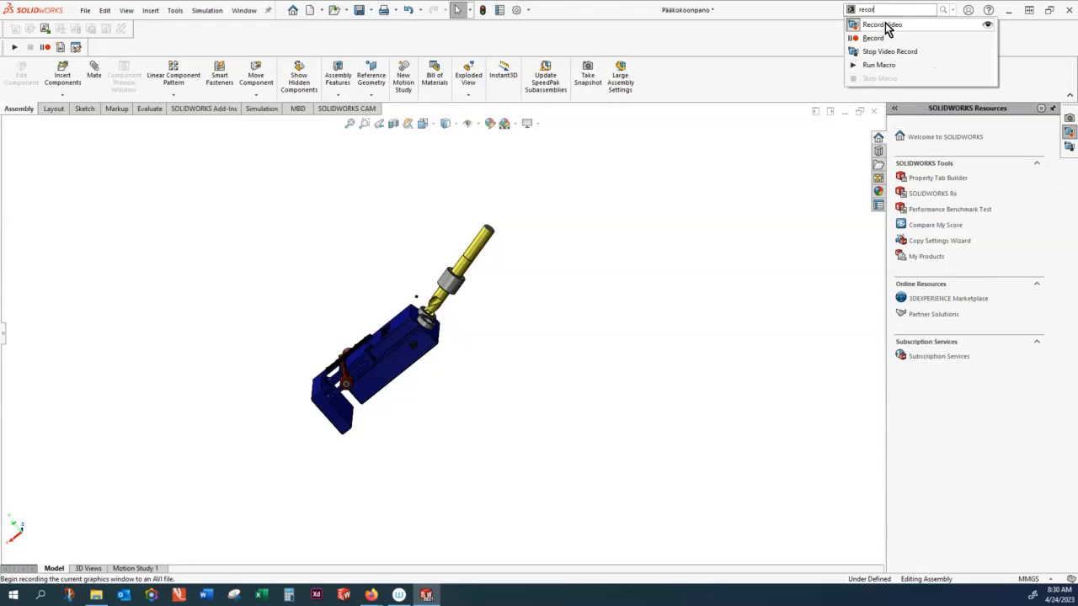
left_click(882, 24)
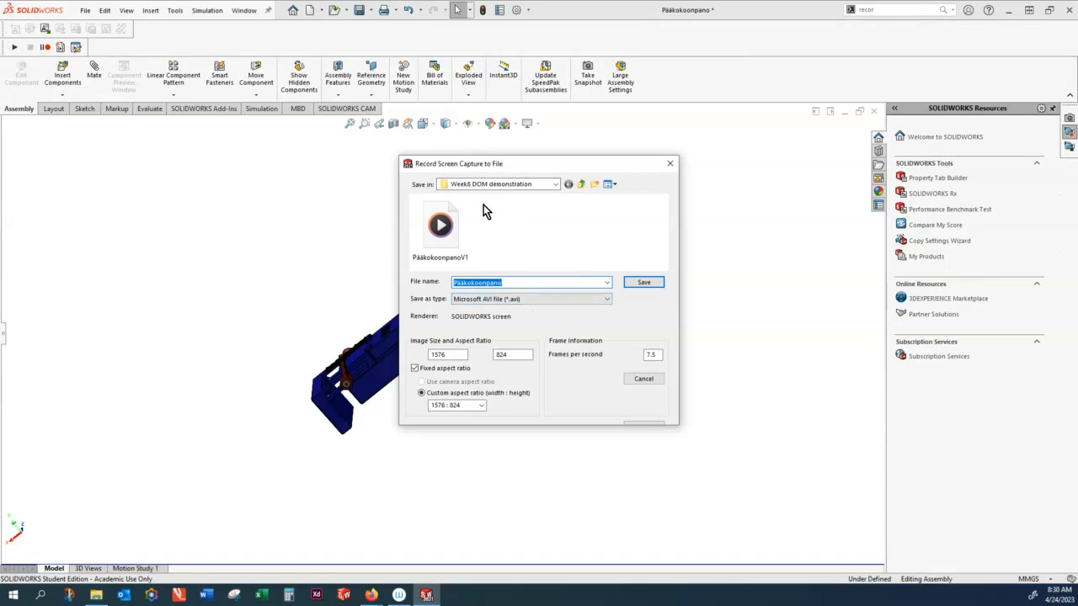
mouse_move(542, 323)
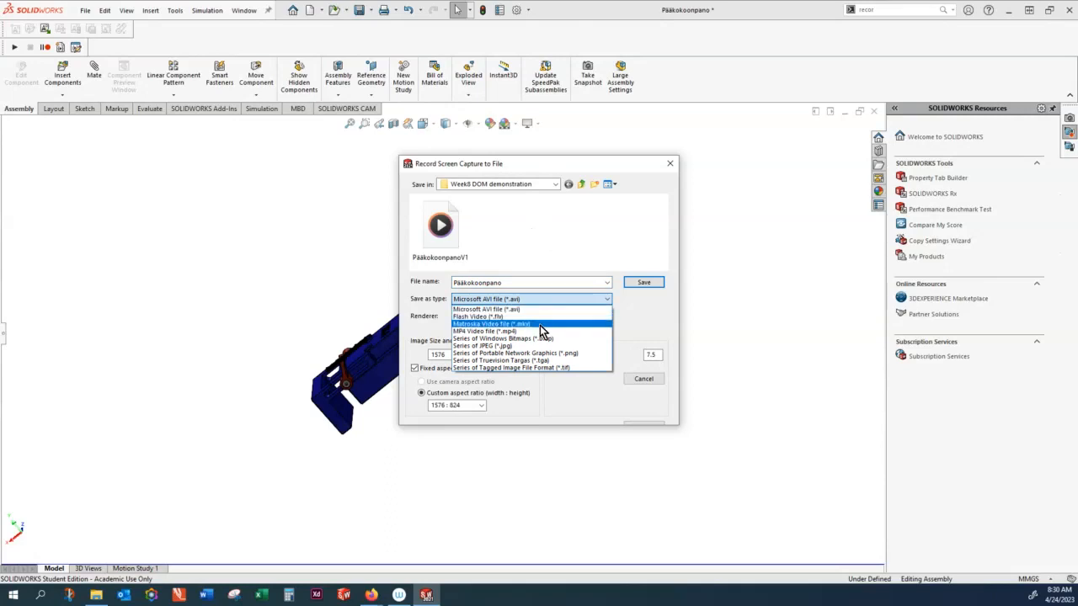
left_click(481, 330)
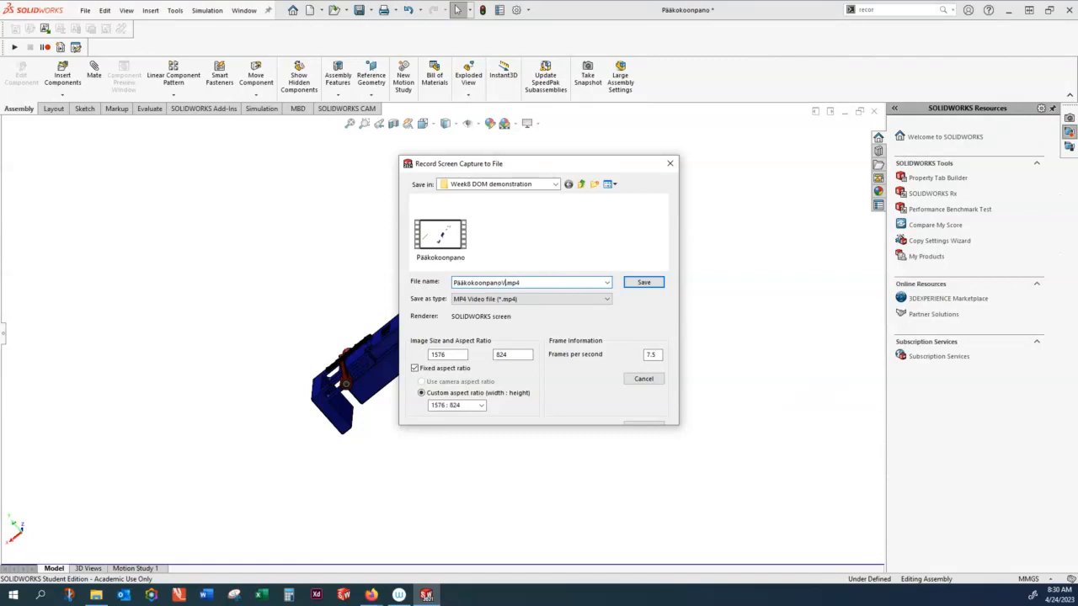
left_click(642, 282)
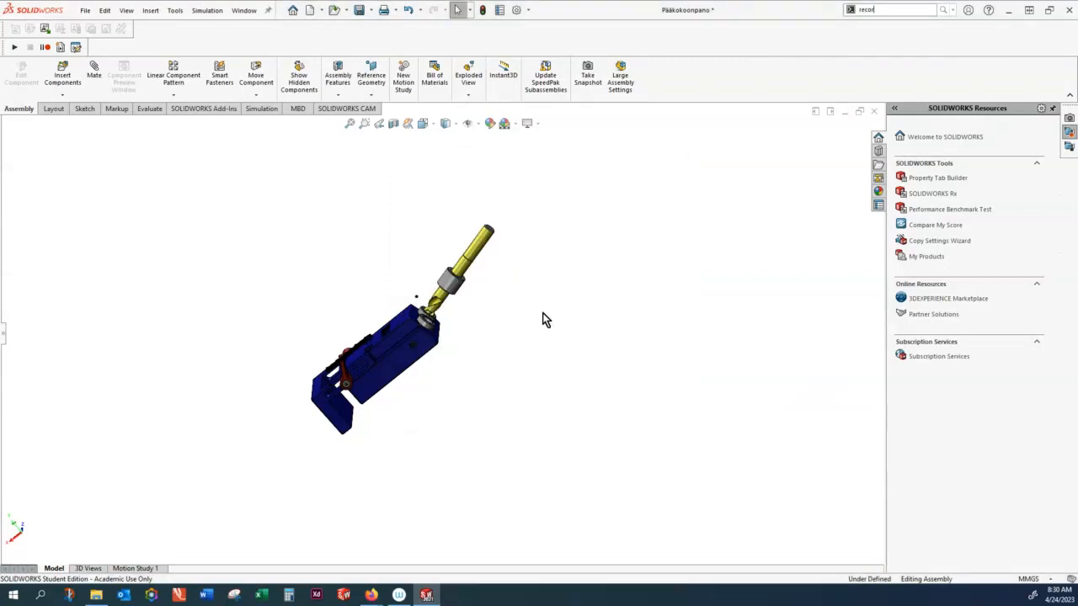
mouse_move(501, 336)
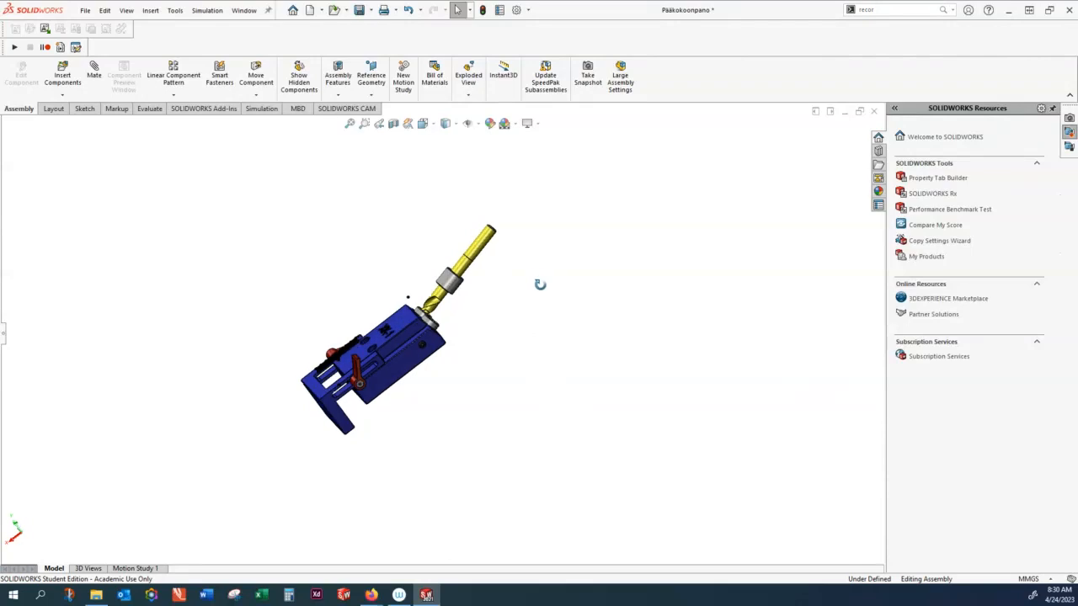
mouse_move(460, 286)
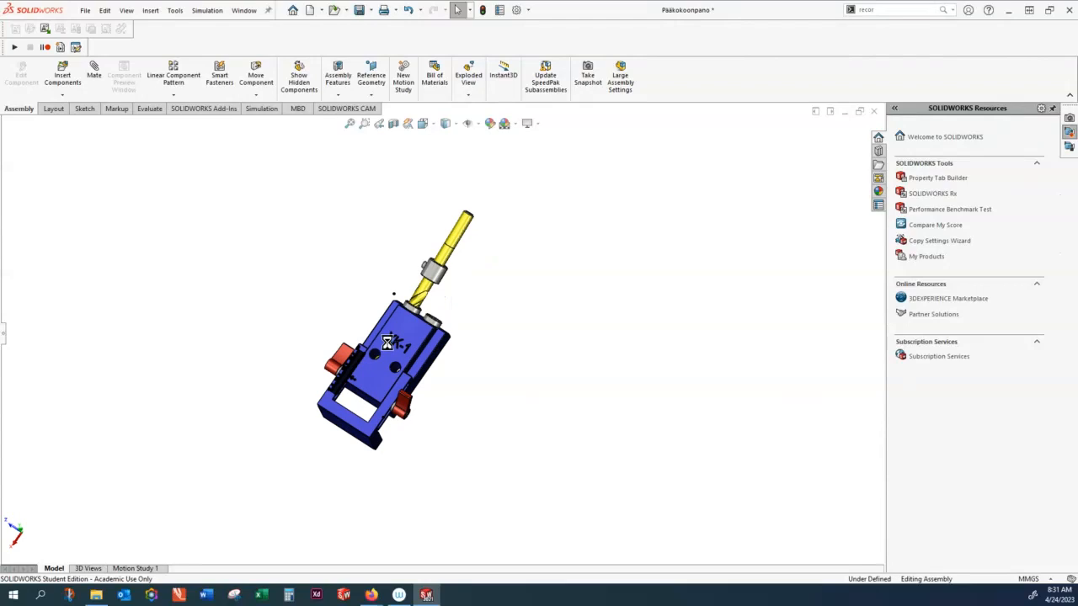
Step: Zoom in and isolate the Runko jig body part
left_click_drag(387, 341, 337, 379)
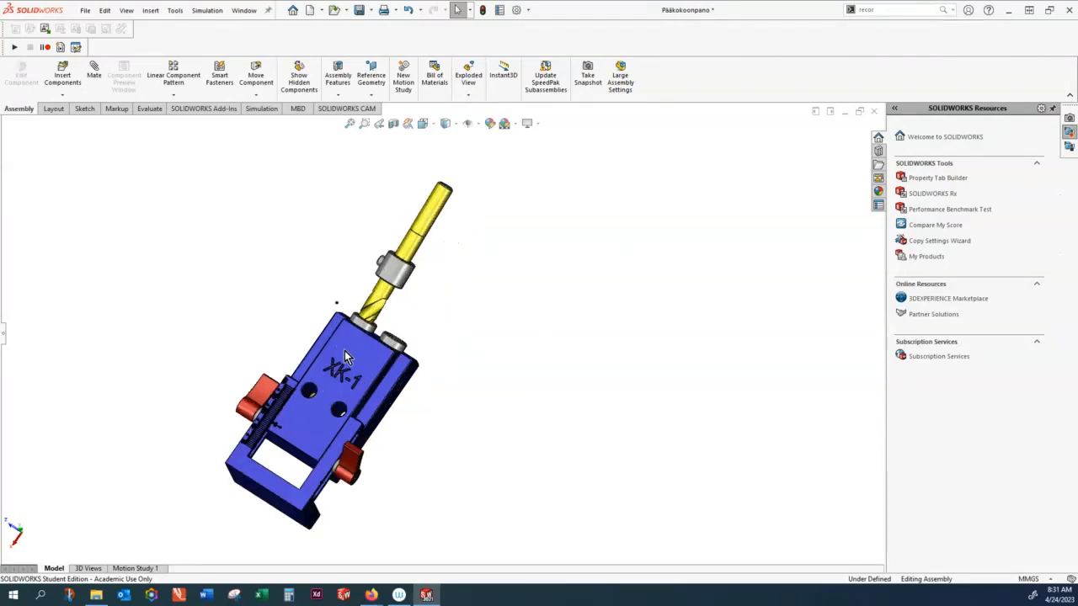
right_click(345, 353)
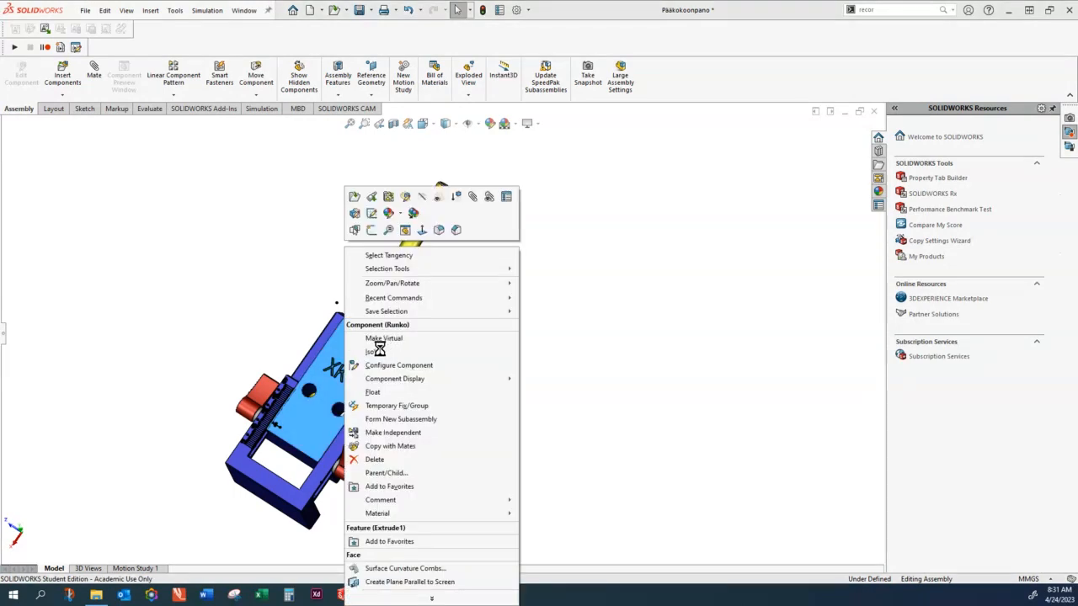
mouse_move(422, 231)
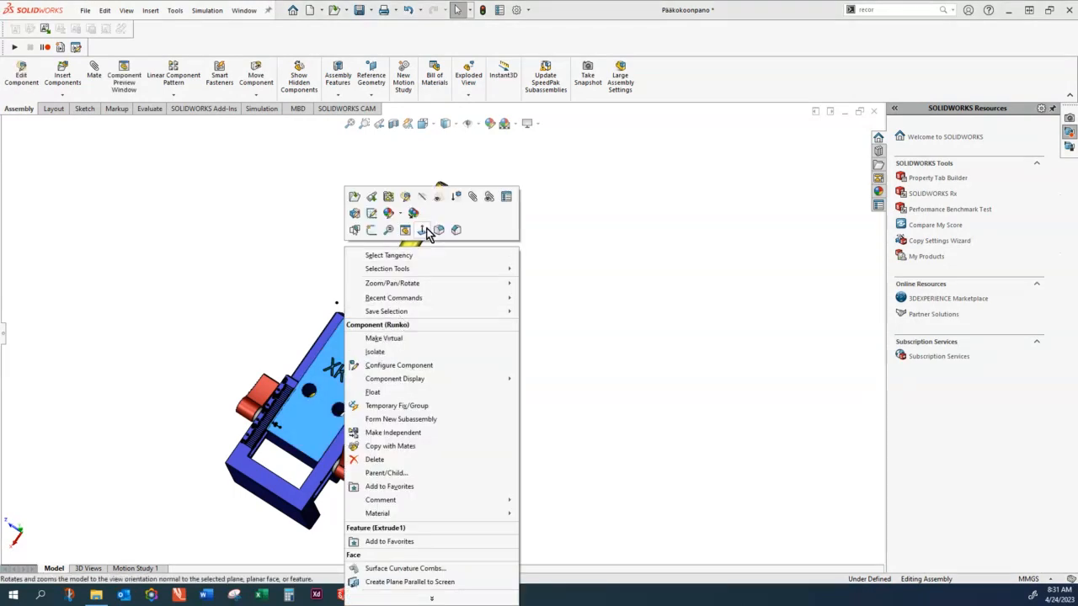
mouse_move(394, 298)
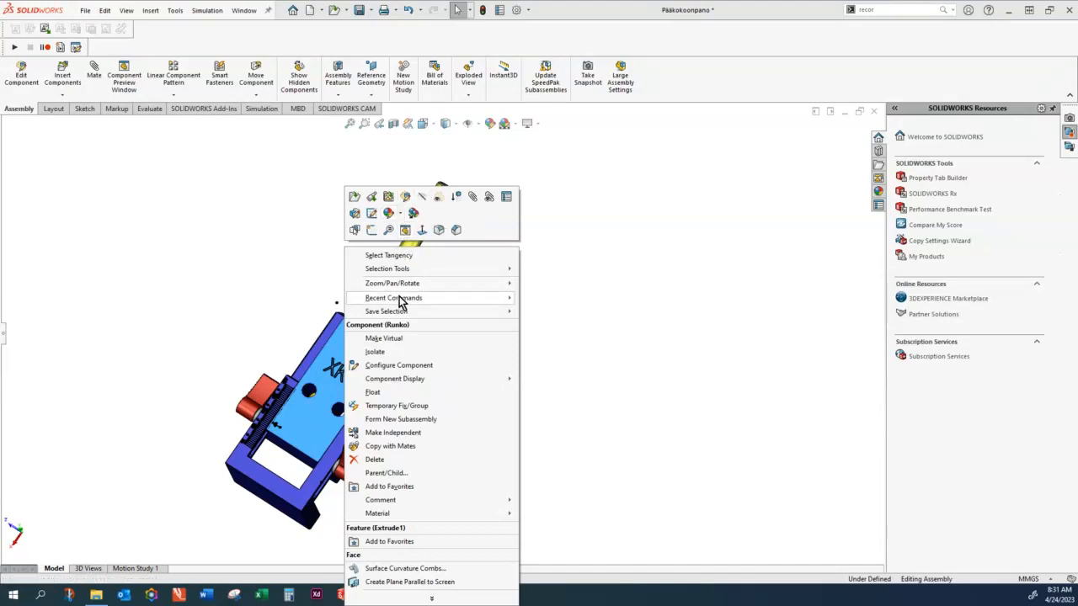
left_click(375, 351)
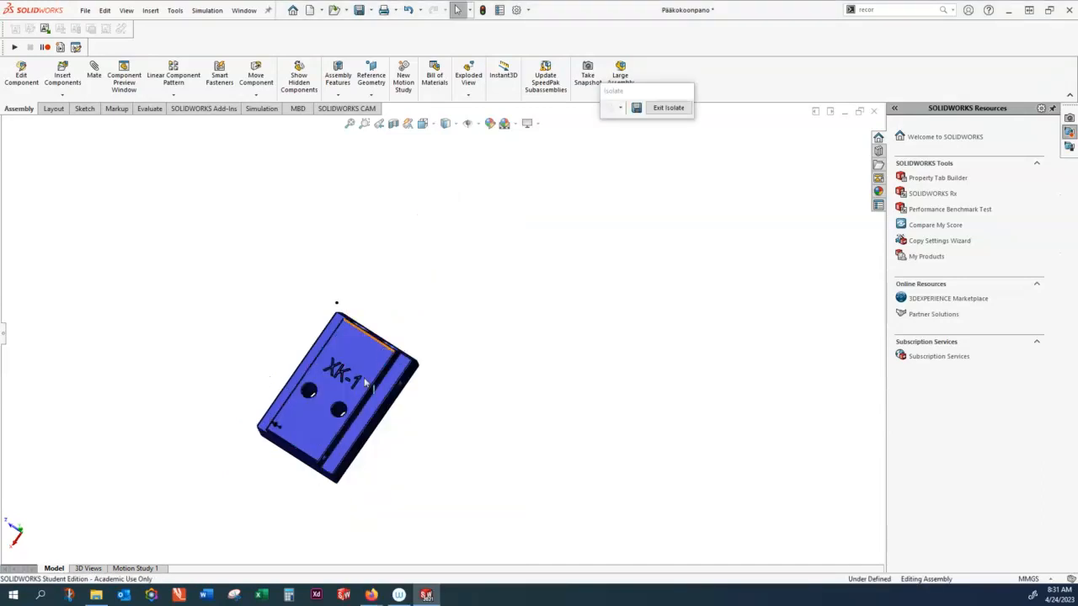
mouse_move(494, 360)
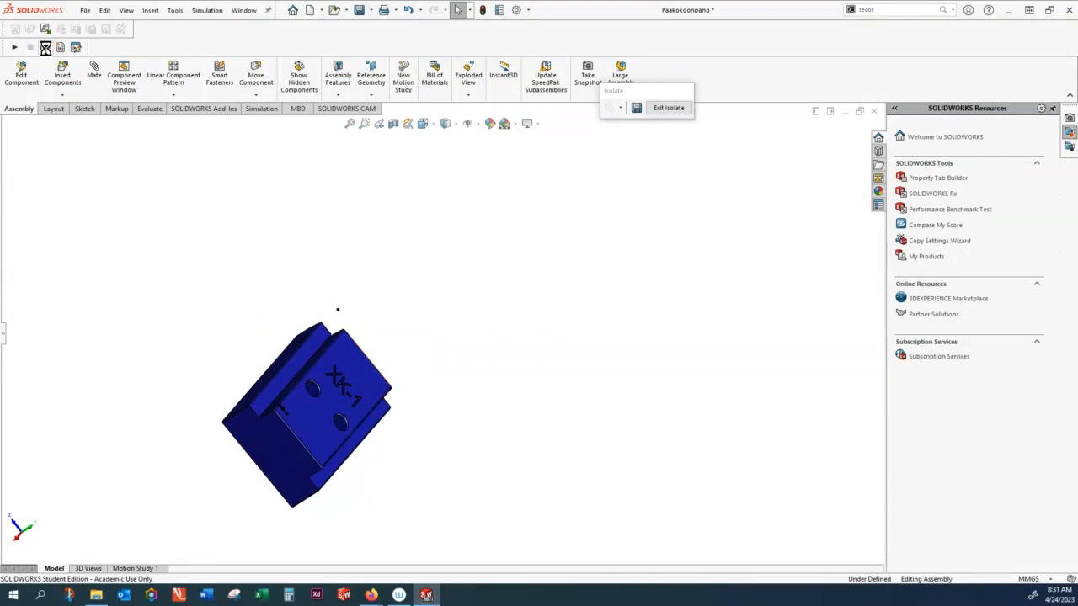
mouse_move(45, 48)
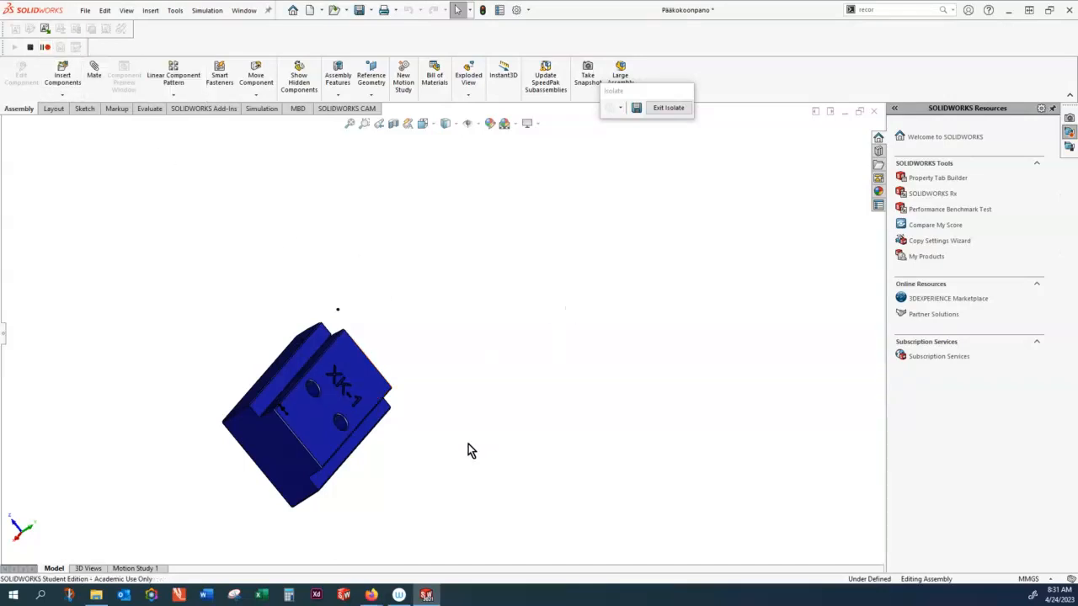
left_click(95, 597)
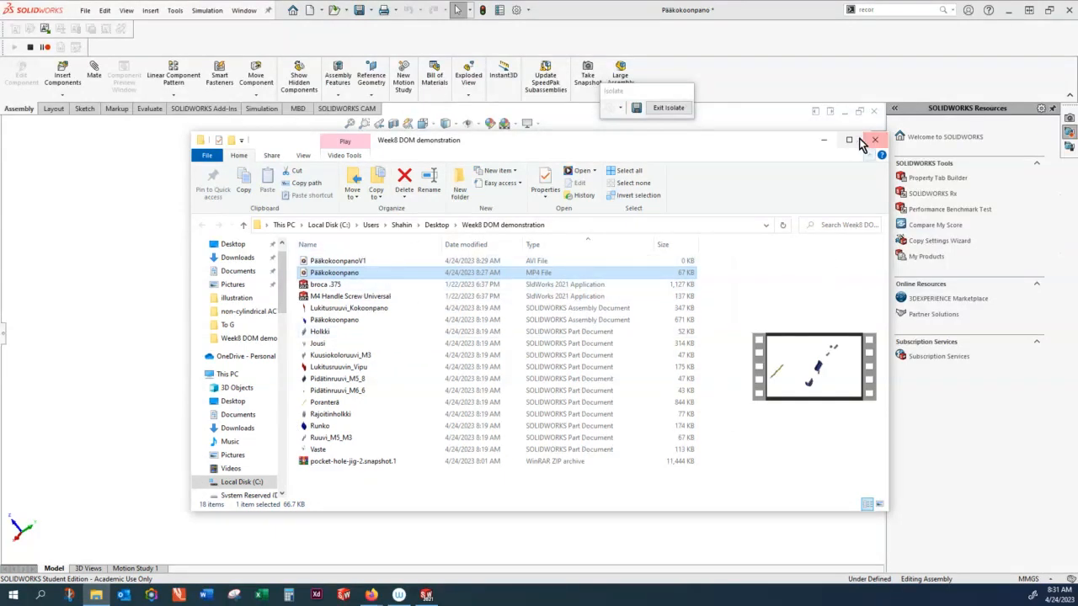
Step: Close the File Explorer folder window holding the animation recordings
left_click(874, 140)
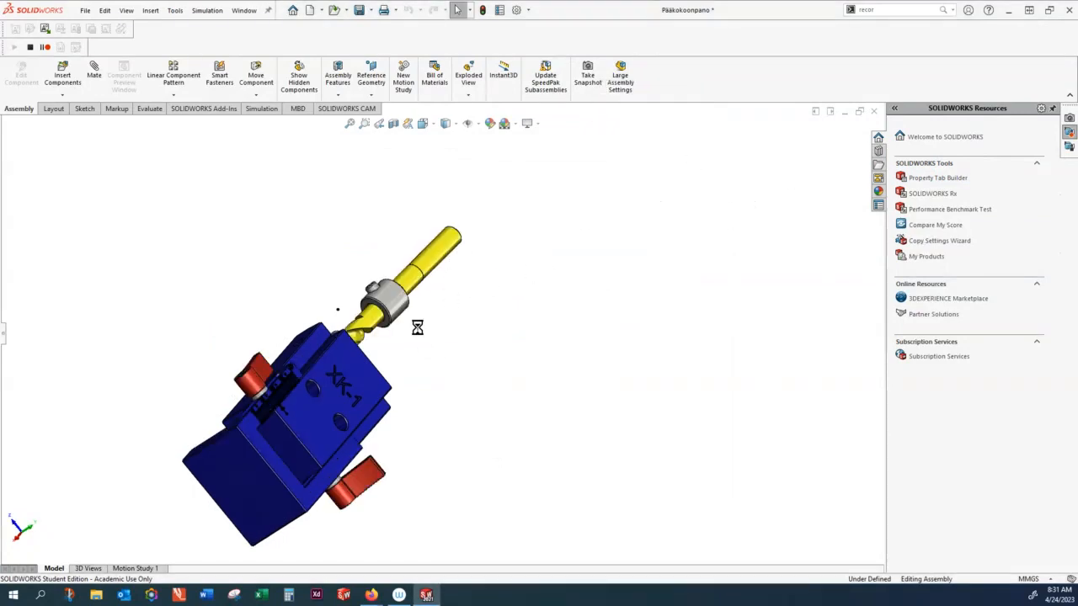
mouse_move(489, 318)
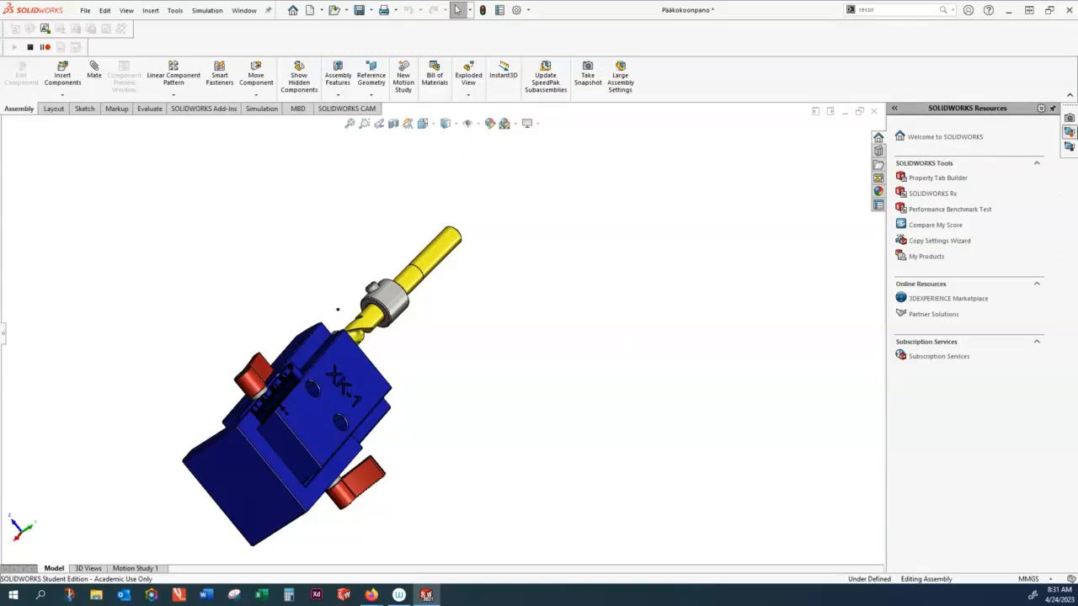
Step: Record a screen capture video of the jig assembly and save it
left_click(459, 10)
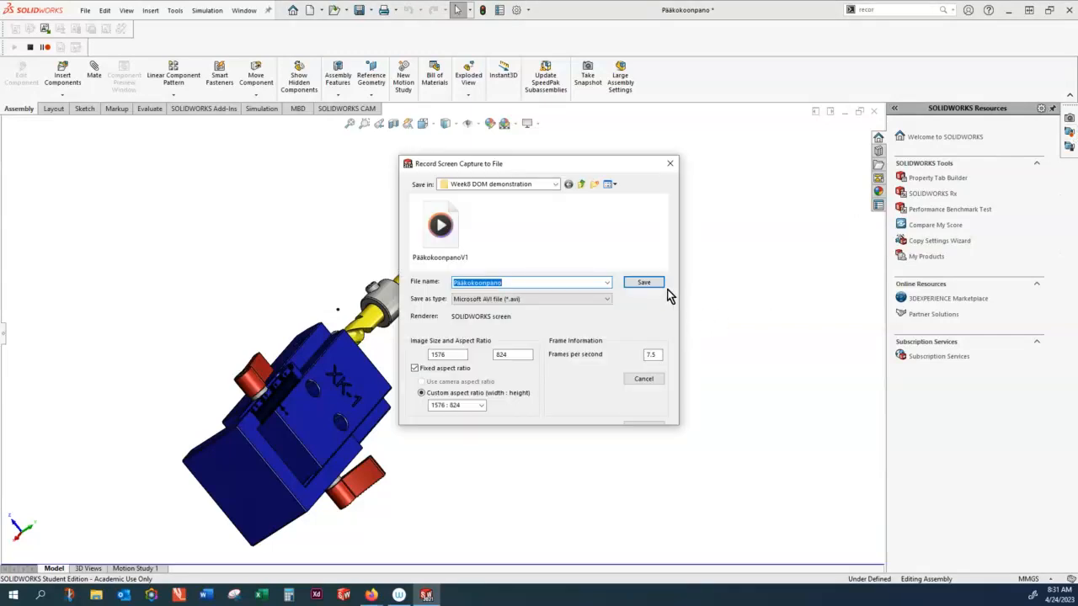
left_click(643, 283)
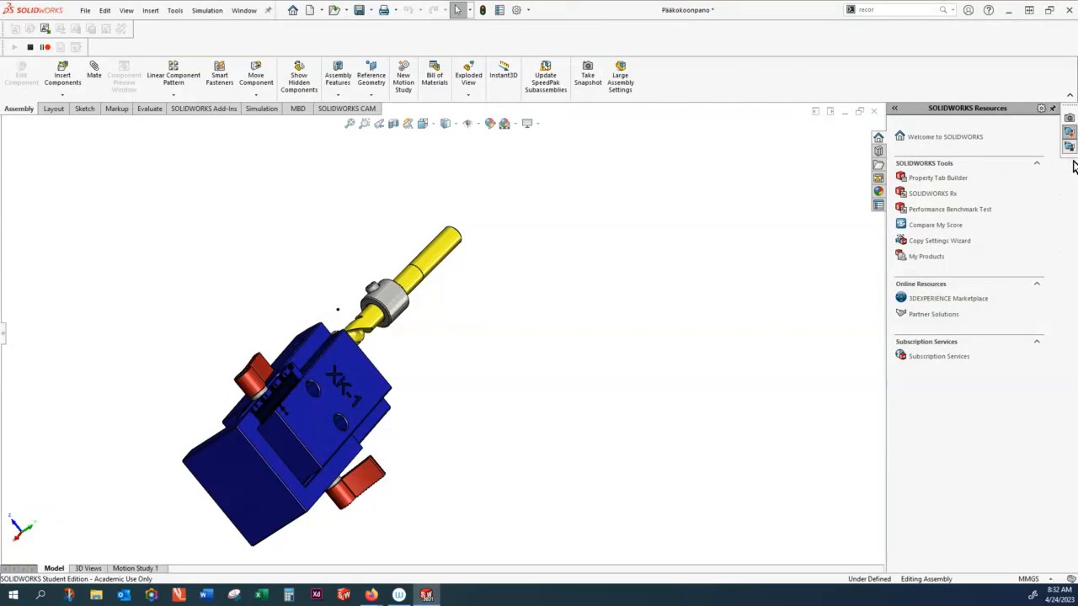
mouse_move(1073, 139)
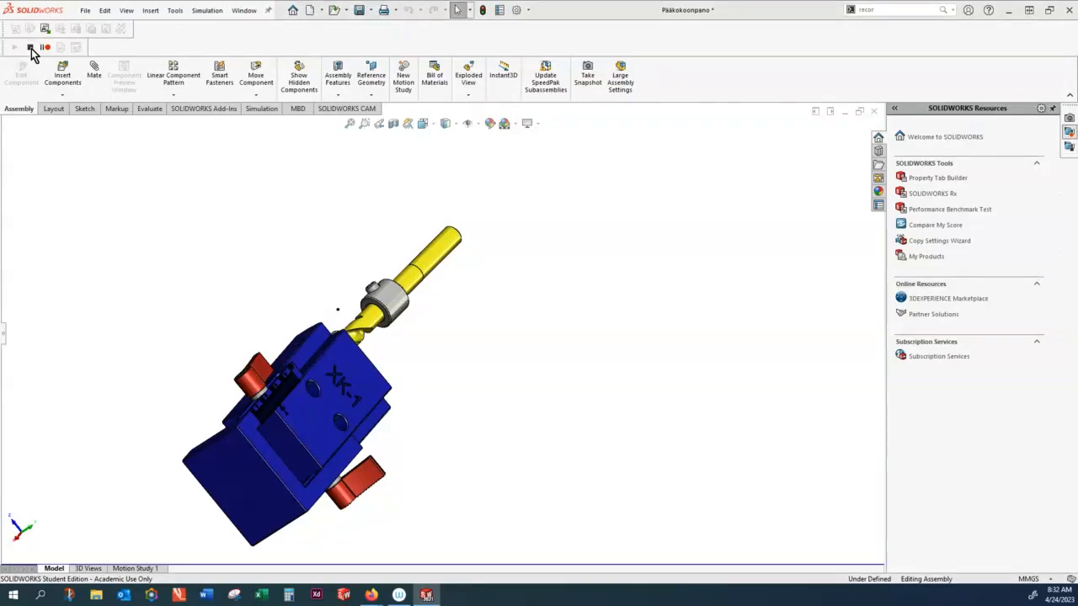
left_click(29, 47)
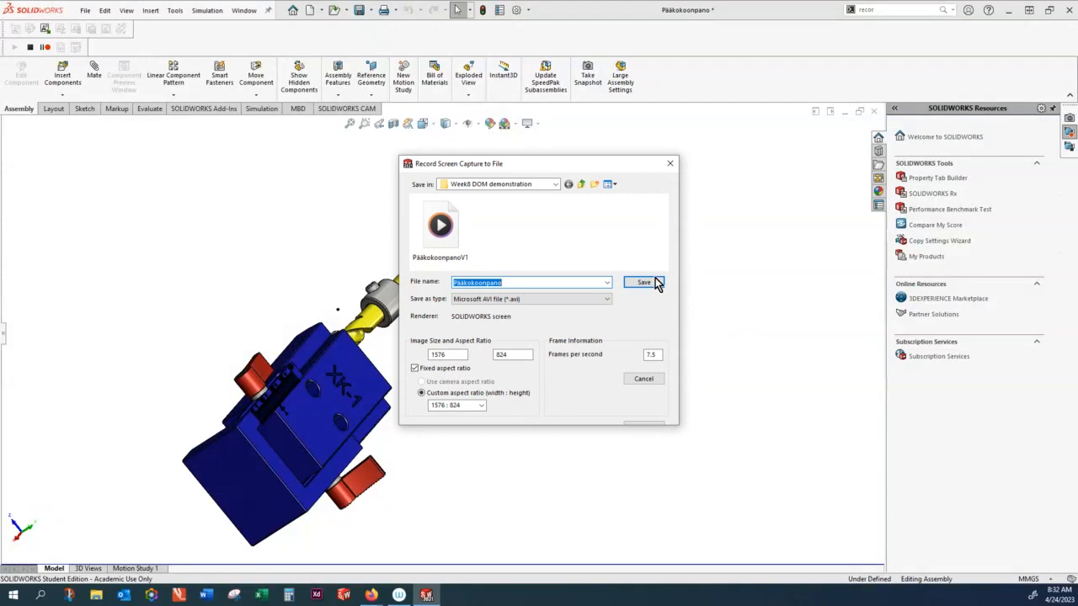
left_click(643, 282)
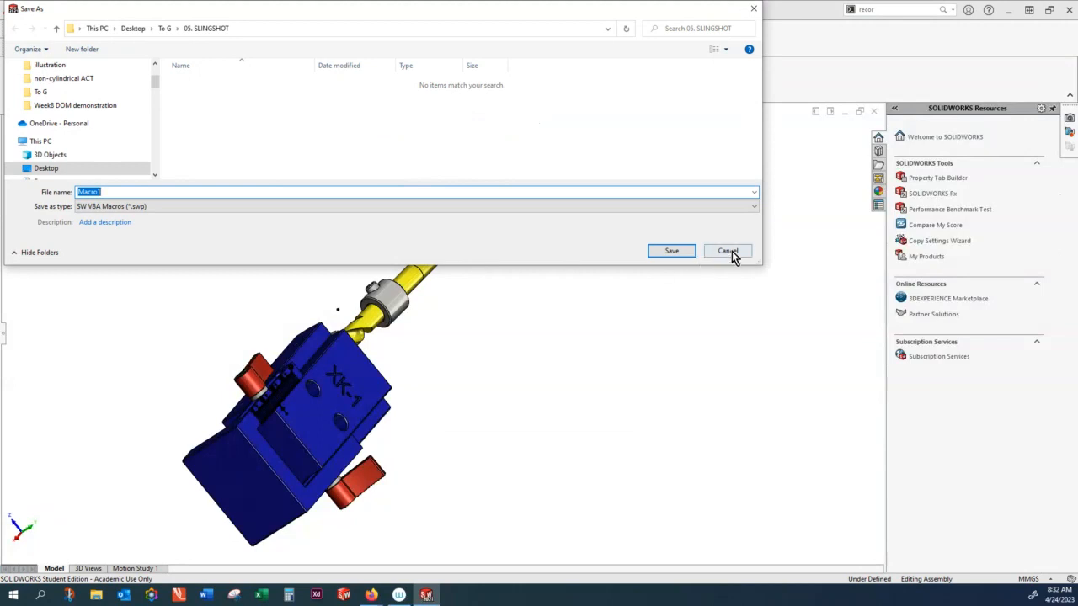
Step: Cancel saving the recorded macro and decline continuing the recording
left_click(727, 250)
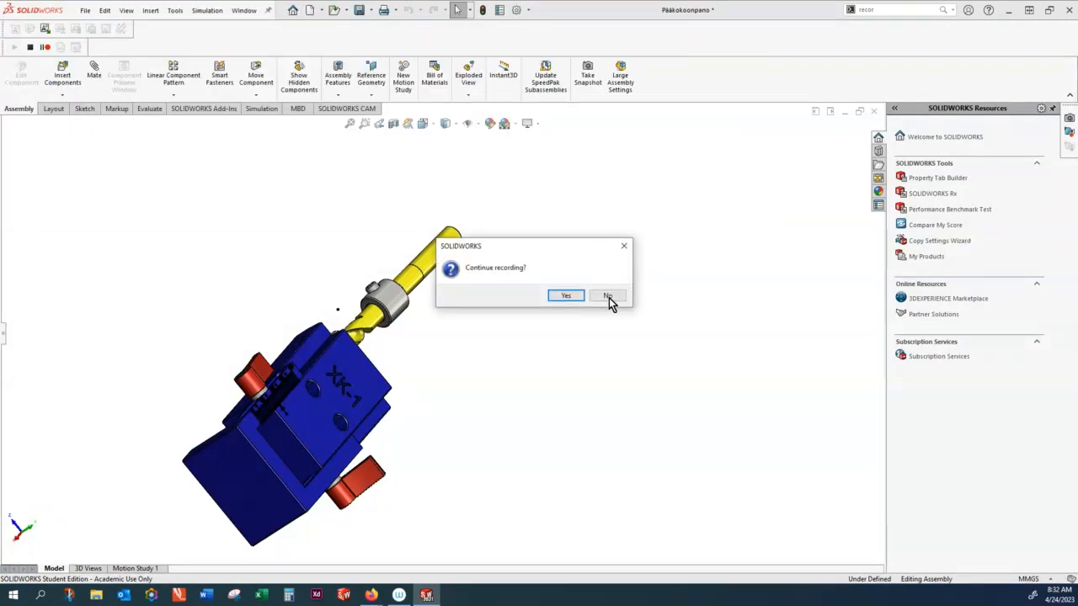
left_click(607, 296)
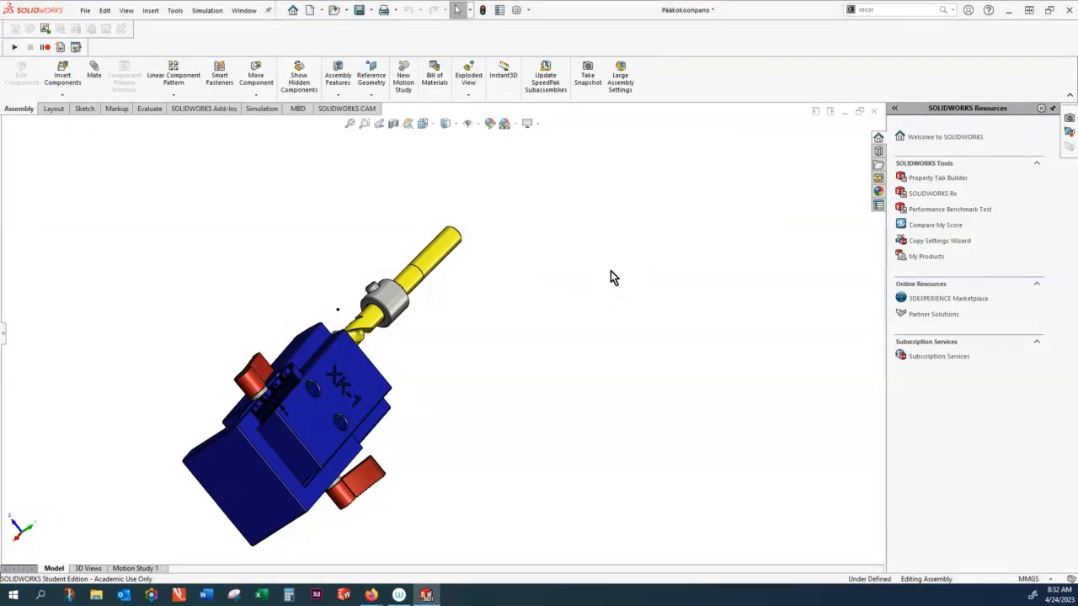
mouse_move(878, 118)
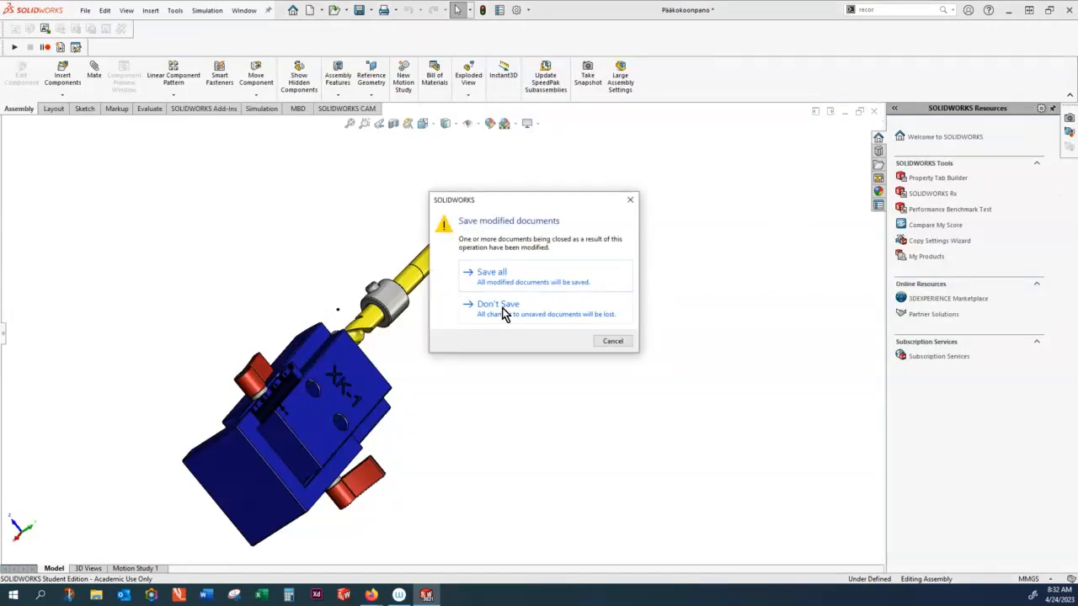
Step: Close the Pääkokoonpano assembly, choosing Don't Save for modified documents
left_click(498, 304)
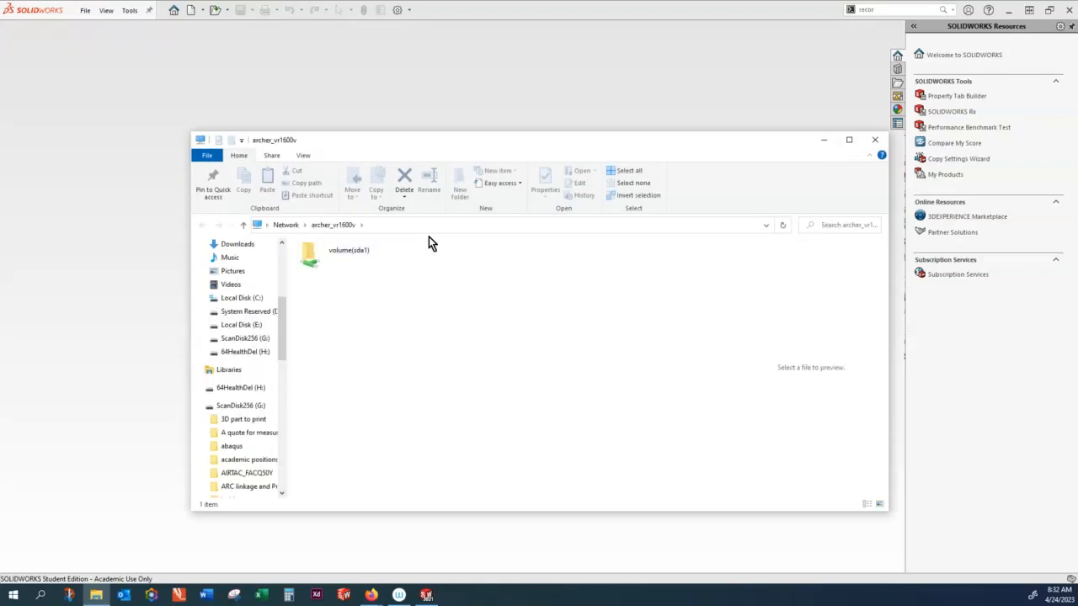
Step: Browse the network drive into folio > task 3 parts N assemblies, then close Explorer
scroll("down", 3)
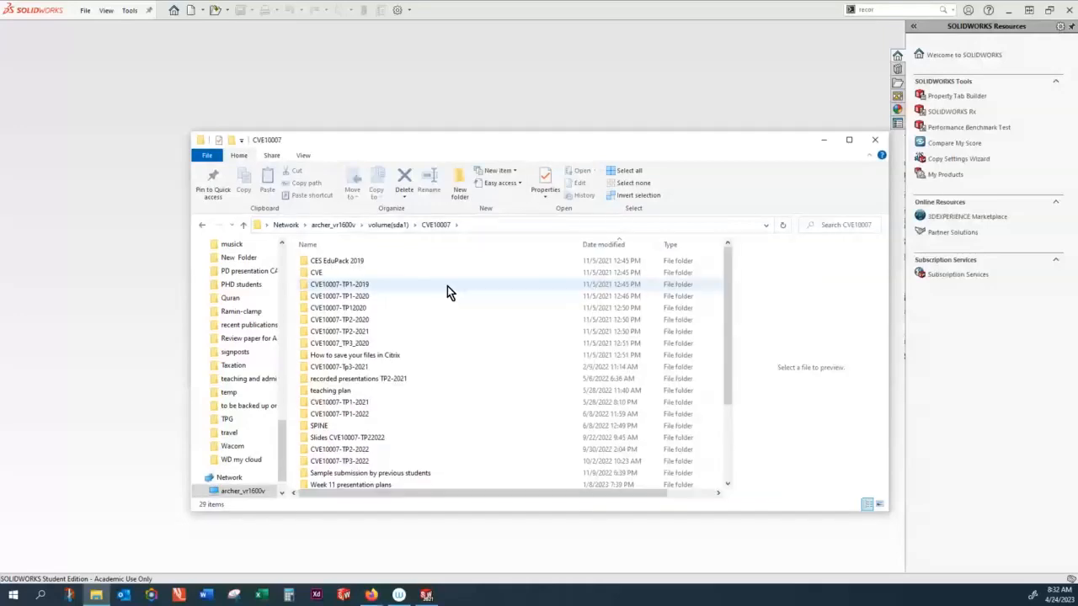
scroll("down", 3)
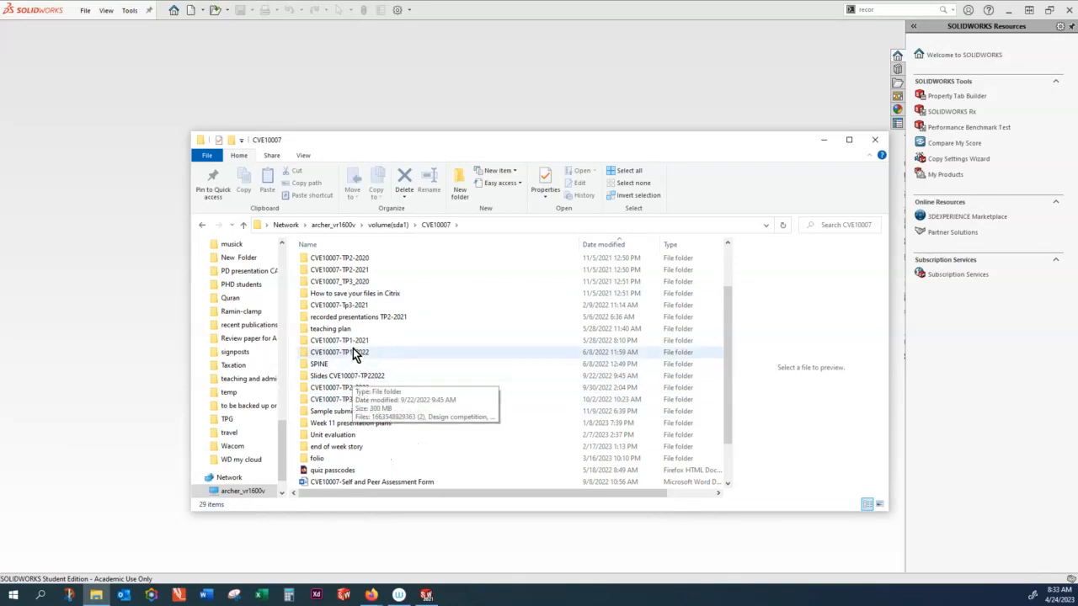
mouse_move(375, 302)
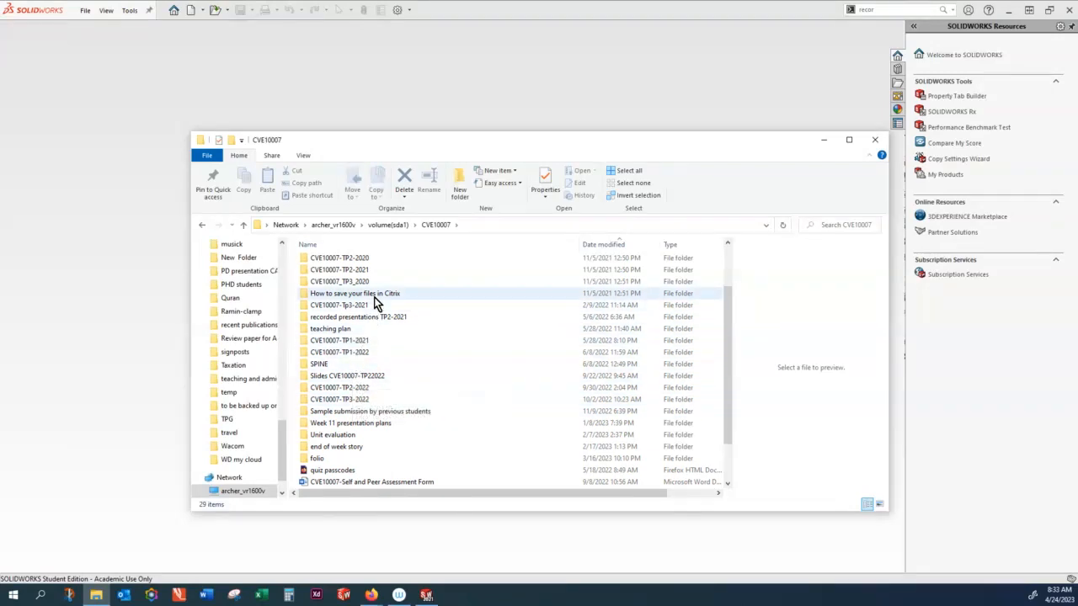
double_click(317, 458)
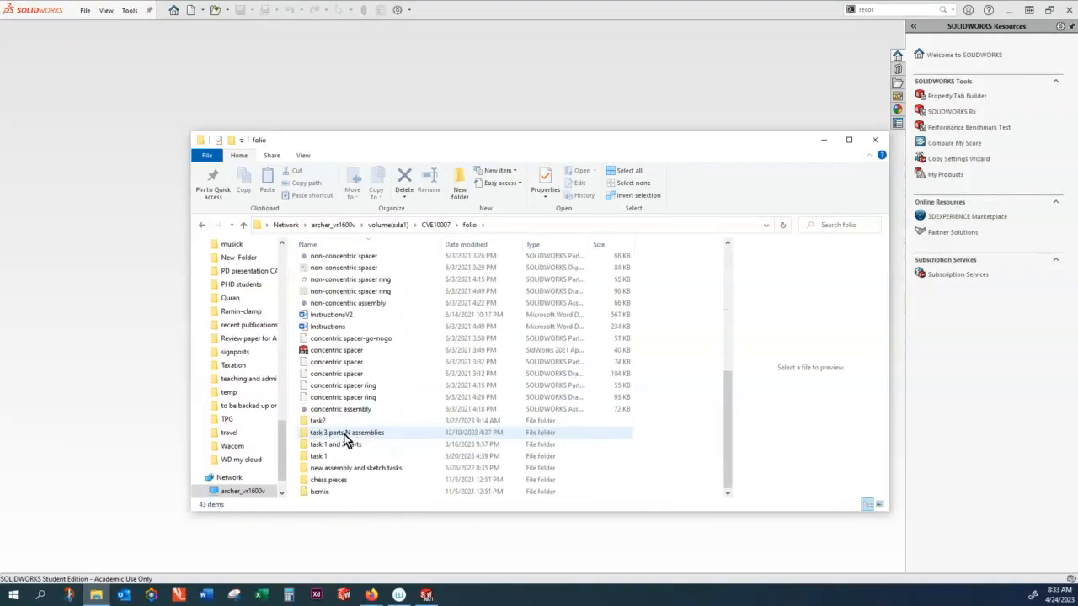
double_click(346, 432)
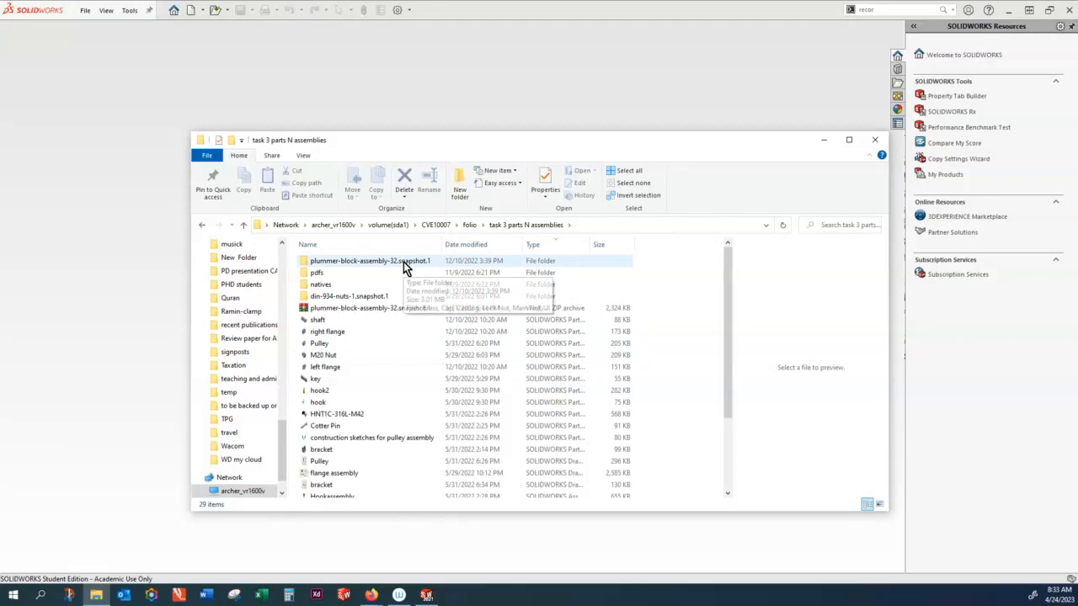
scroll("down", 3)
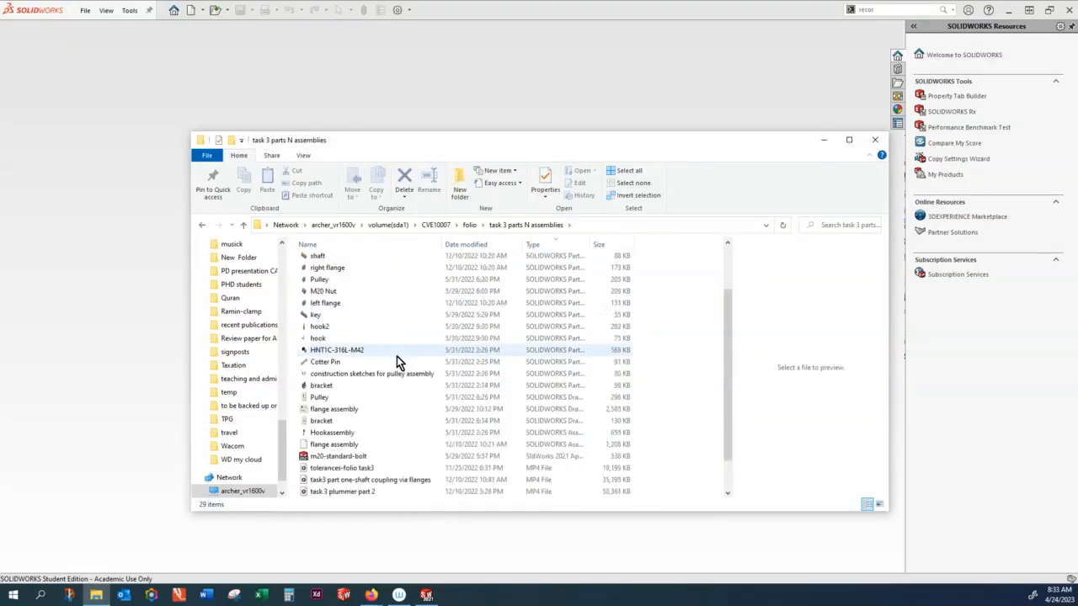
scroll("down", 3)
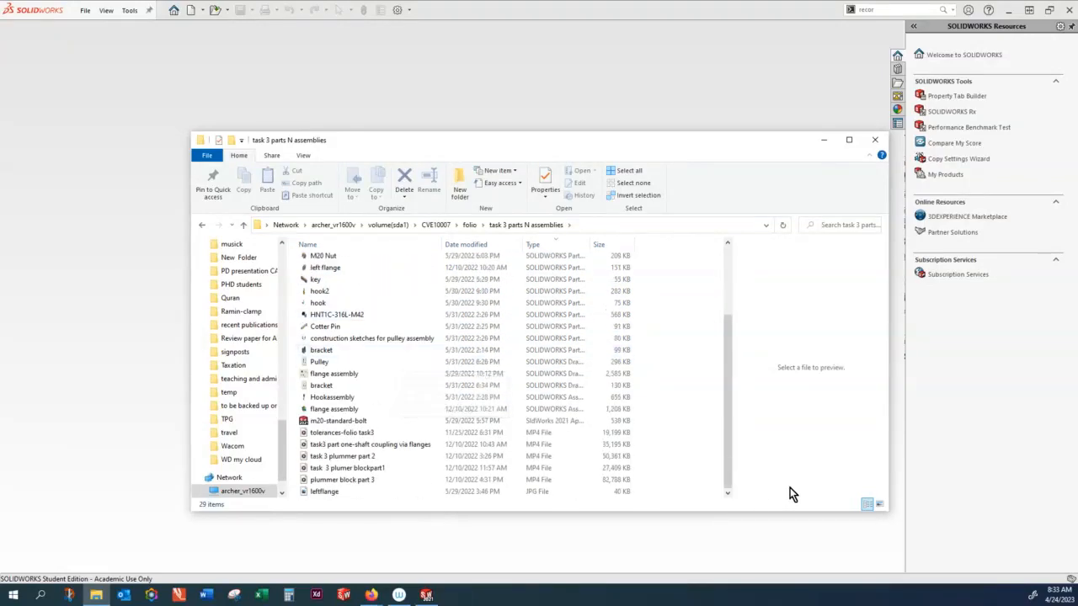
mouse_move(585, 234)
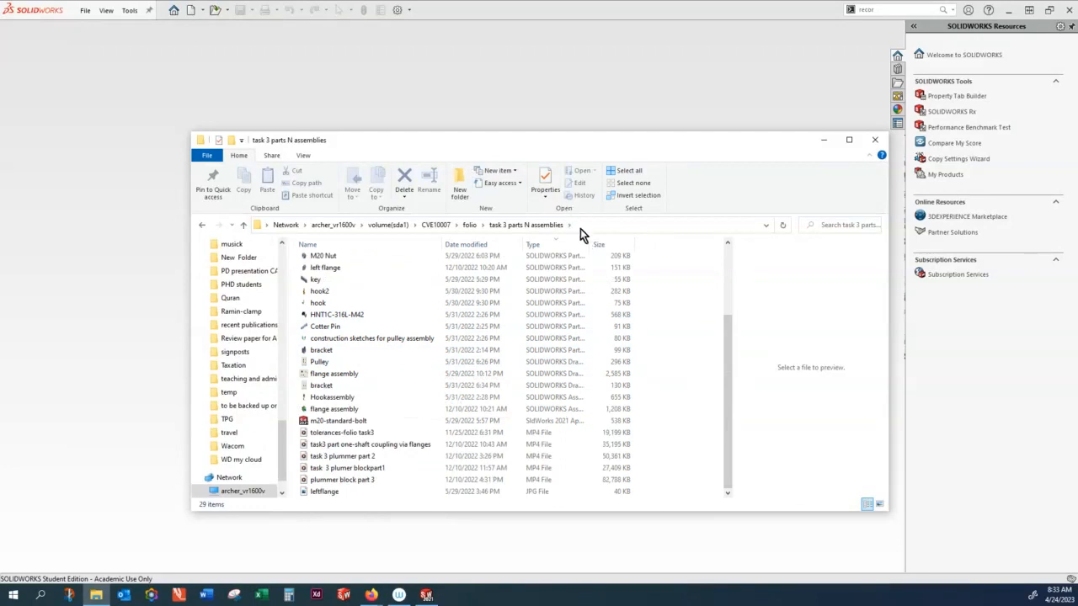
left_click(581, 225)
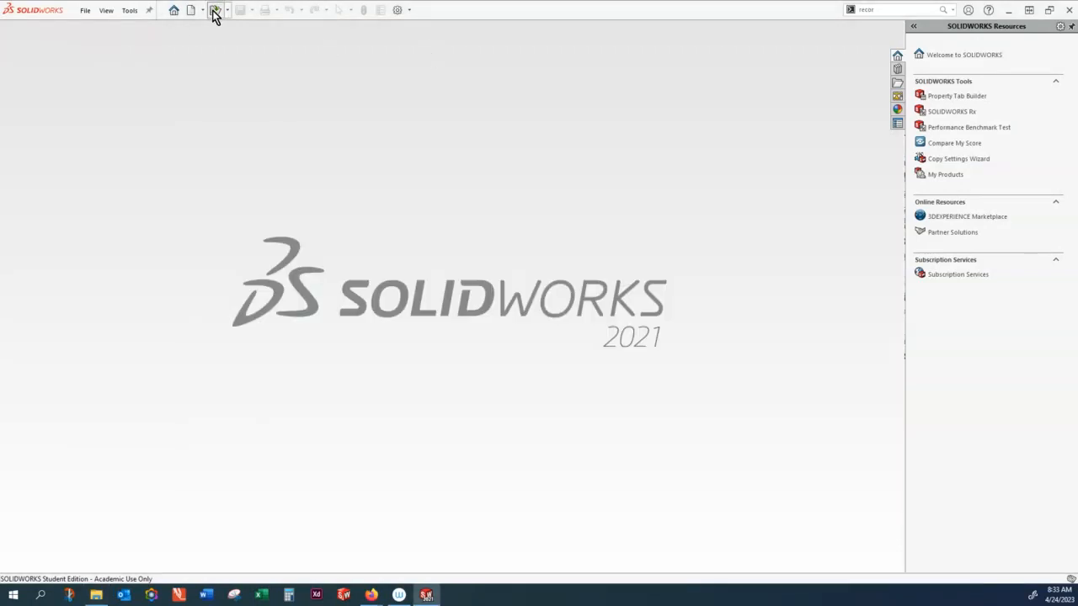
Step: Open Hookassembly from \\archer_vr1600v\...\task 3 parts N assemblies and rebuild it
left_click(191, 10)
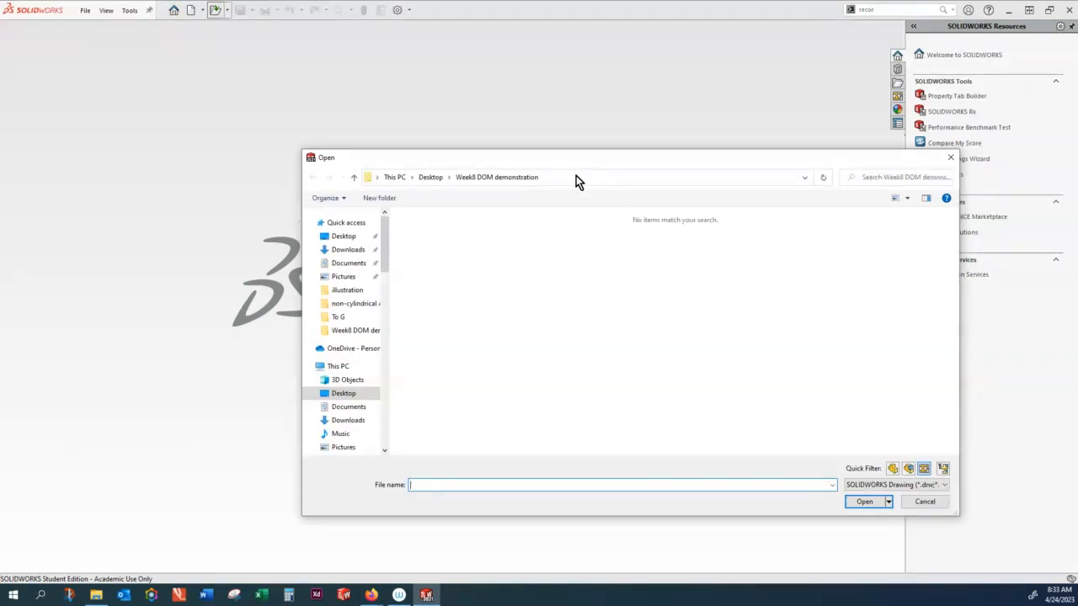
type("\\\\archer_vr1600v\\volume(sda1)\\CVE10007\\folio\\task 3 parts N assemblies")
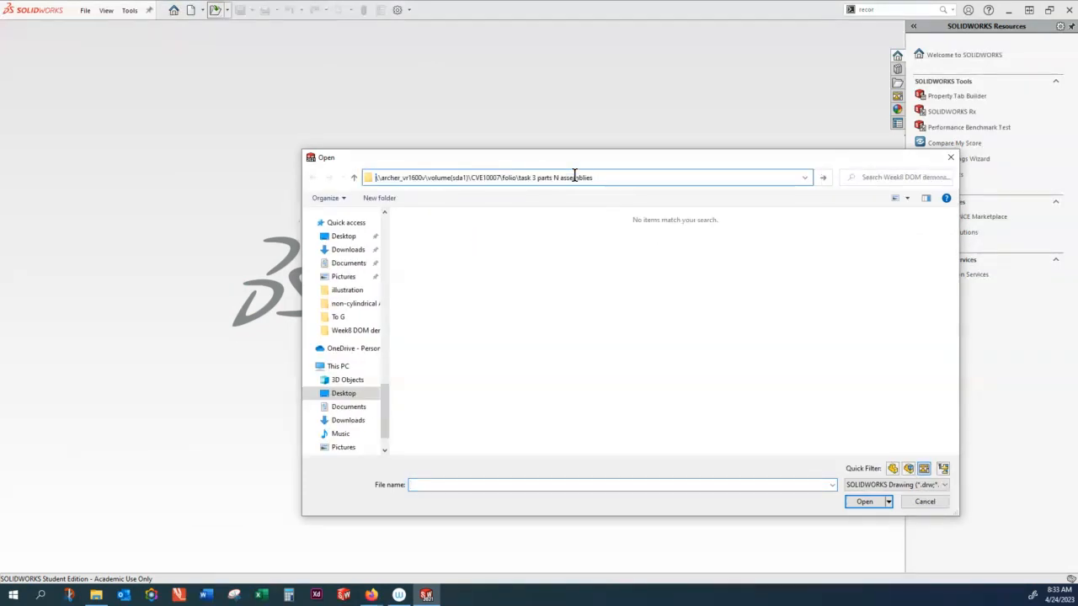
left_click(942, 484)
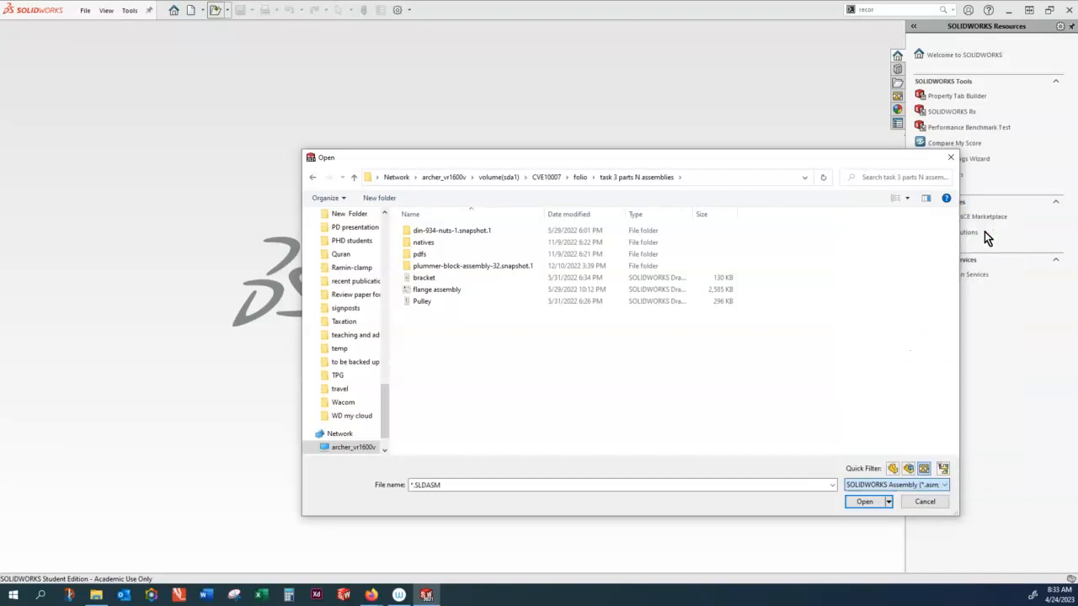
left_click(436, 289)
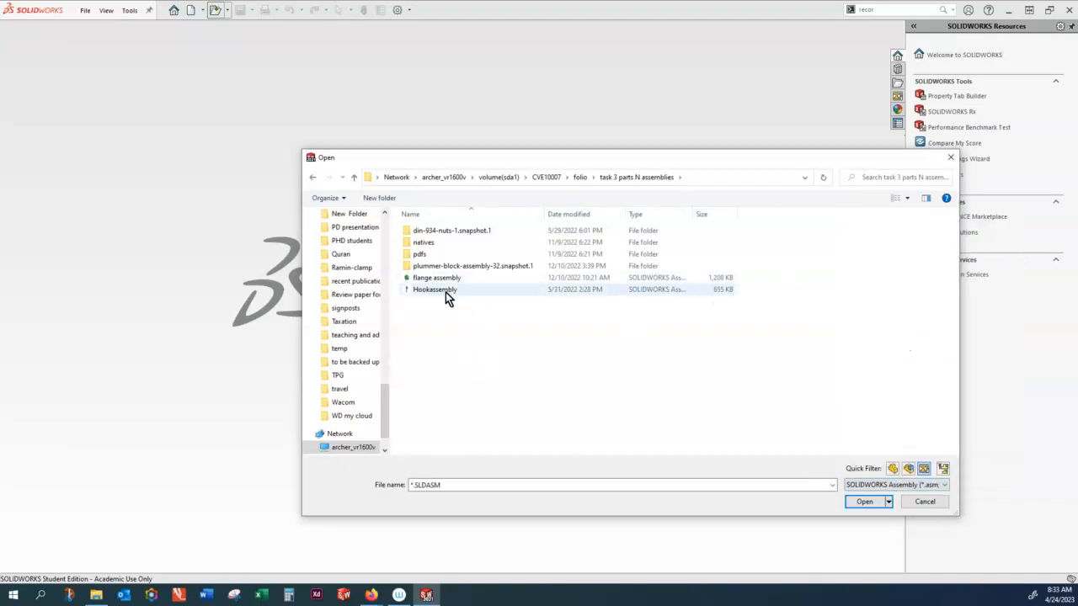
left_click(436, 288)
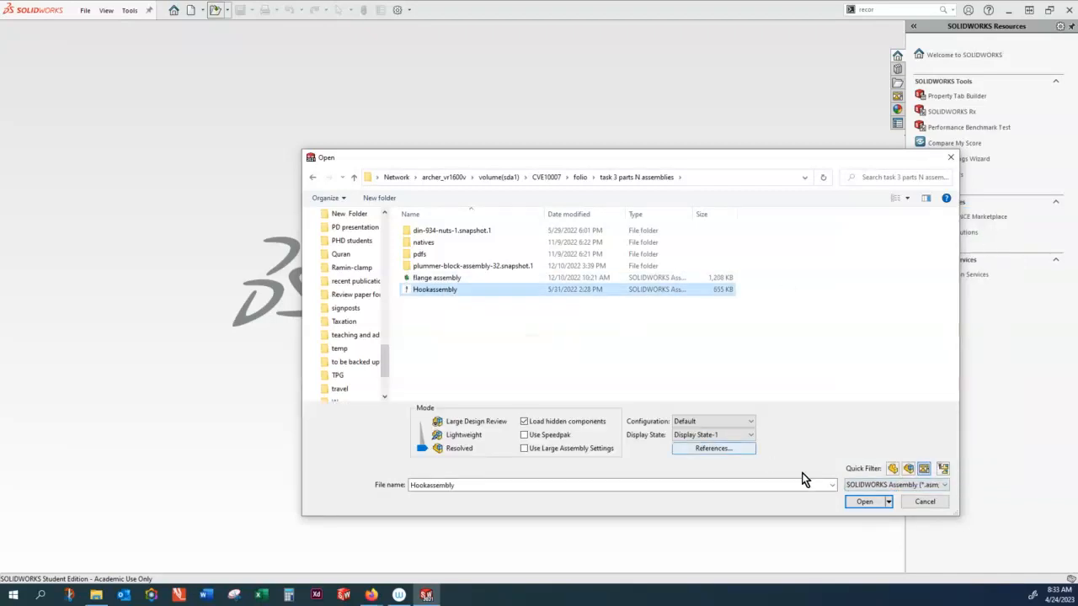
left_click(864, 501)
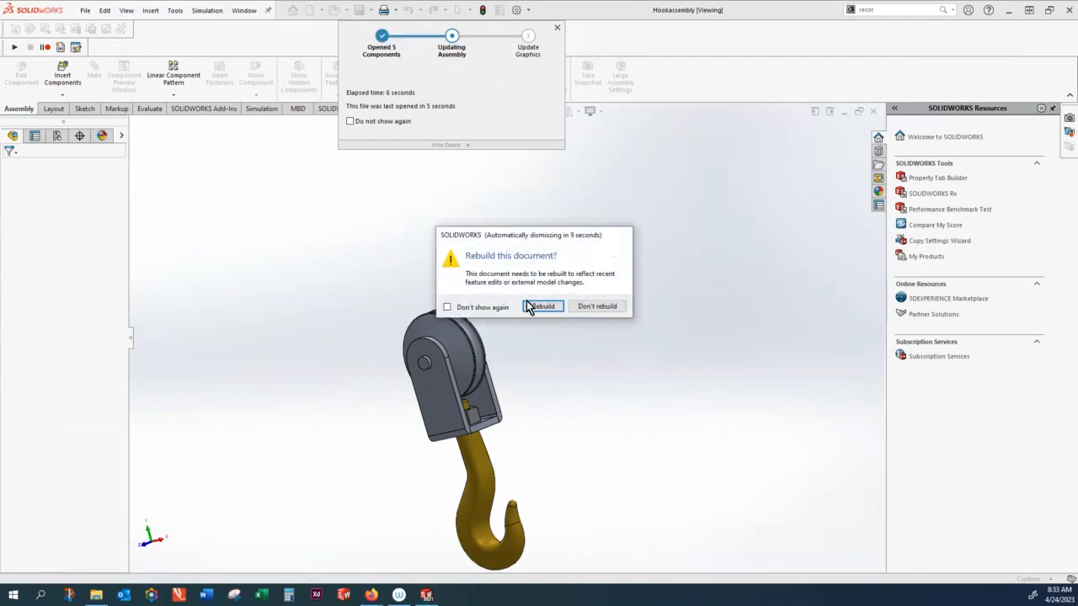
left_click(541, 306)
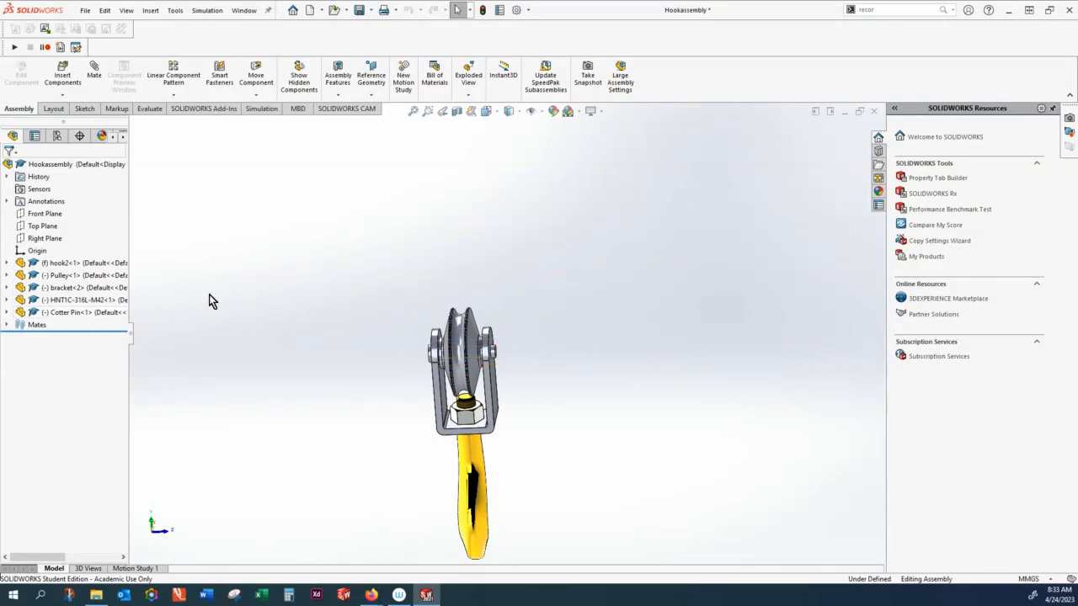
Step: Expand the hook assembly's component tree in the FeatureManager
left_click(7, 262)
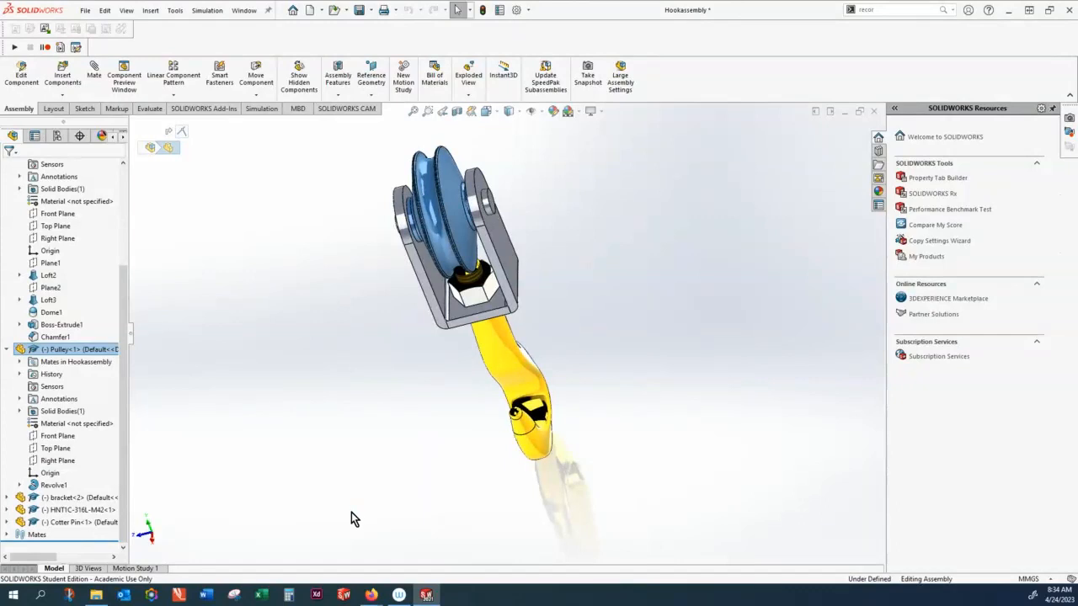
mouse_move(560, 236)
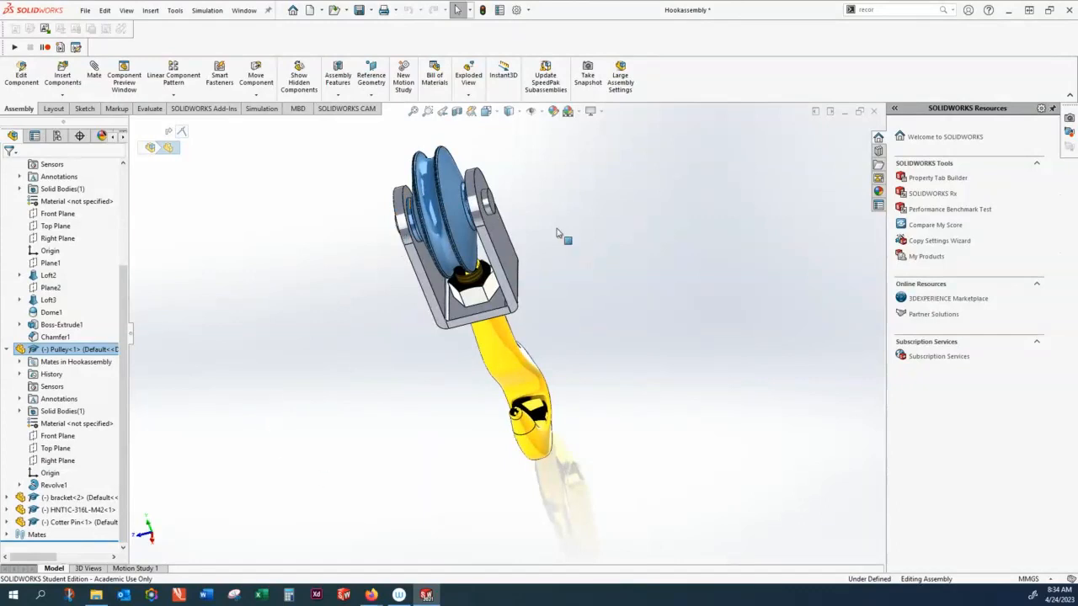
mouse_move(890, 126)
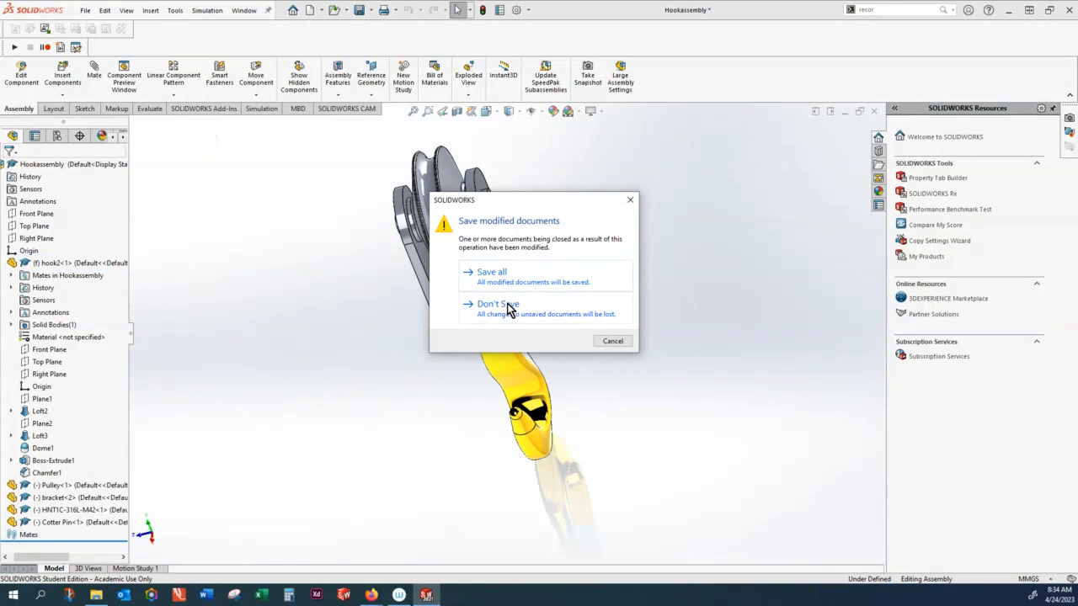
mouse_move(503, 314)
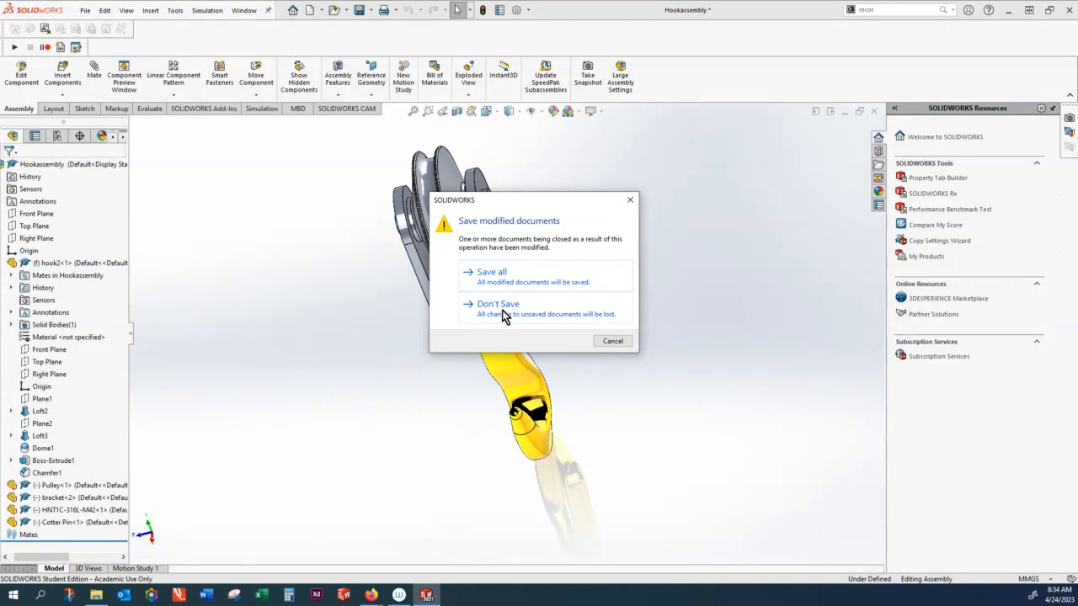
Step: Close the hook assembly without saving and list the folder's part files
left_click(498, 304)
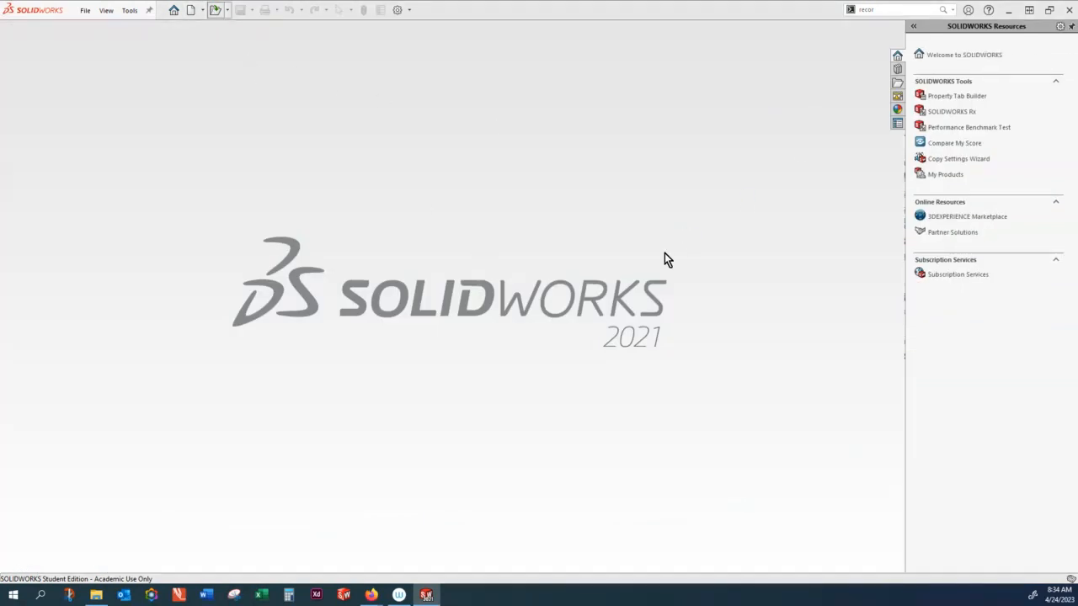
left_click(173, 9)
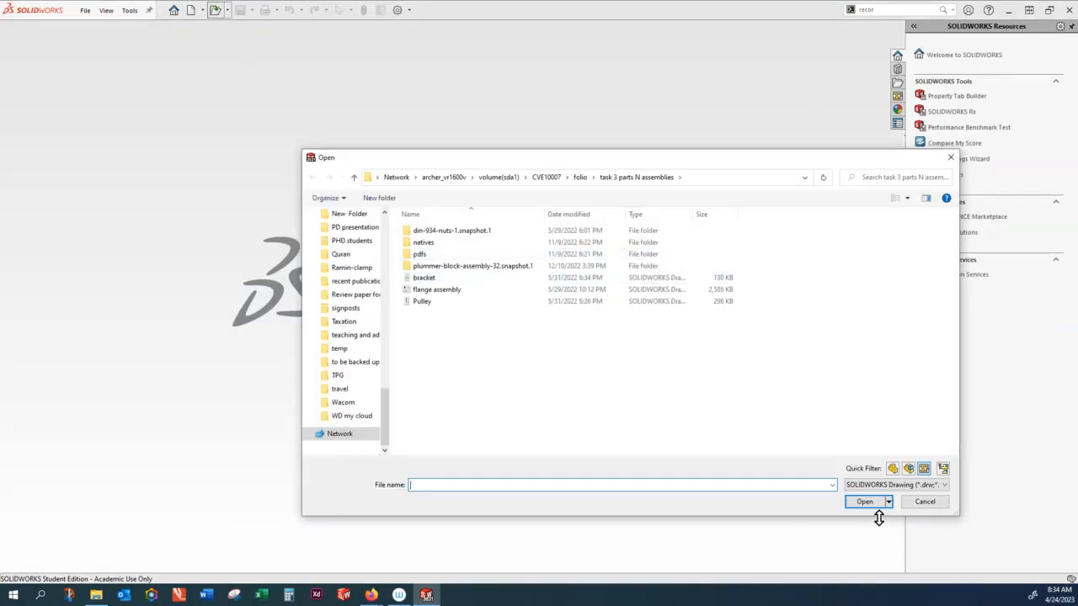
left_click(944, 484)
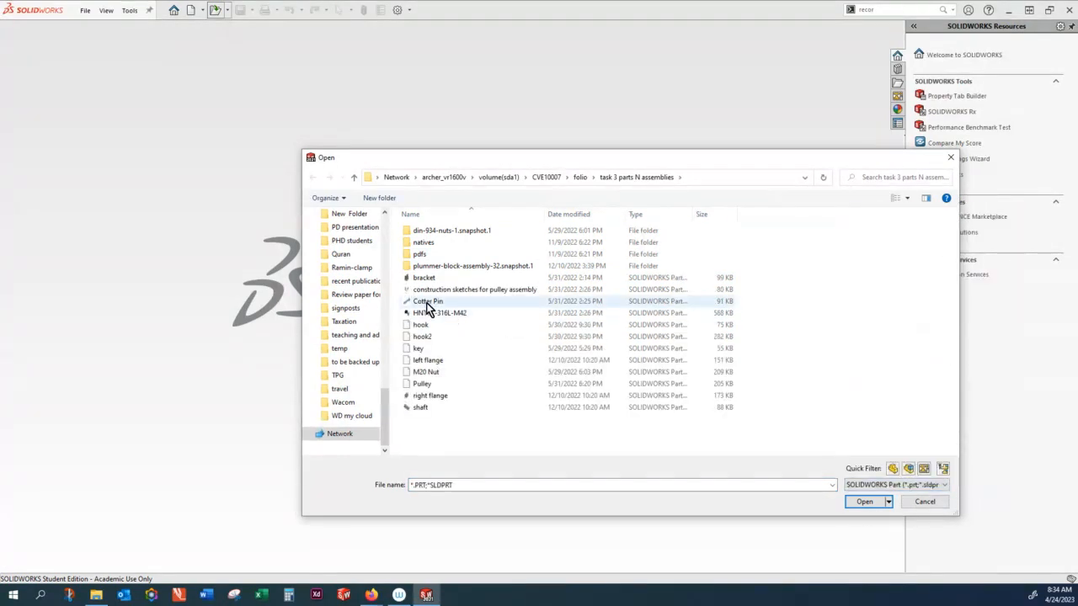
Step: Open the Cotter Pin, bracket, hook2, HNT1C-316L-M42 and other hook parts together
left_click(427, 300)
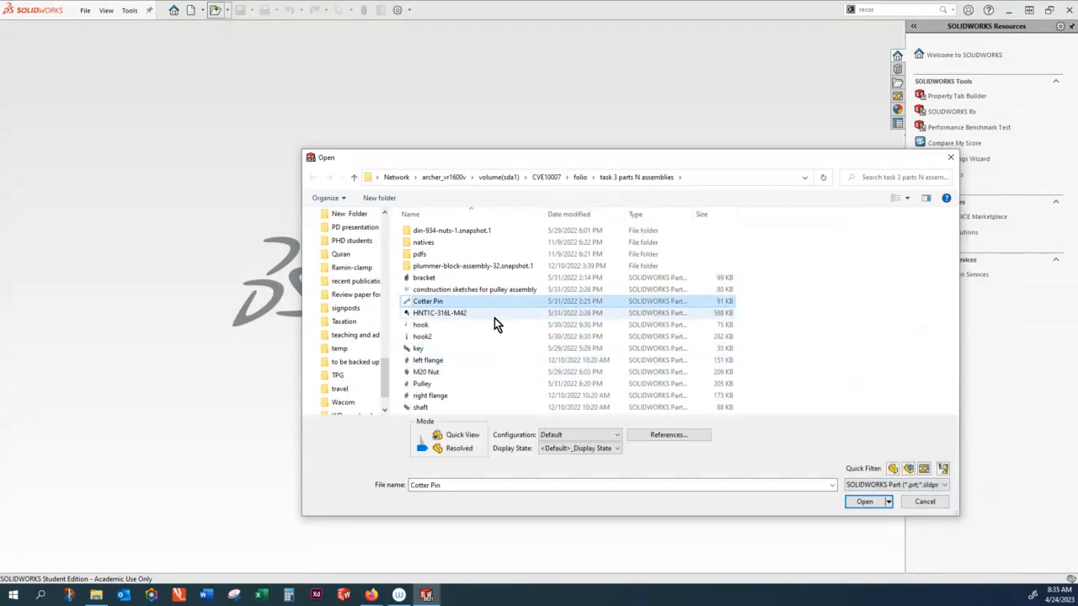
left_click(424, 277)
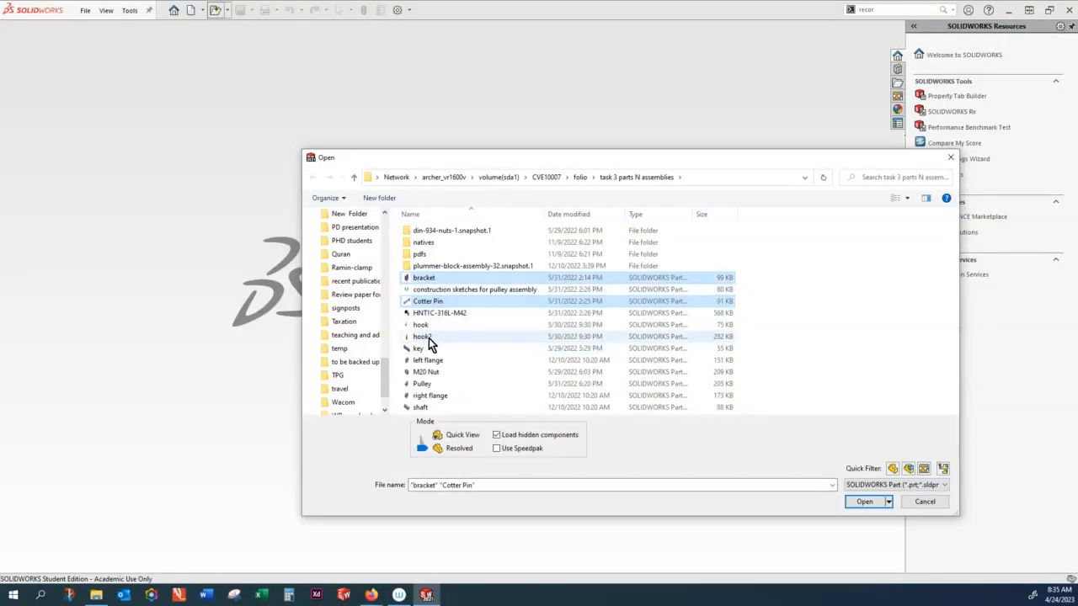
left_click(422, 336)
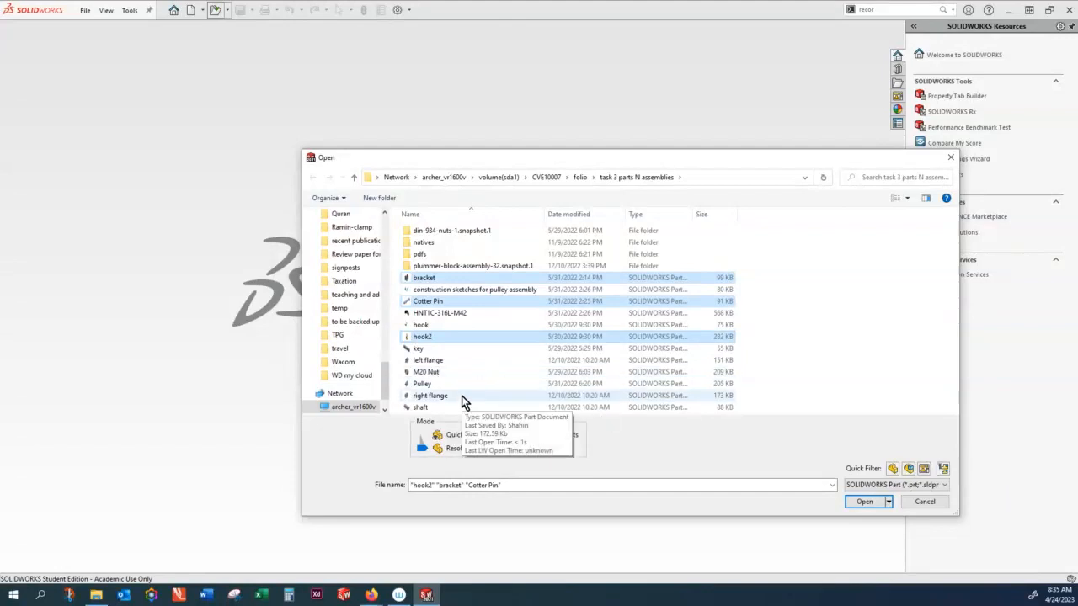
mouse_move(455, 321)
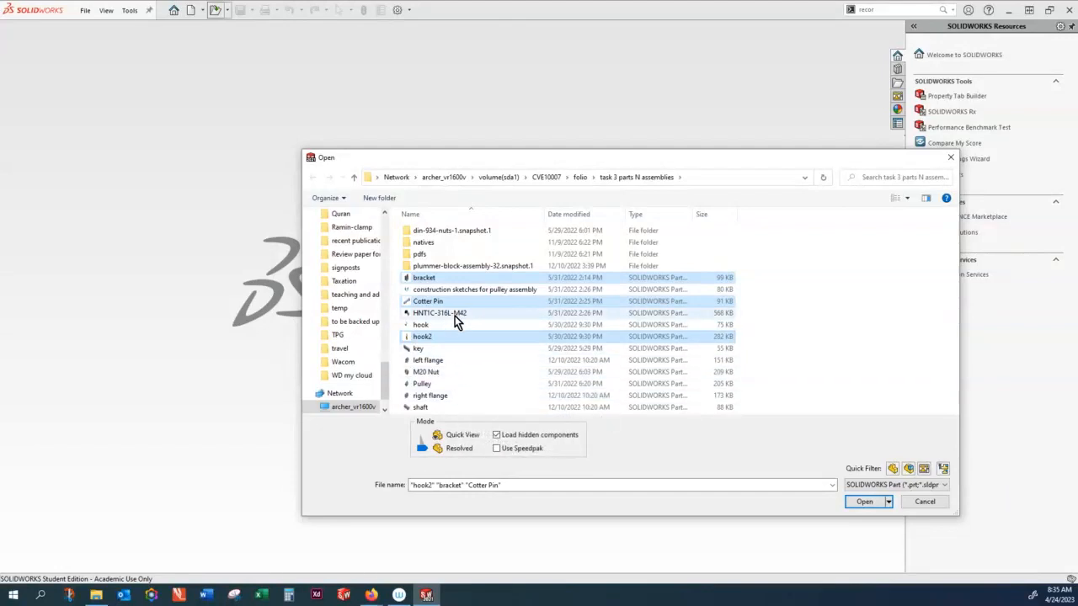
left_click(439, 312)
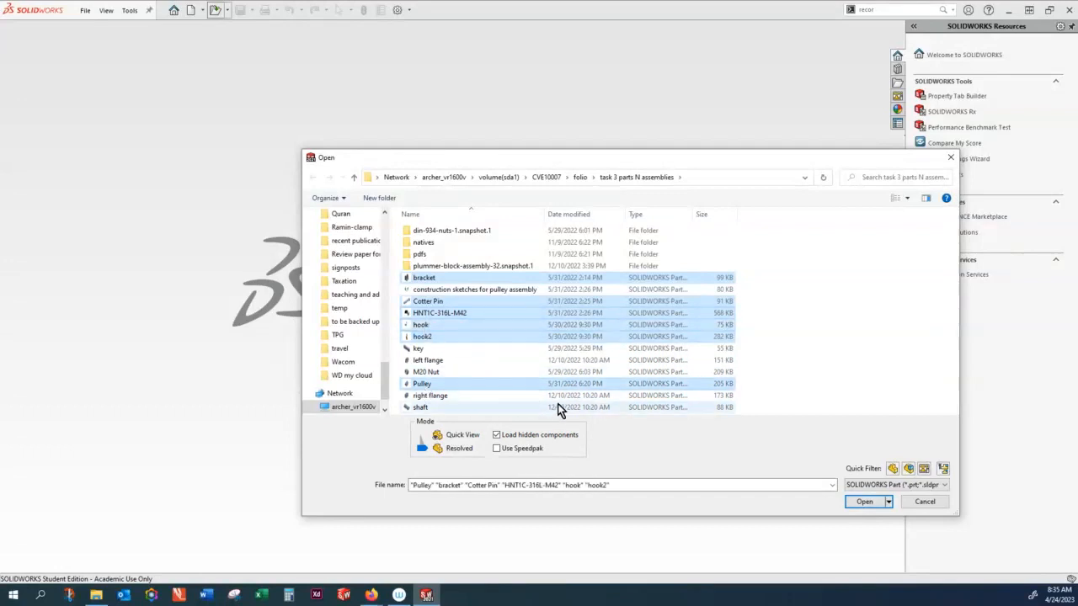
mouse_move(495, 404)
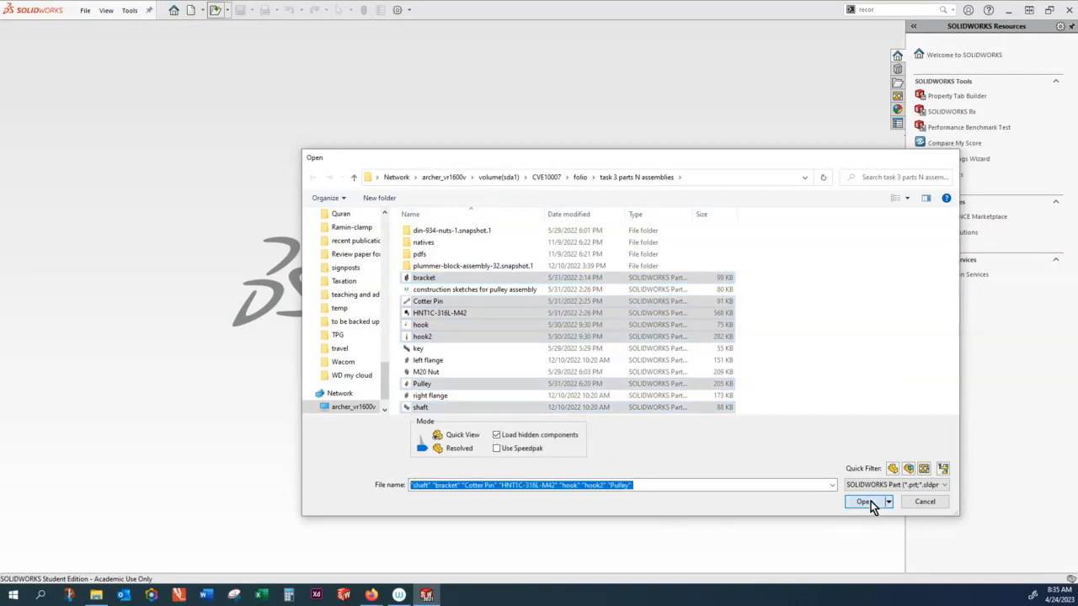
left_click(863, 502)
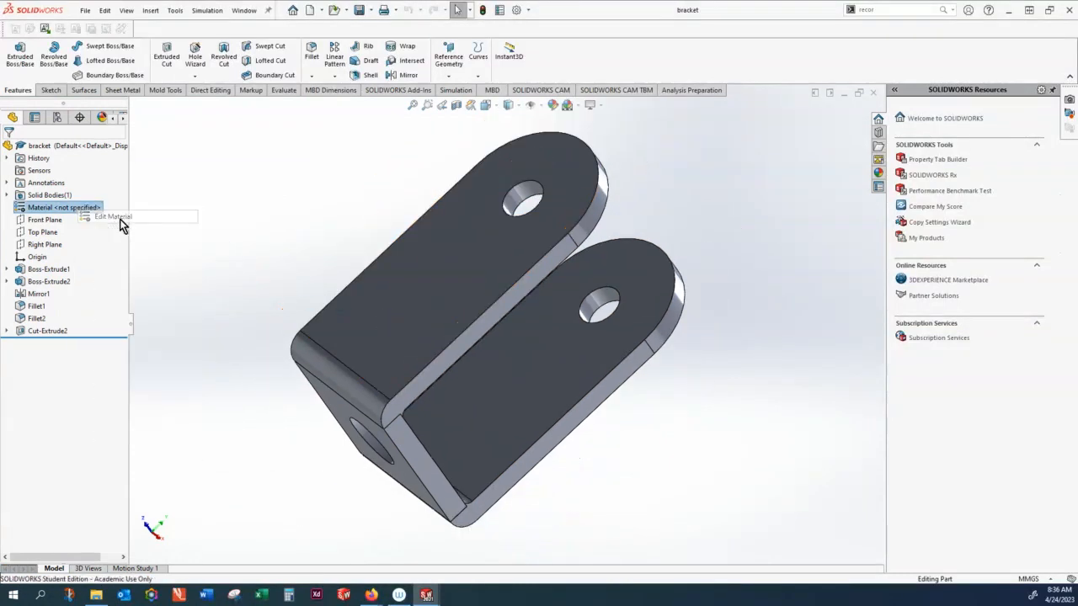
Step: Assign AISI 1010 Steel, hot rolled bar as the bracket's material
left_click(112, 216)
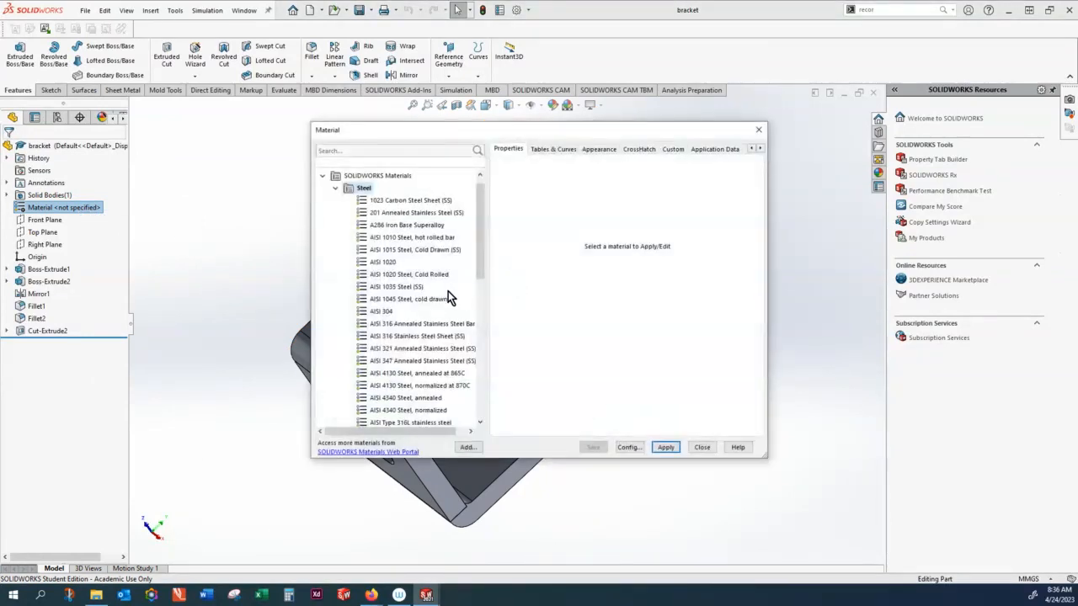
mouse_move(412, 236)
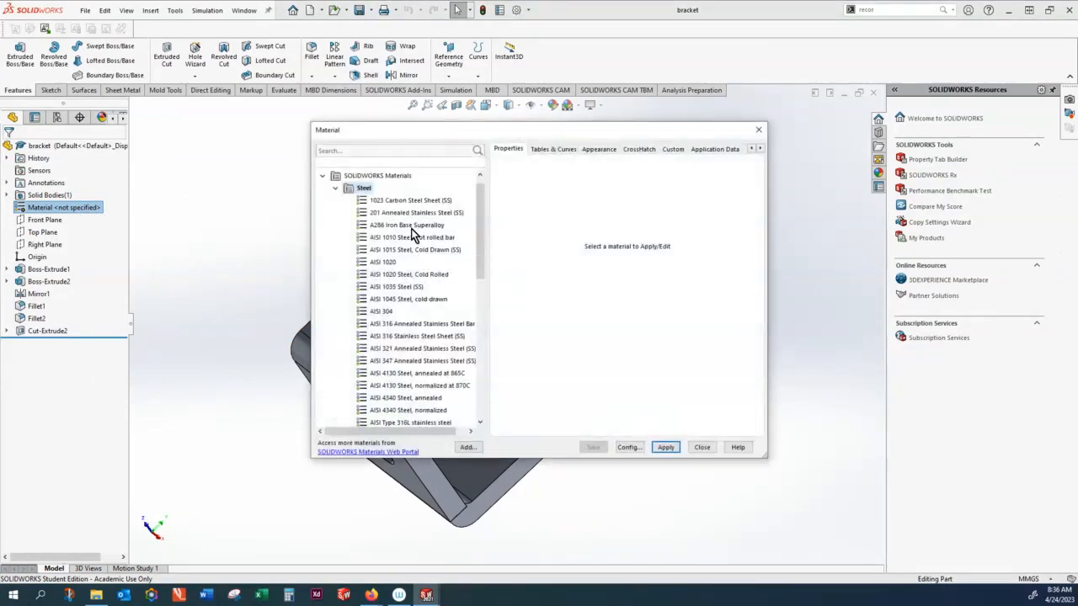
left_click(413, 237)
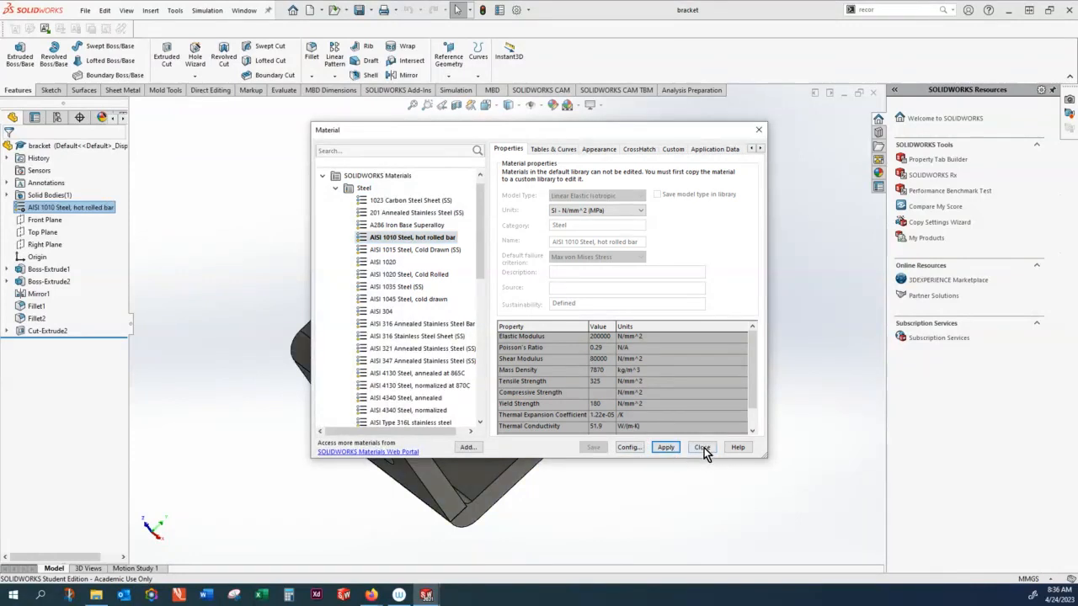
left_click(701, 447)
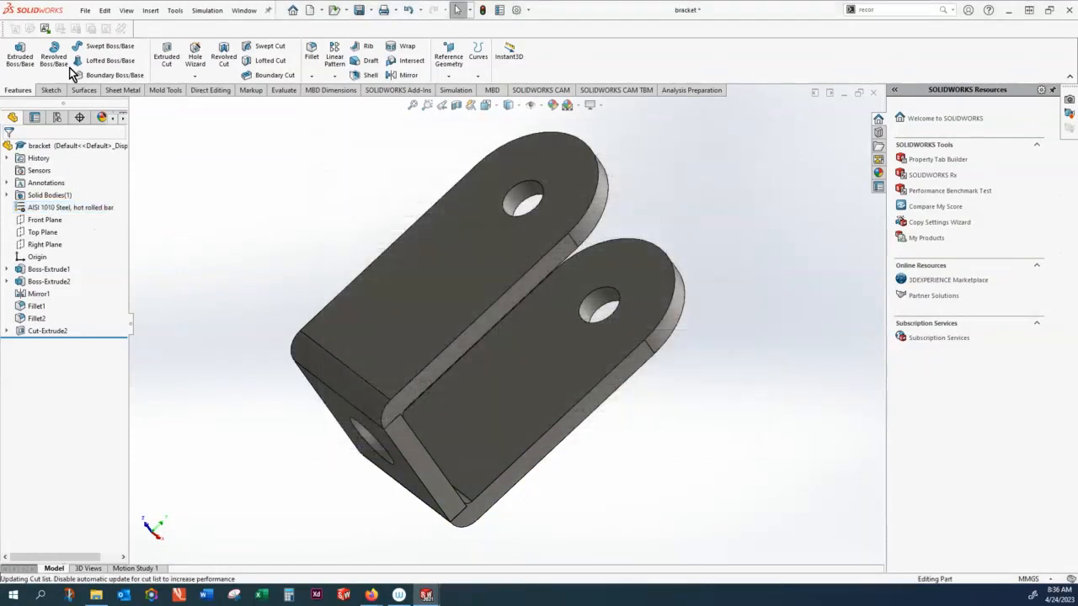
Step: Open the bracket's custom file properties
left_click(85, 10)
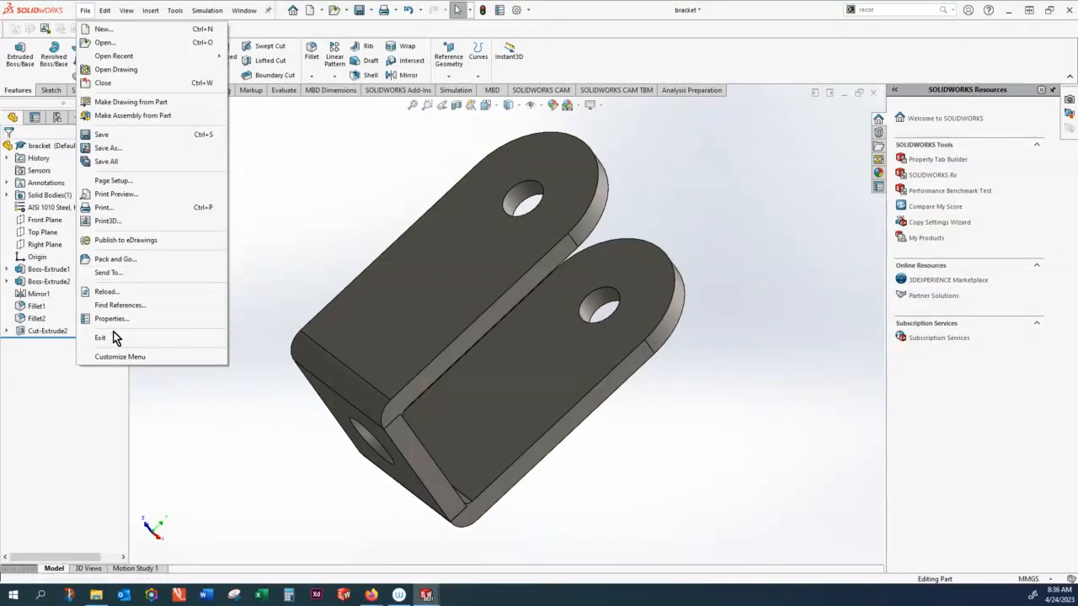
left_click(112, 318)
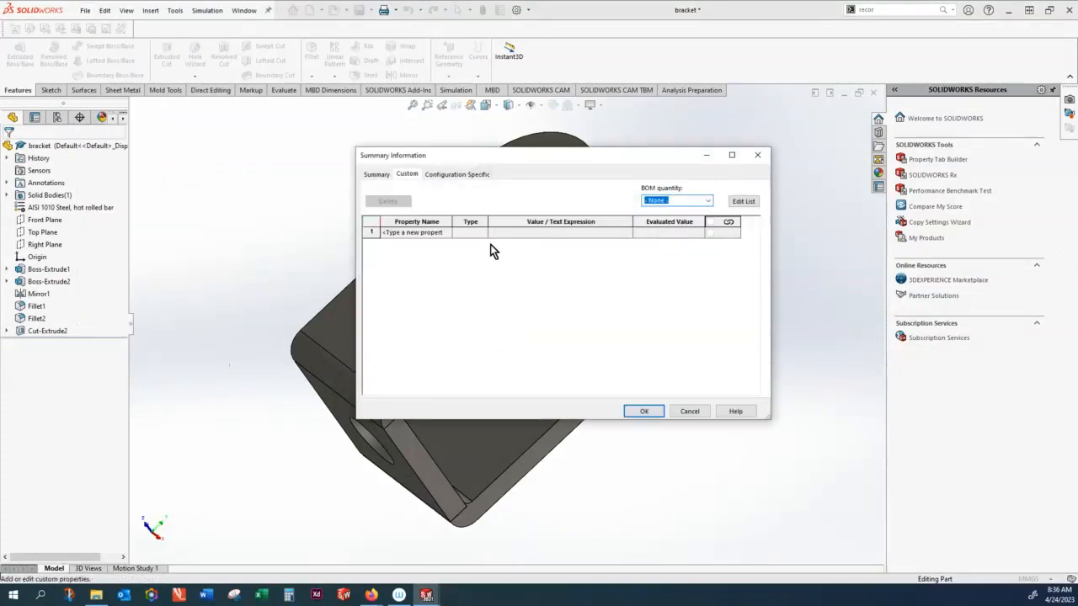